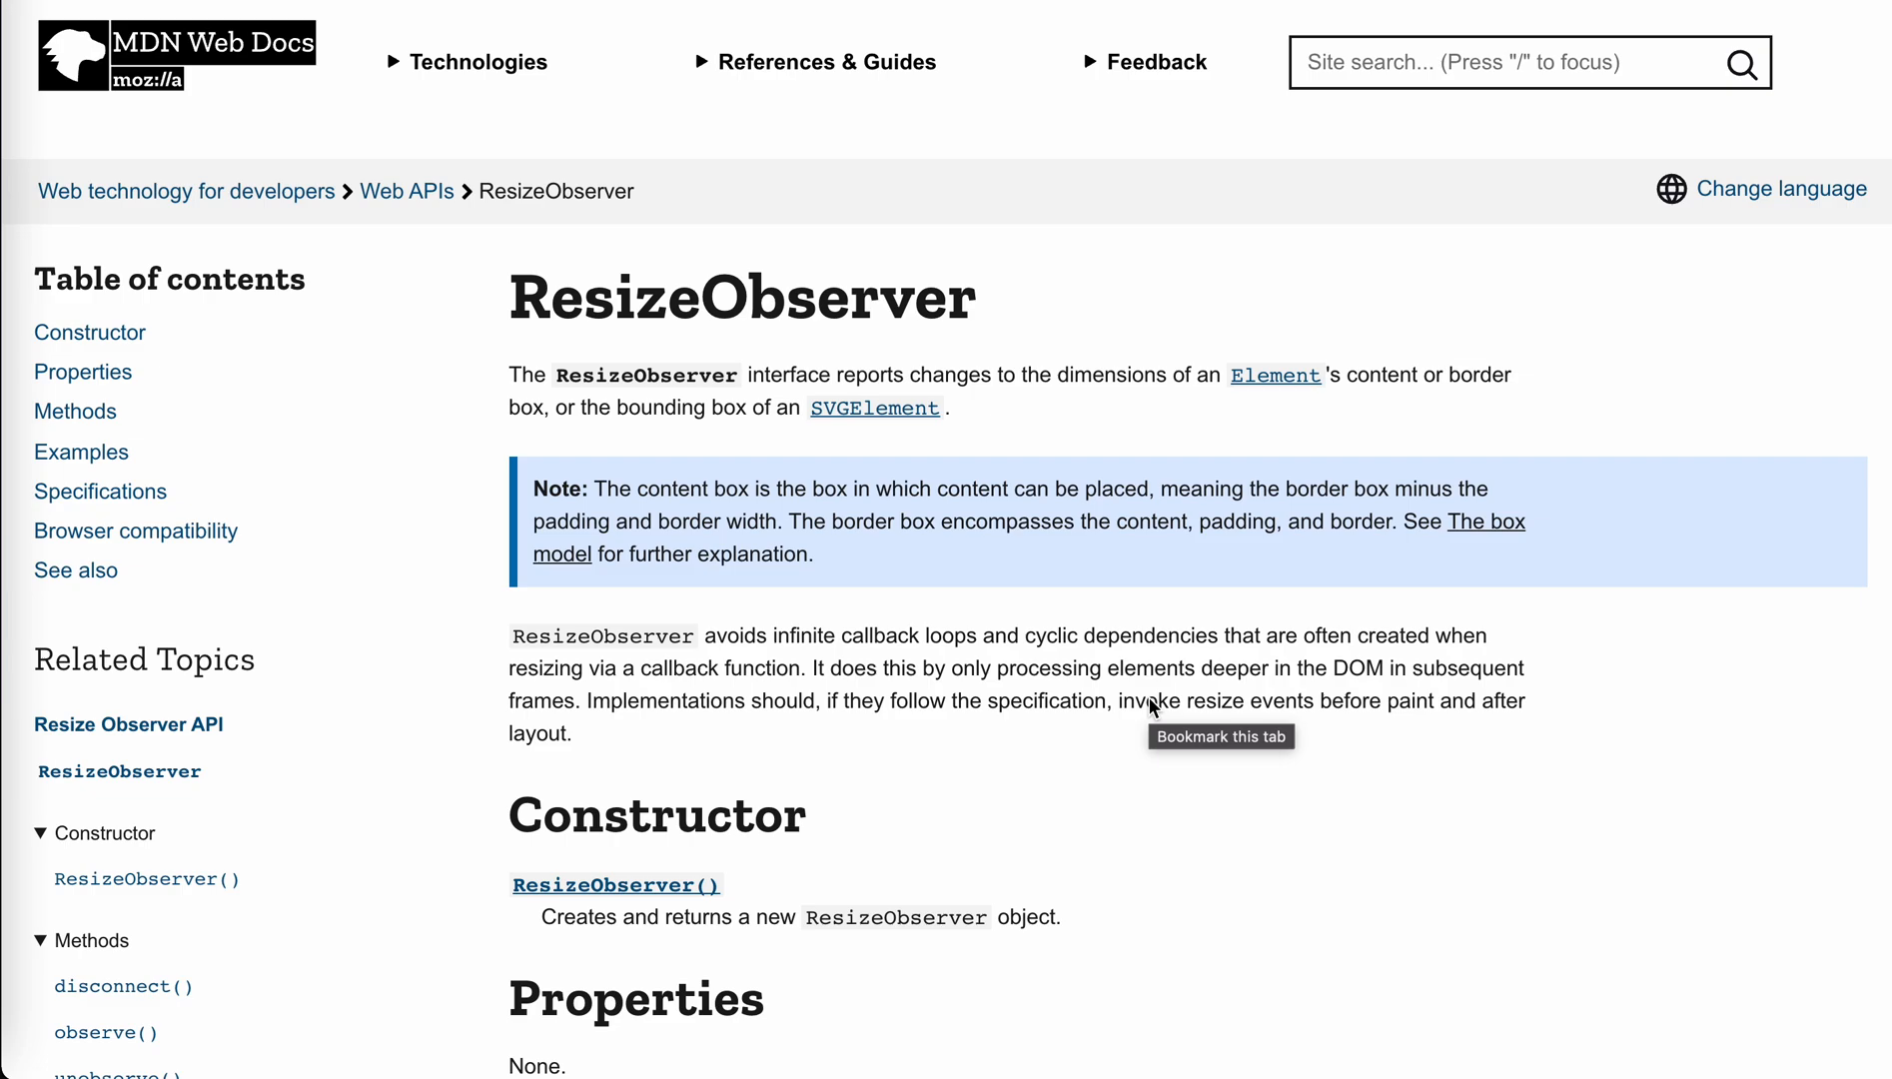
Step: Highlight the MDN intro passage about avoiding infinite callback loops in ResizeObserver
scroll("down", 3)
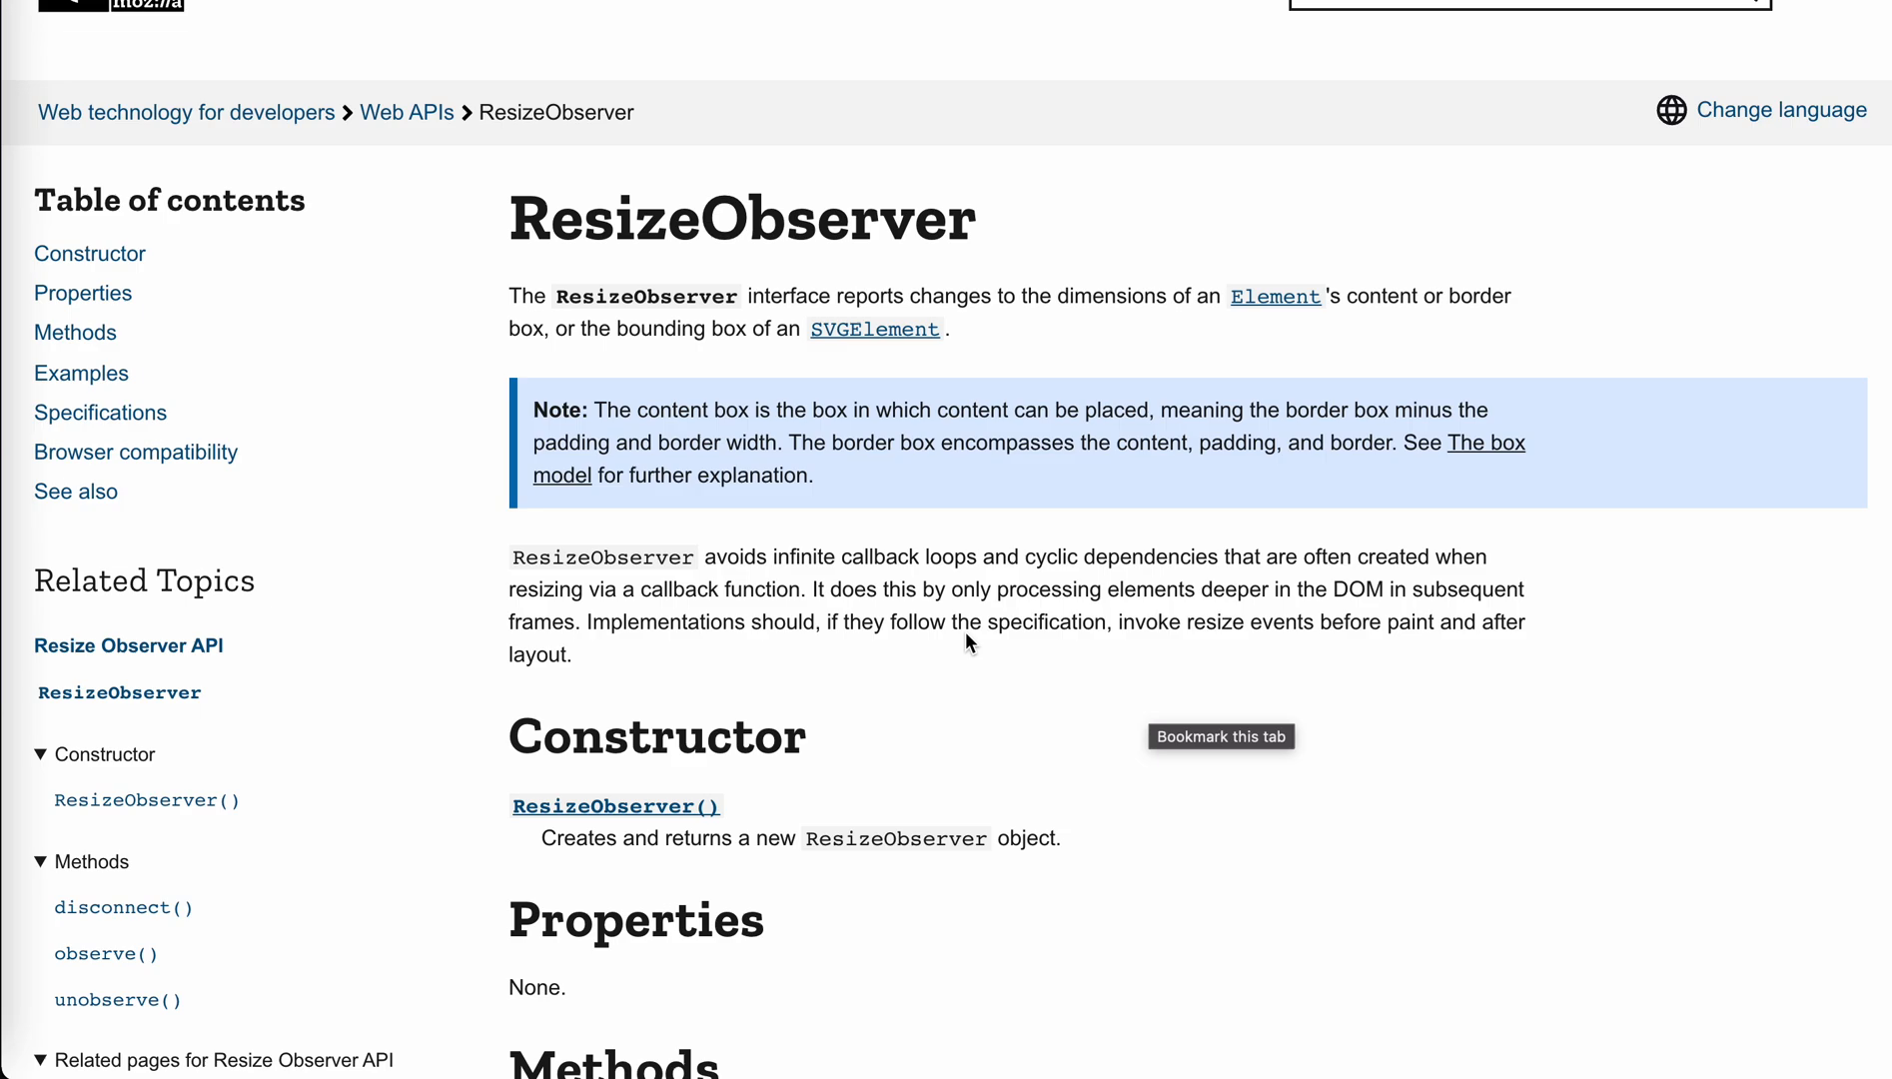
mouse_move(772, 544)
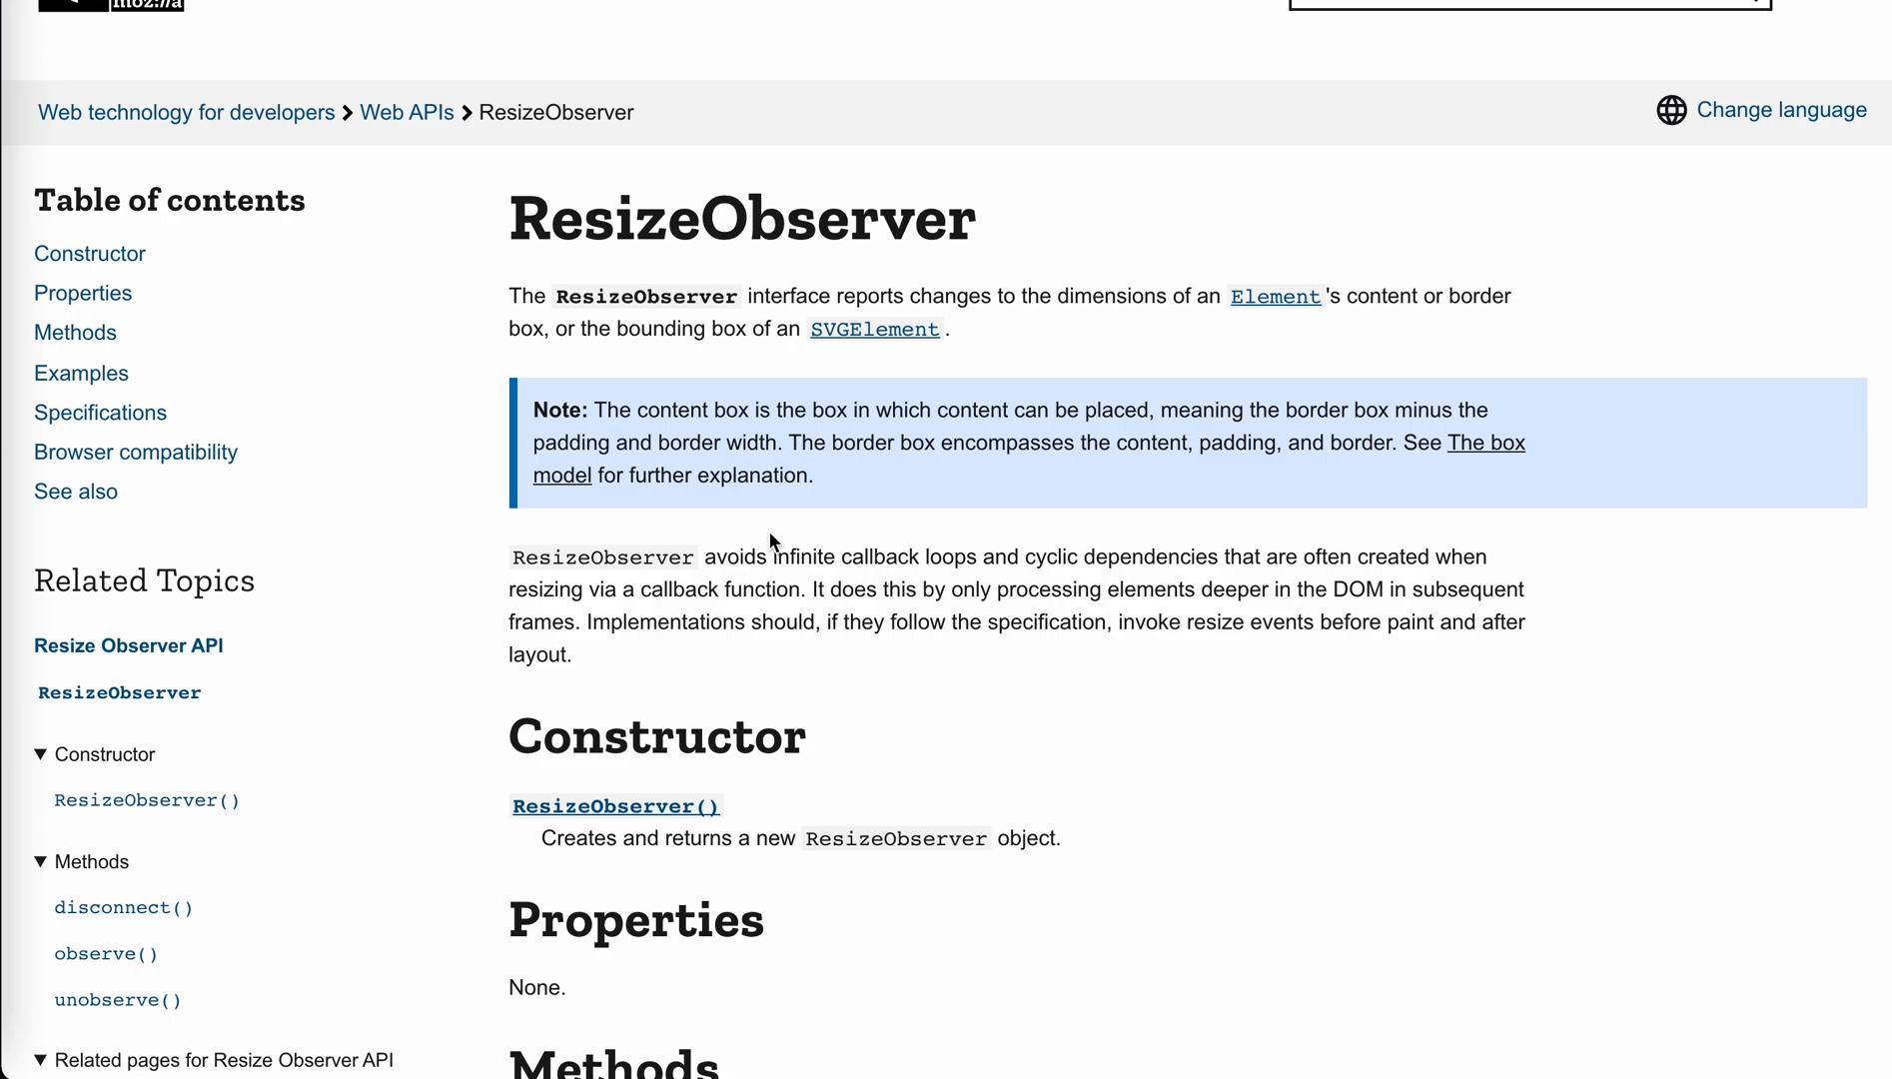
mouse_move(706, 474)
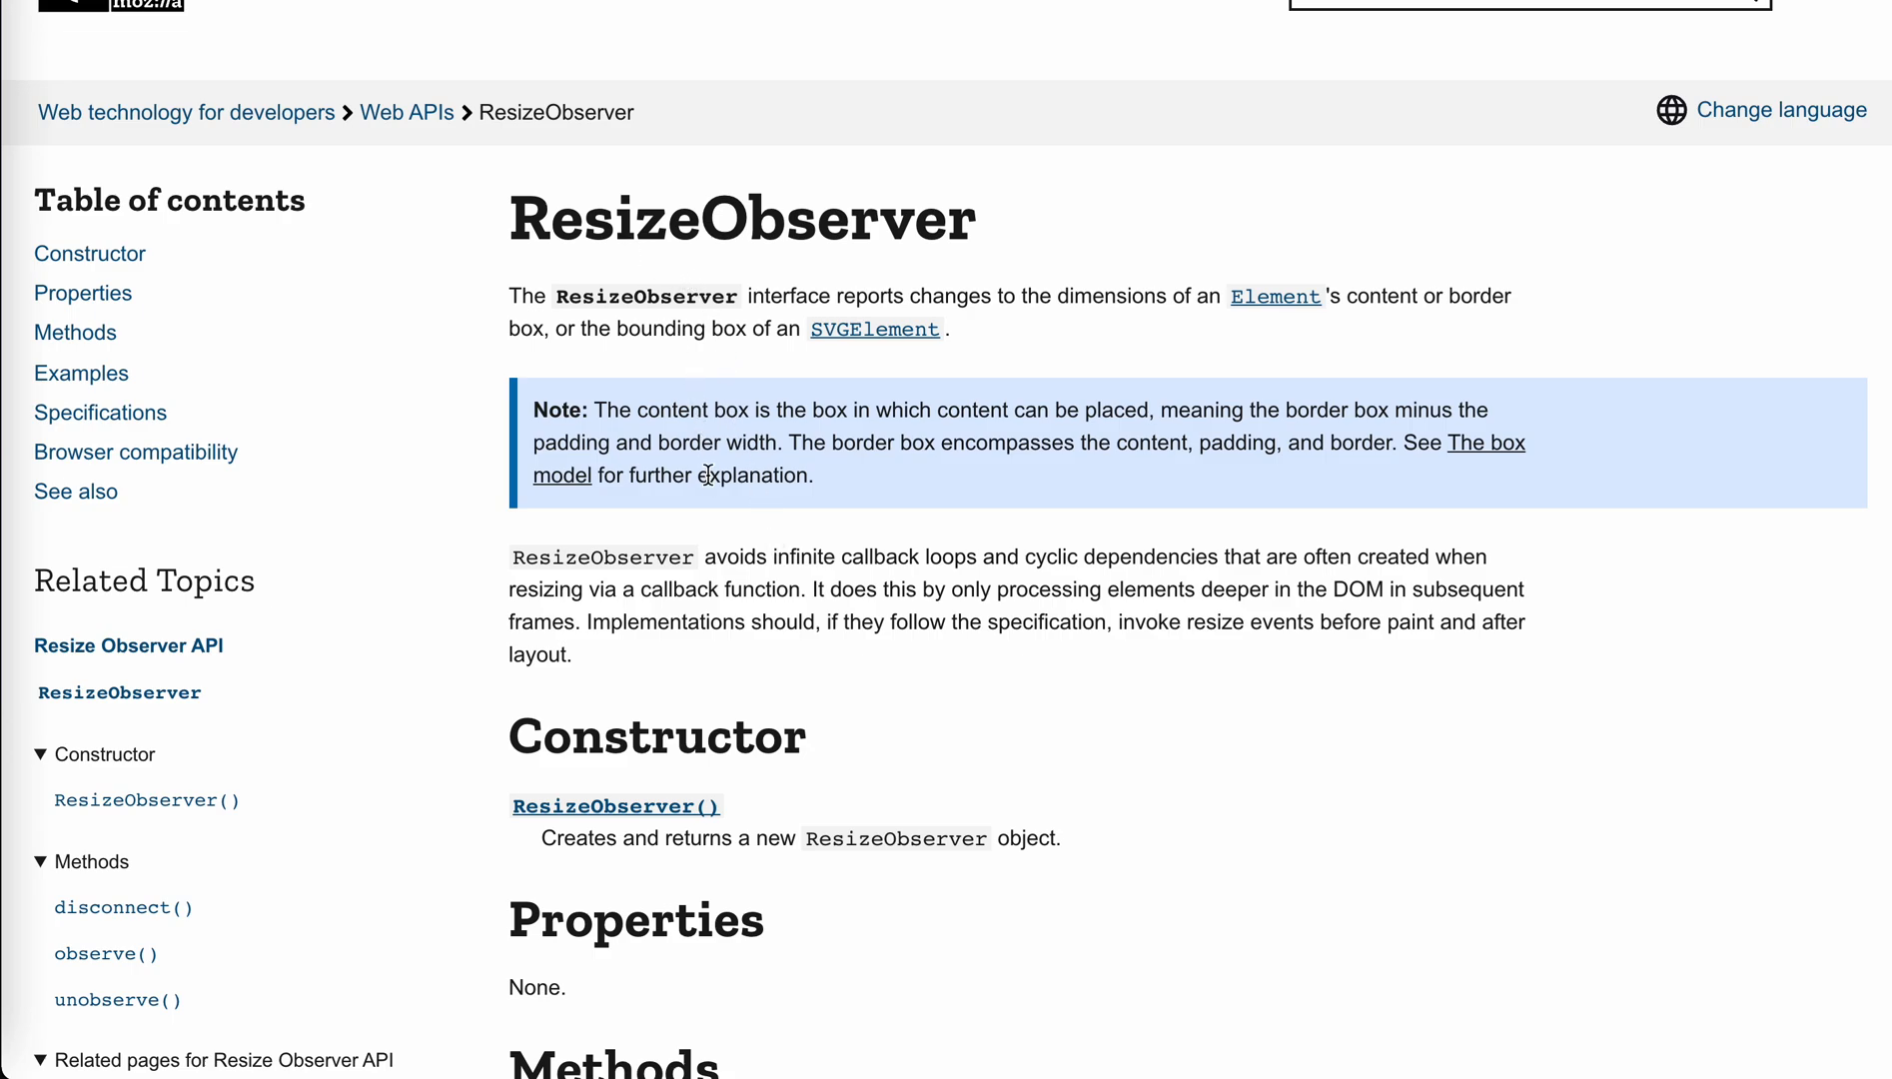
mouse_move(624, 239)
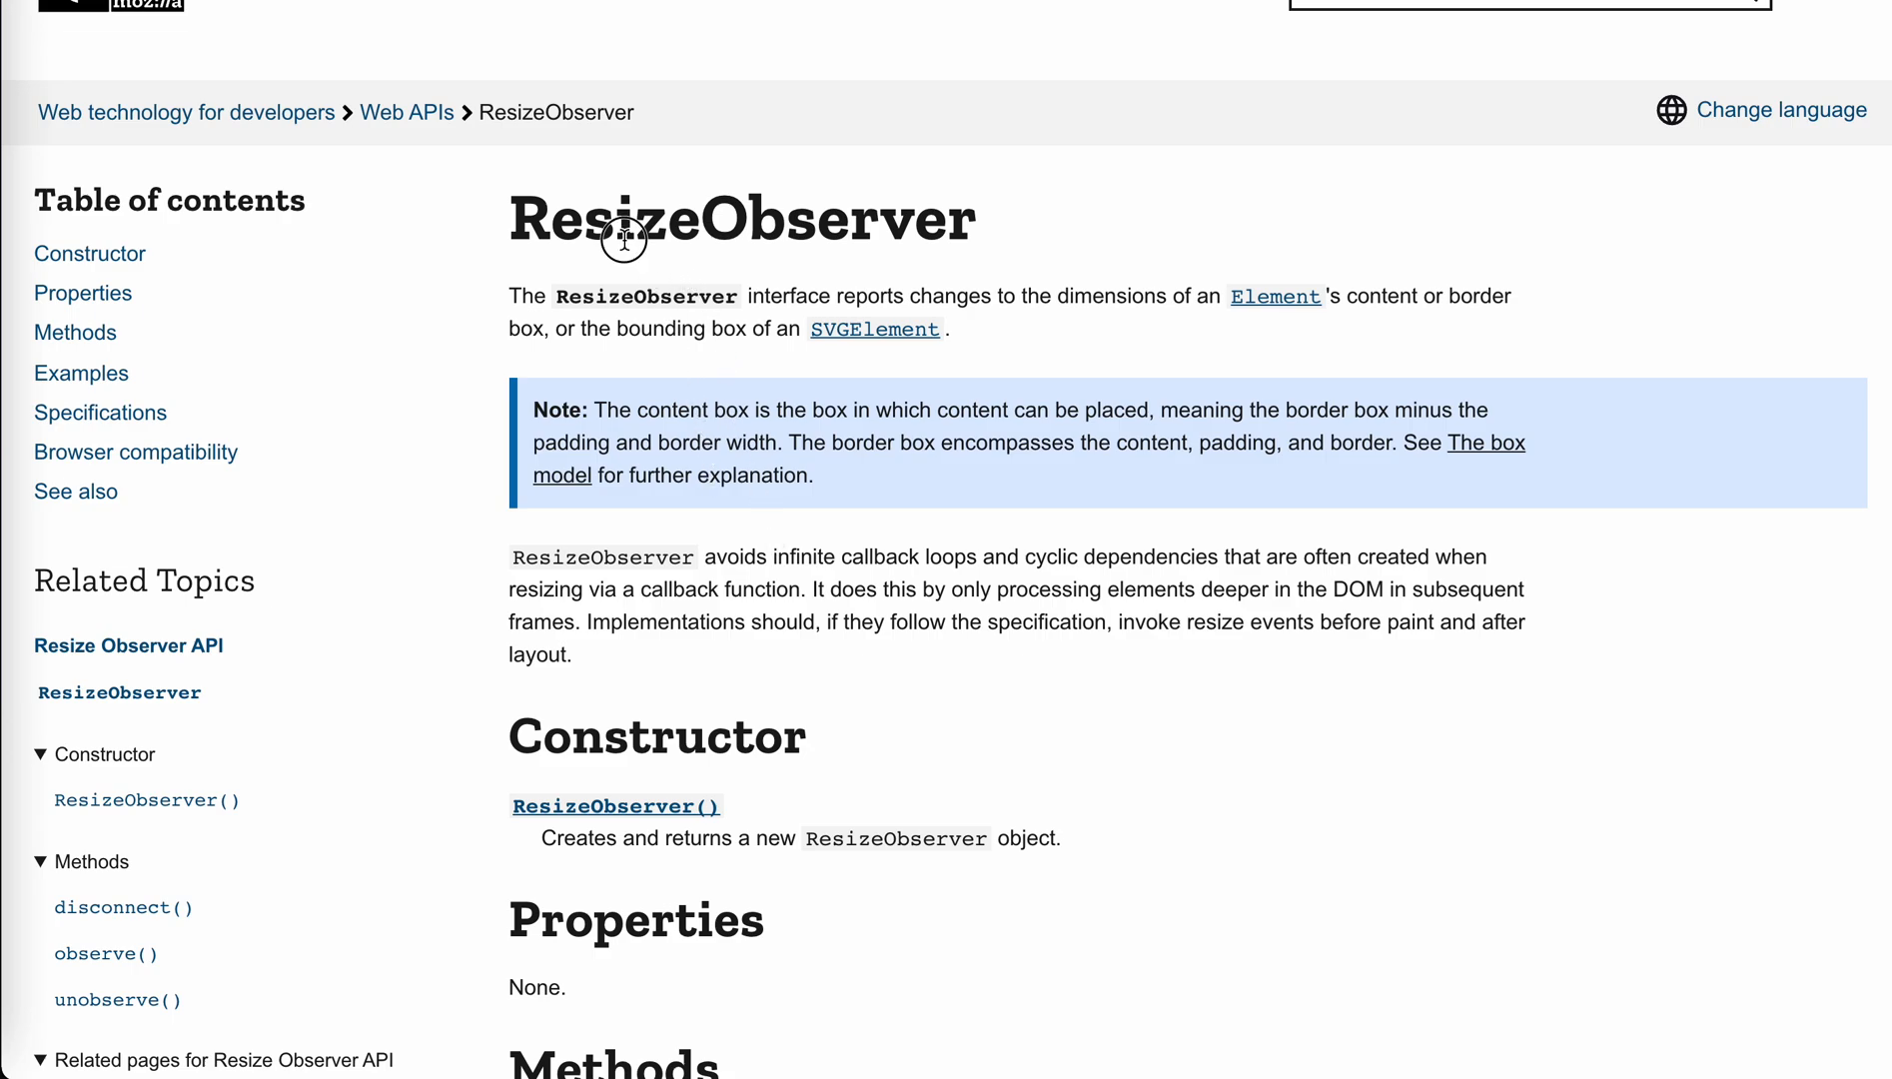
mouse_move(674, 237)
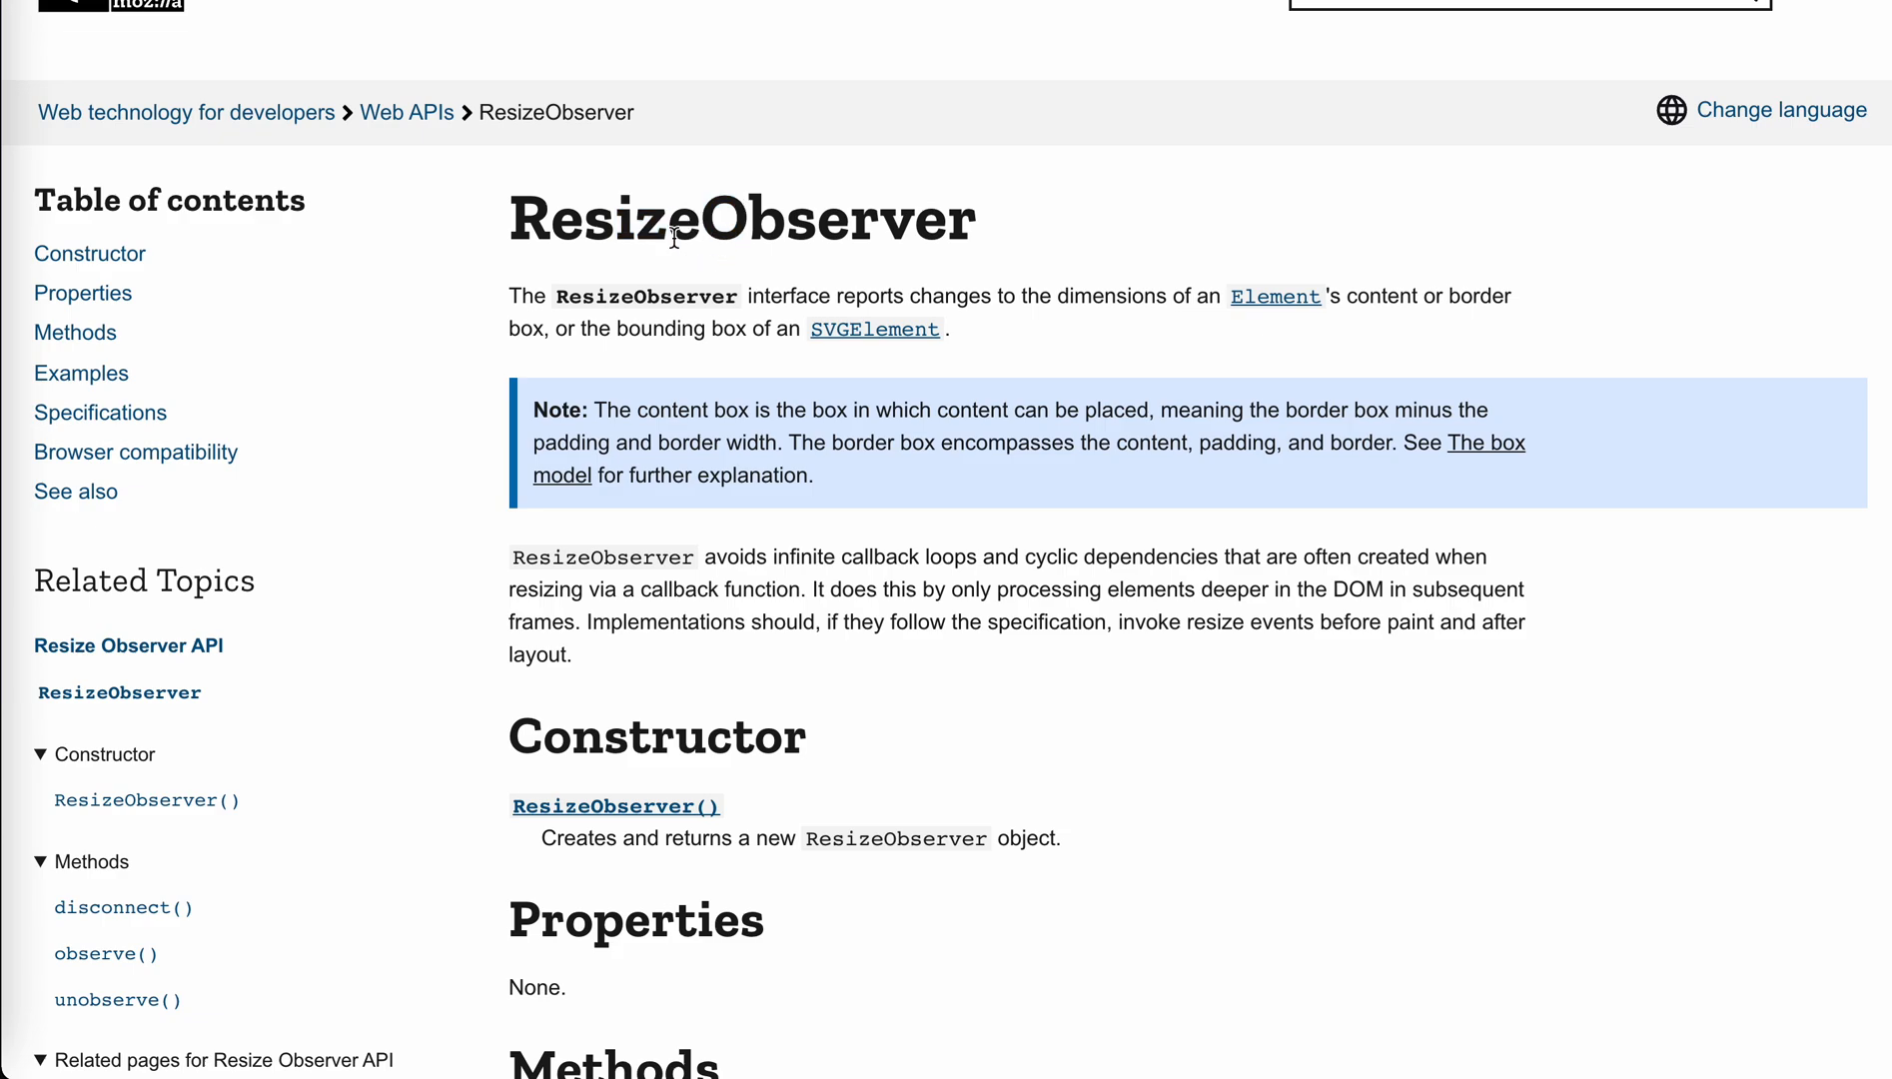
double_click(604, 218)
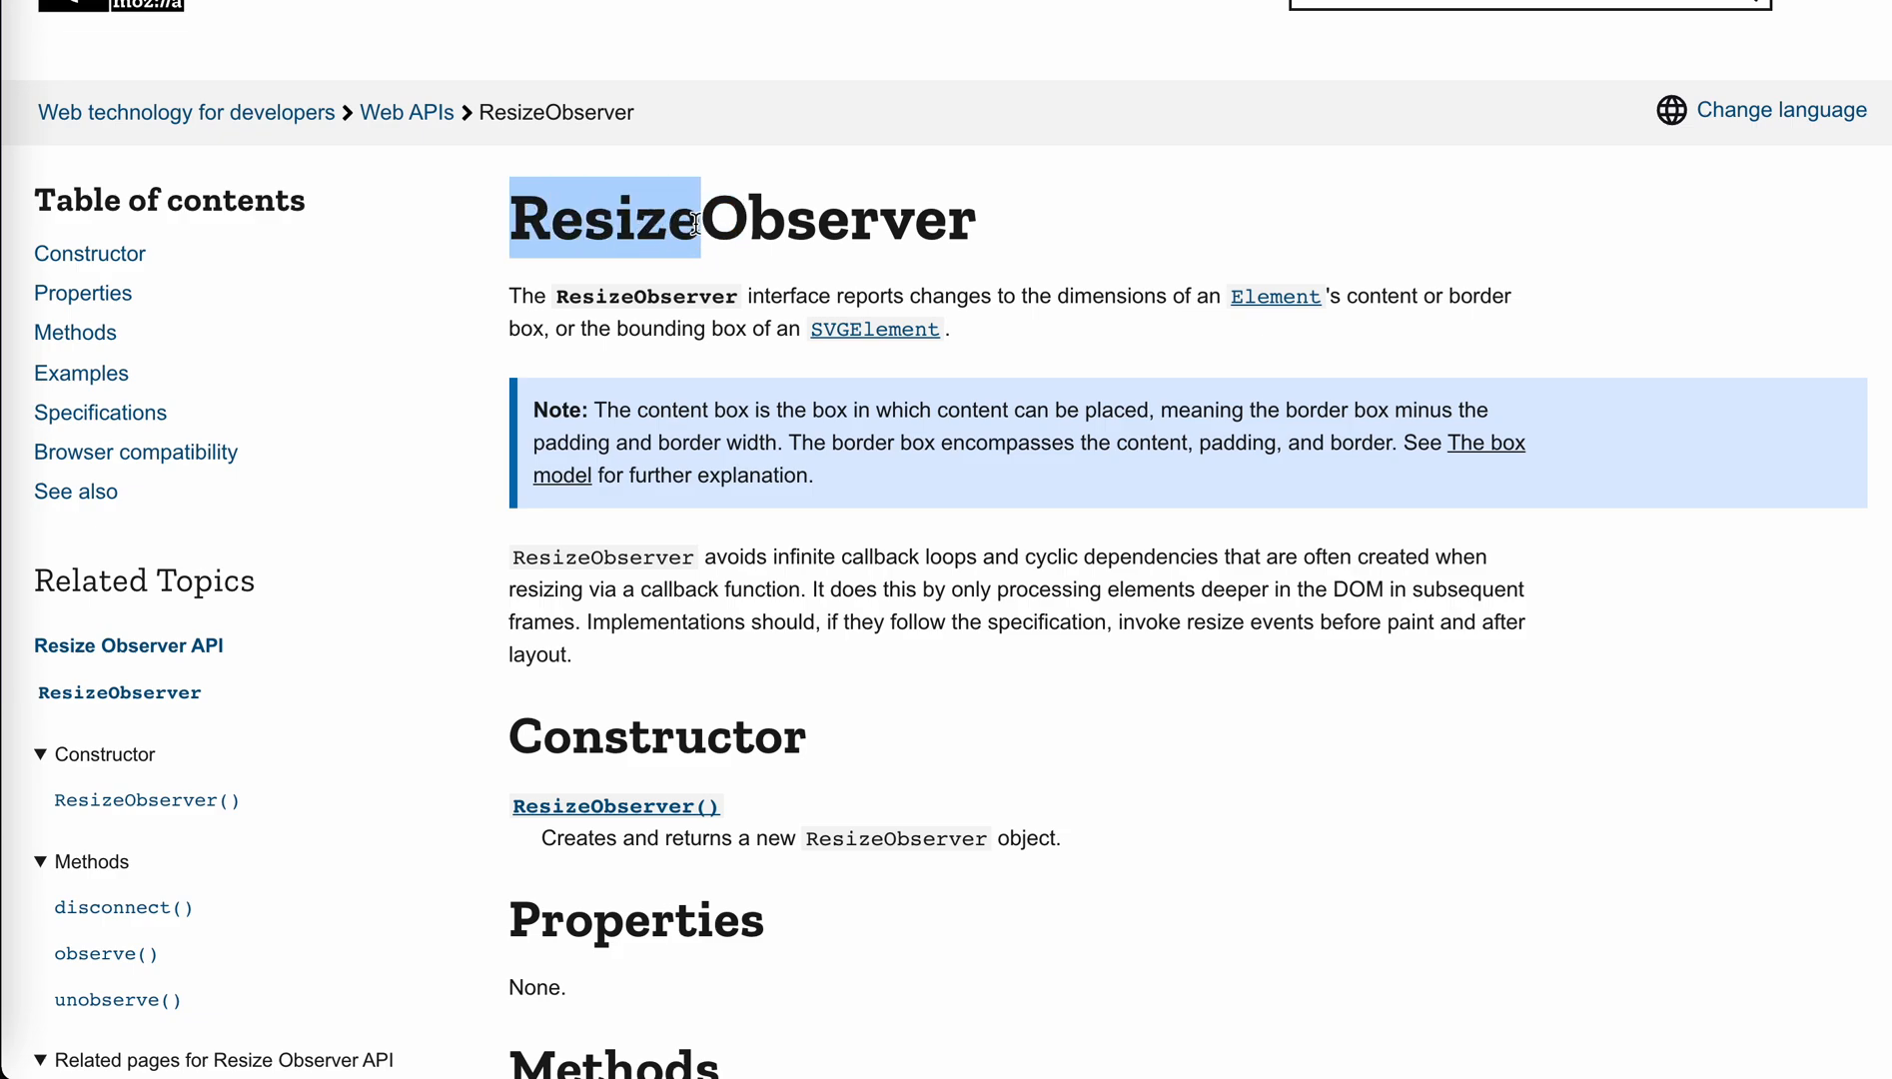
left_click_drag(694, 219, 758, 589)
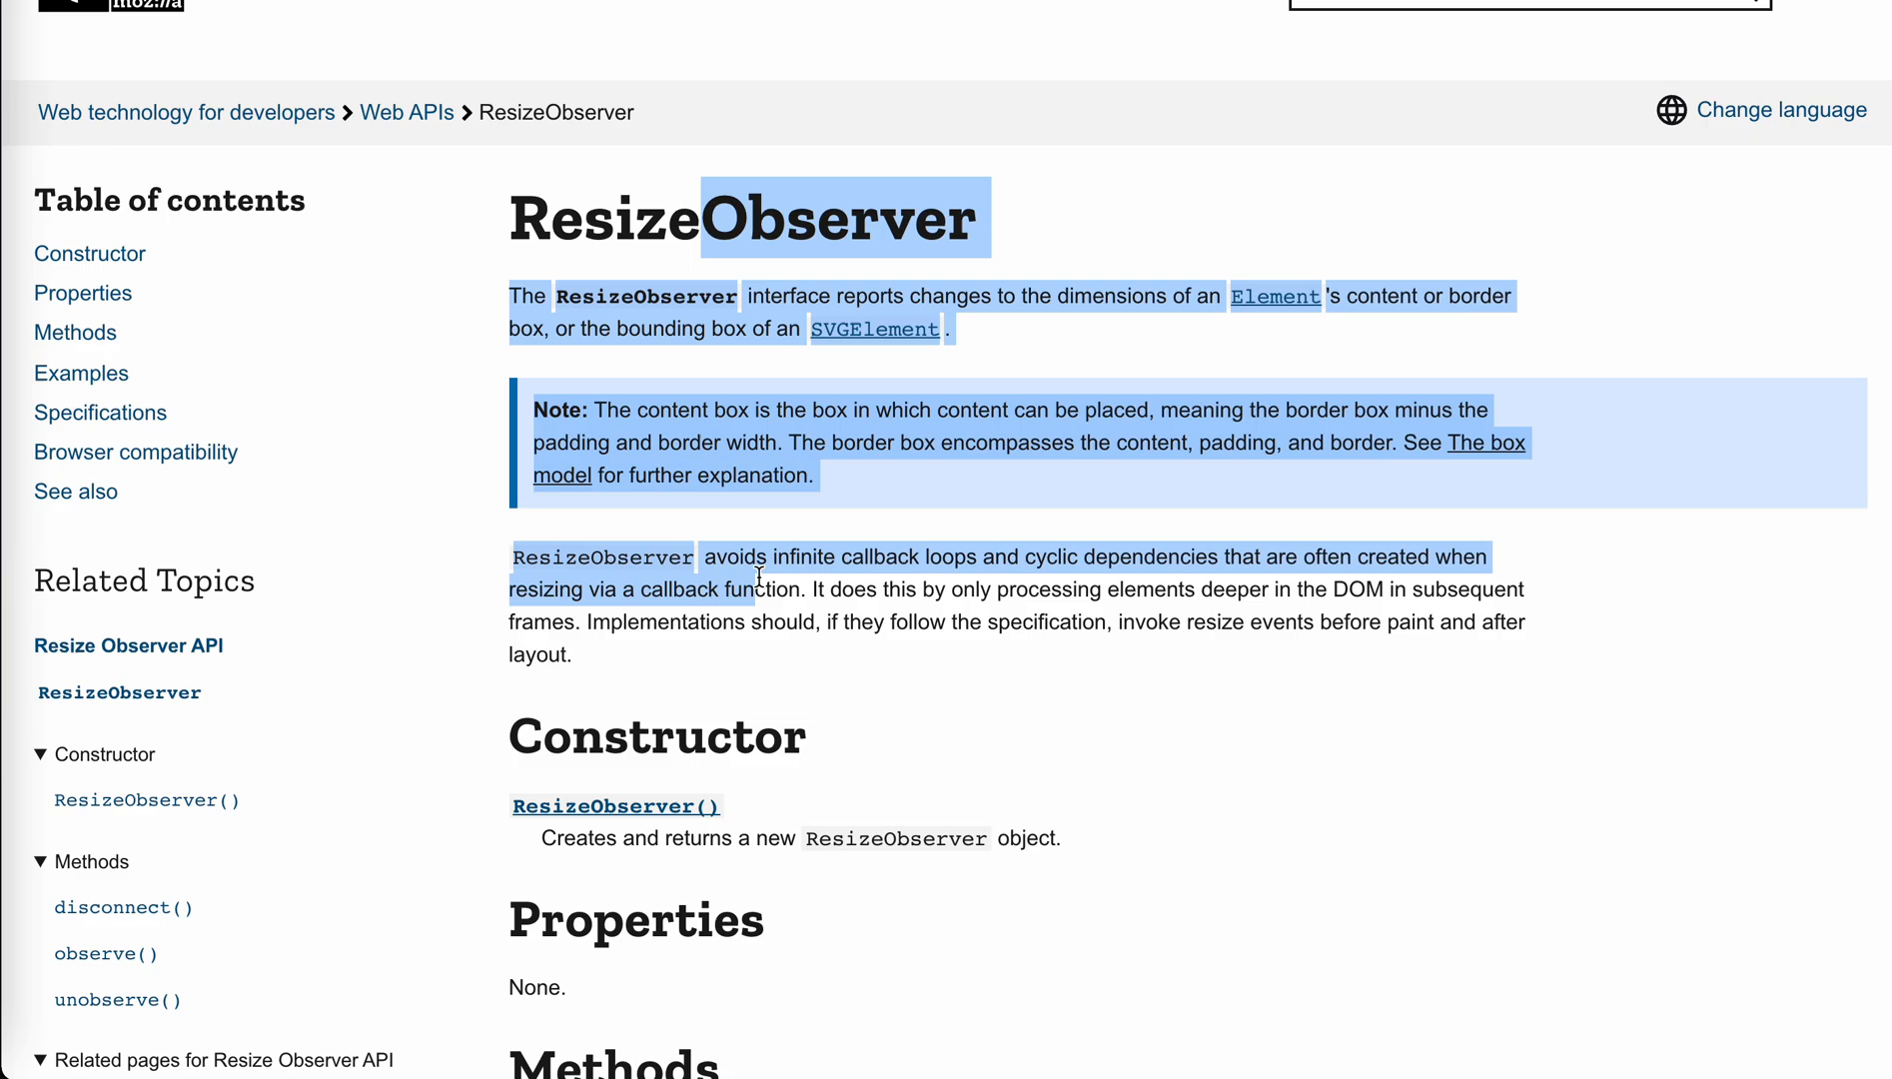
scroll("down", 3)
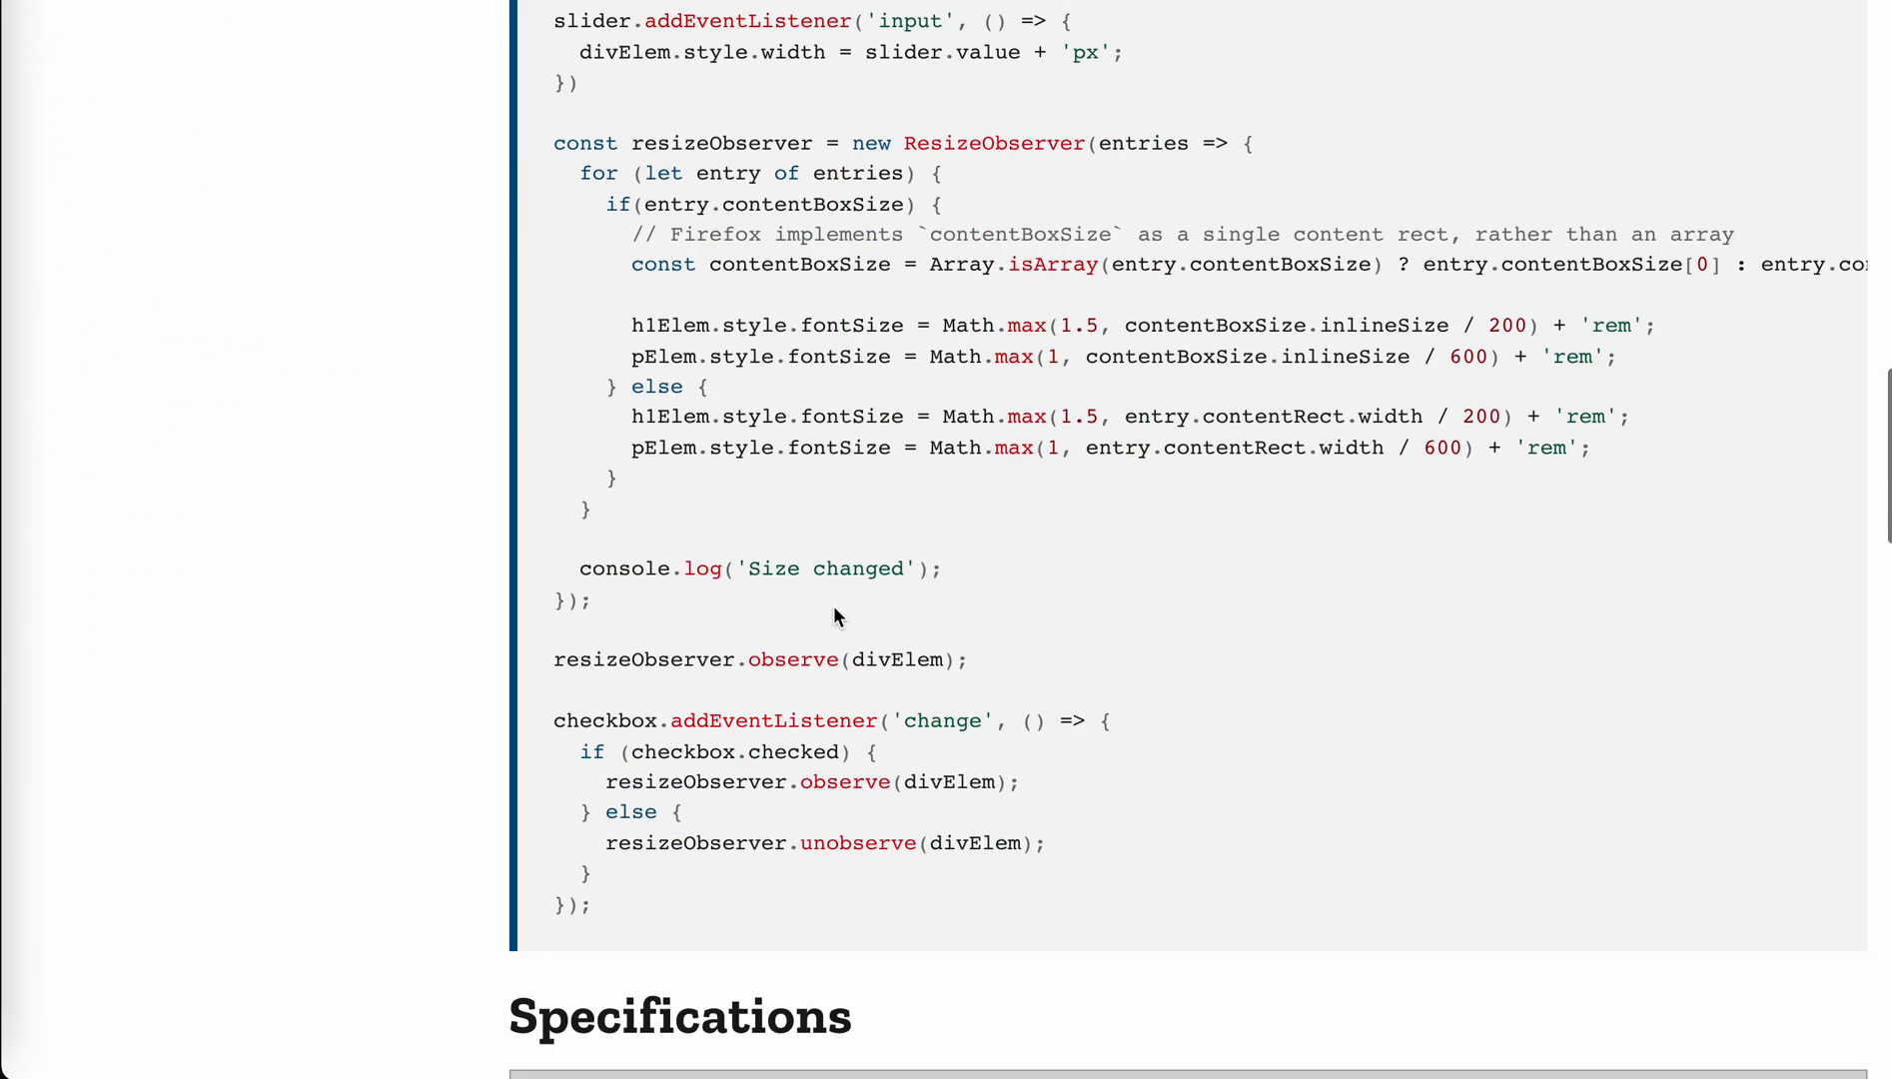
scroll("up", 3)
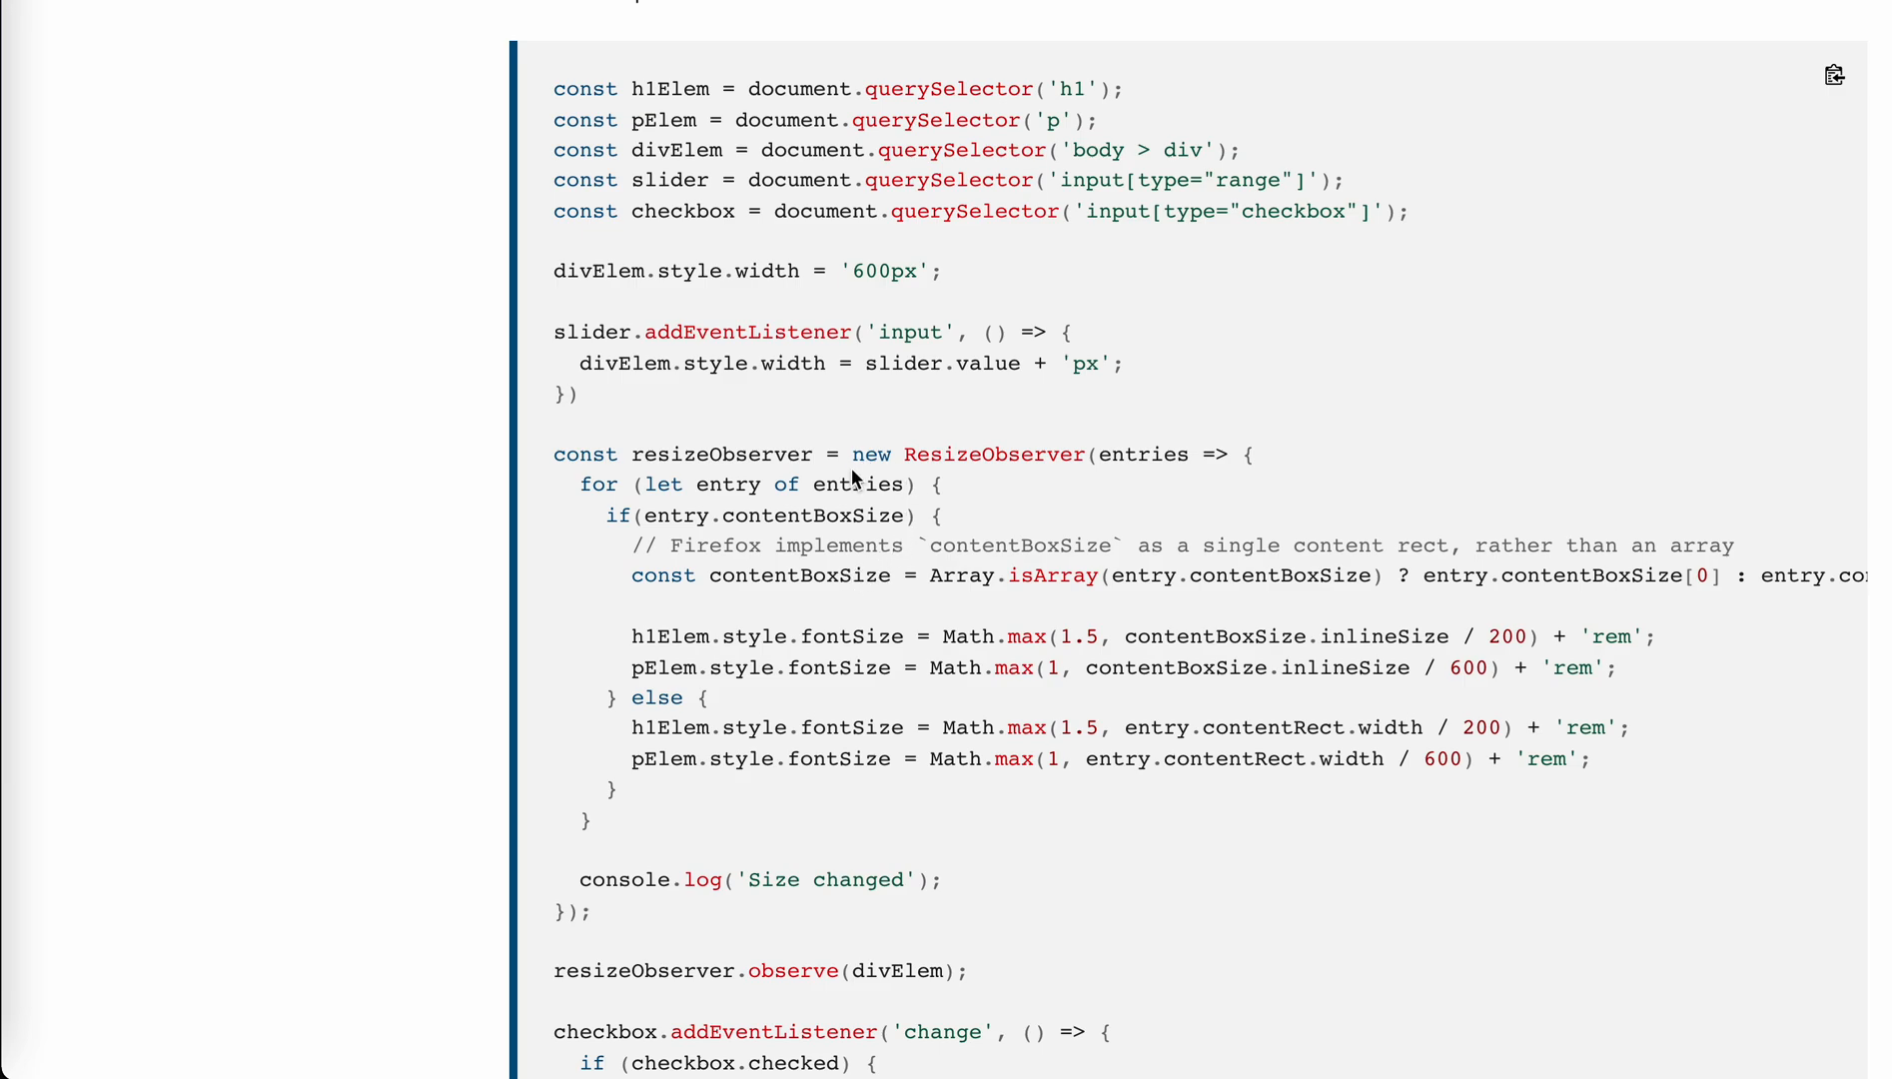
mouse_move(1114, 461)
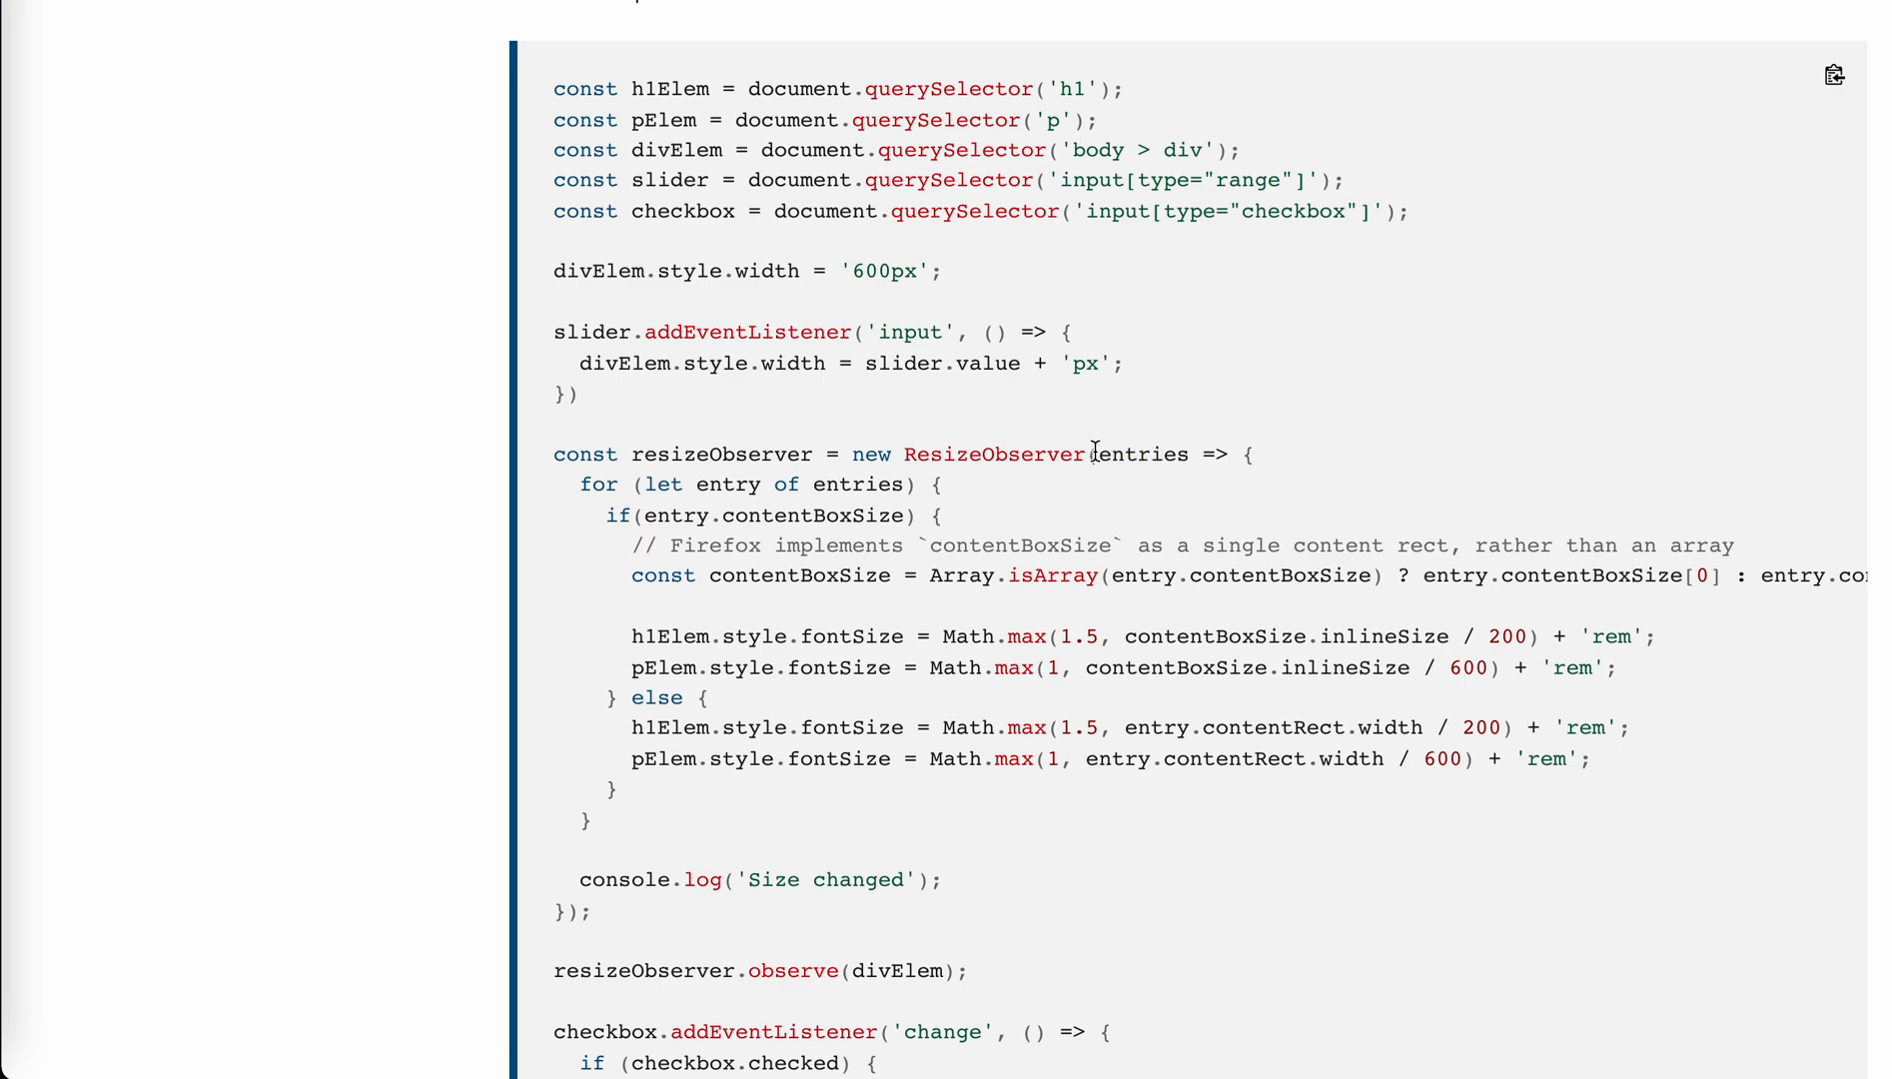
Step: Highlight the example's ResizeObserver callback body, then move down to the live demo
left_click_drag(1096, 453, 567, 907)
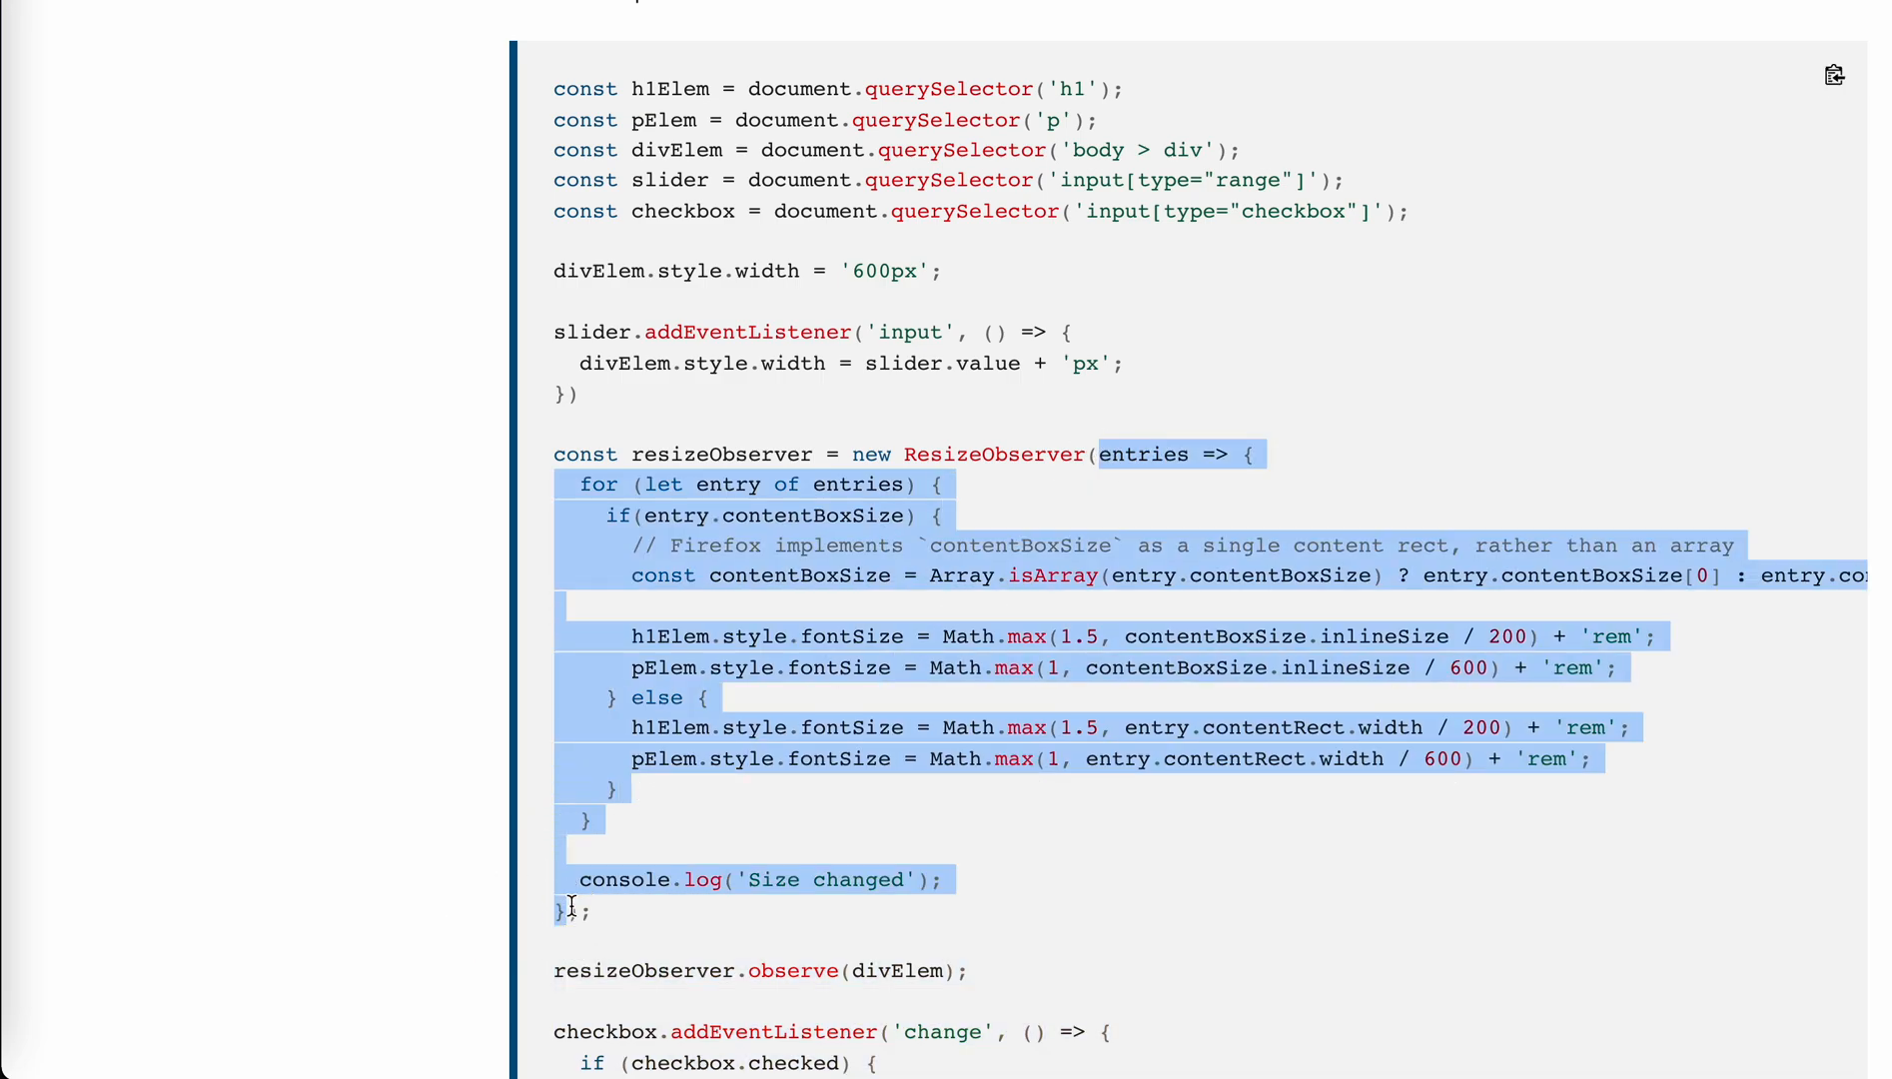
left_click(796, 806)
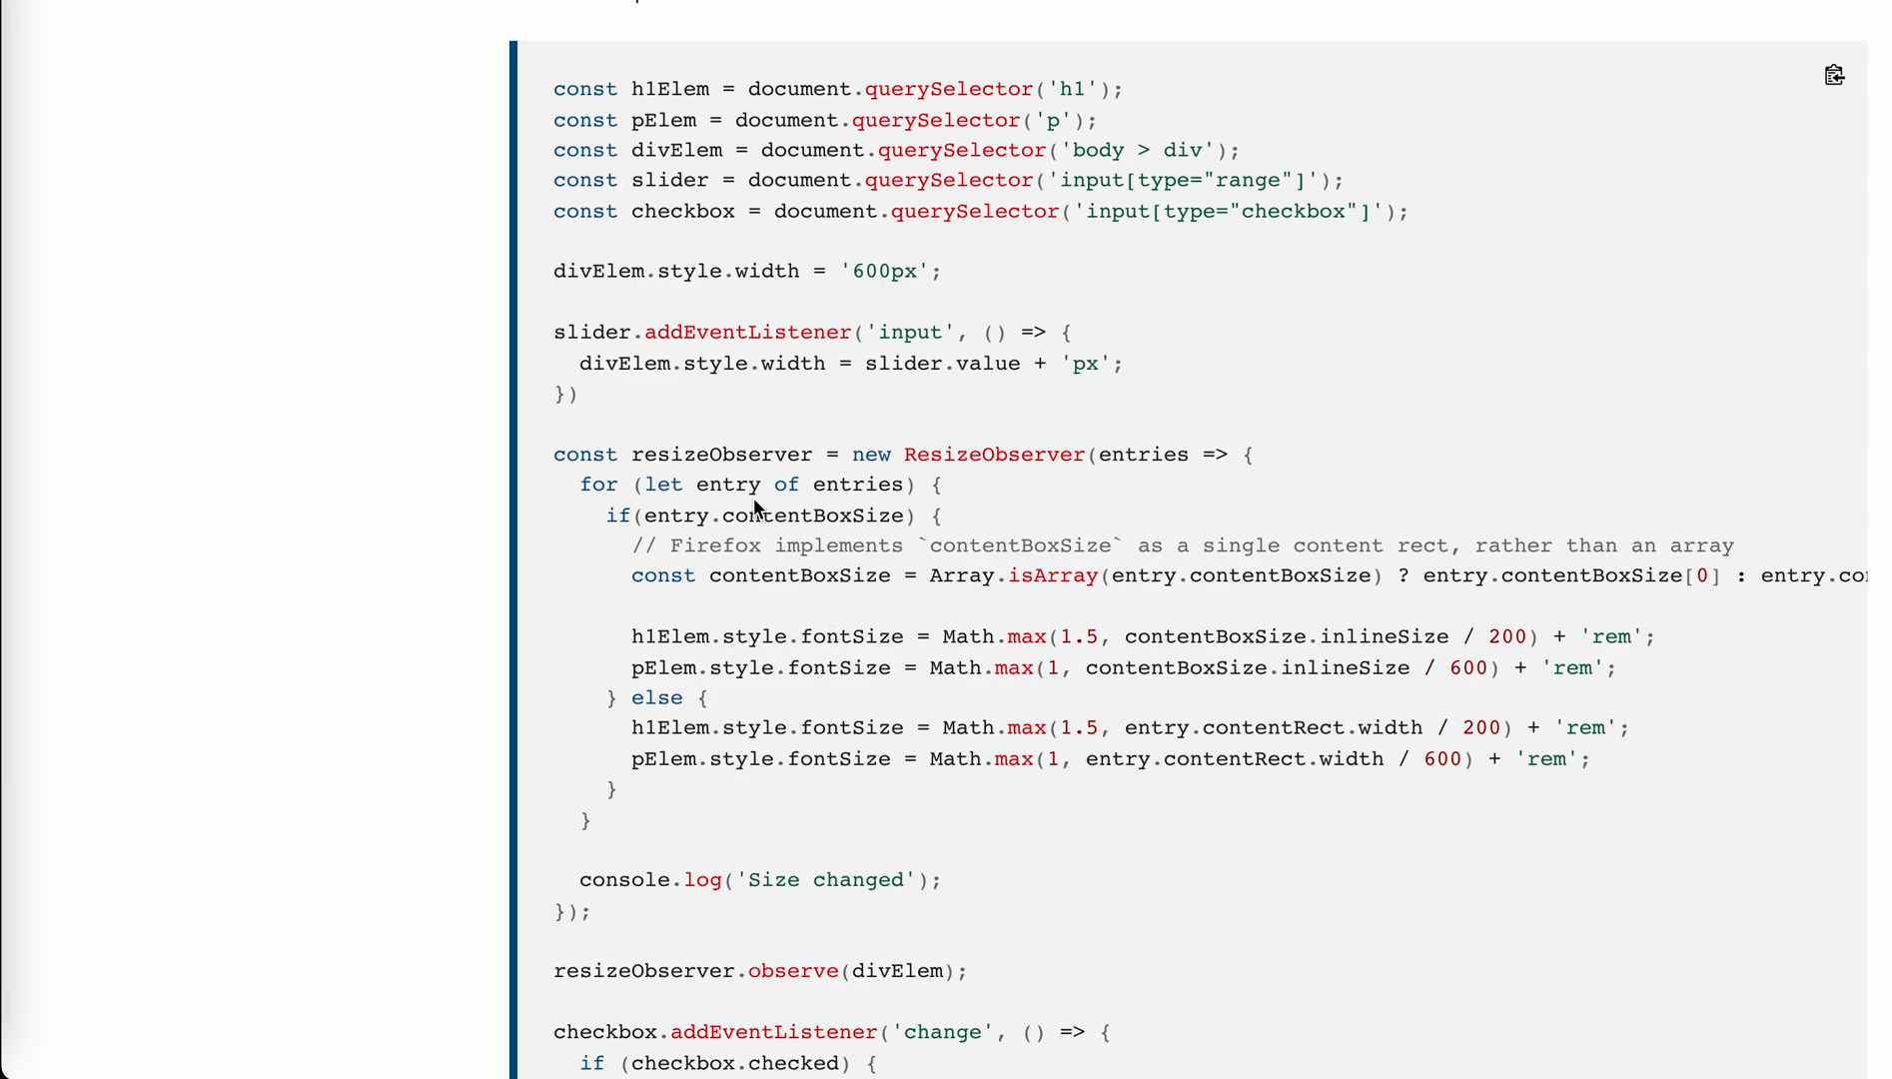
scroll("down", 3)
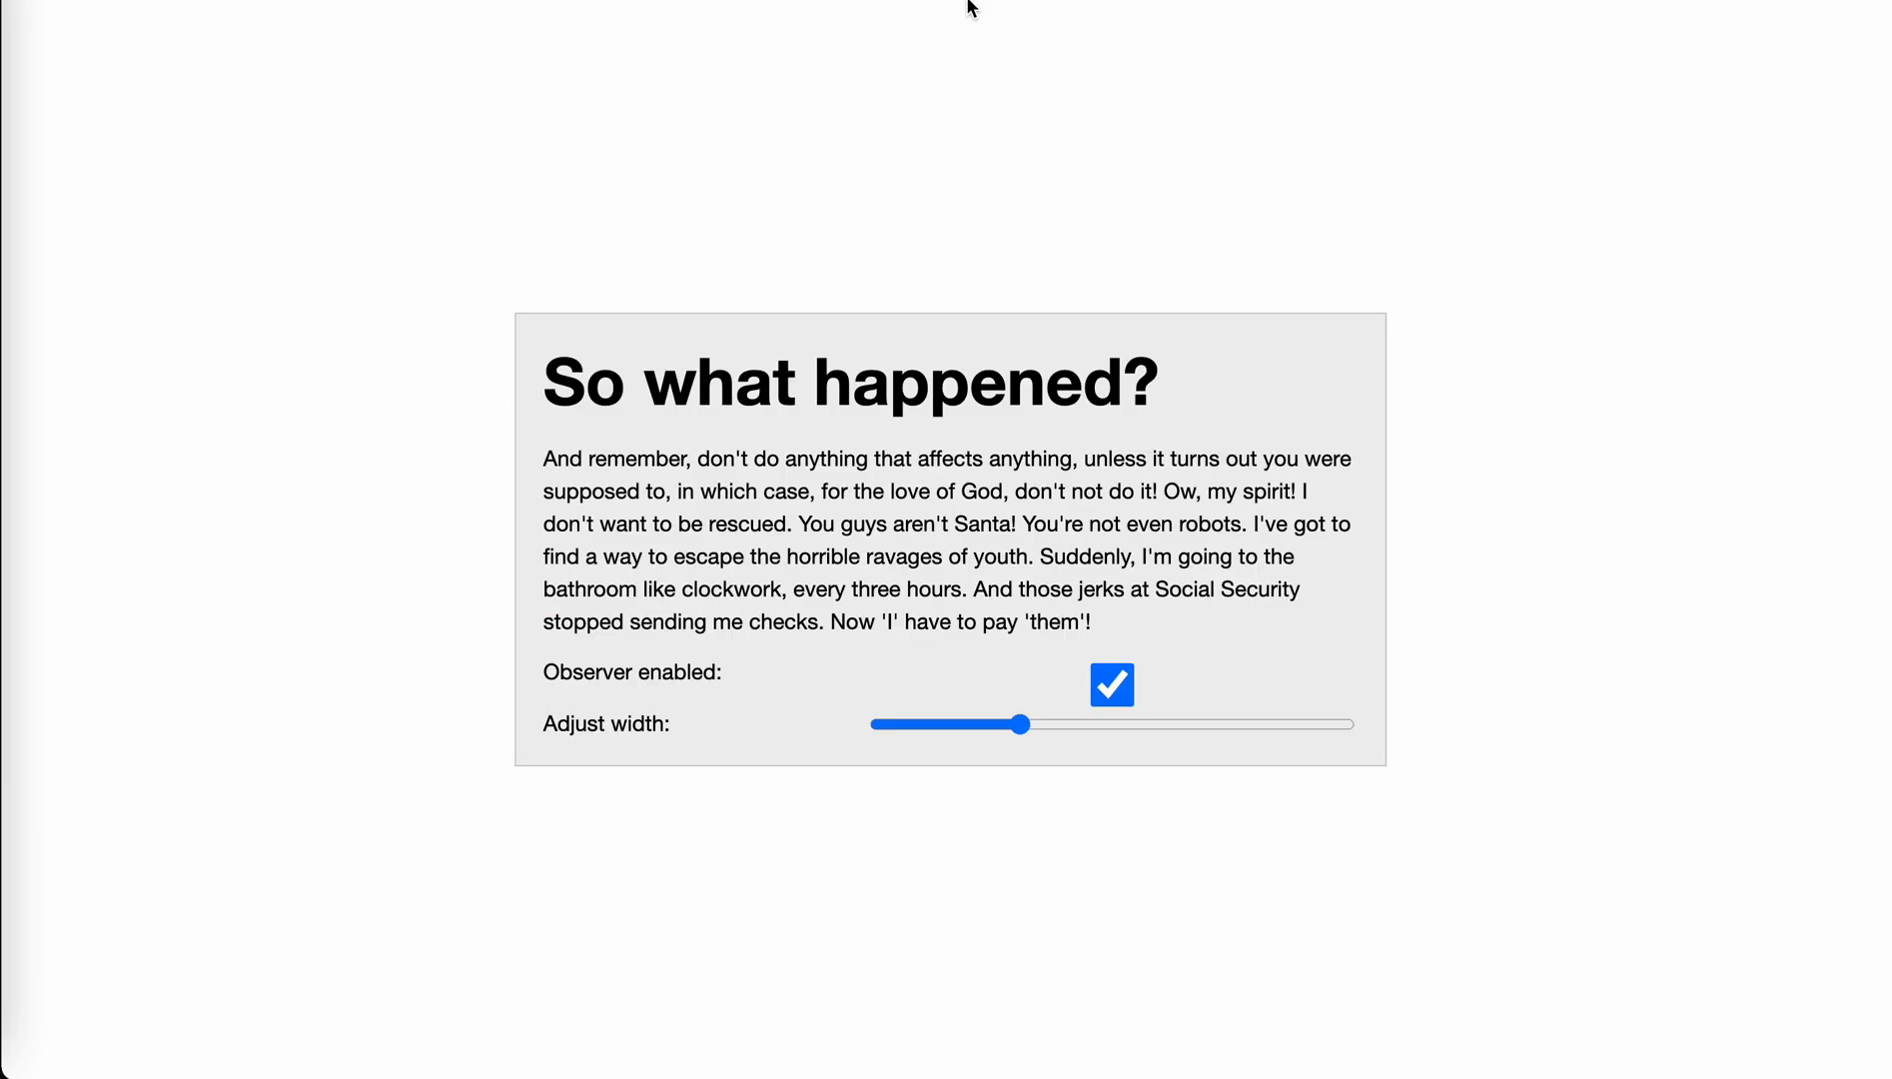
mouse_move(1049, 314)
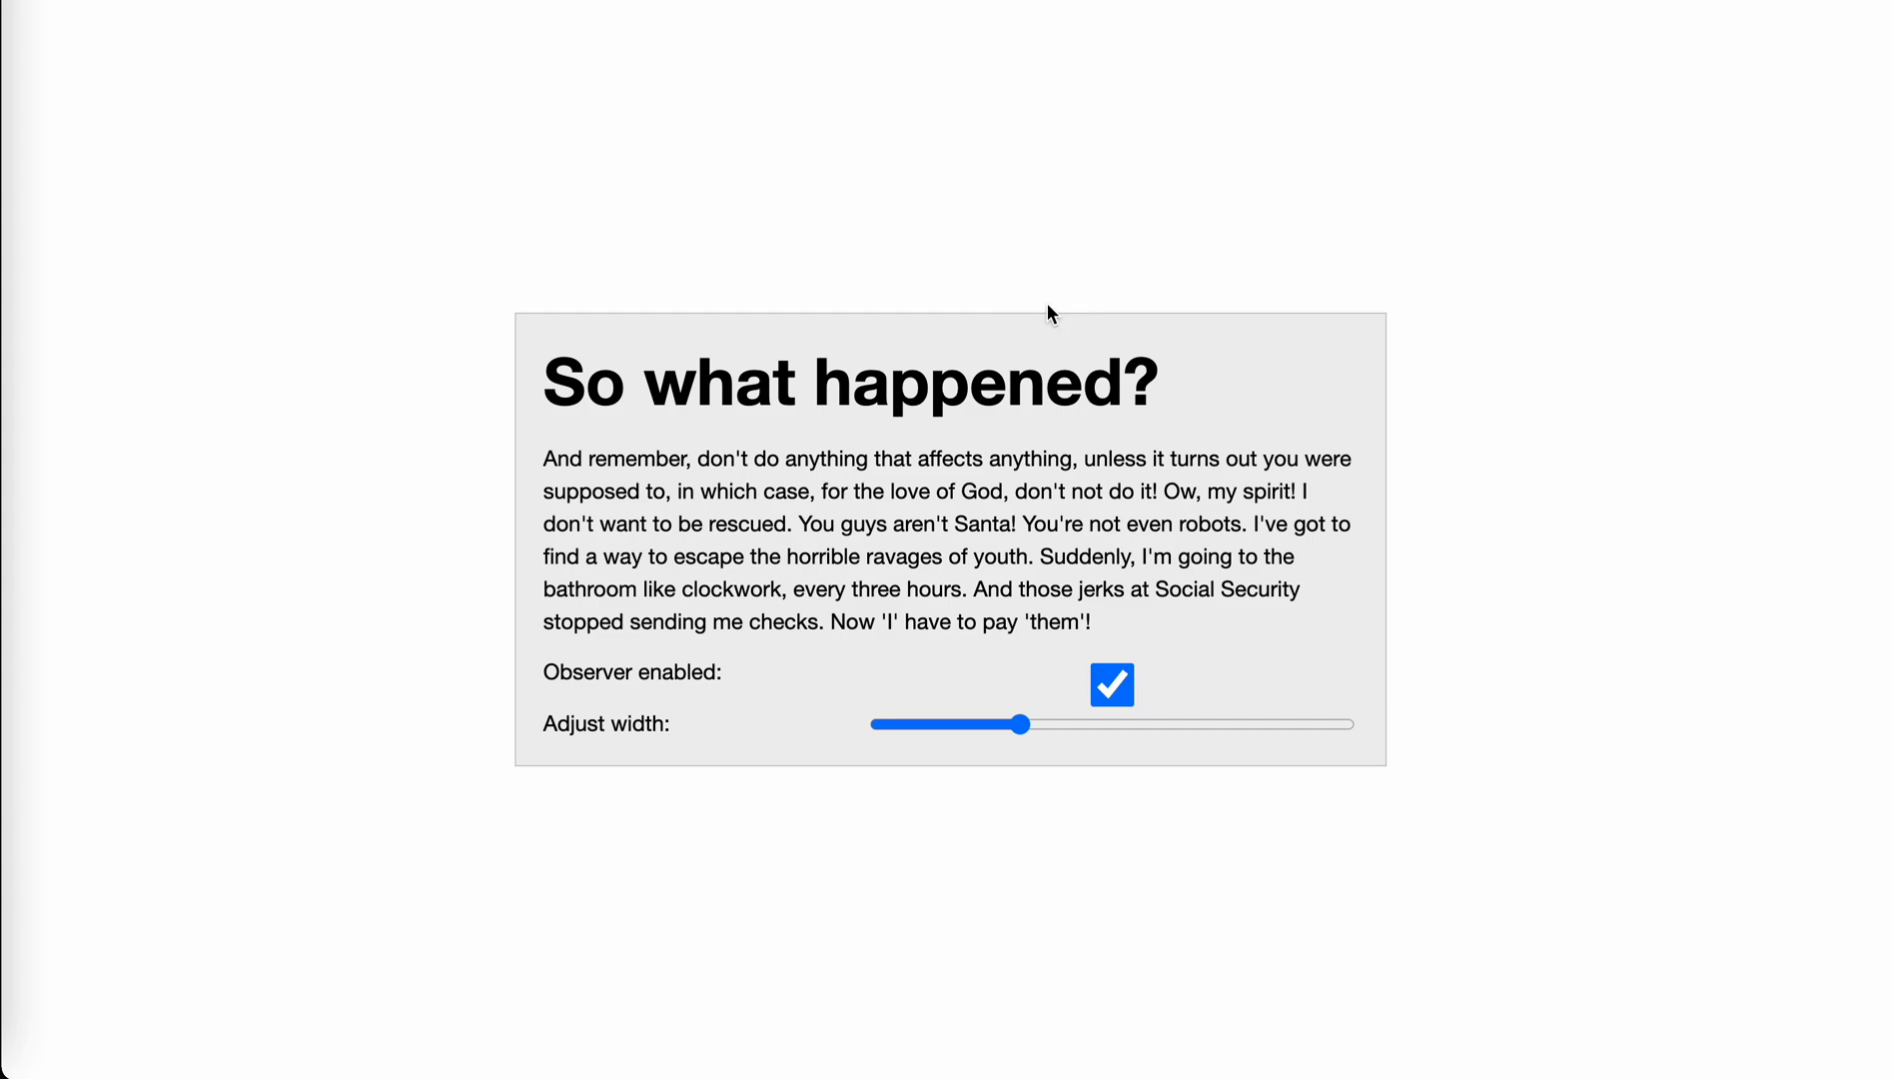
mouse_move(1012, 748)
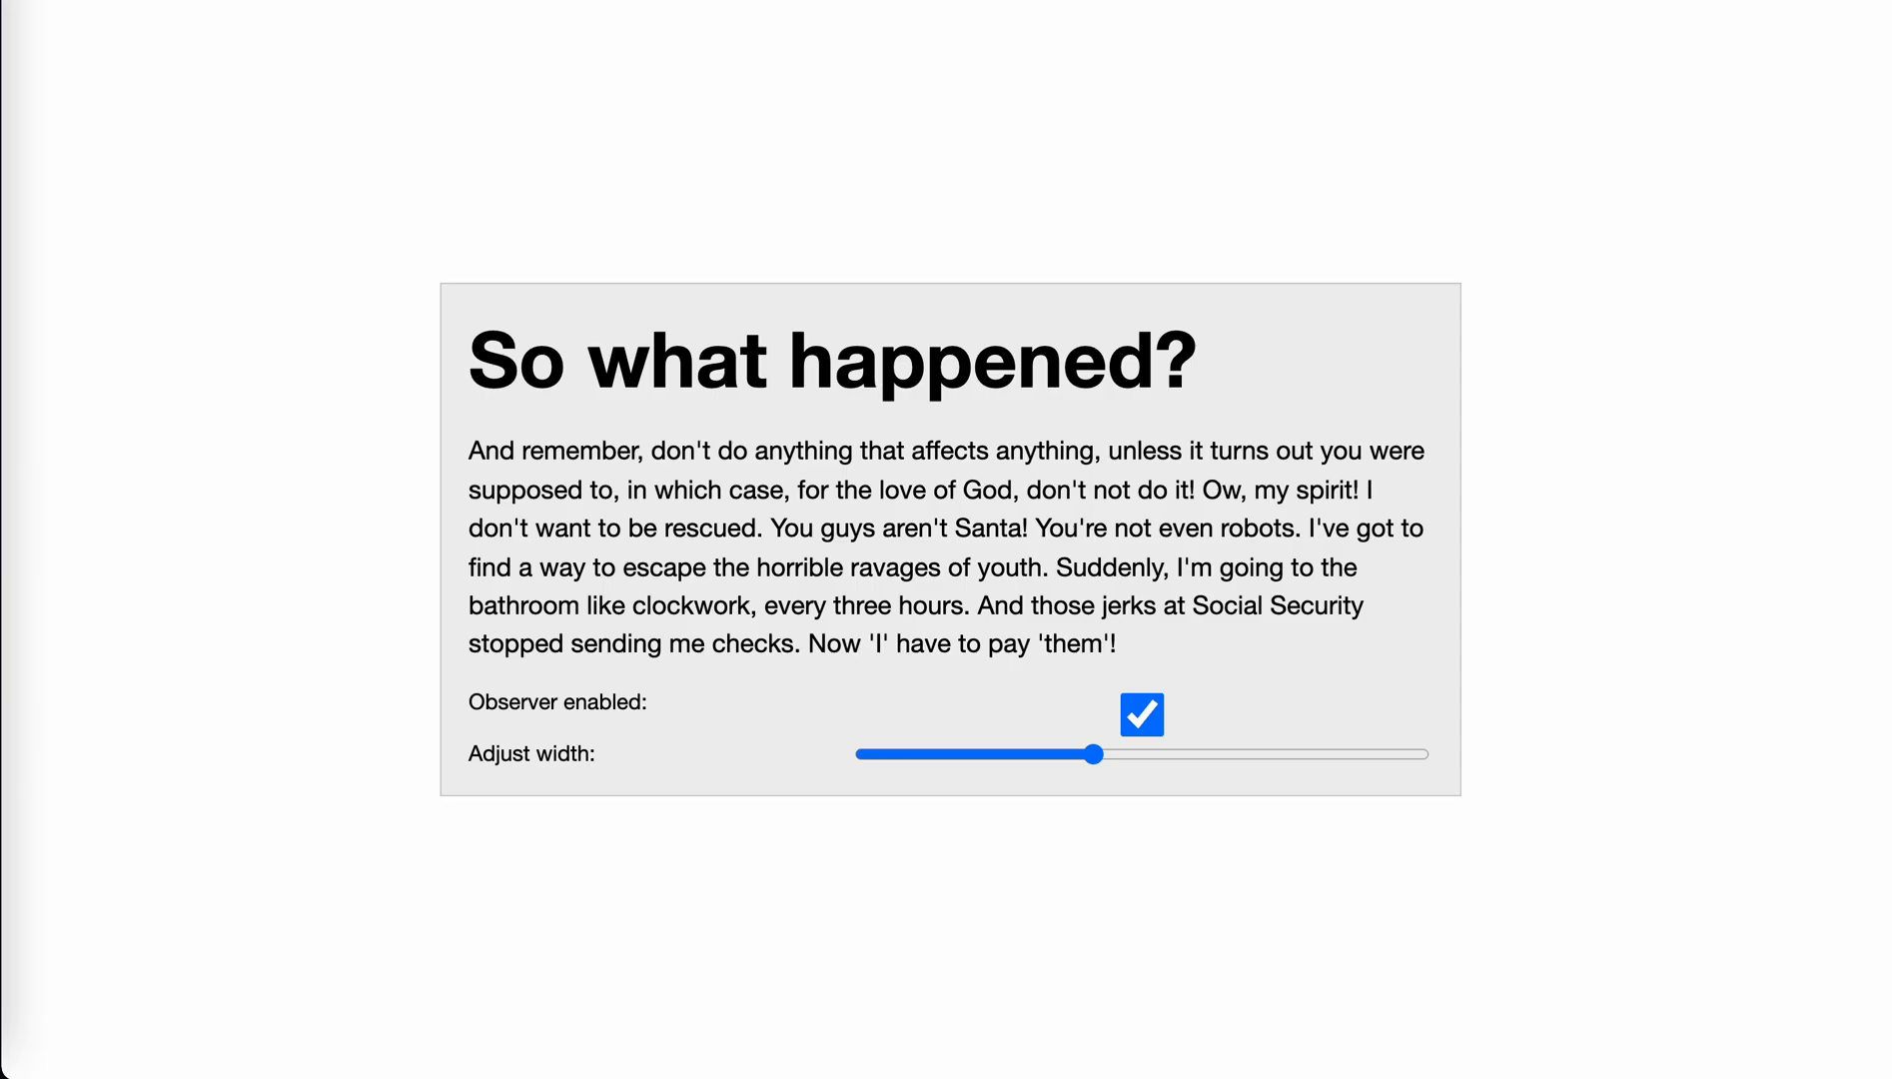
Step: Highlight the slider listener code that sets the div width on MDN
scroll("down", 3)
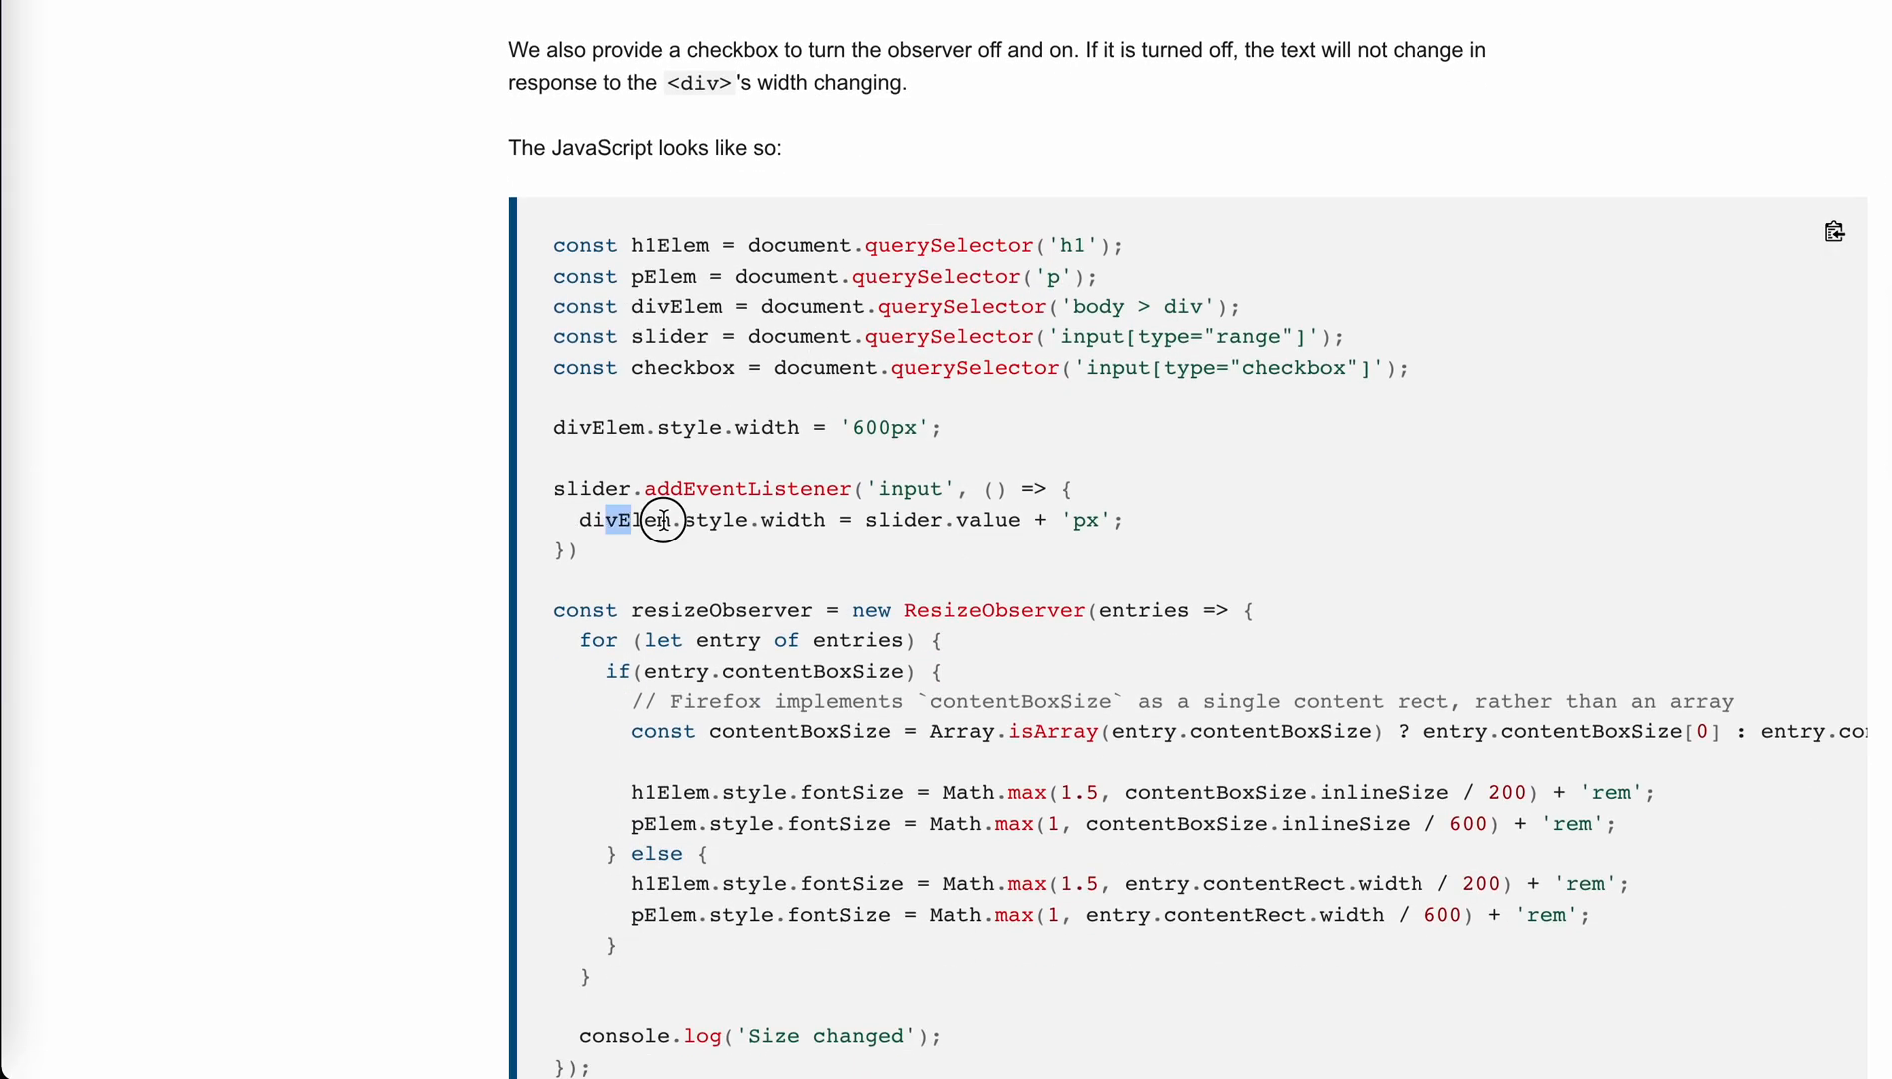
left_click_drag(616, 519, 766, 518)
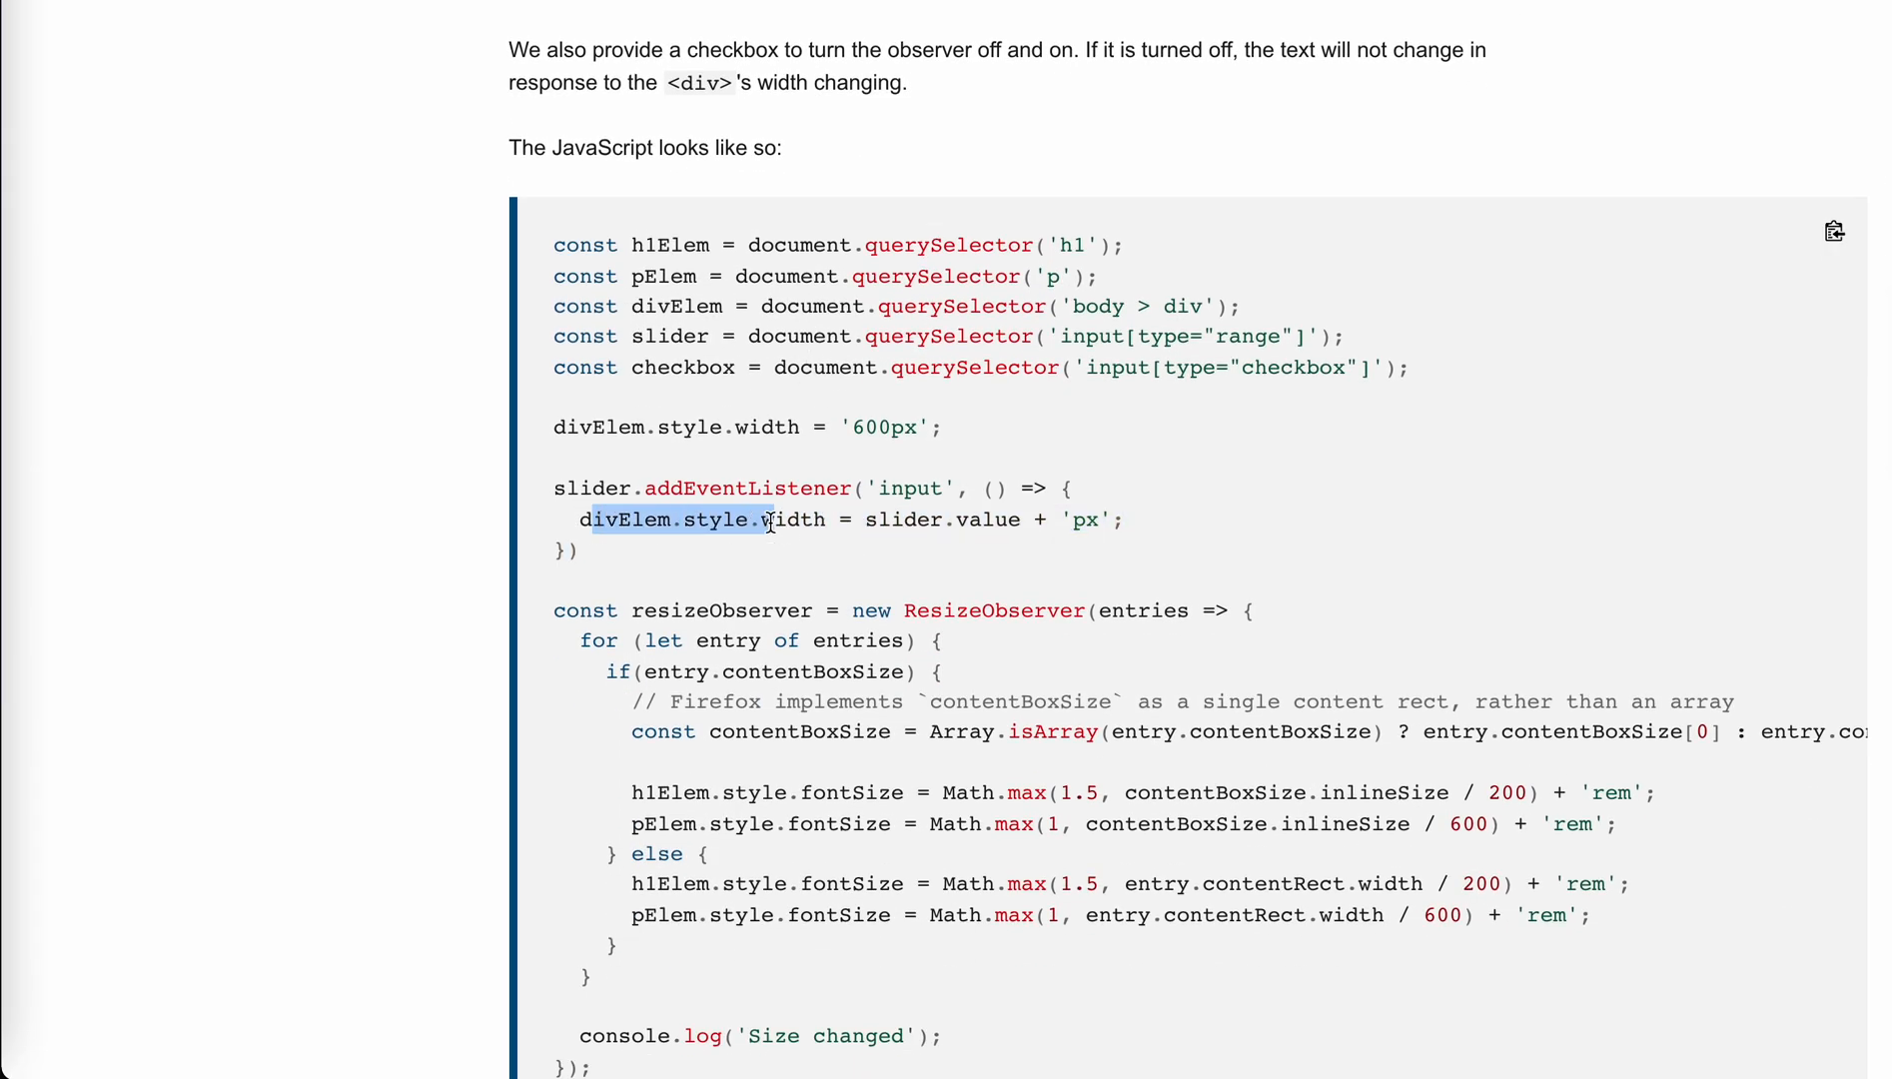
scroll("down", 3)
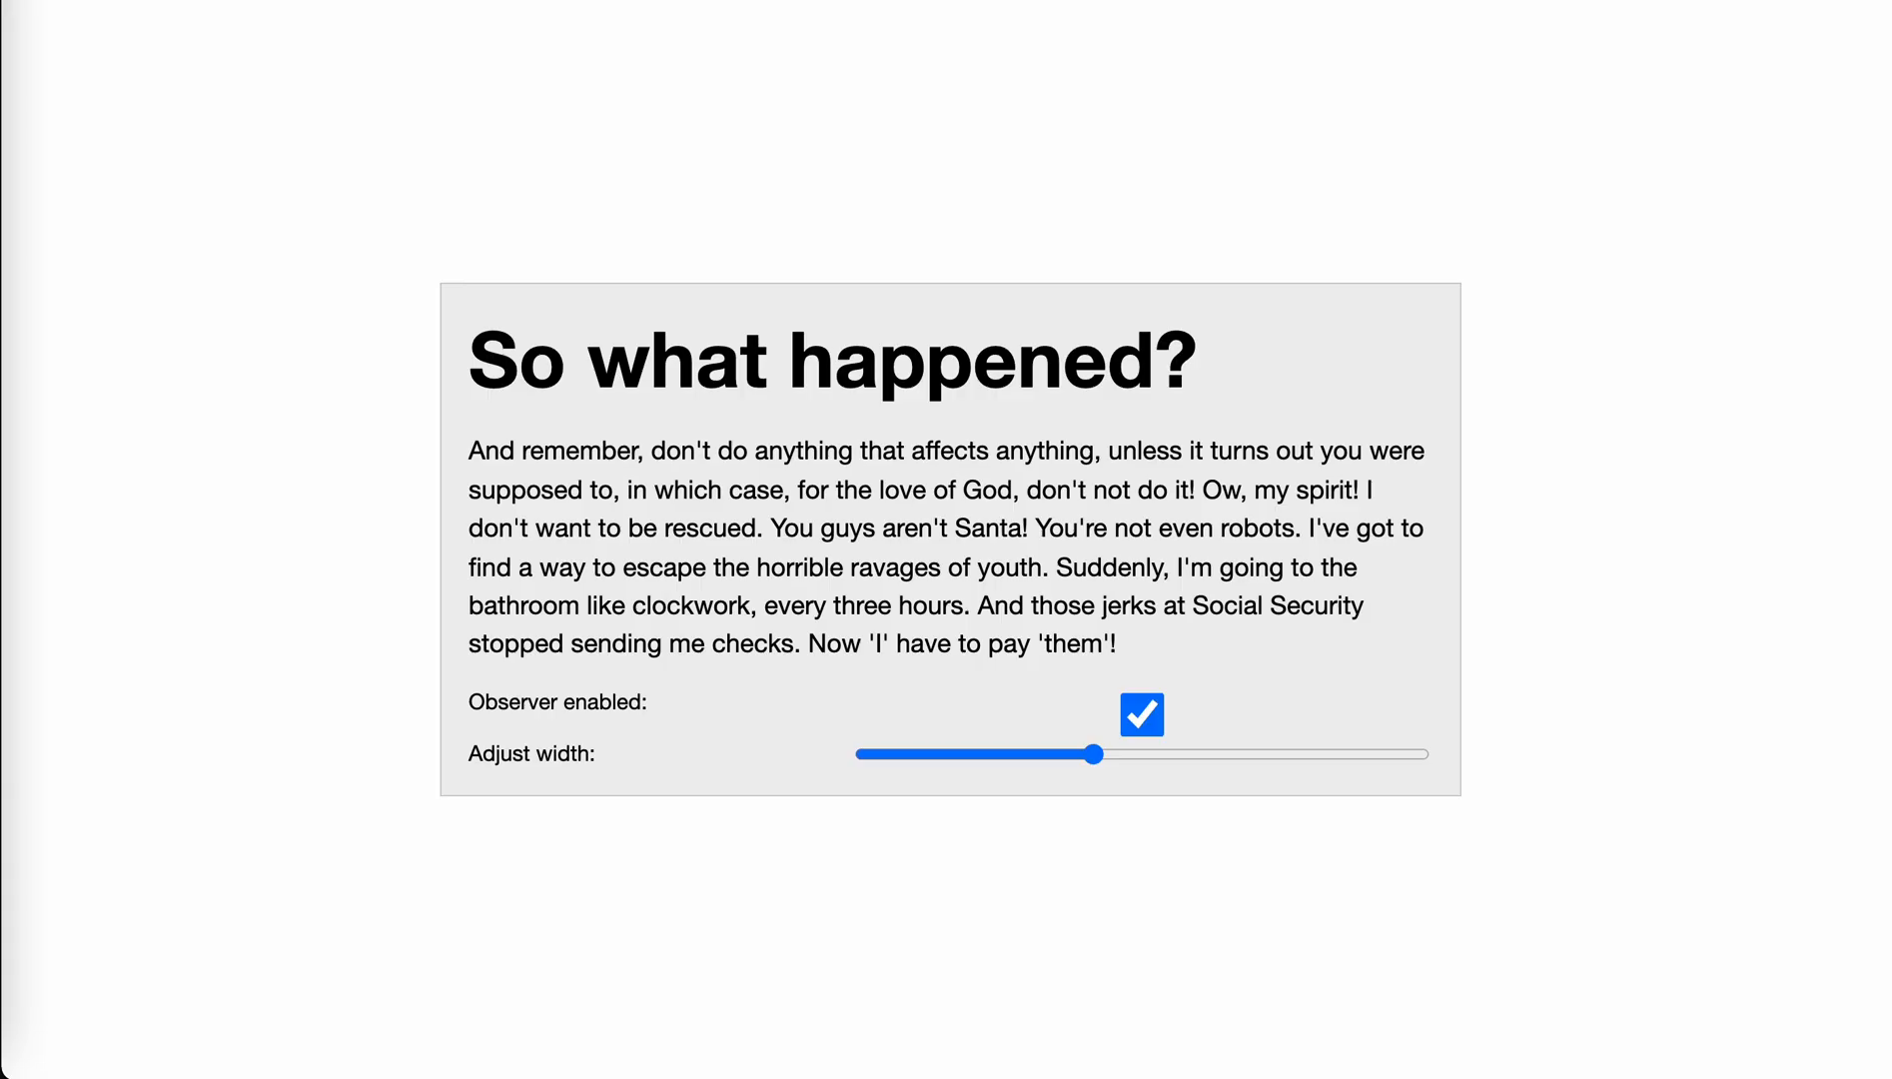
Step: Drag the Adjust width slider back and forth so the demo box and its text resize
left_click_drag(1092, 753, 960, 754)
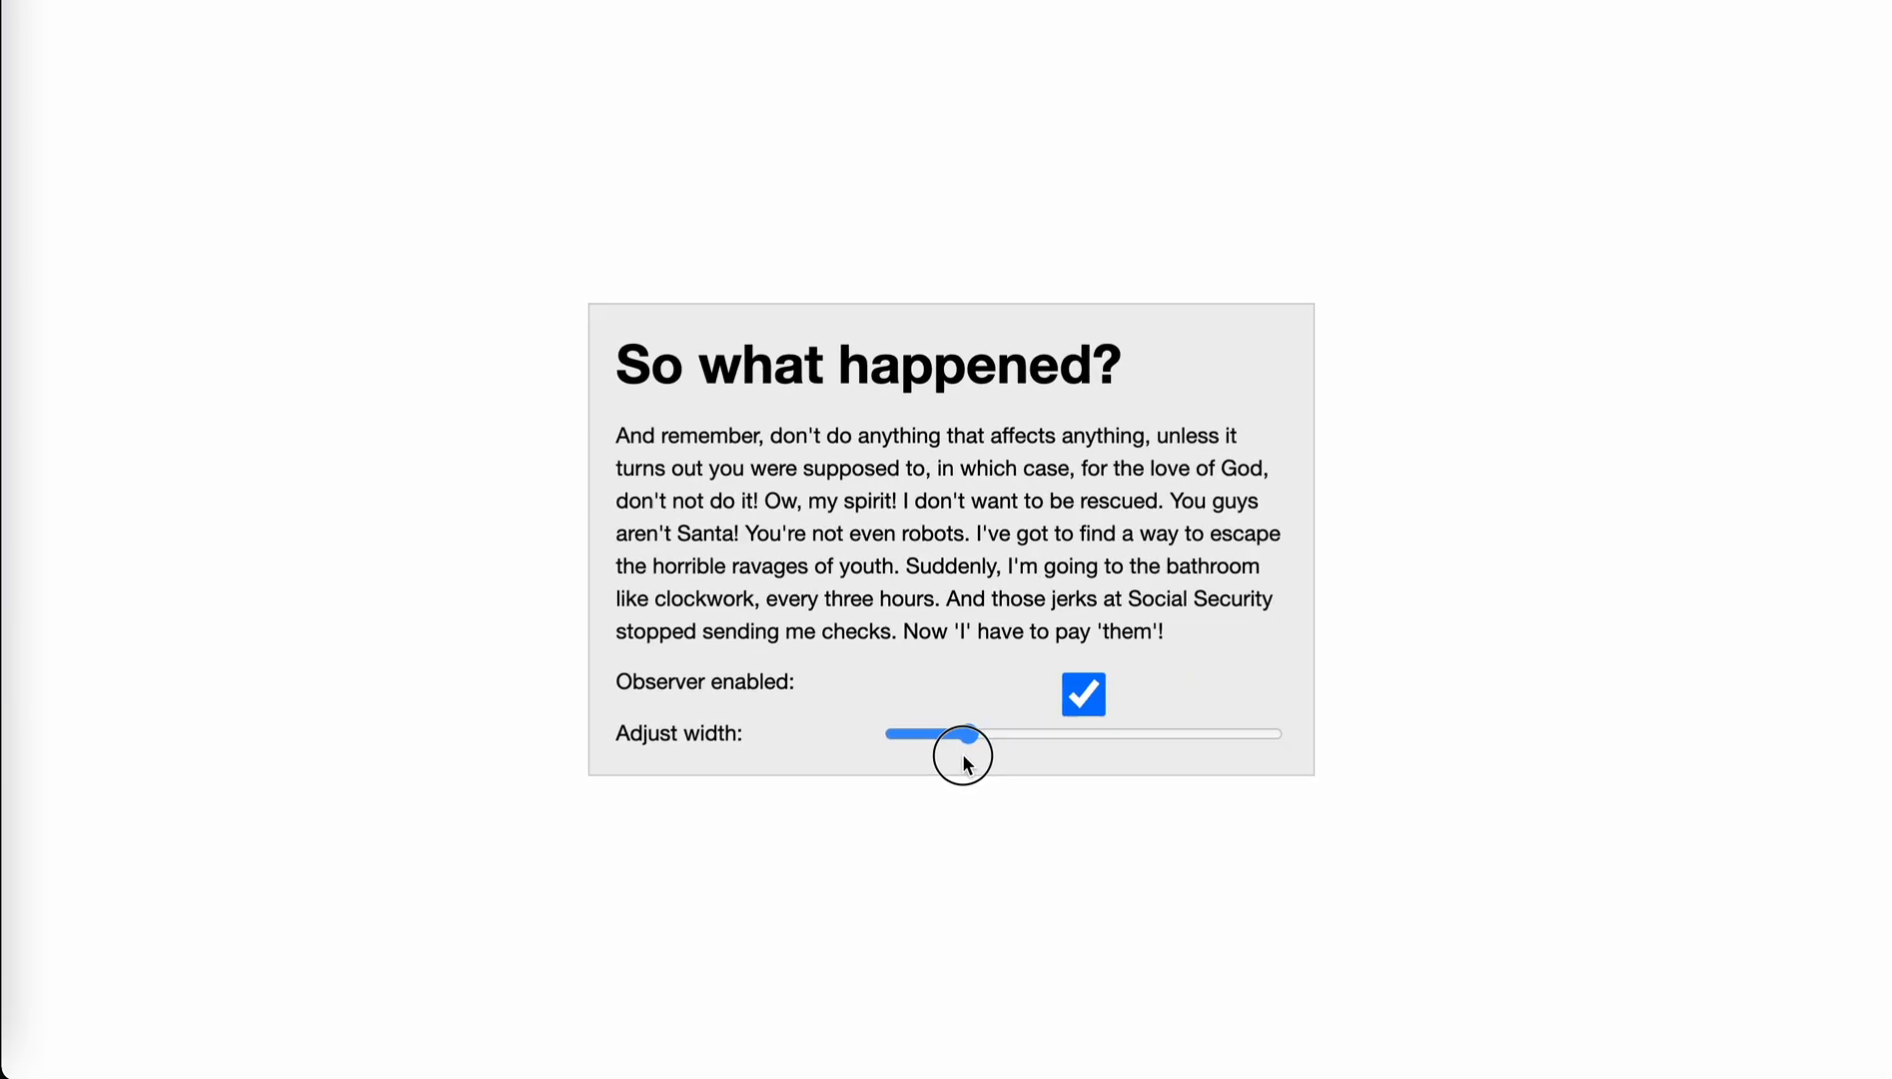
left_click_drag(959, 732, 1249, 800)
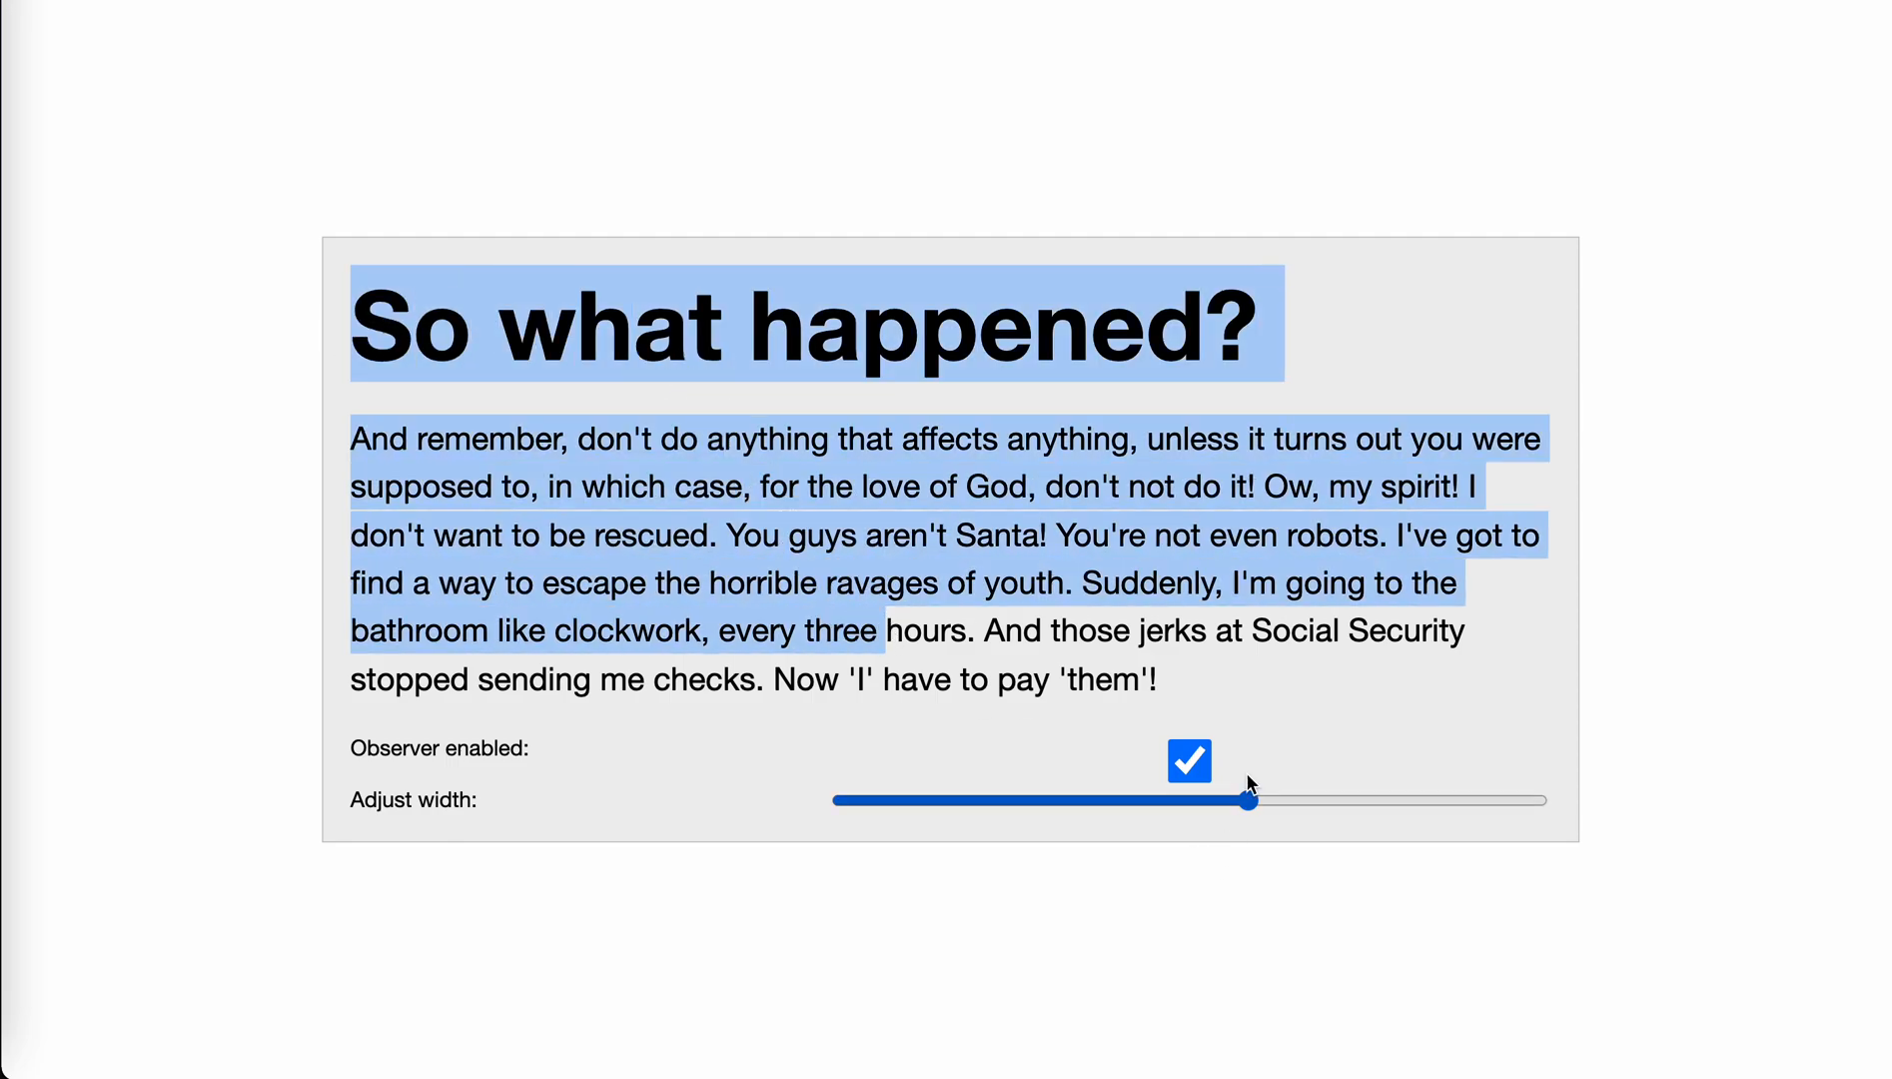
left_click_drag(1249, 799, 953, 748)
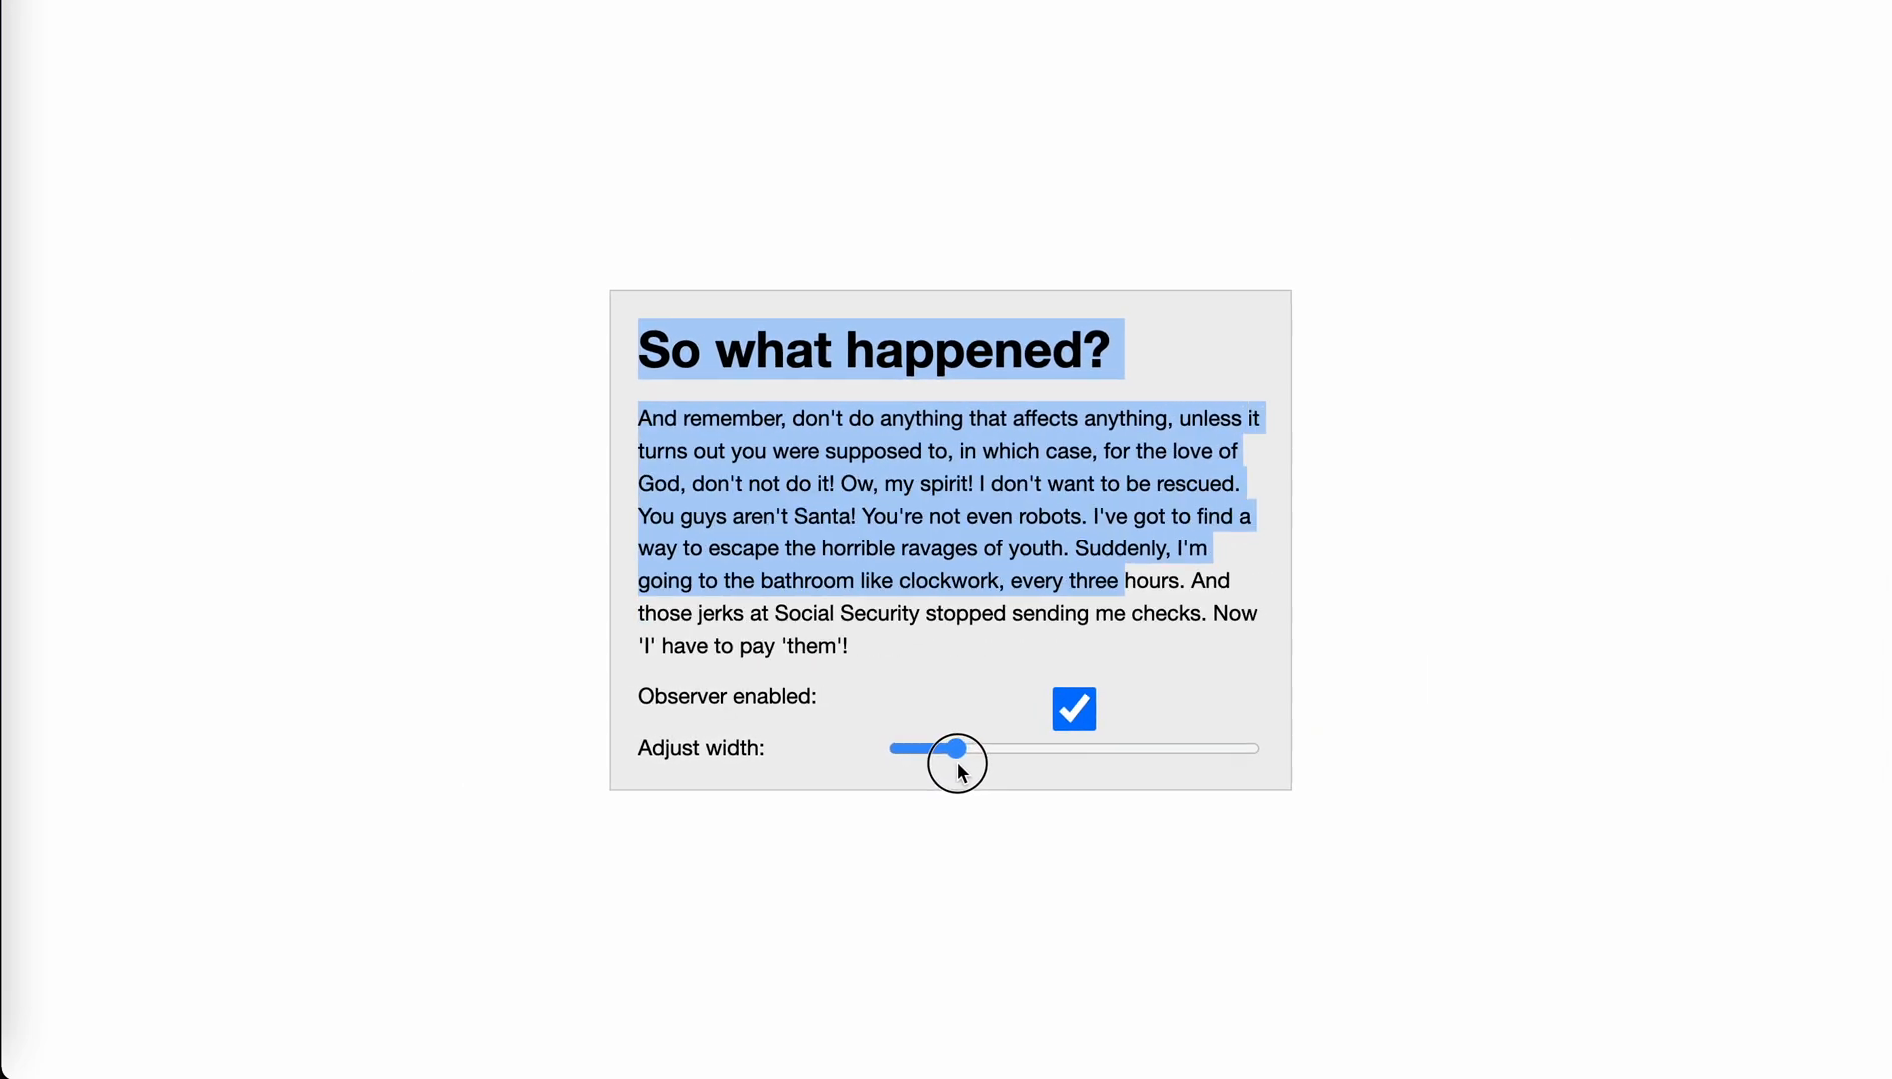
left_click_drag(954, 763, 1136, 769)
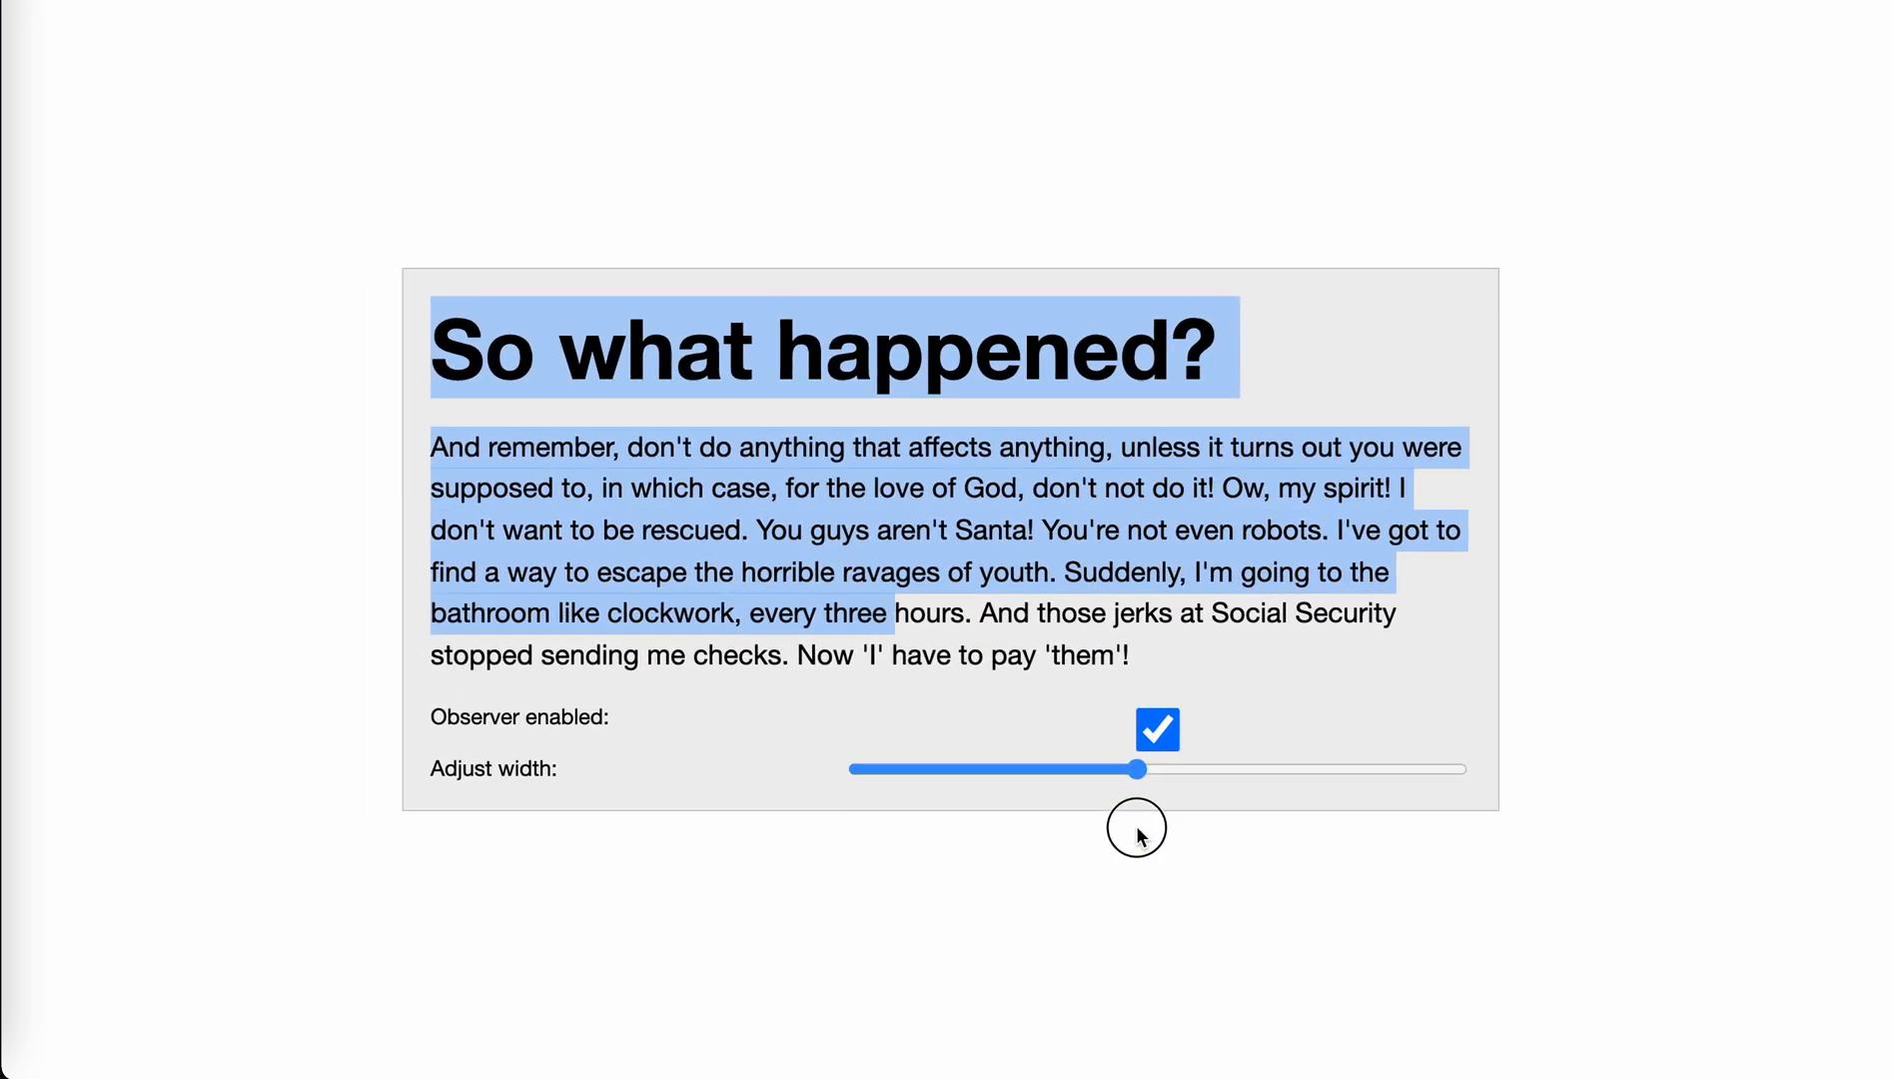
left_click_drag(1134, 768, 1162, 780)
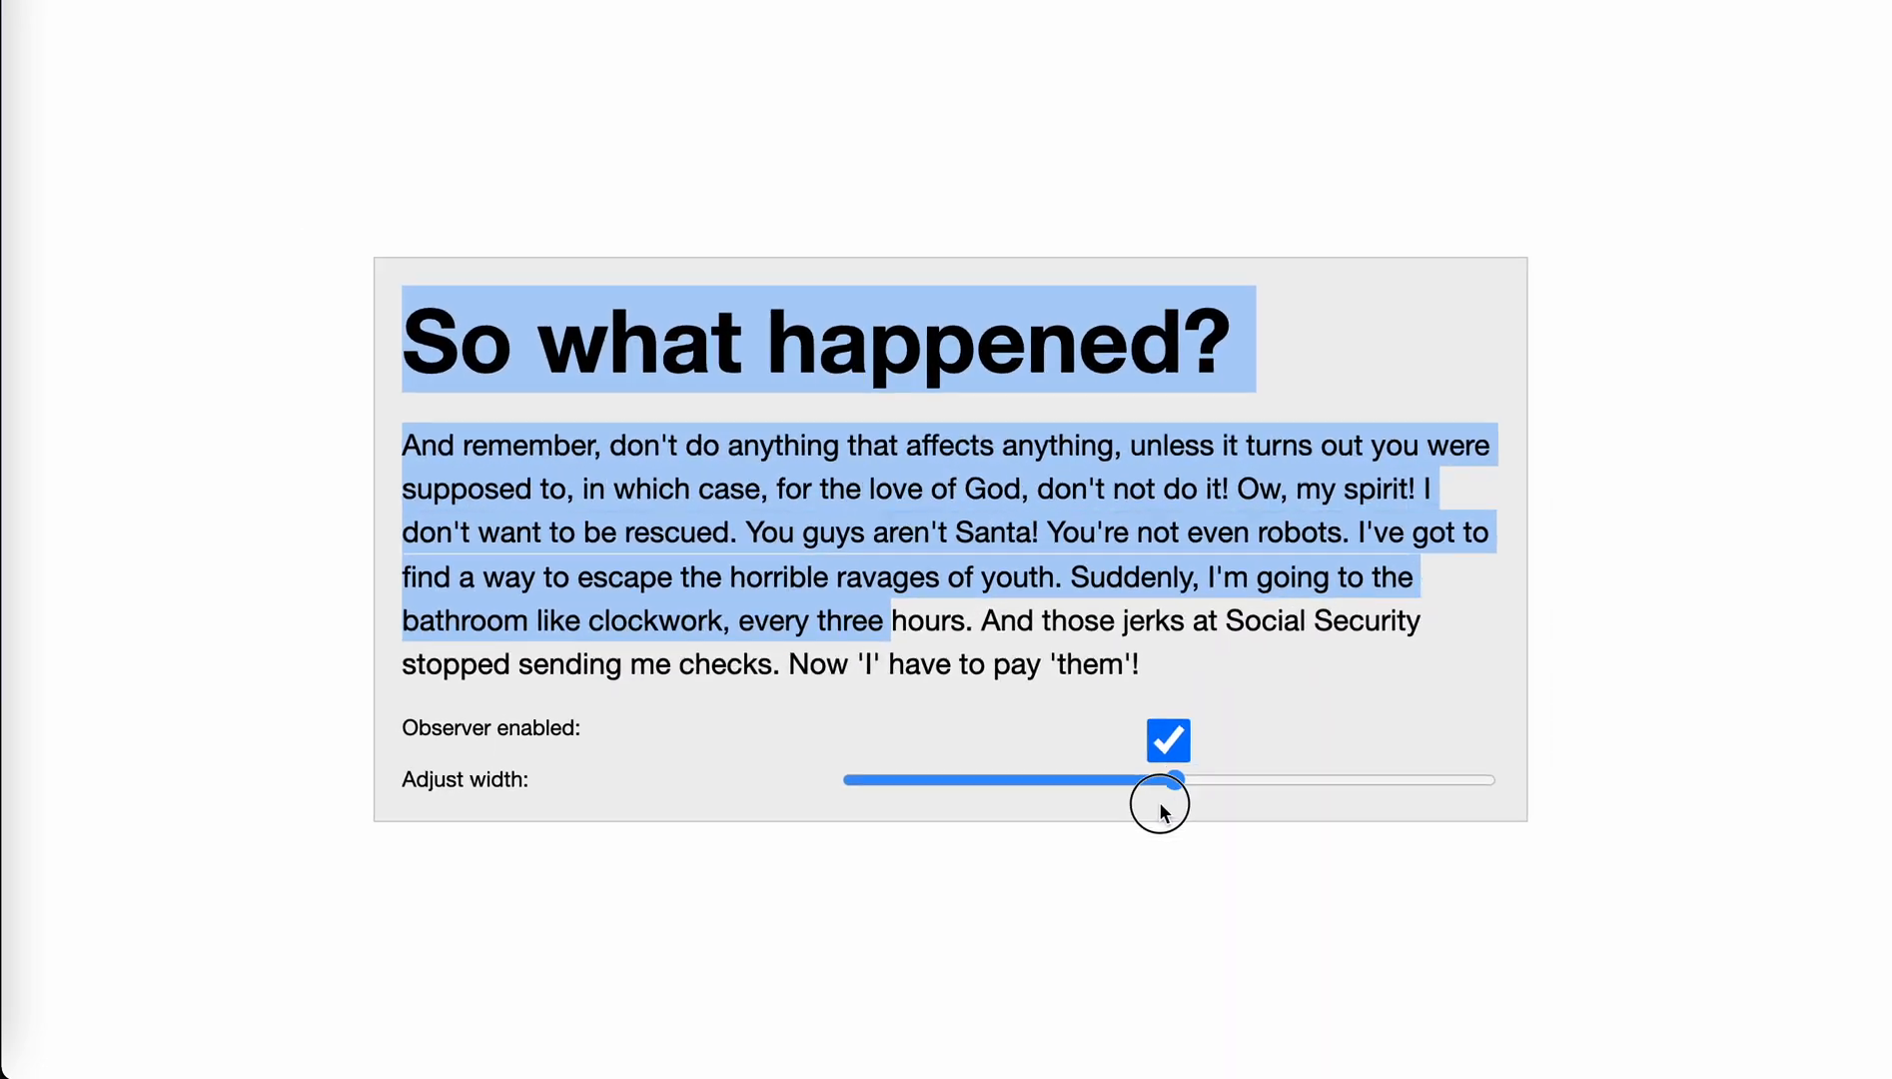
left_click_drag(1158, 805, 1261, 791)
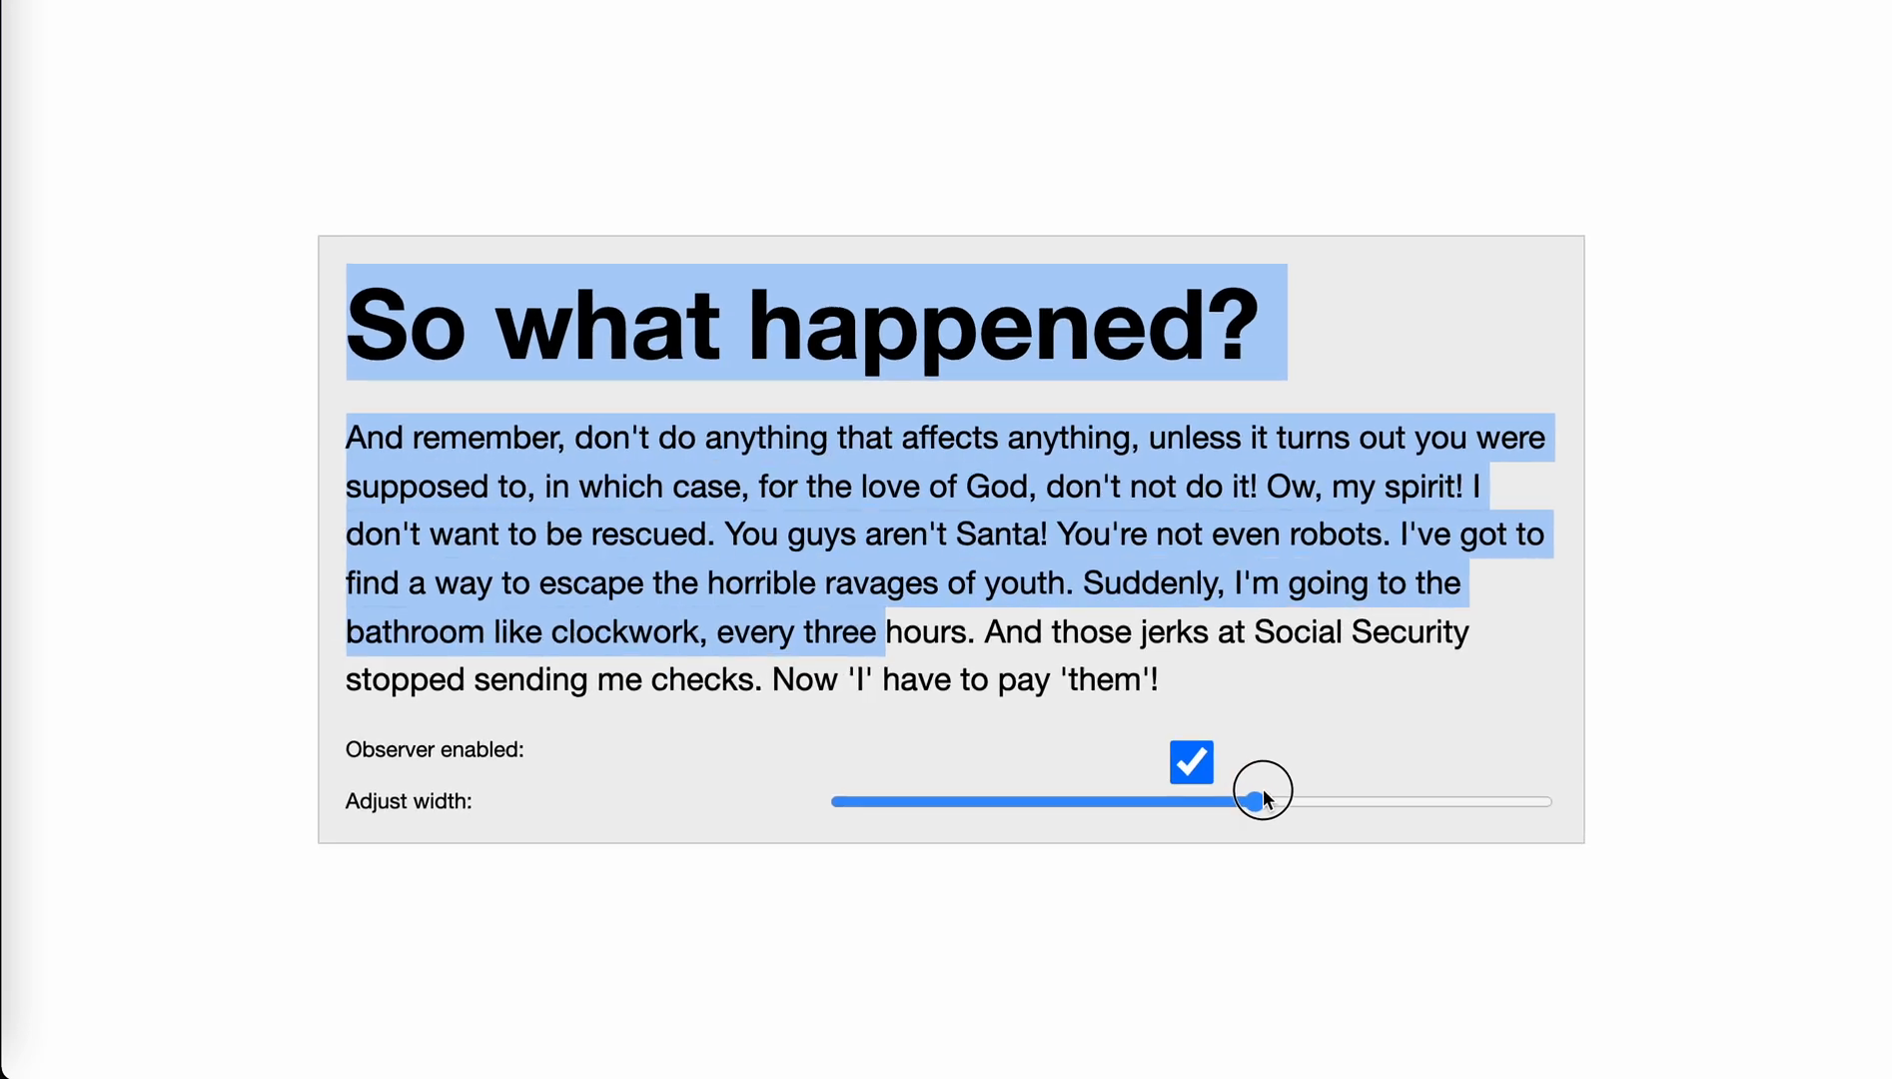
left_click_drag(1263, 789, 1149, 772)
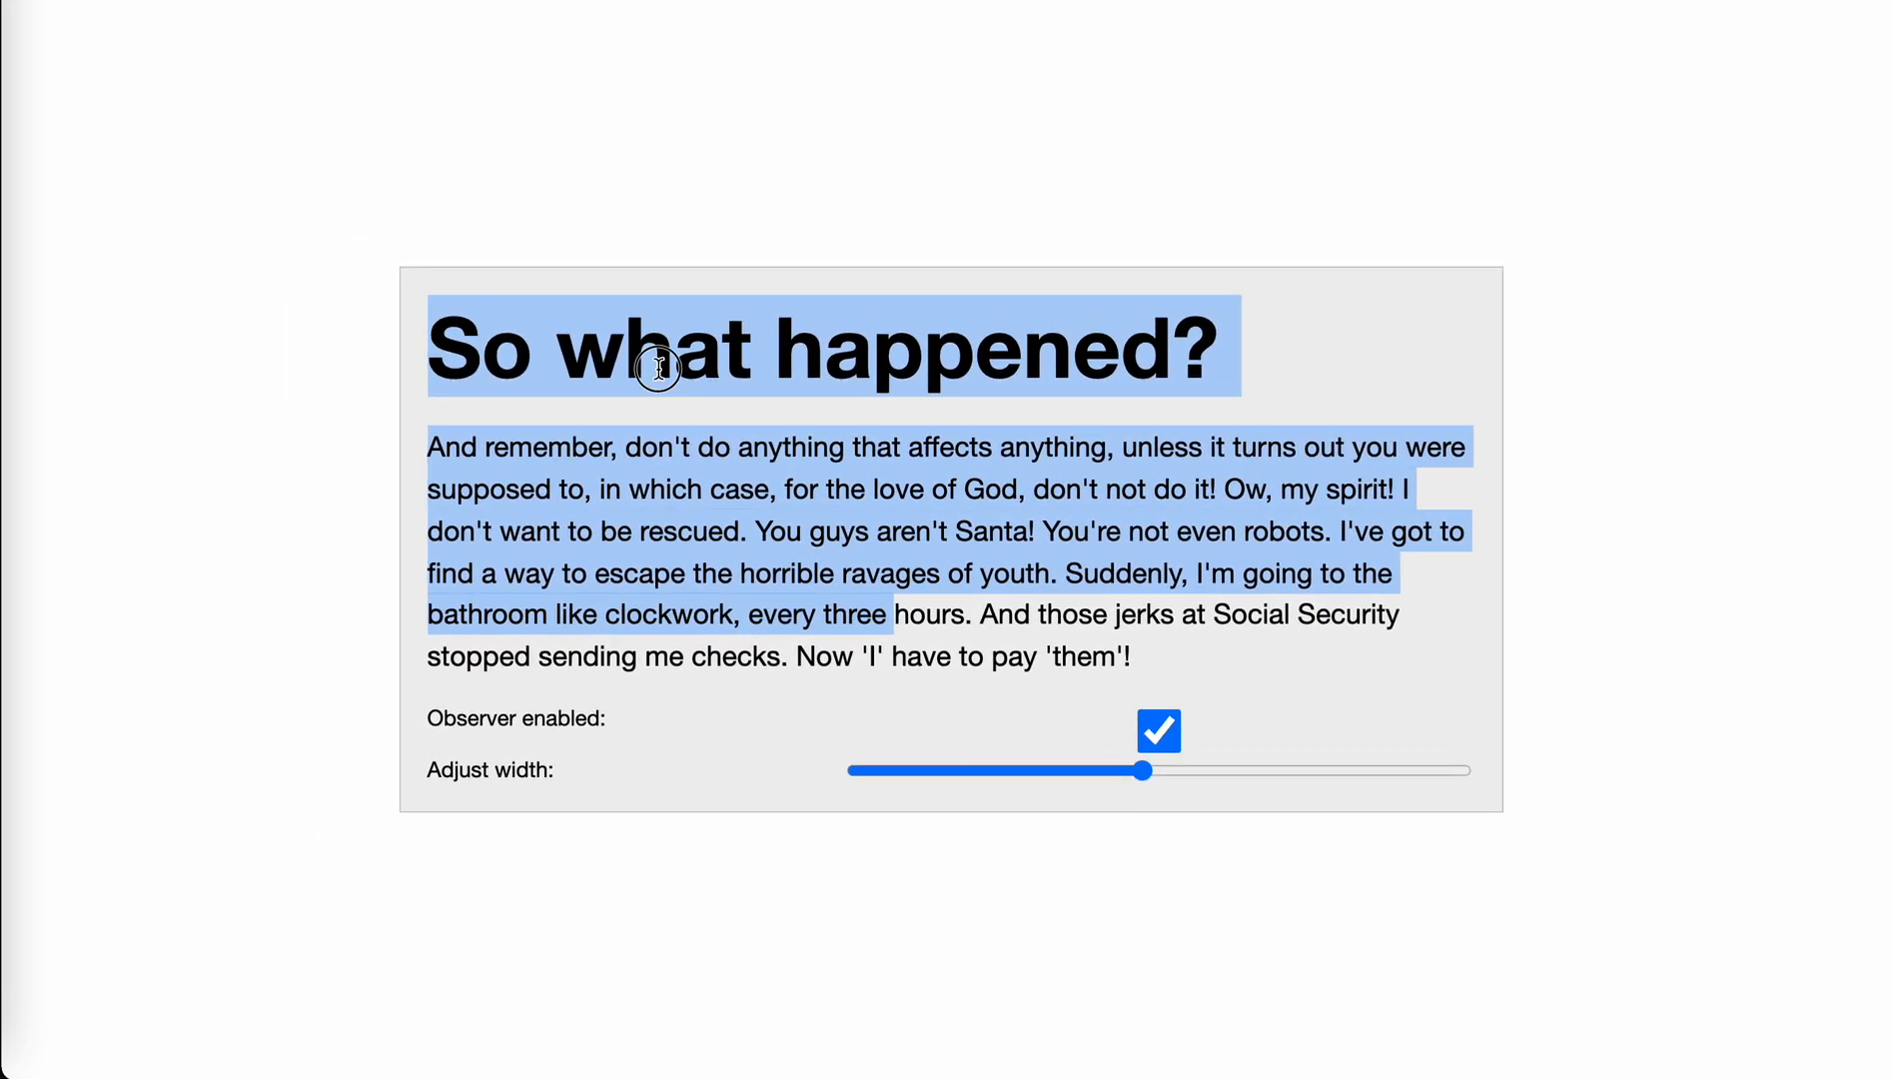
left_click_drag(1140, 770, 1252, 794)
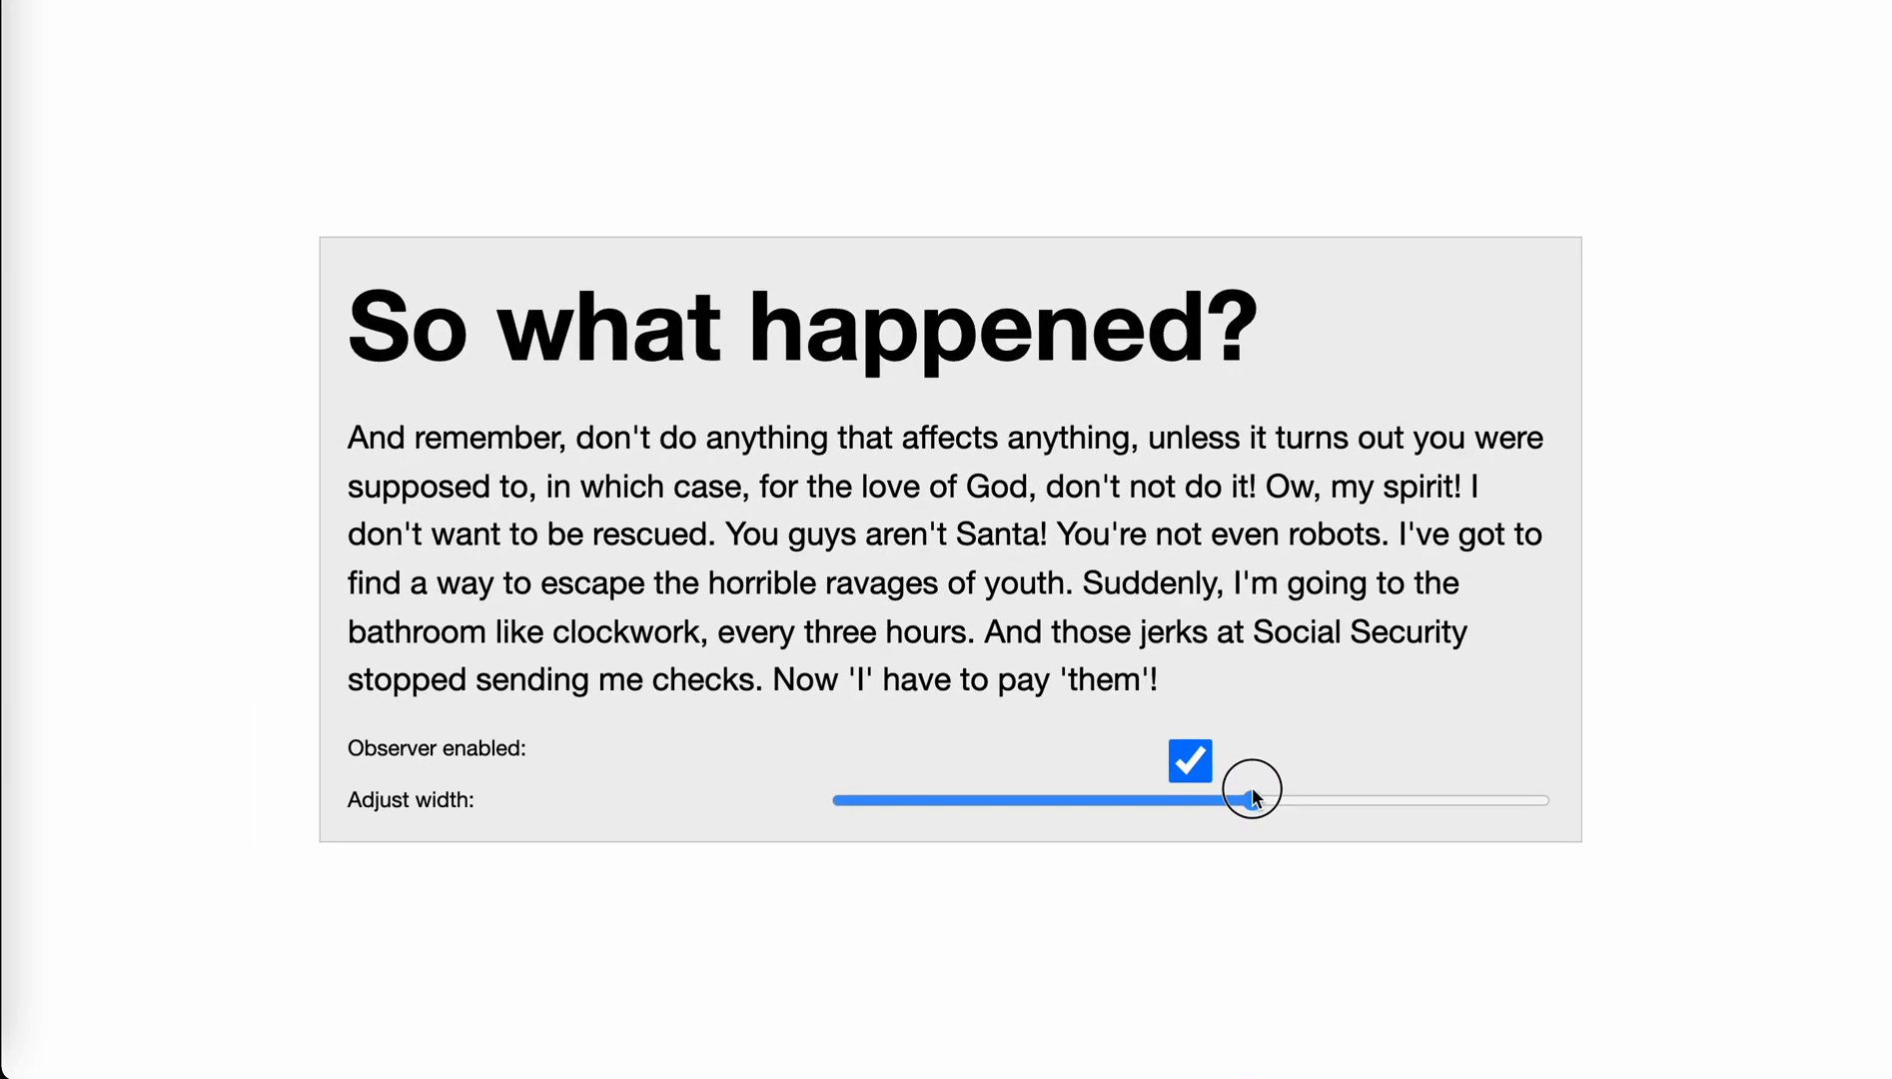
left_click_drag(1253, 796, 1198, 787)
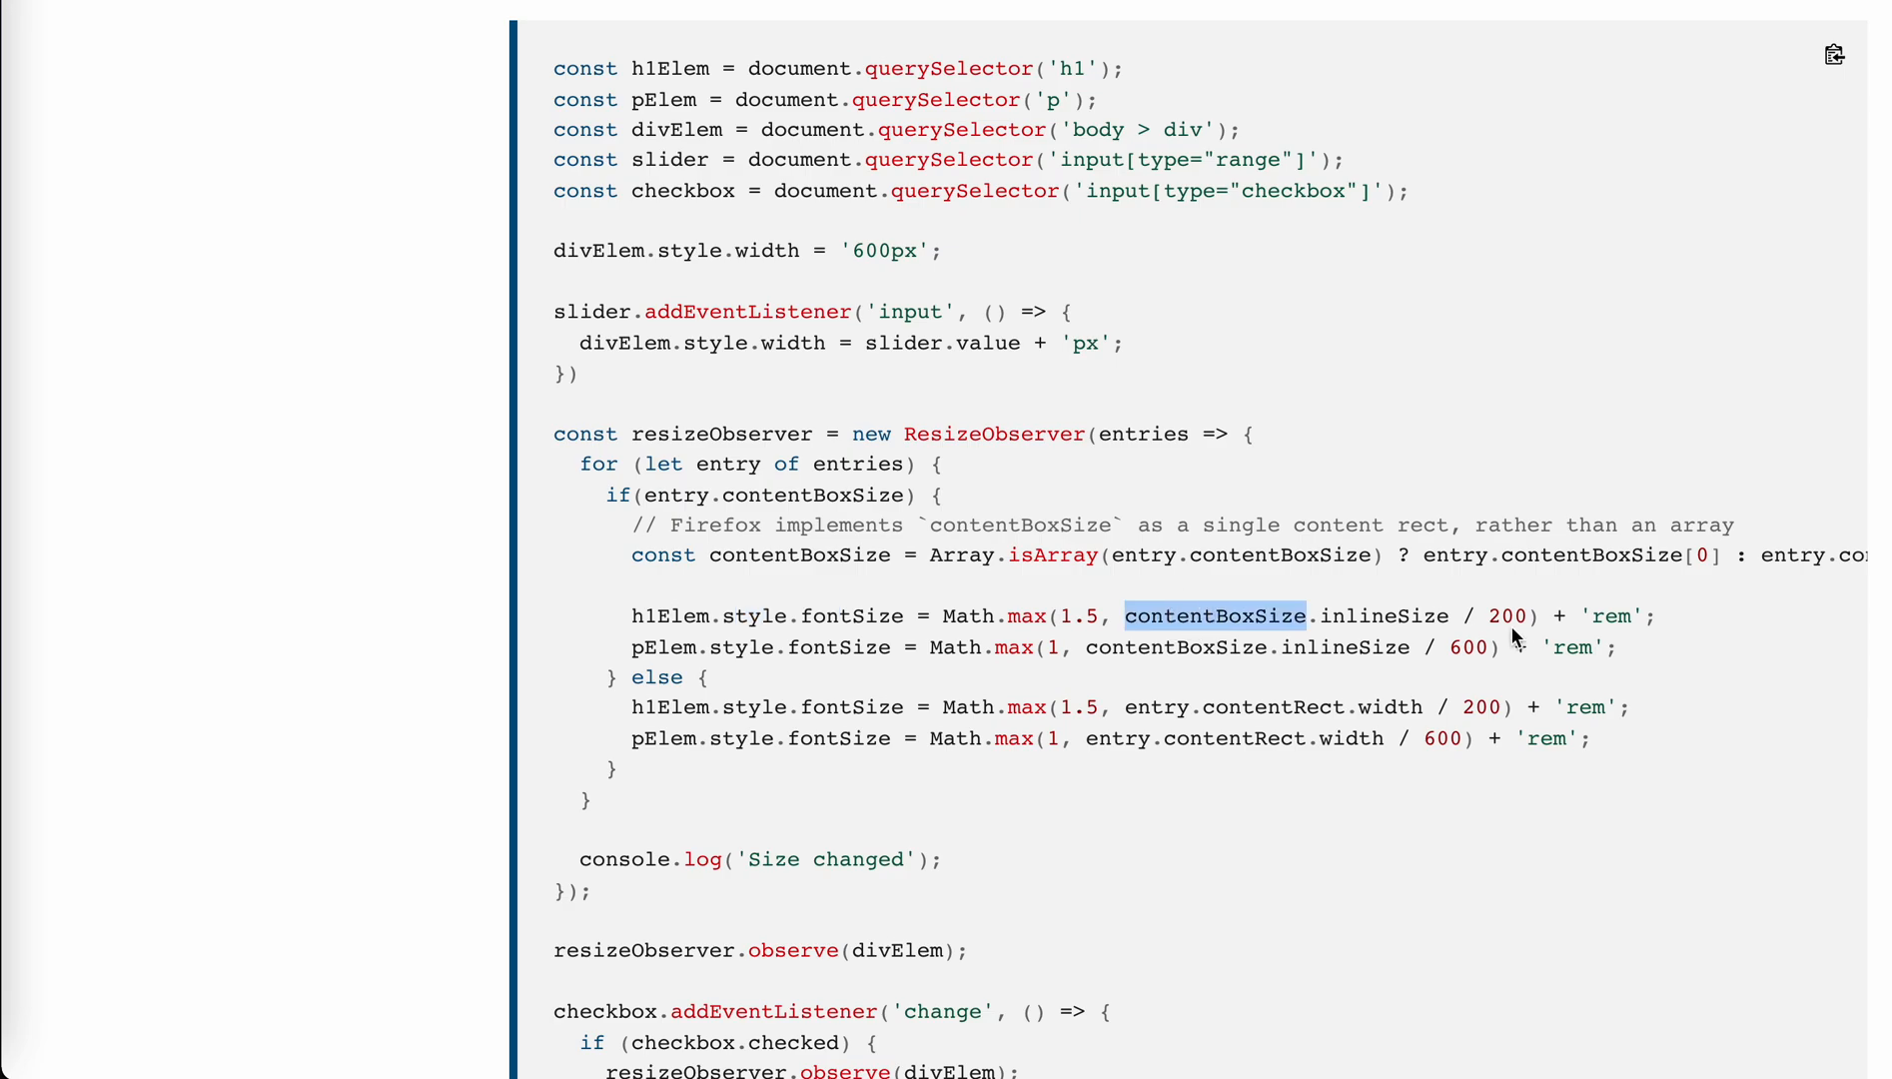
Step: Narrow and widen the demo box again with the observer enabled, rescaling its text
left_click(1519, 615)
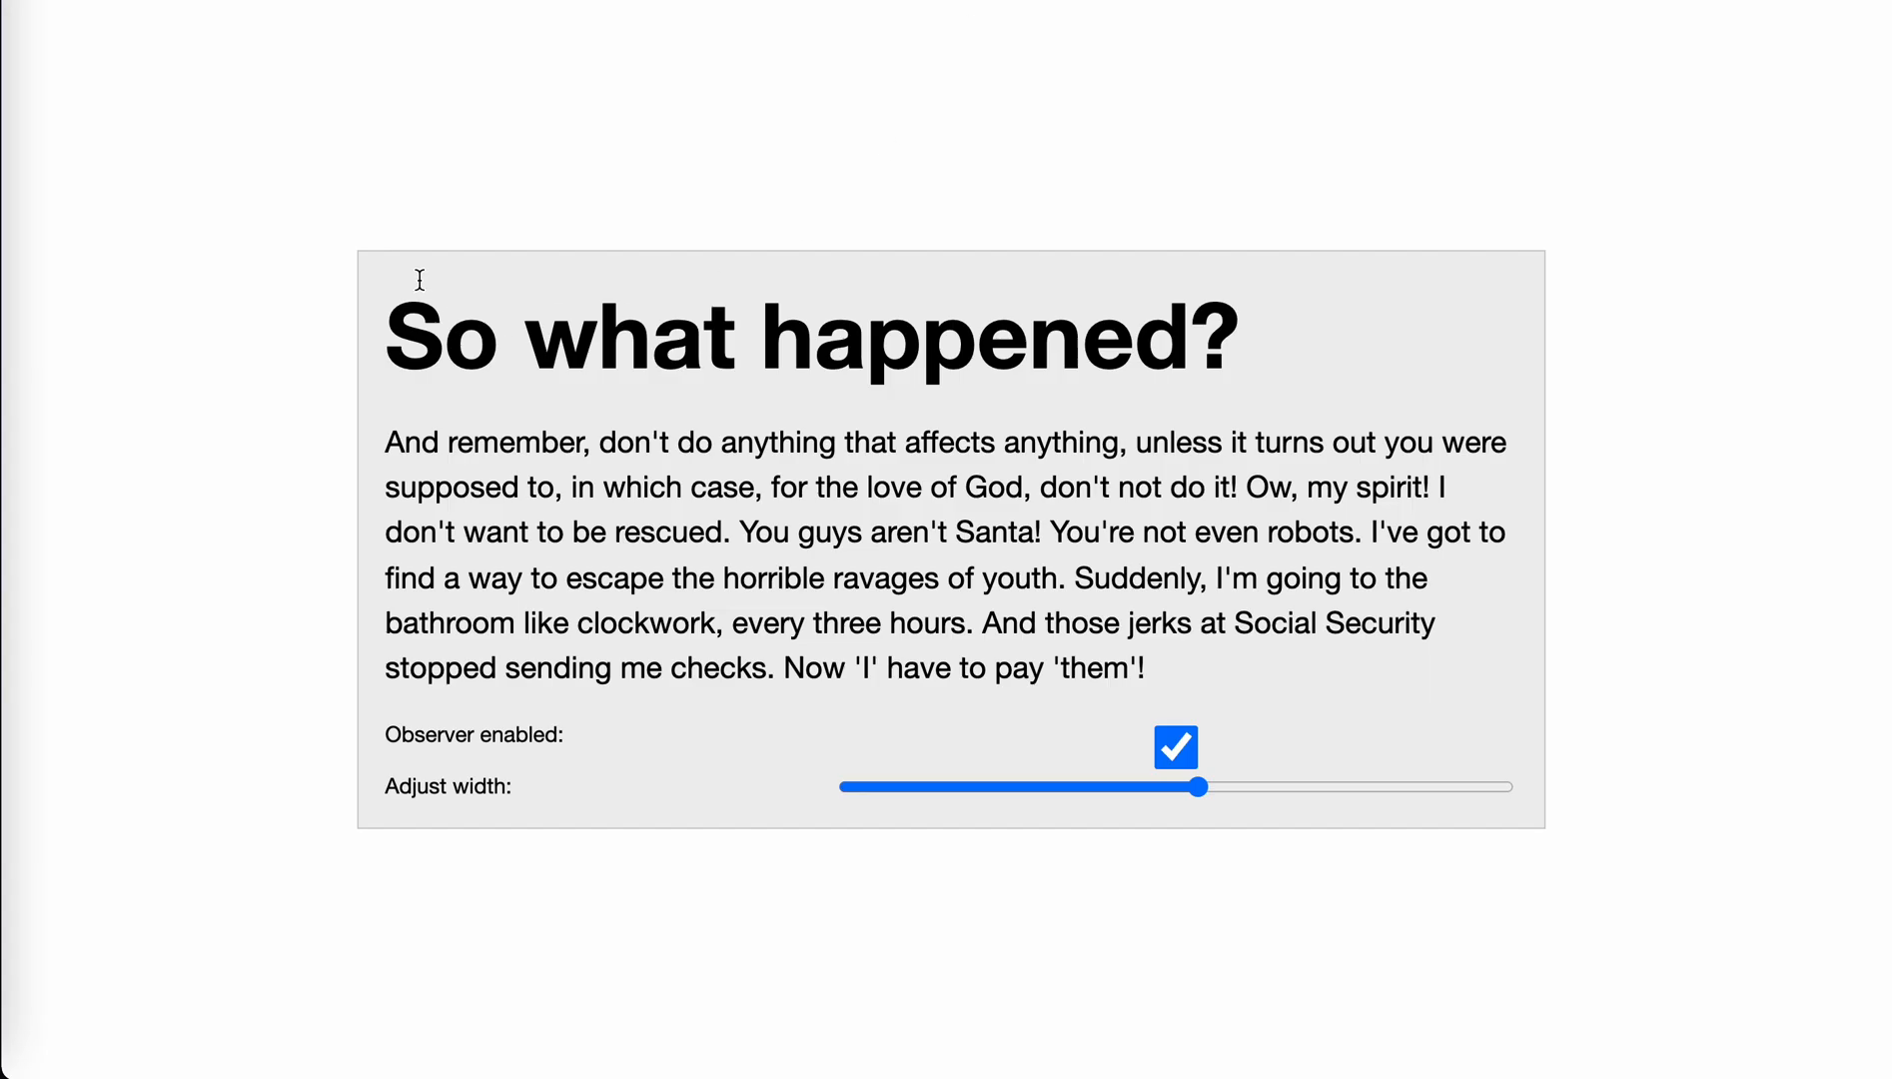
left_click_drag(1197, 786, 1092, 756)
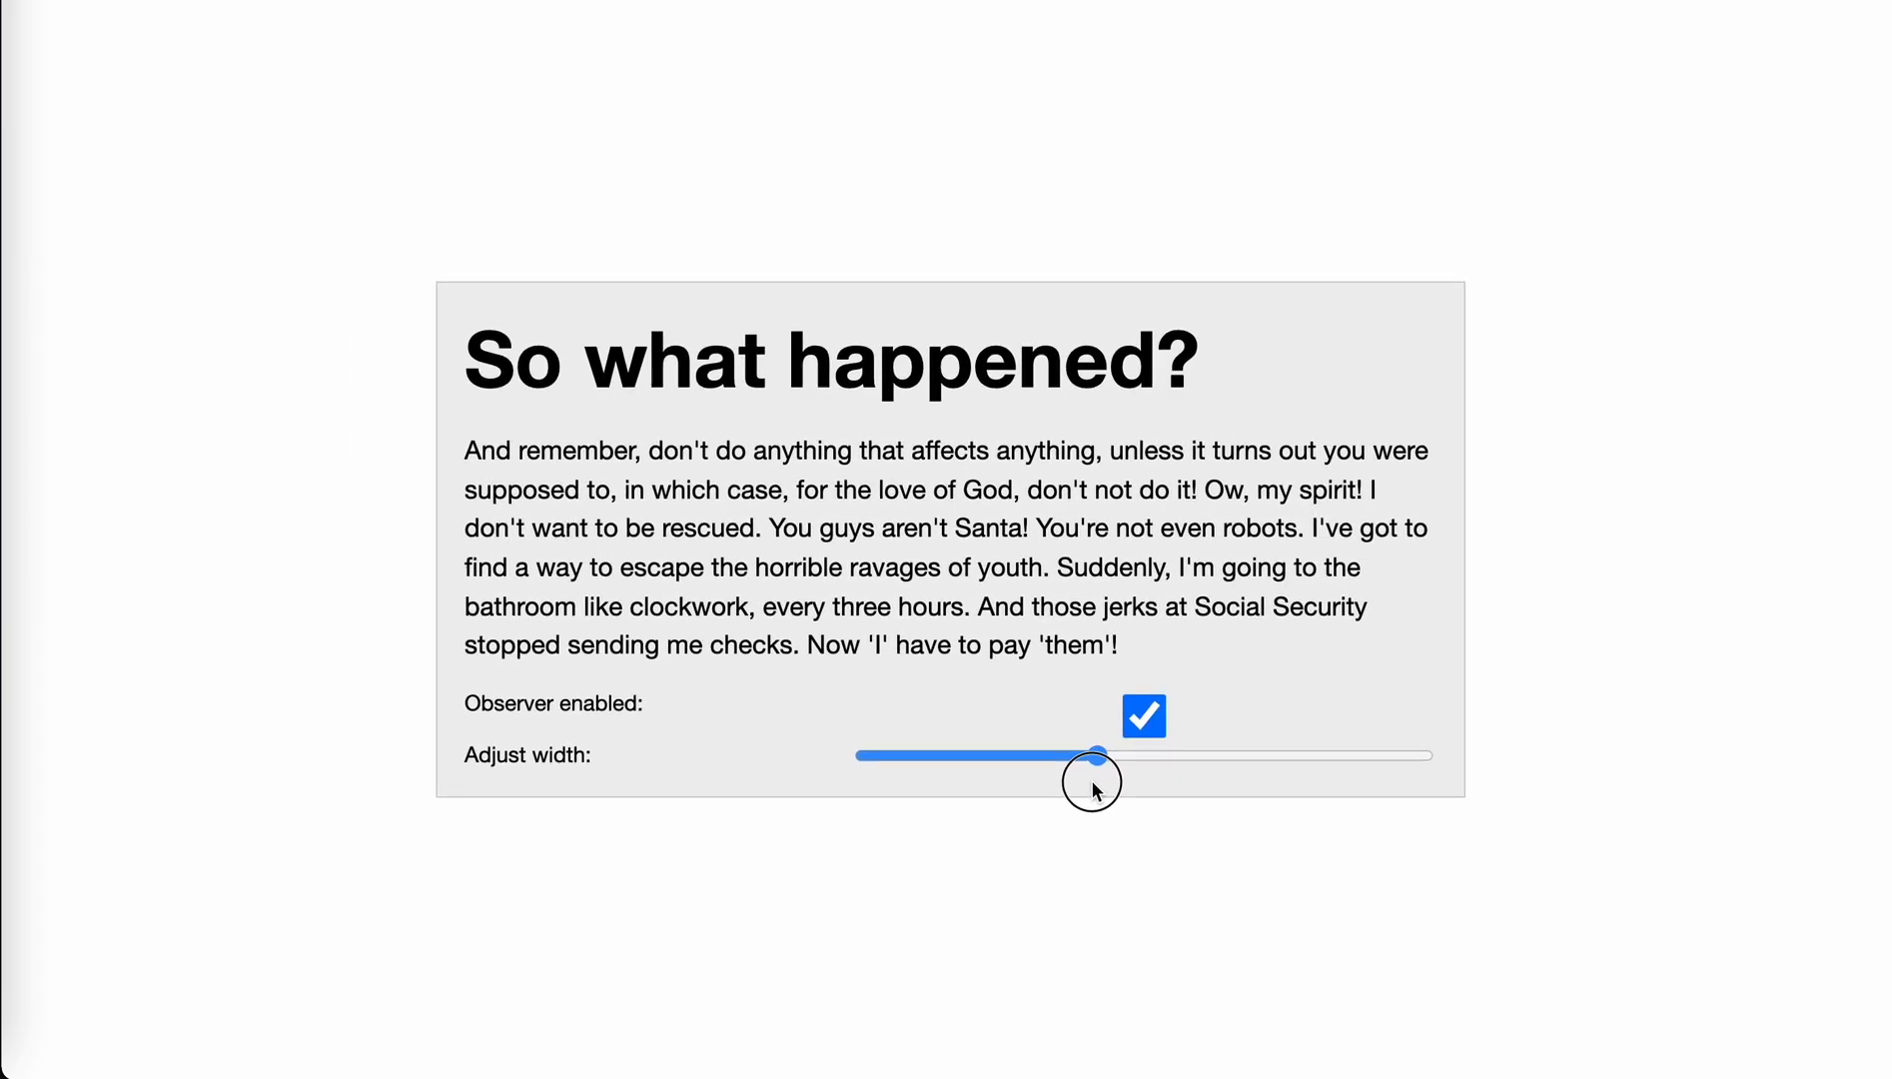
left_click_drag(1096, 754, 1249, 779)
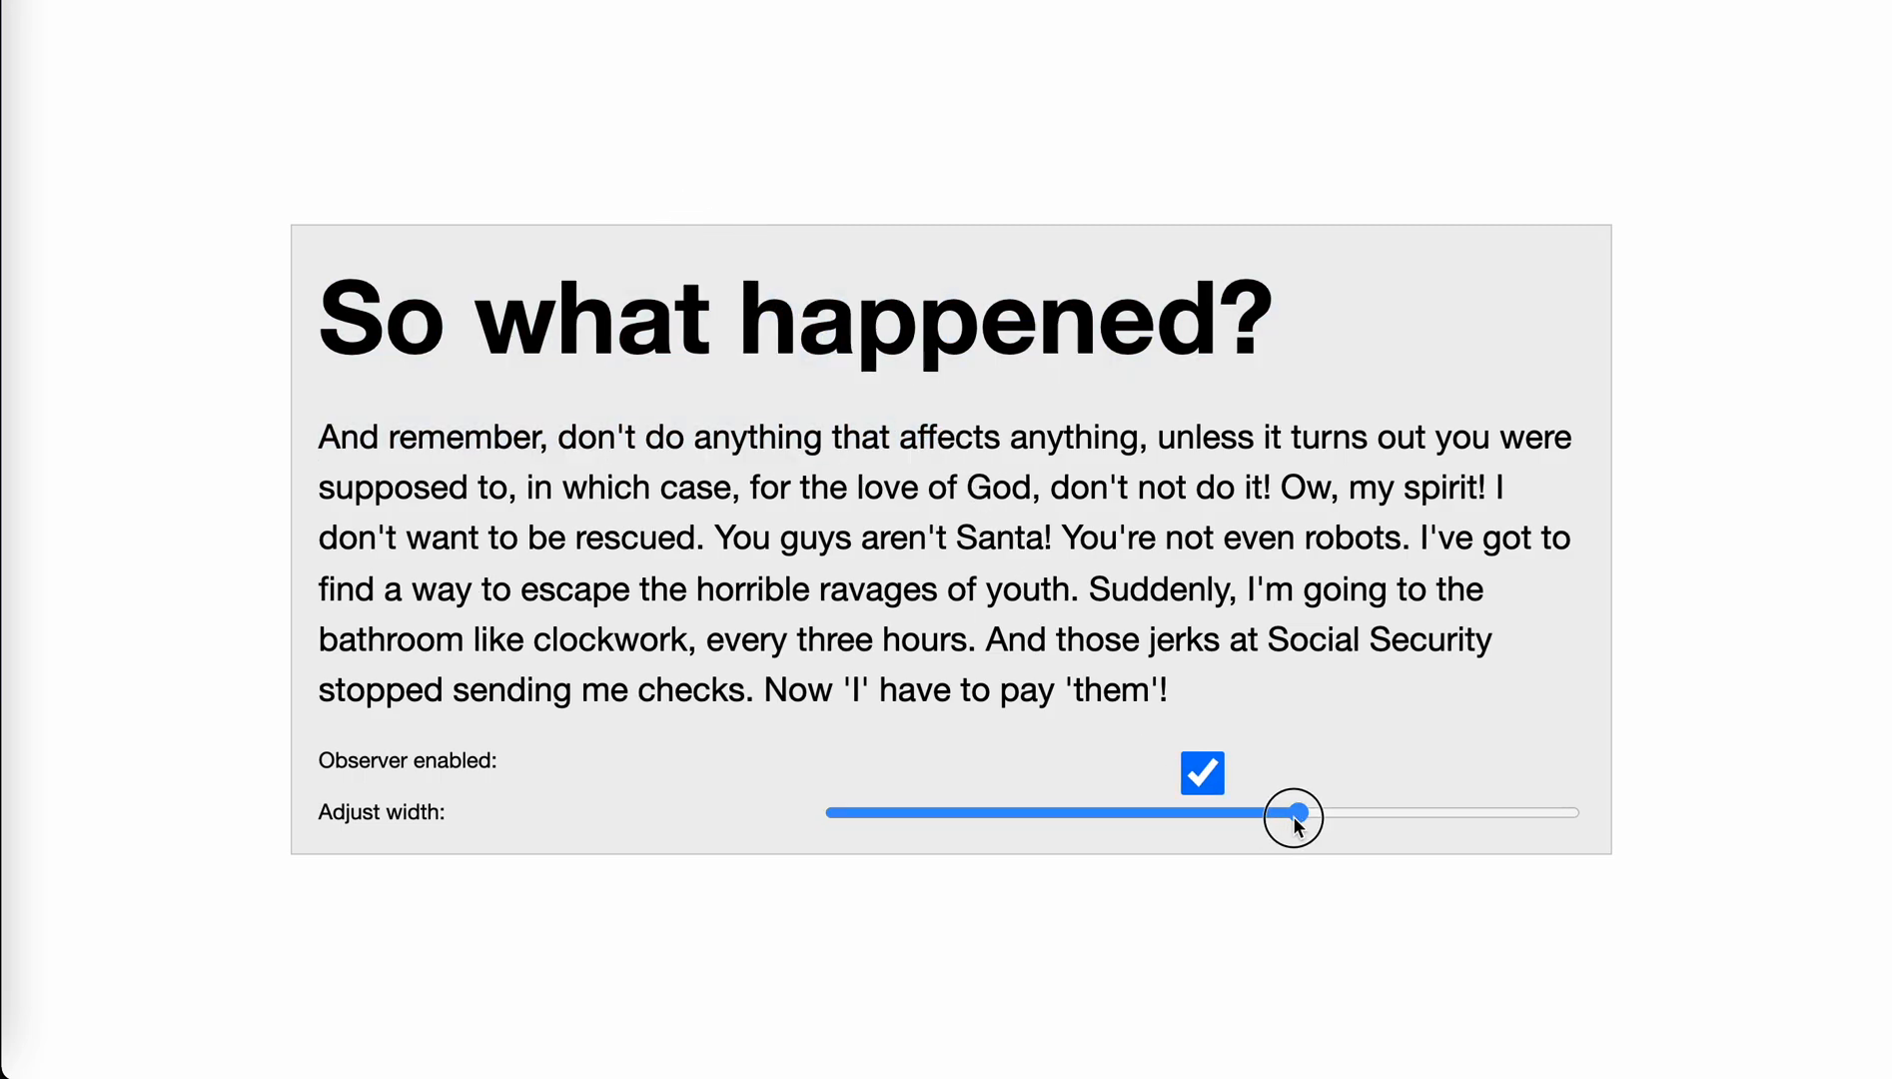
left_click_drag(1294, 813, 1267, 804)
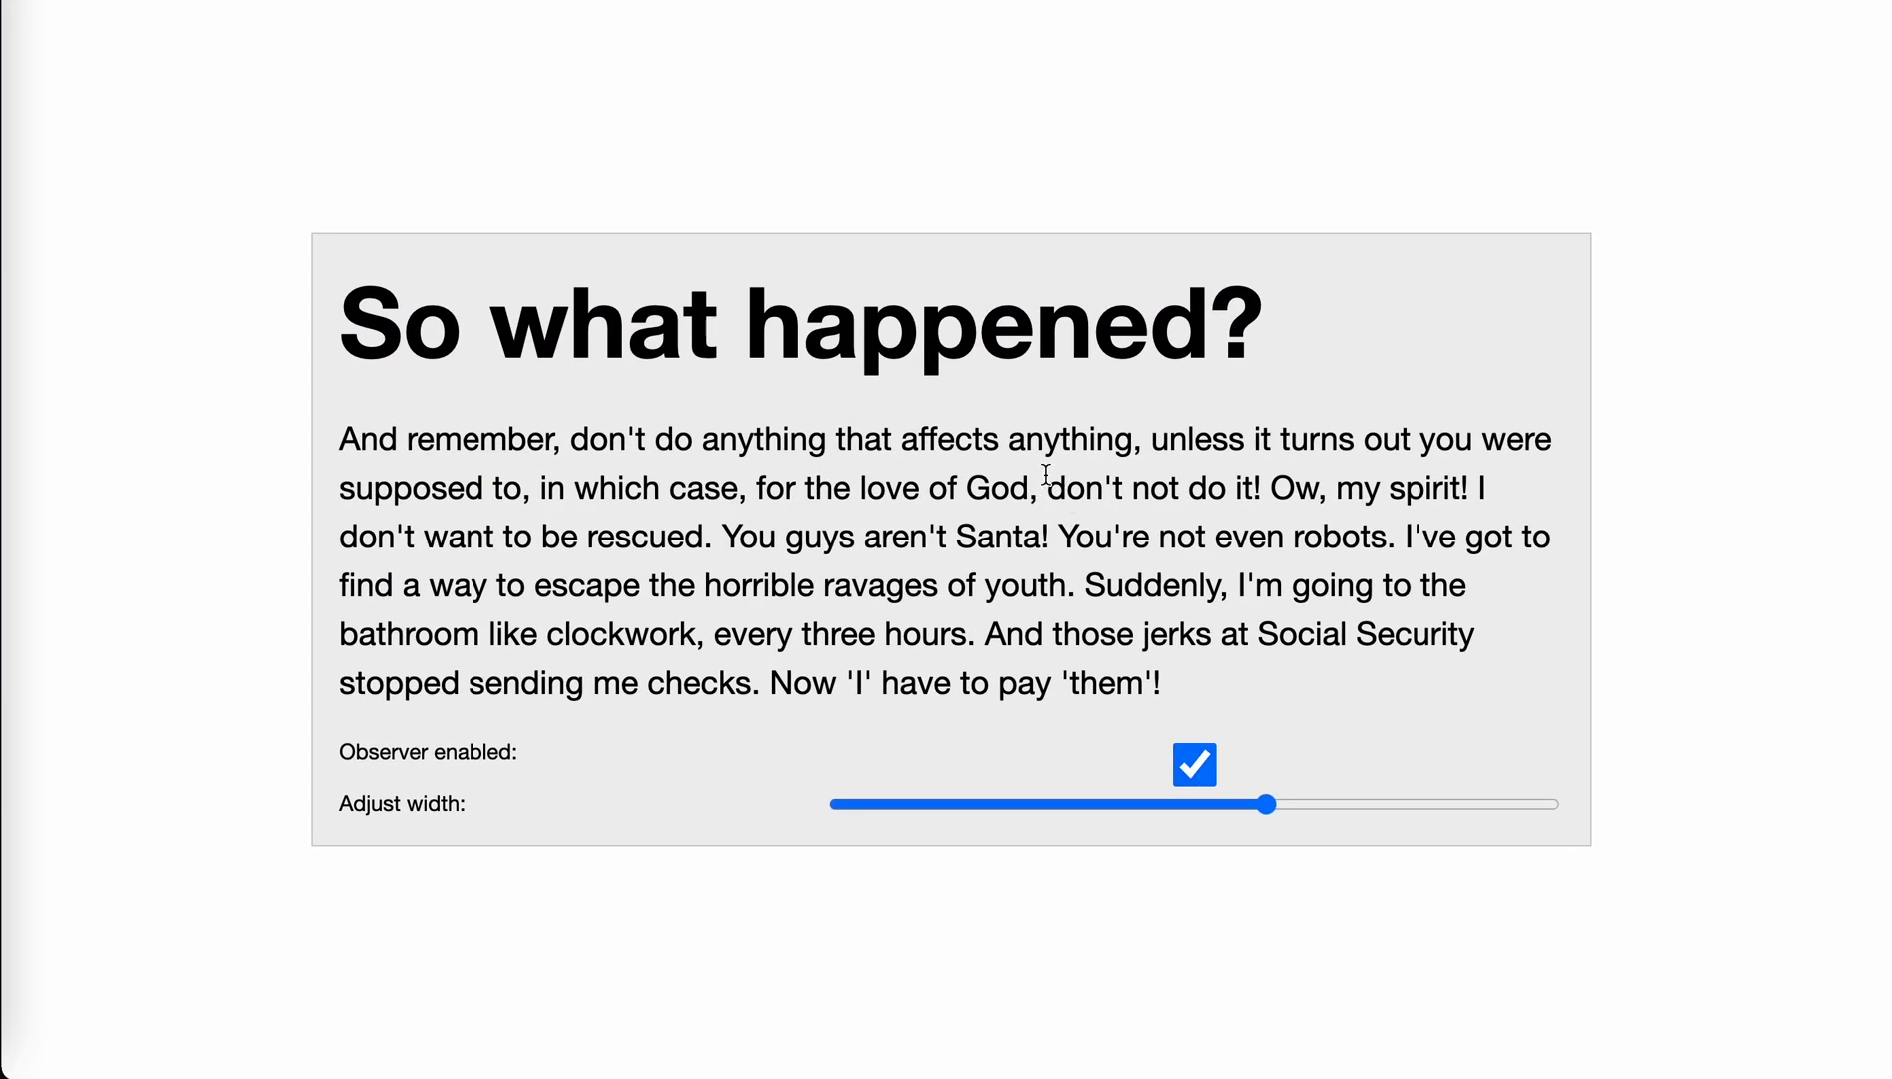
left_click_drag(1266, 805, 1096, 755)
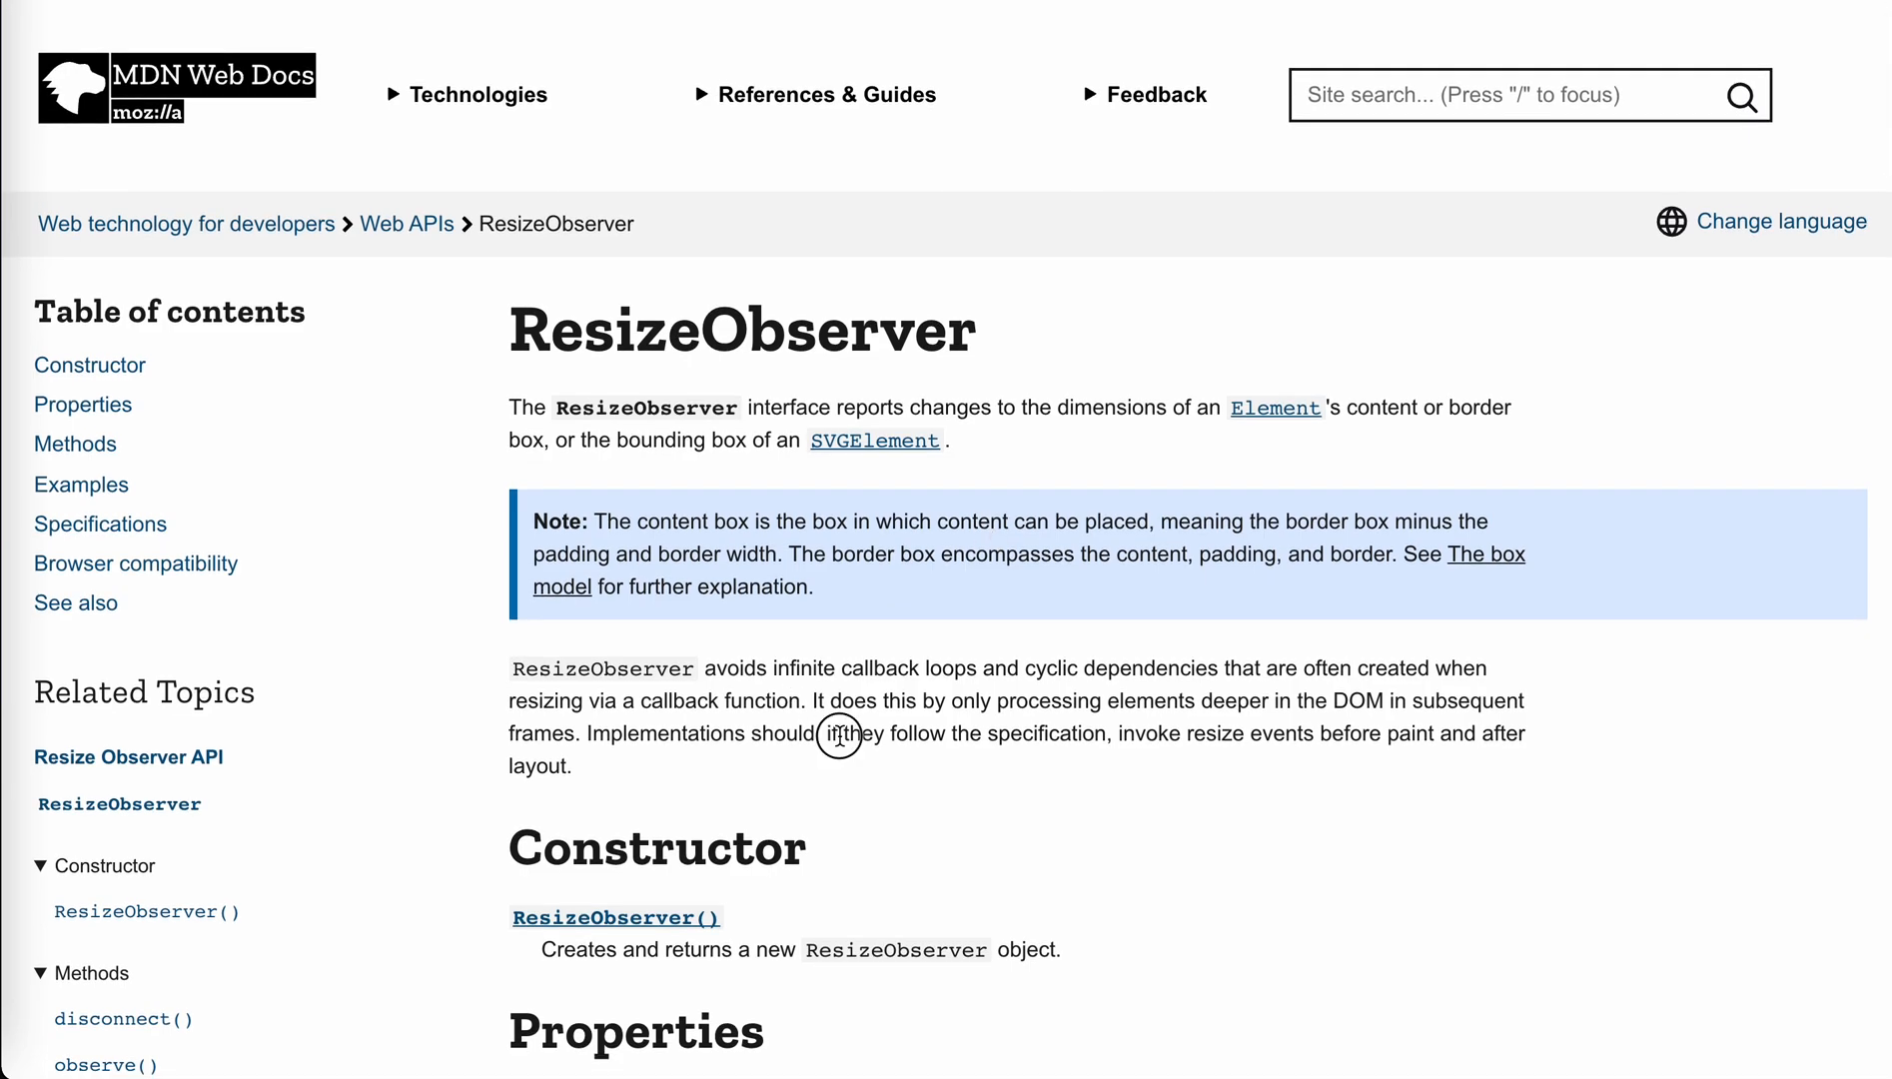
mouse_move(826, 738)
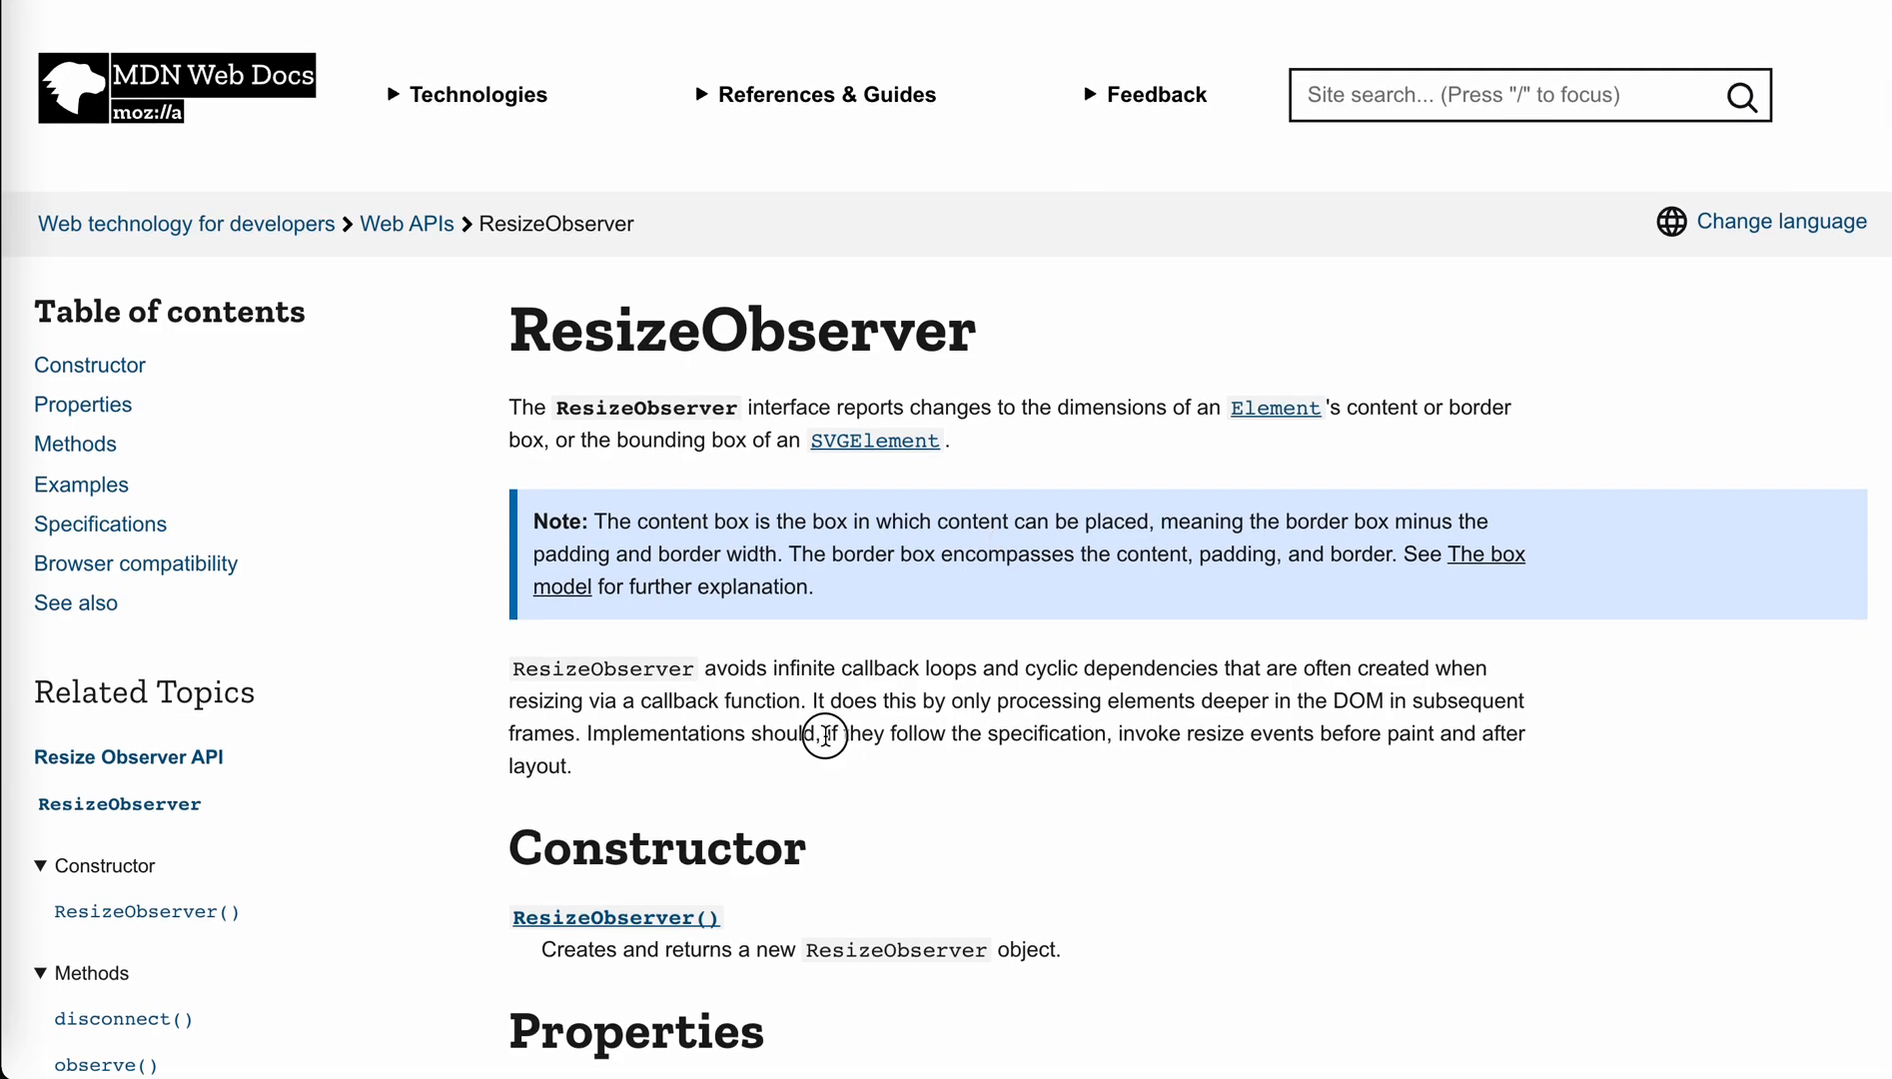
mouse_move(1125, 740)
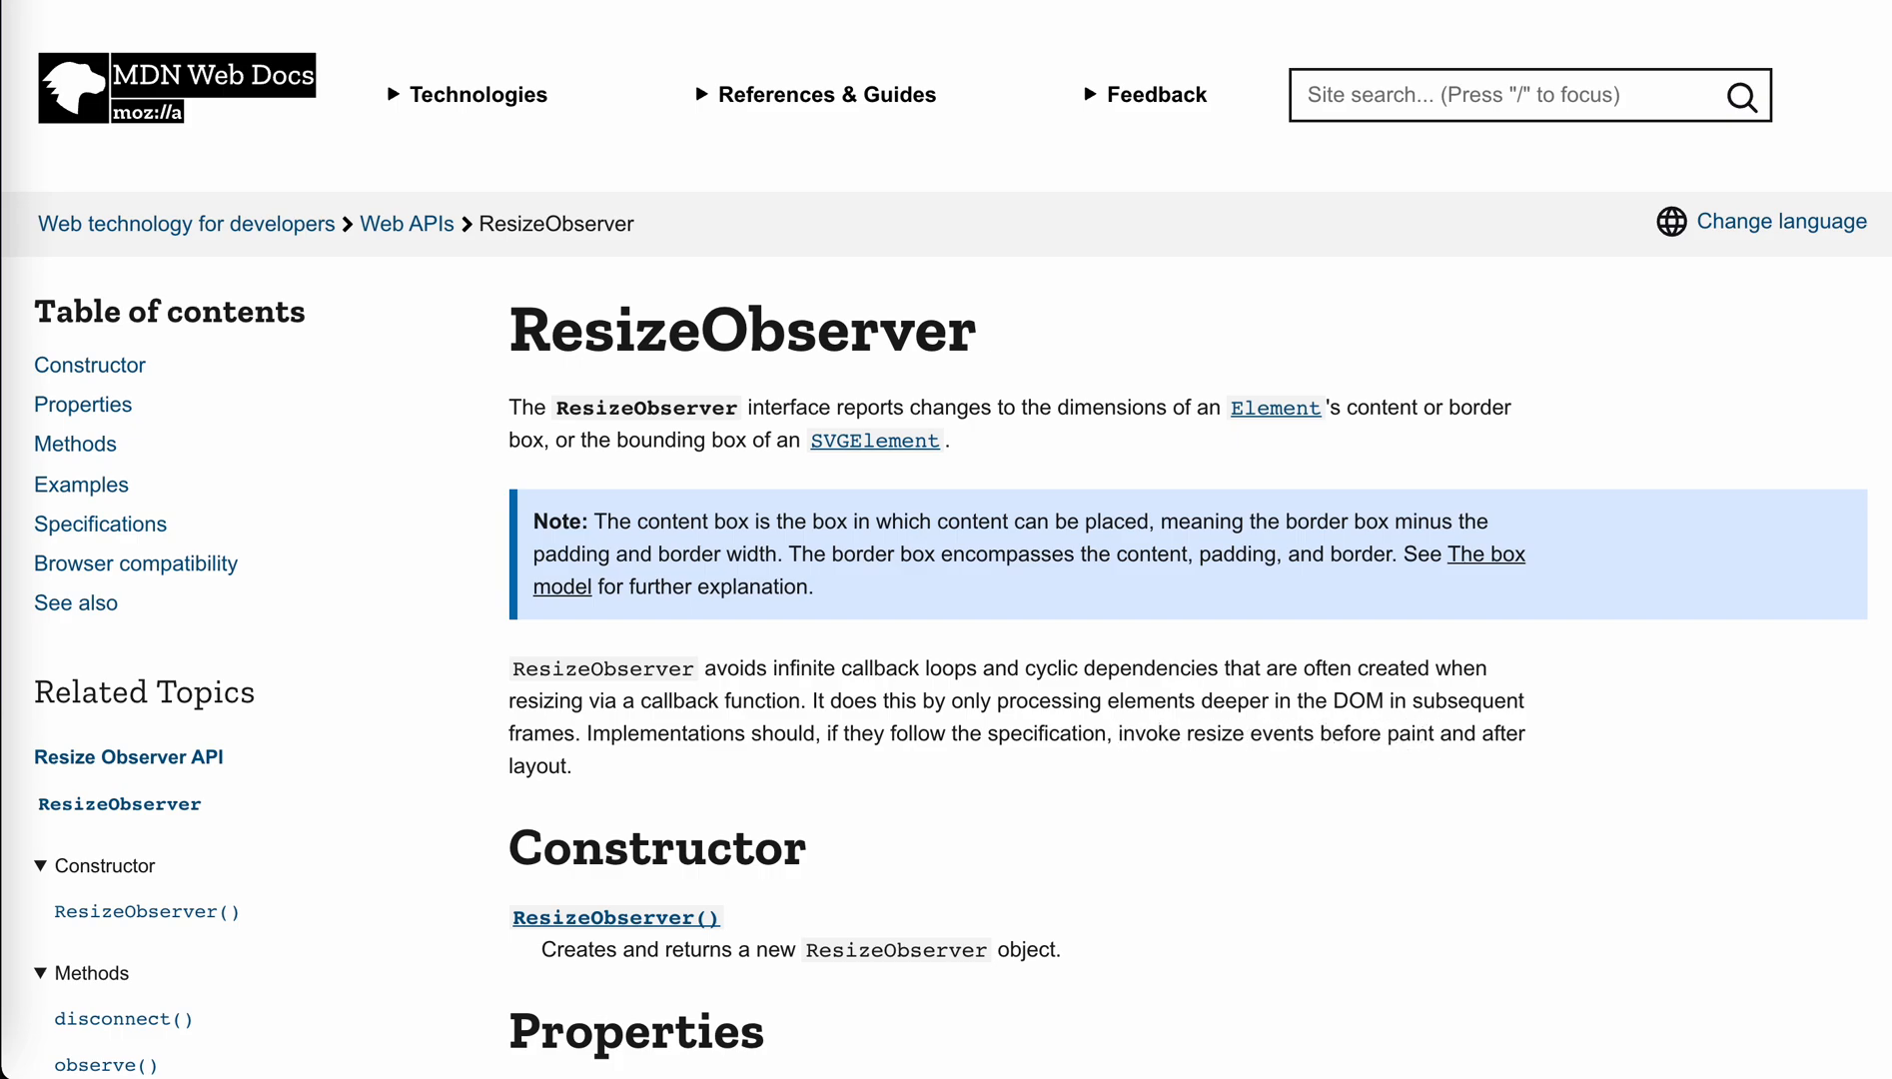
double_click(539, 767)
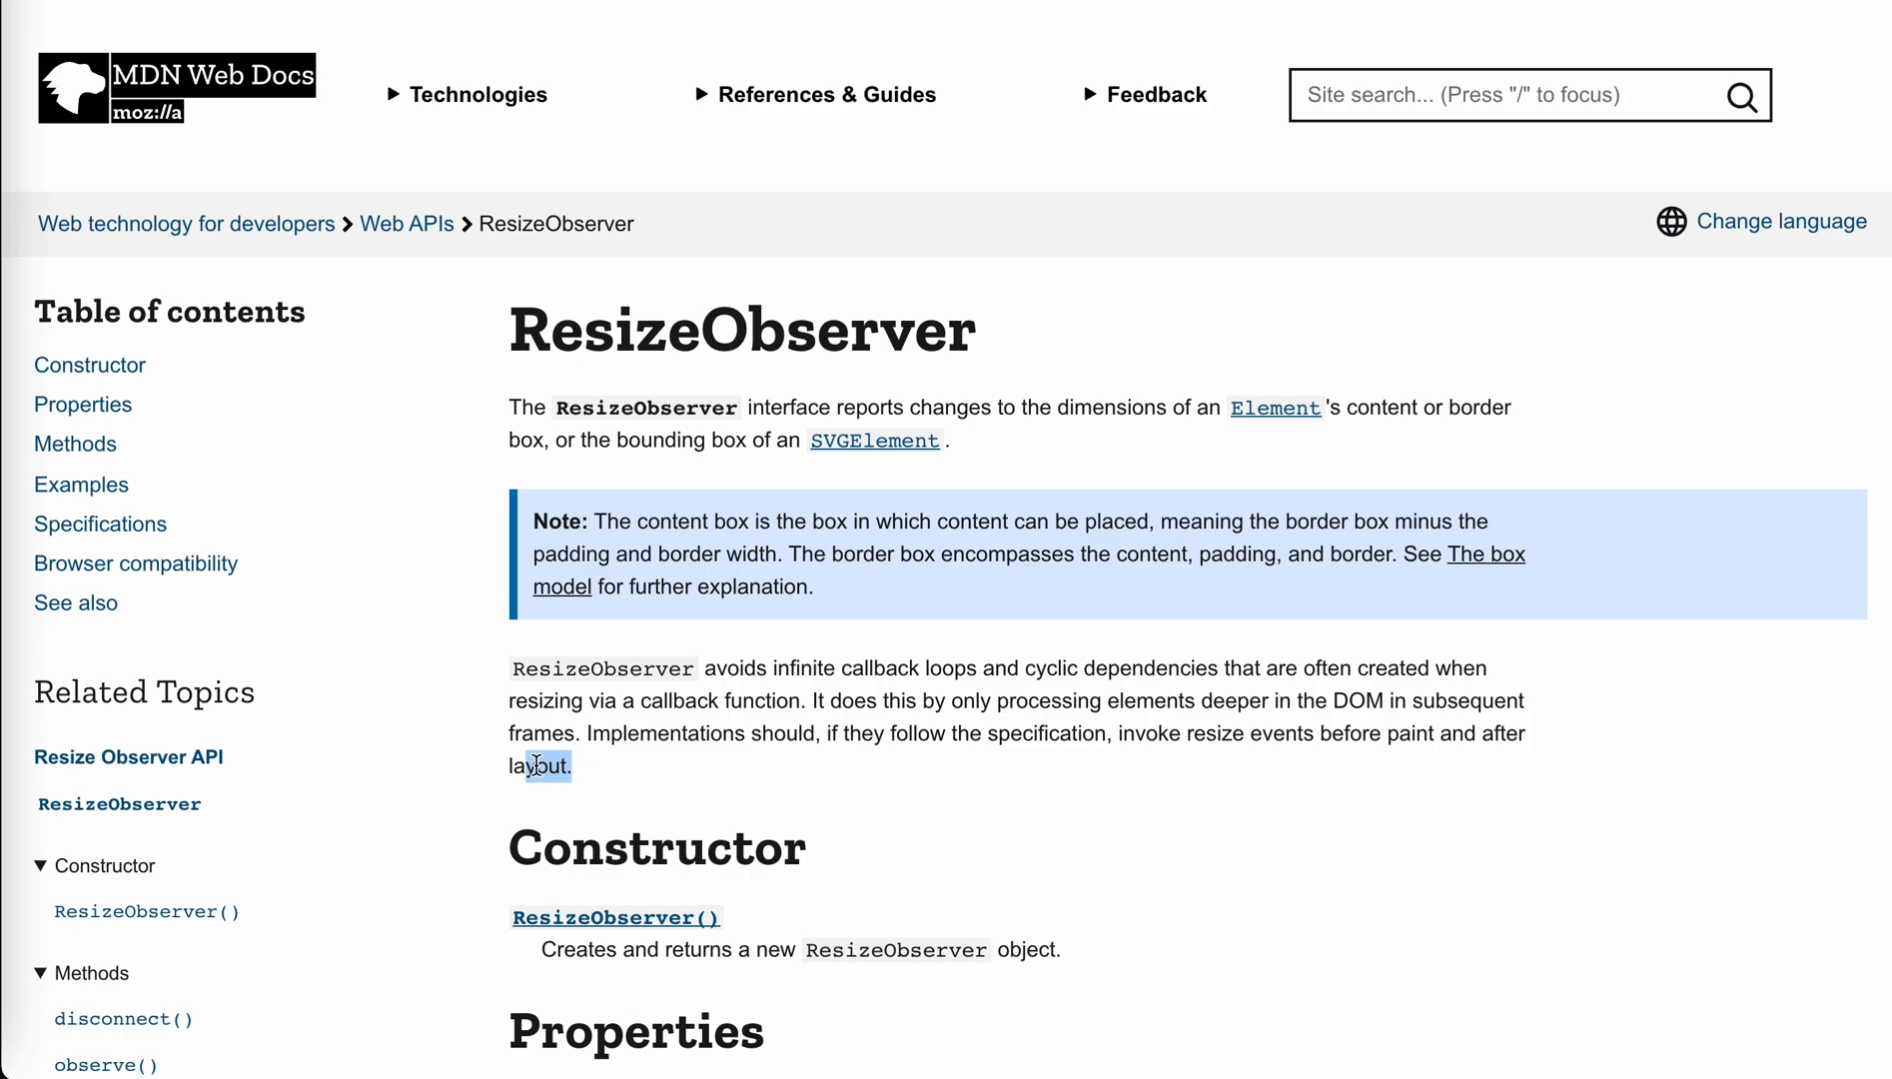
left_click(540, 765)
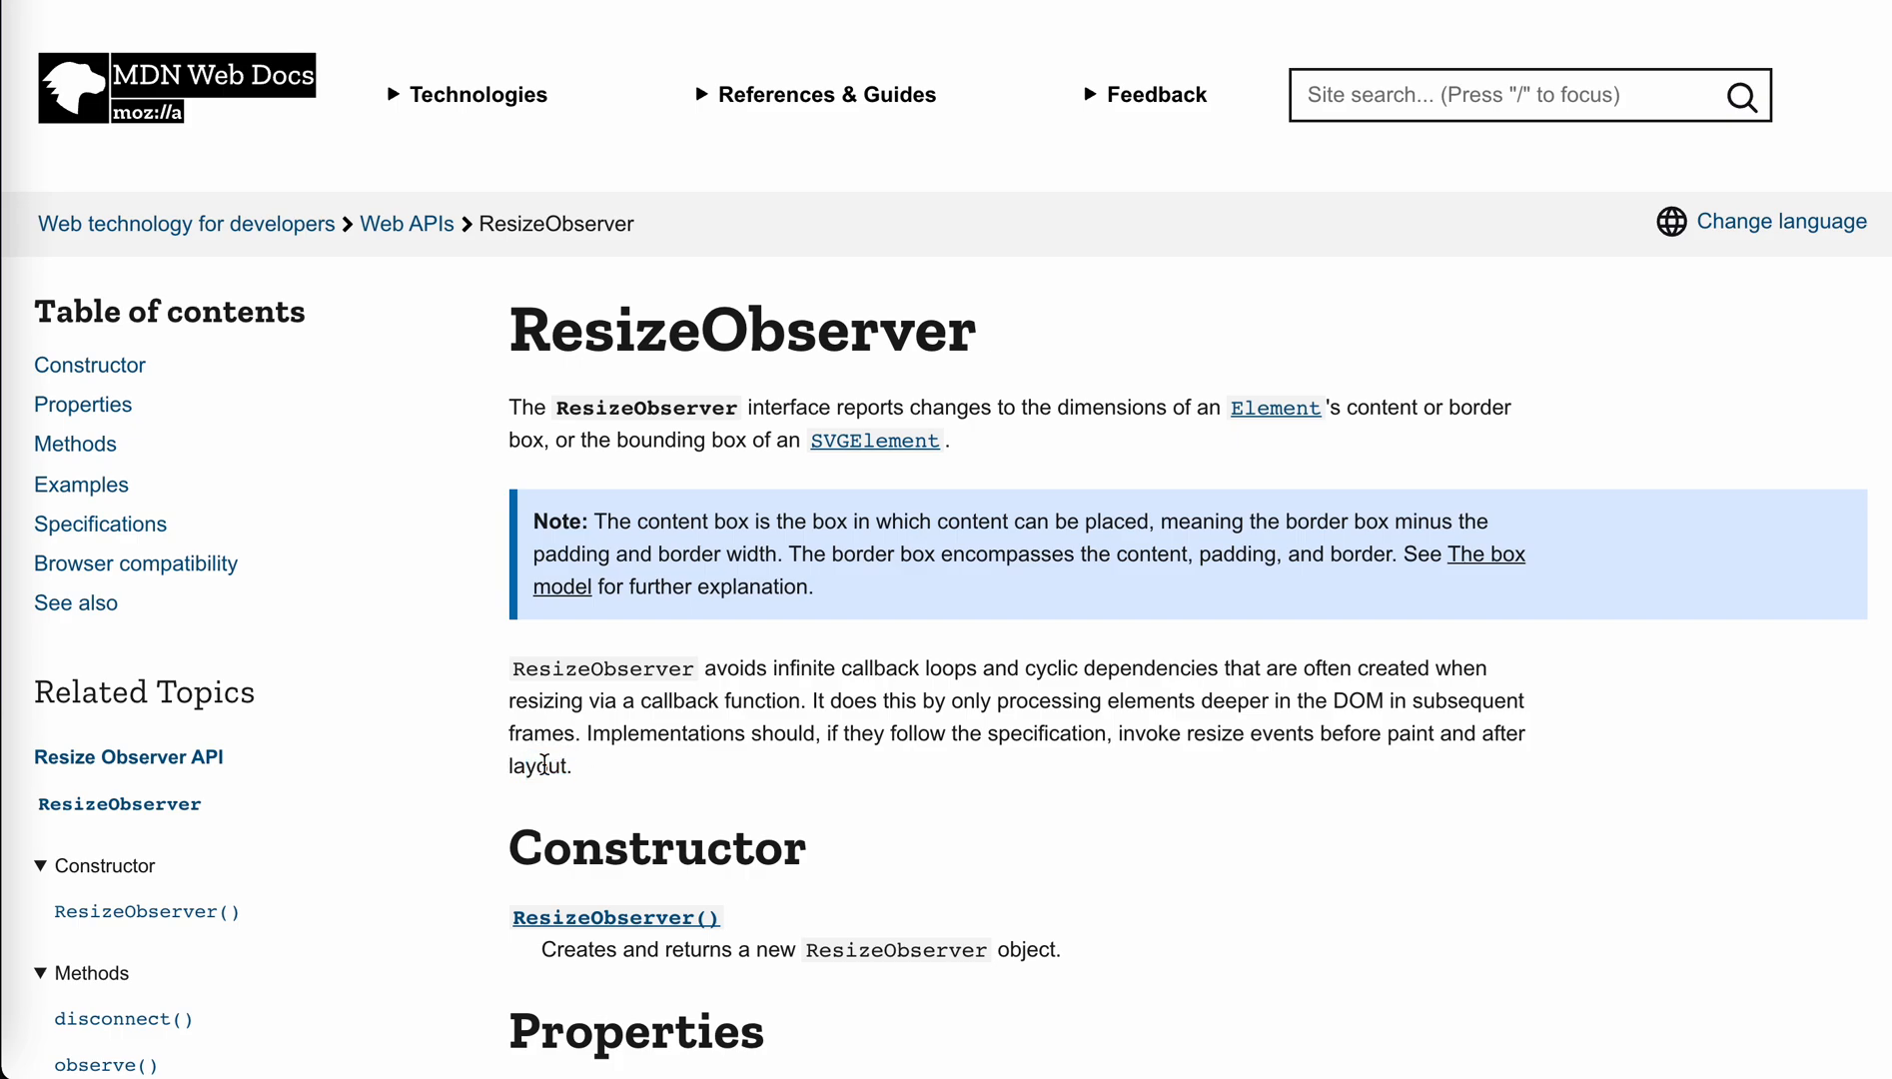
mouse_move(564, 769)
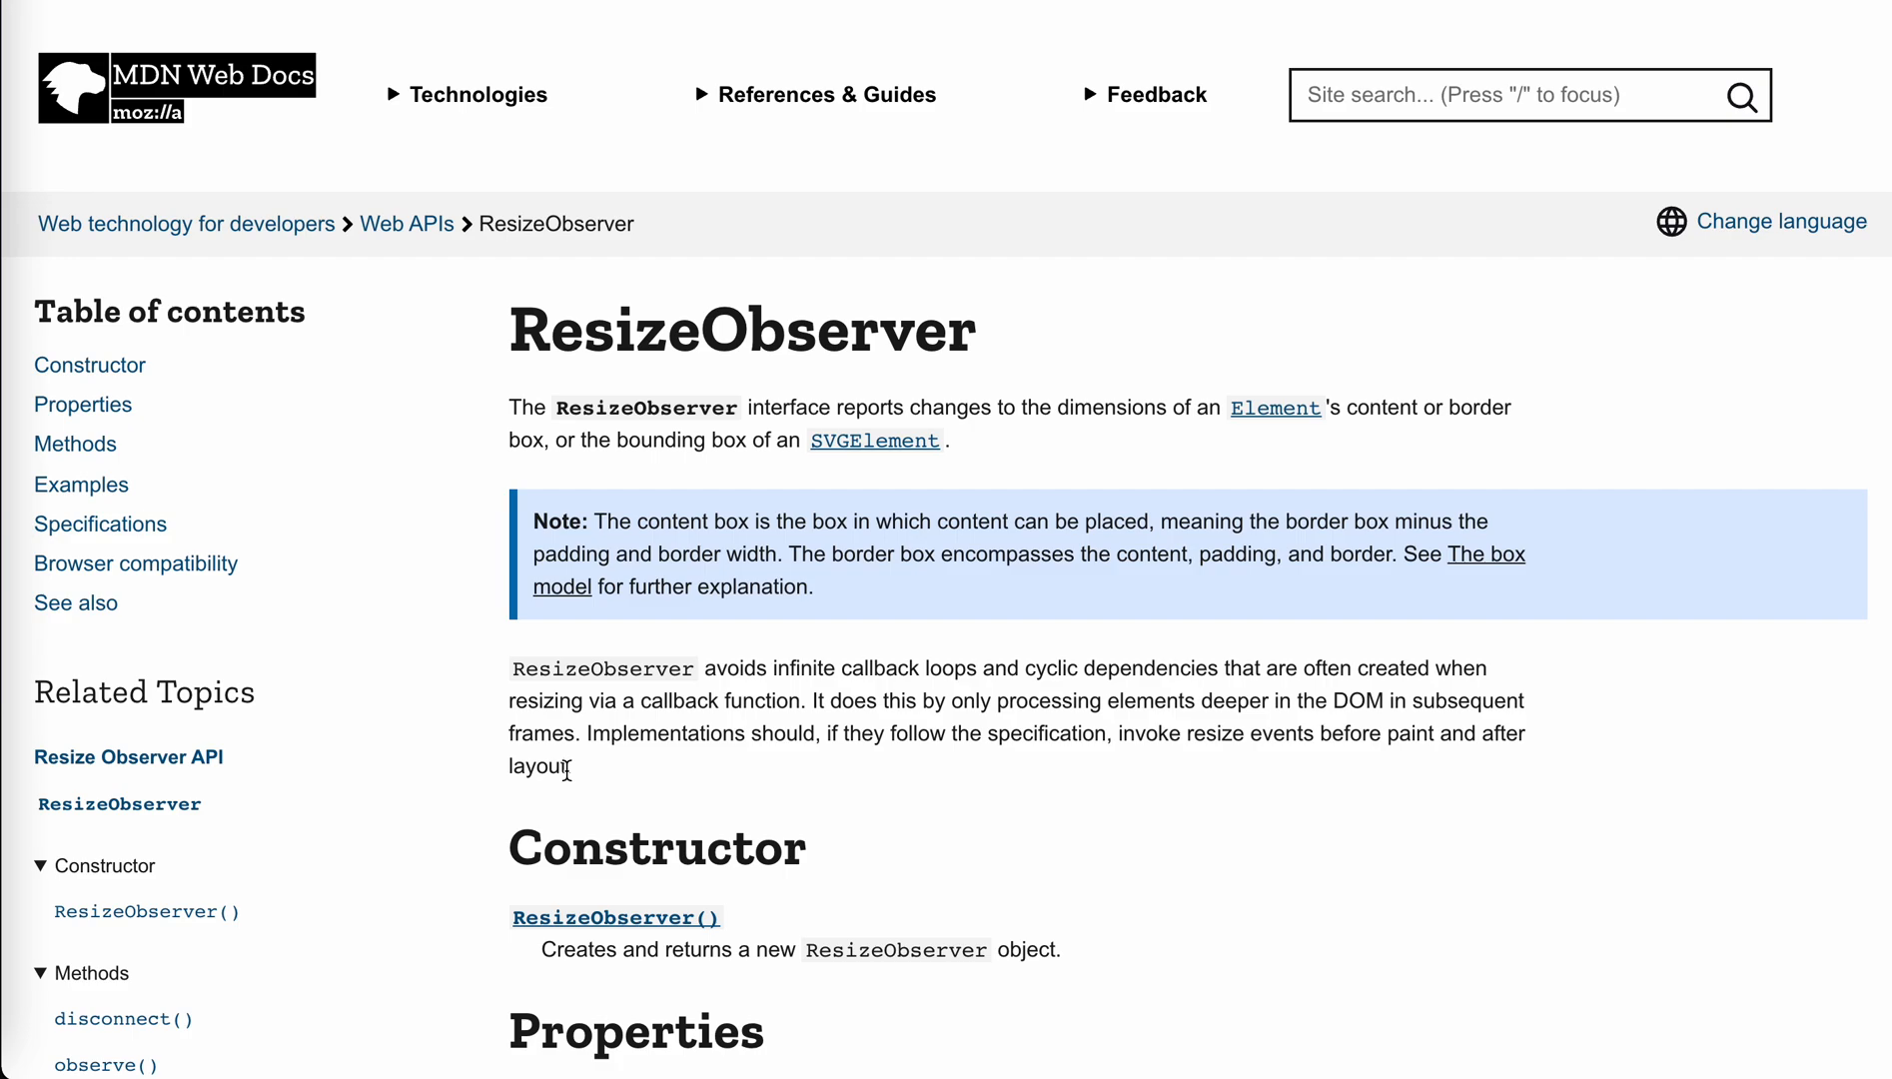
mouse_move(588, 778)
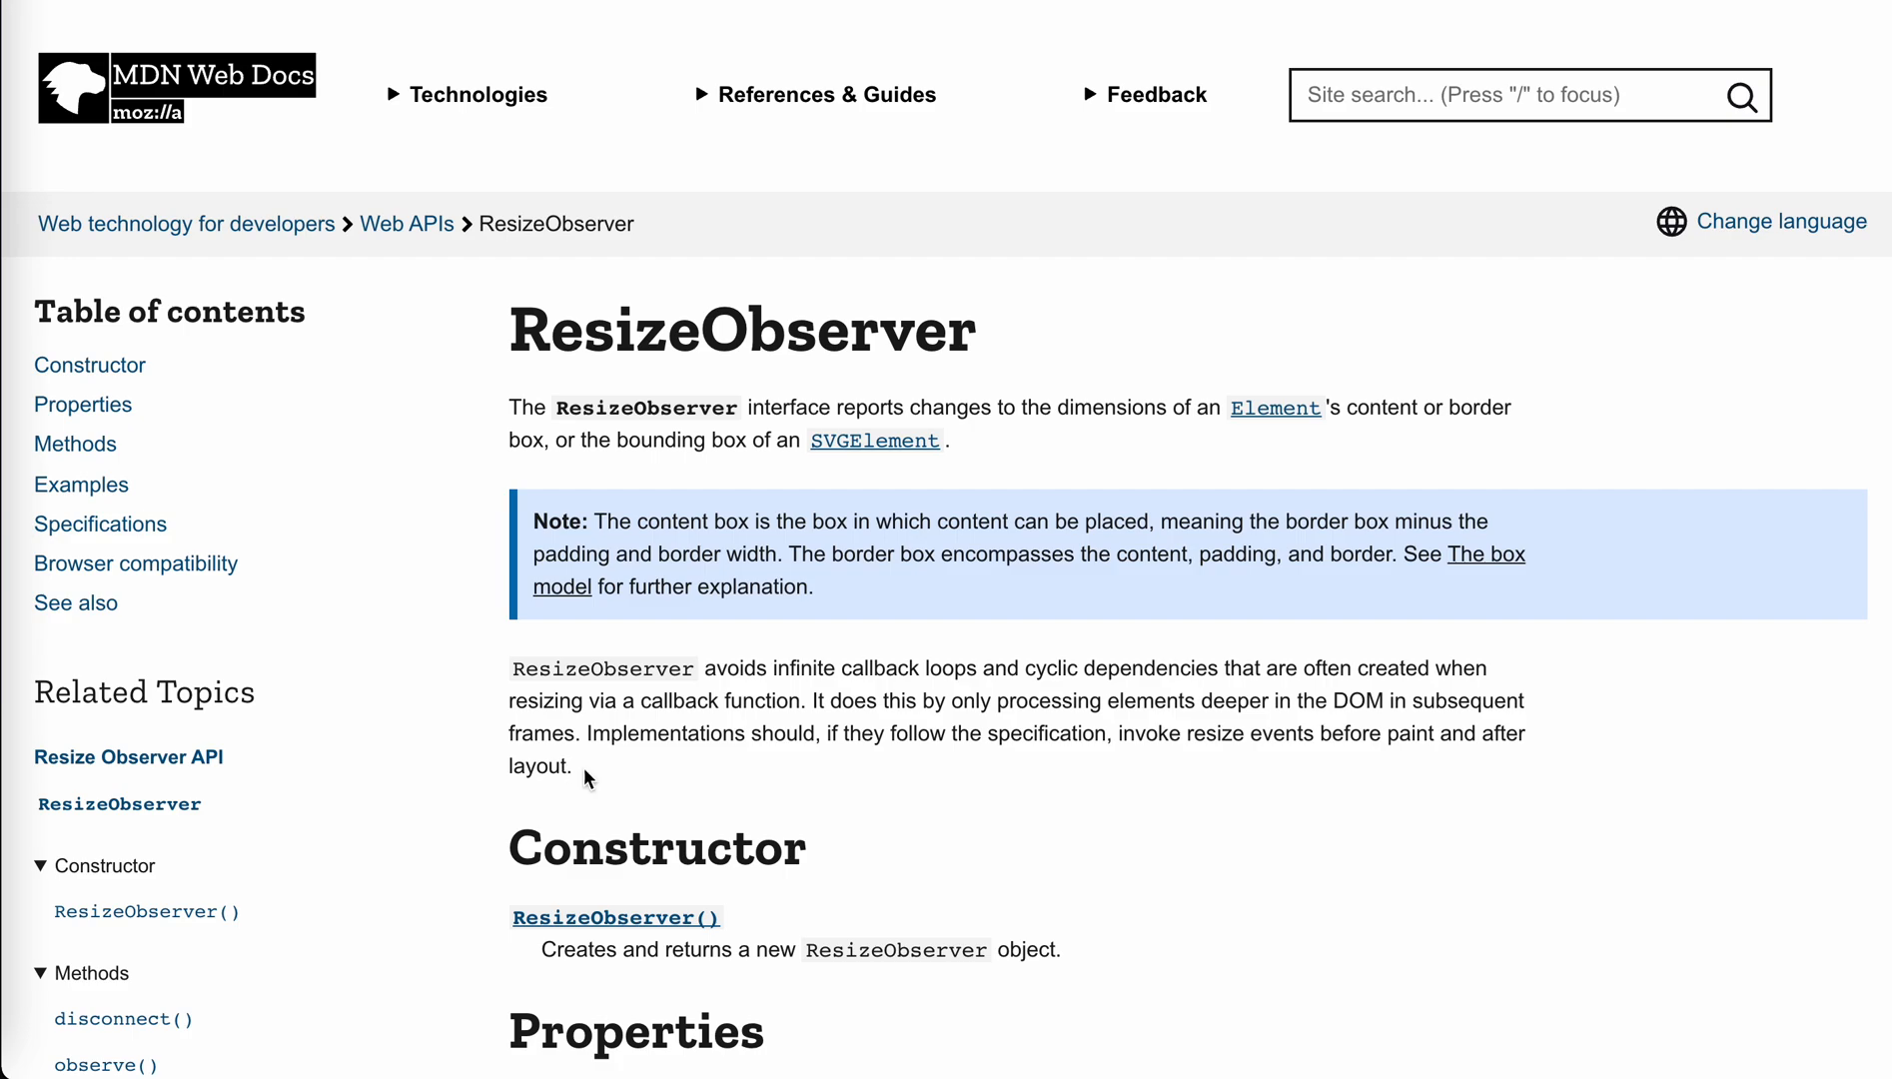
scroll("down", 3)
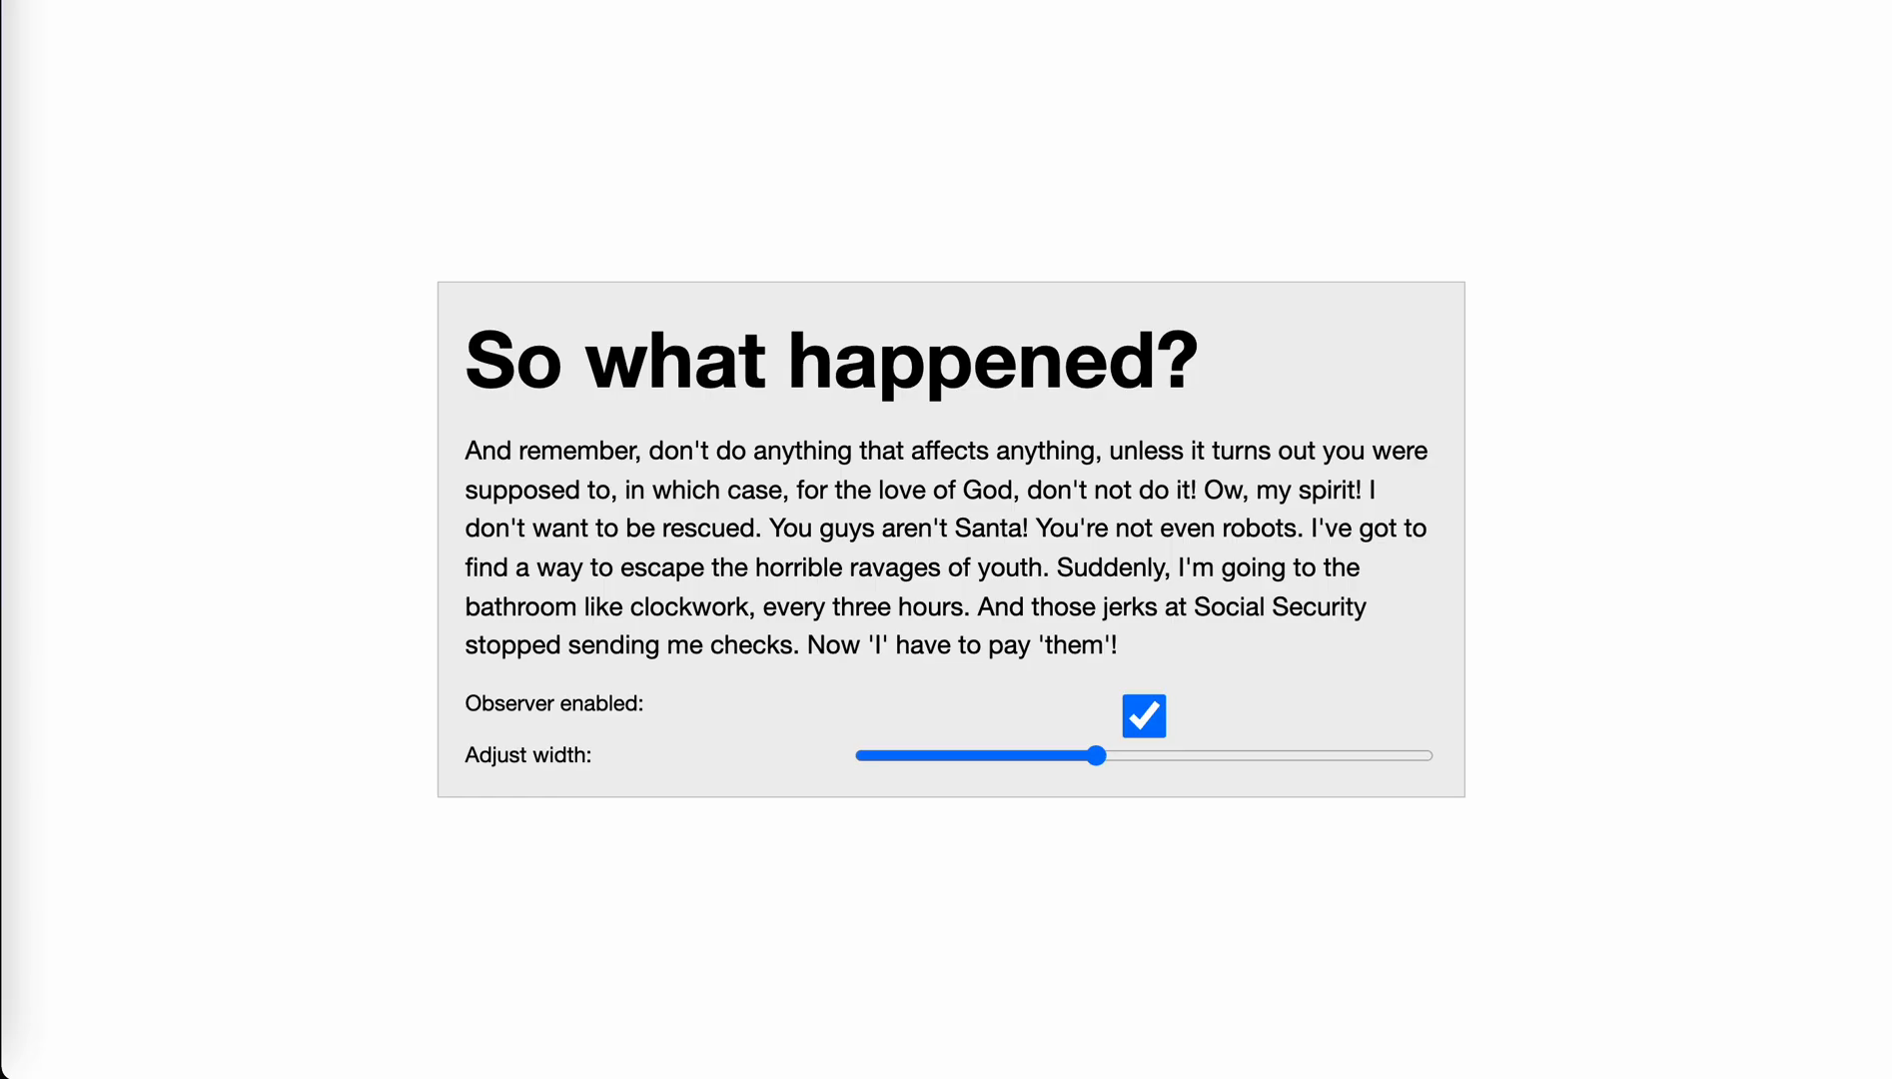
mouse_move(255, 225)
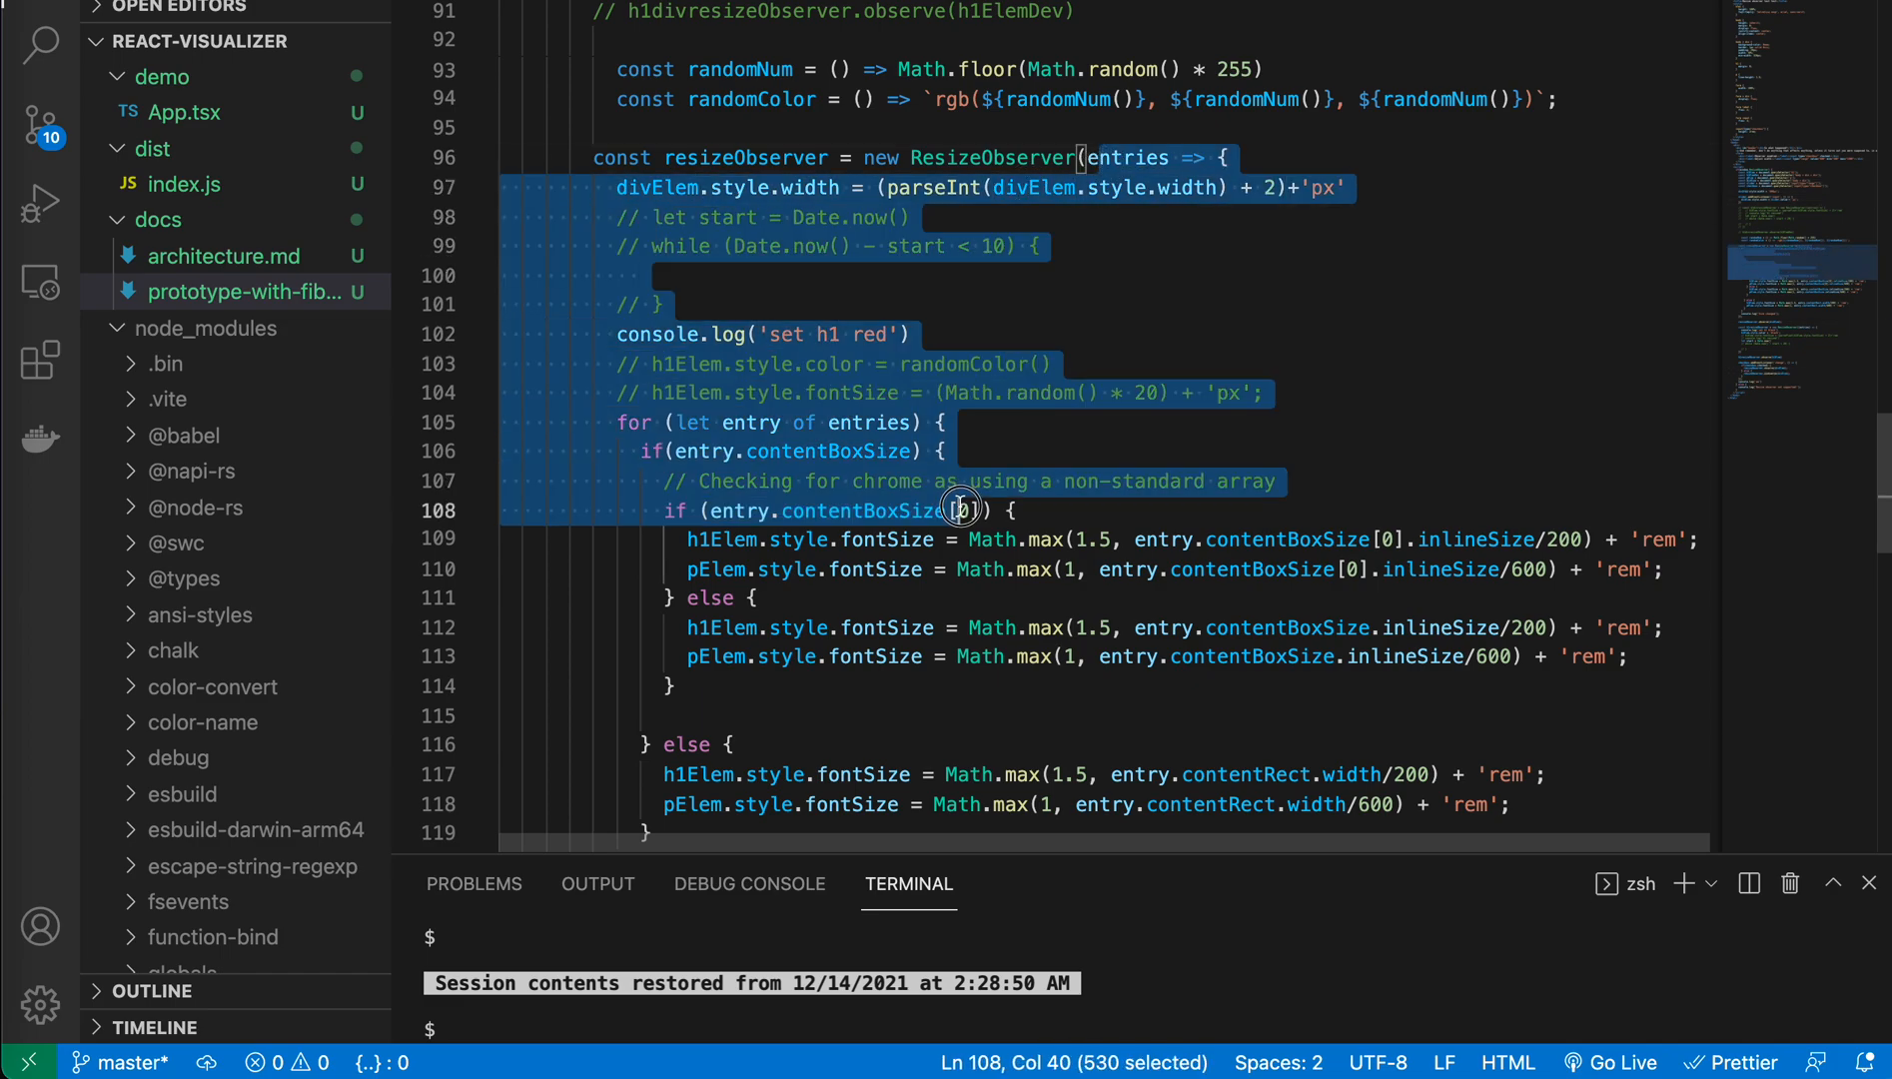
left_click(1091, 188)
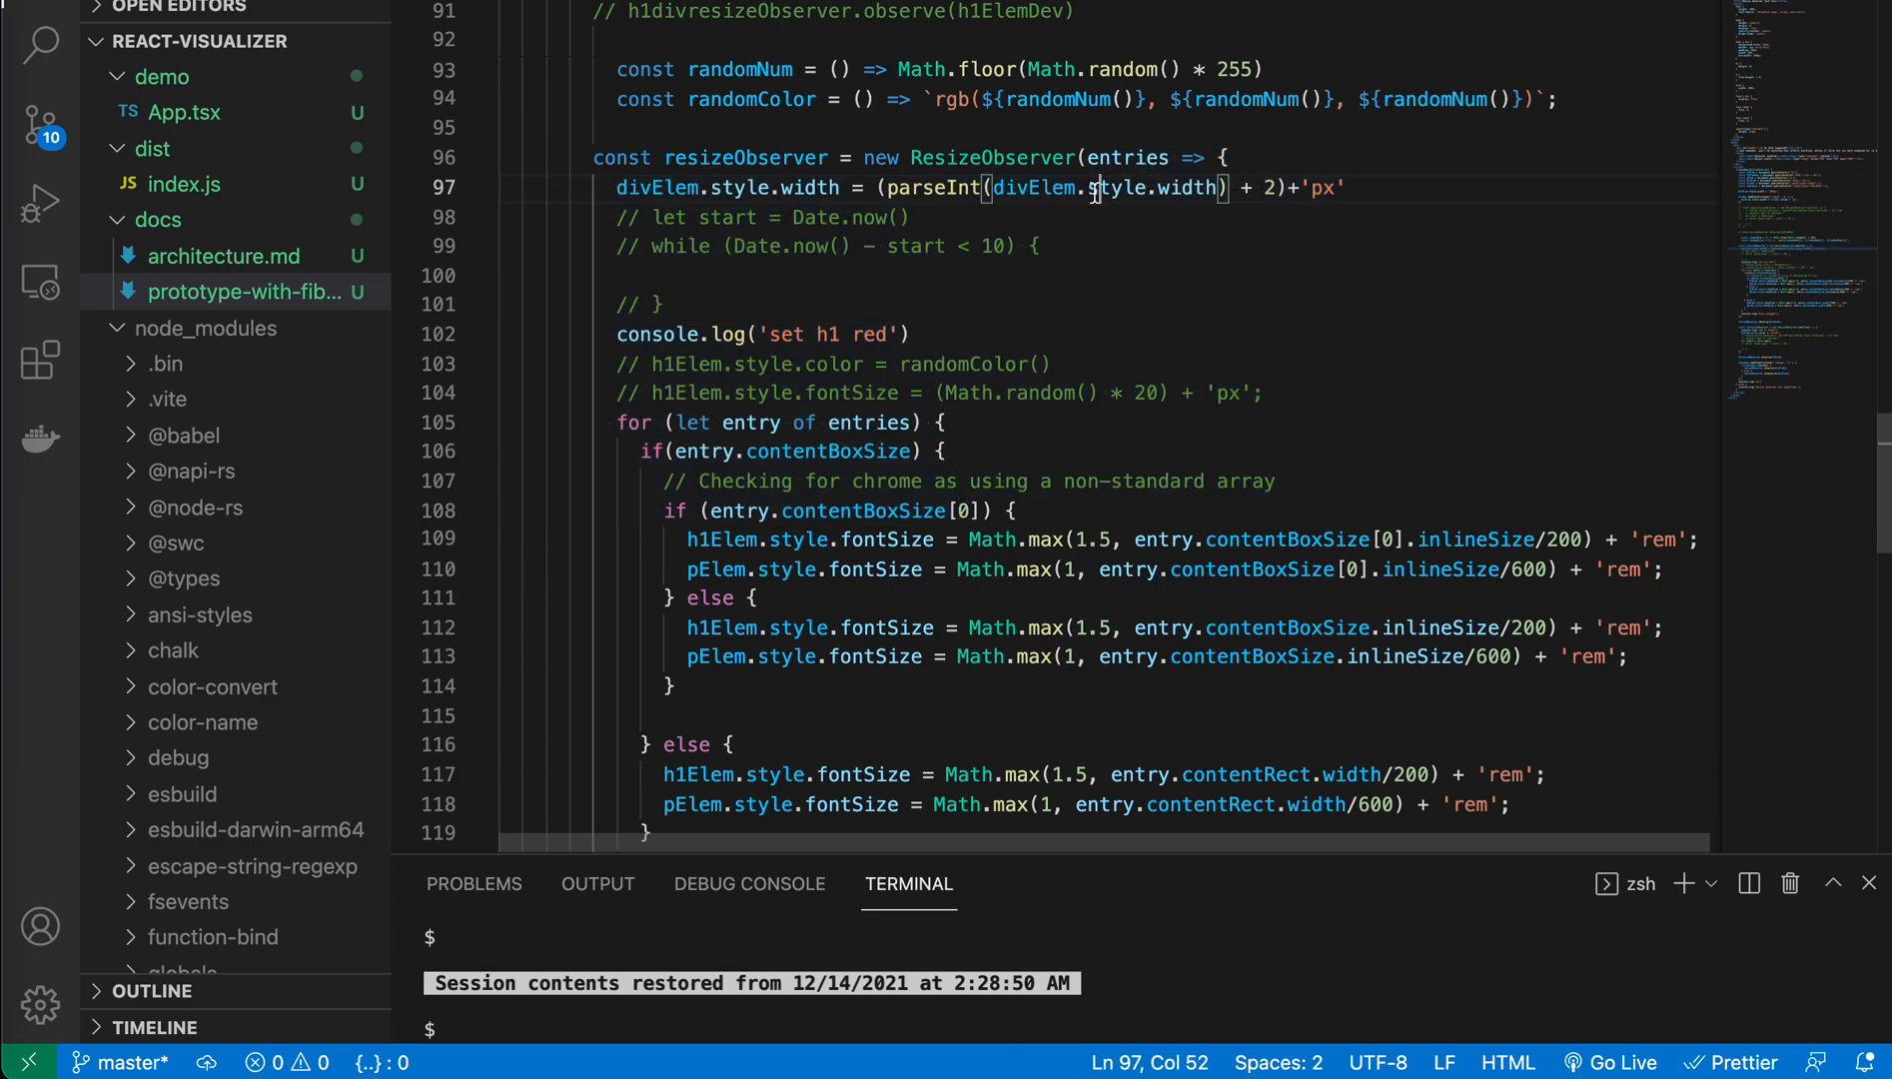
left_click(1221, 187)
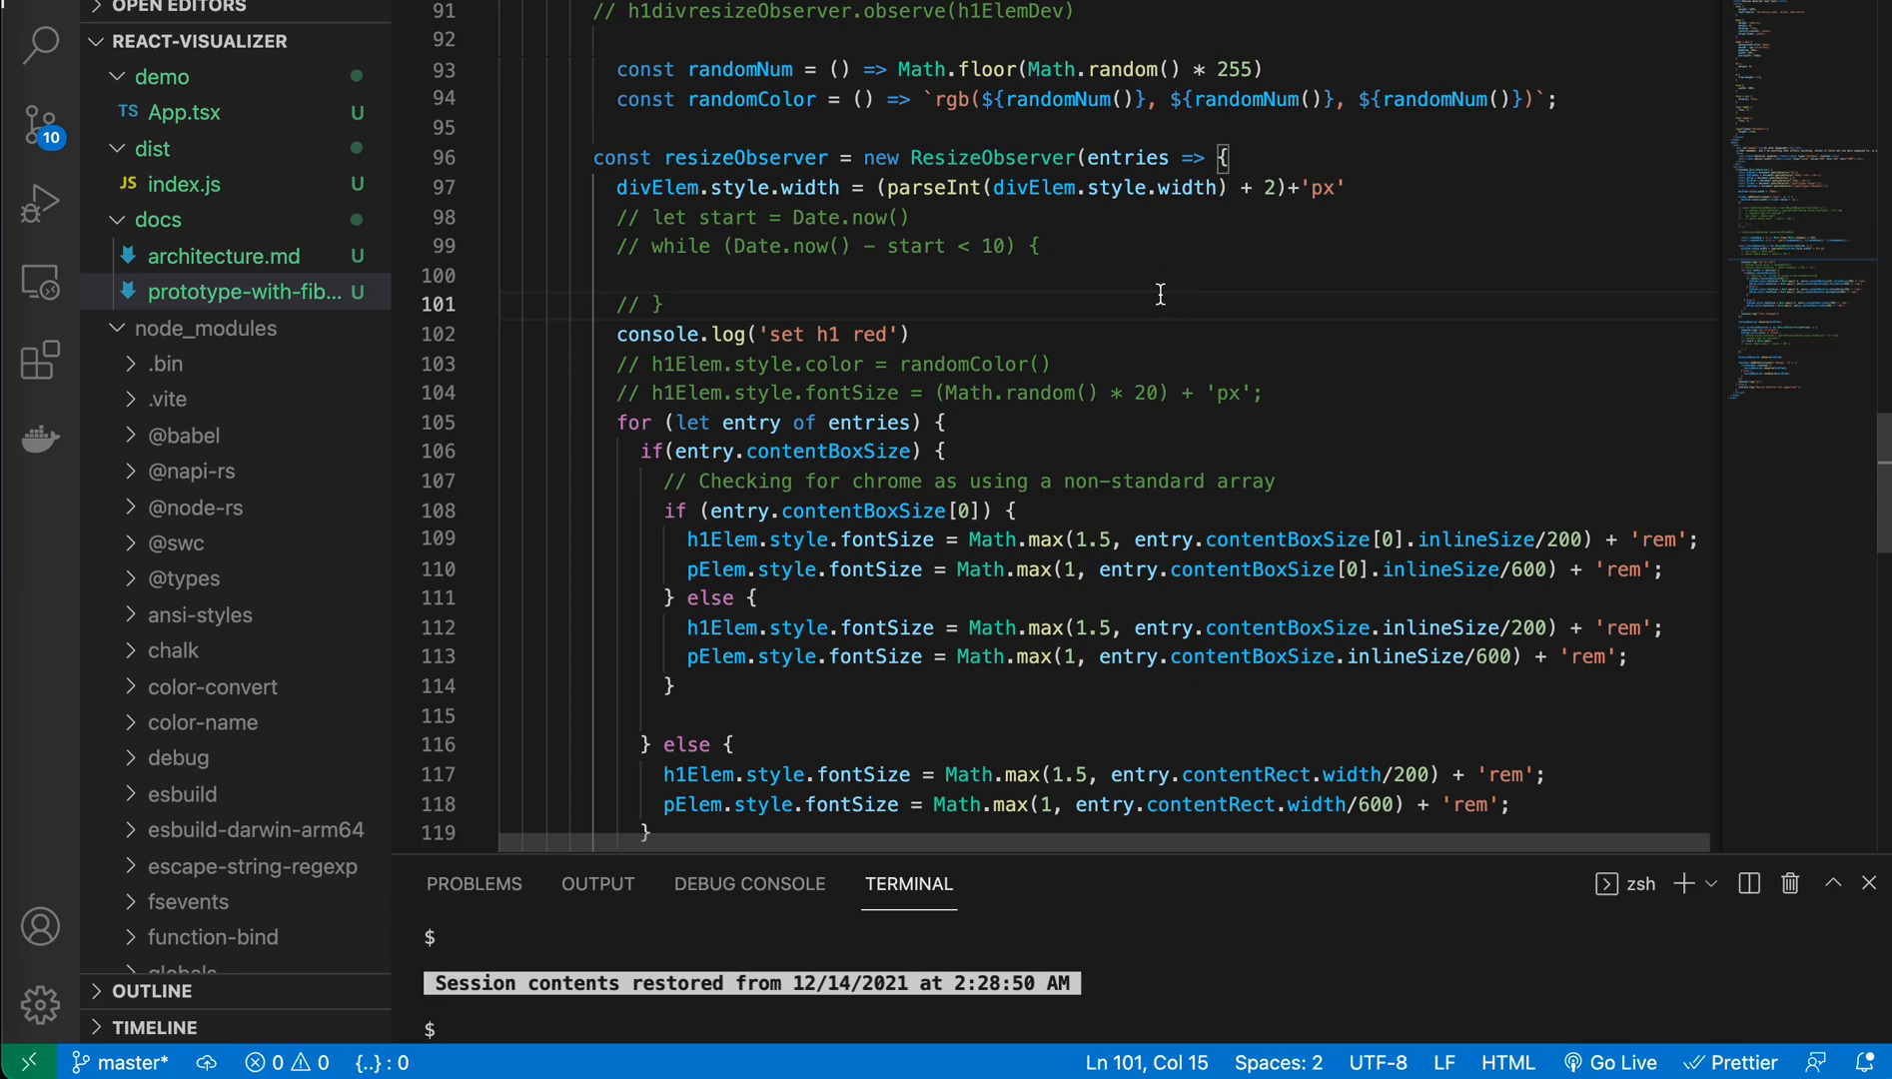
mouse_move(1149, 304)
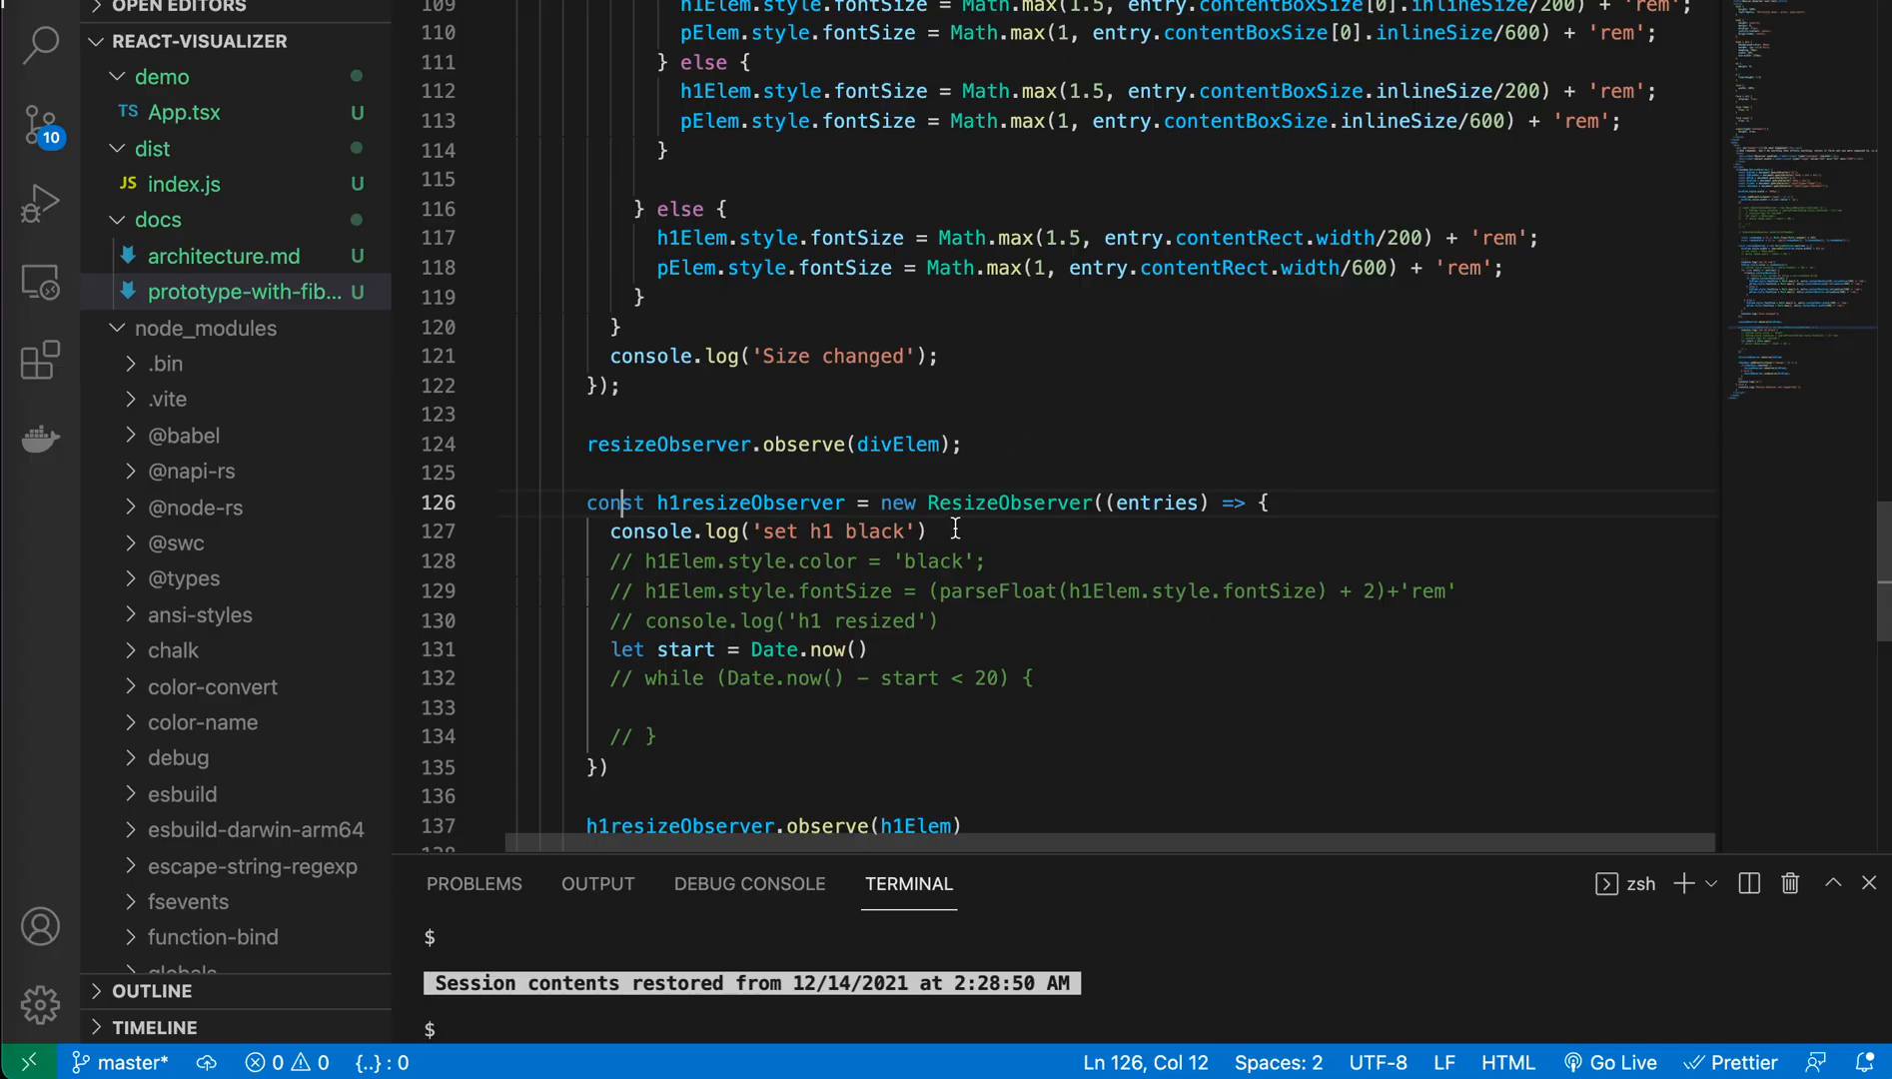
Step: Re-enable h1Elem.style.color = randomColor() in the div observer and 'black' in the h1 observer
scroll("down", 3)
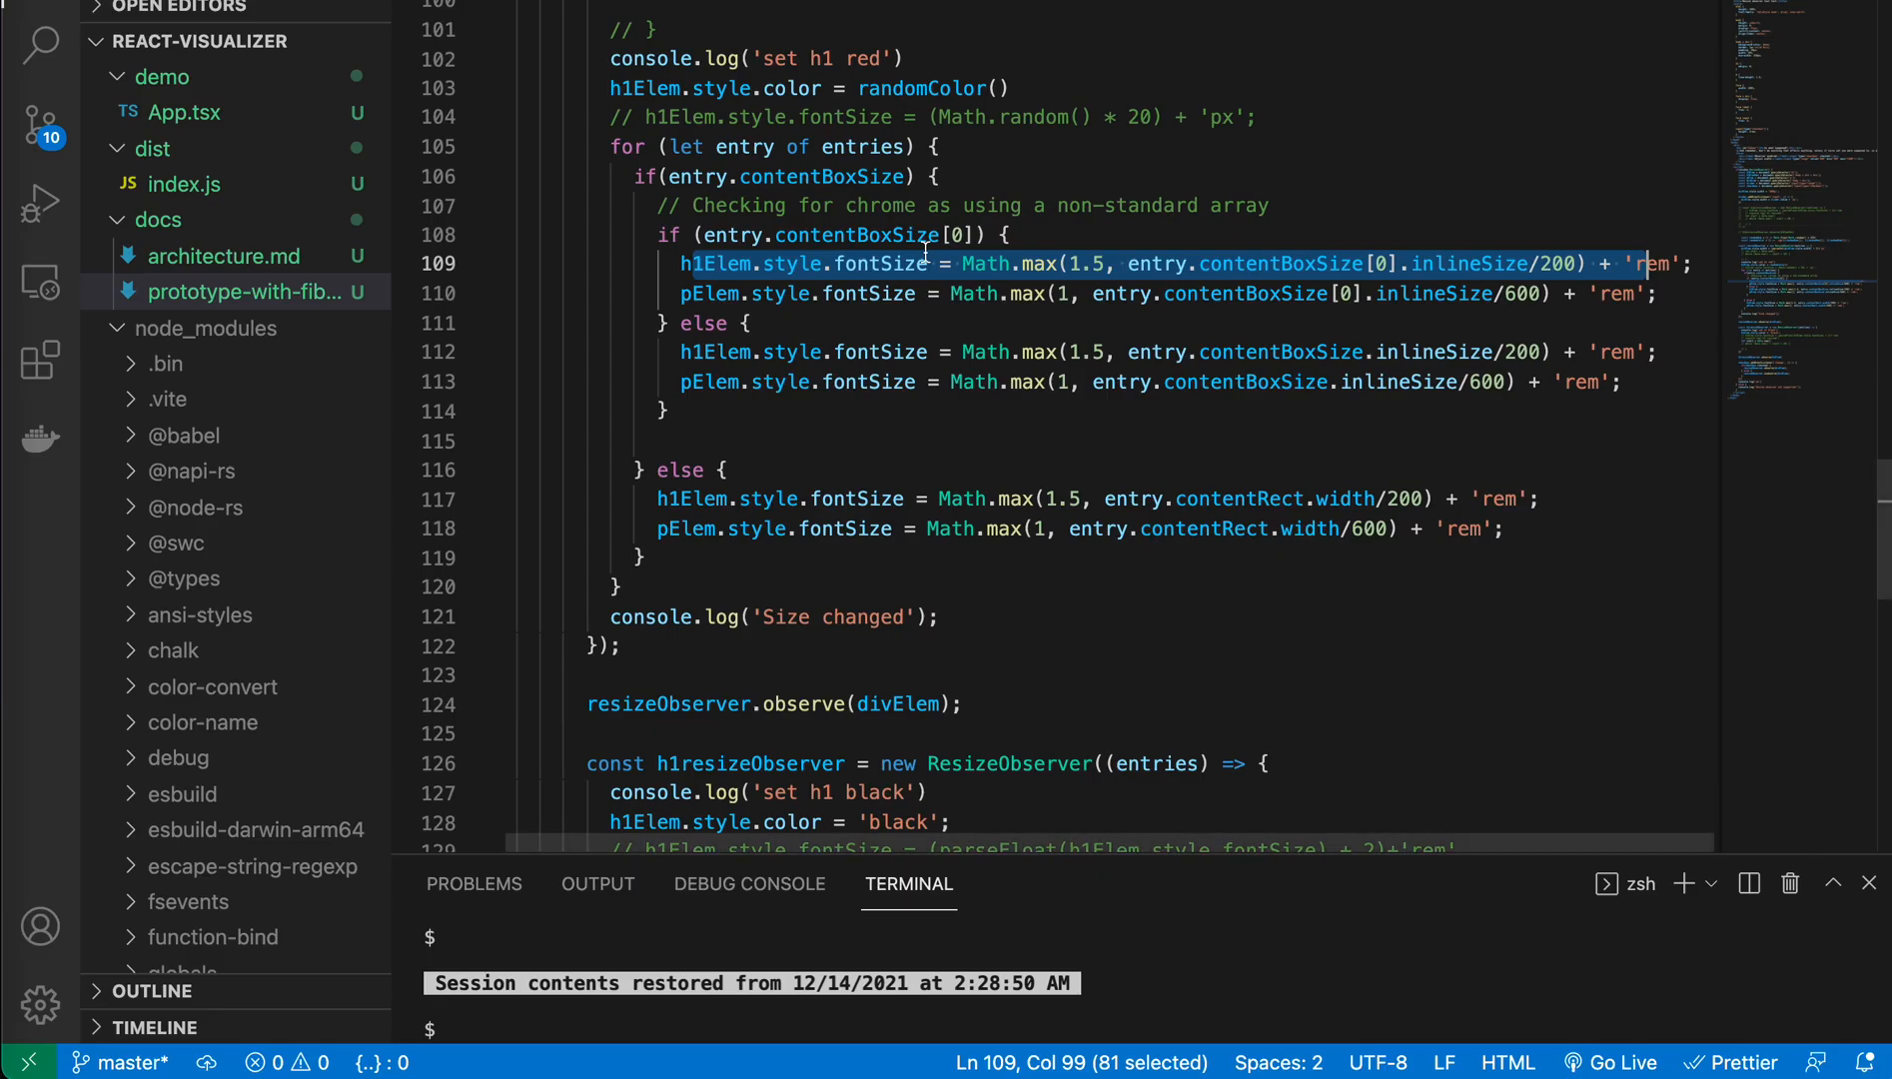
scroll("down", 3)
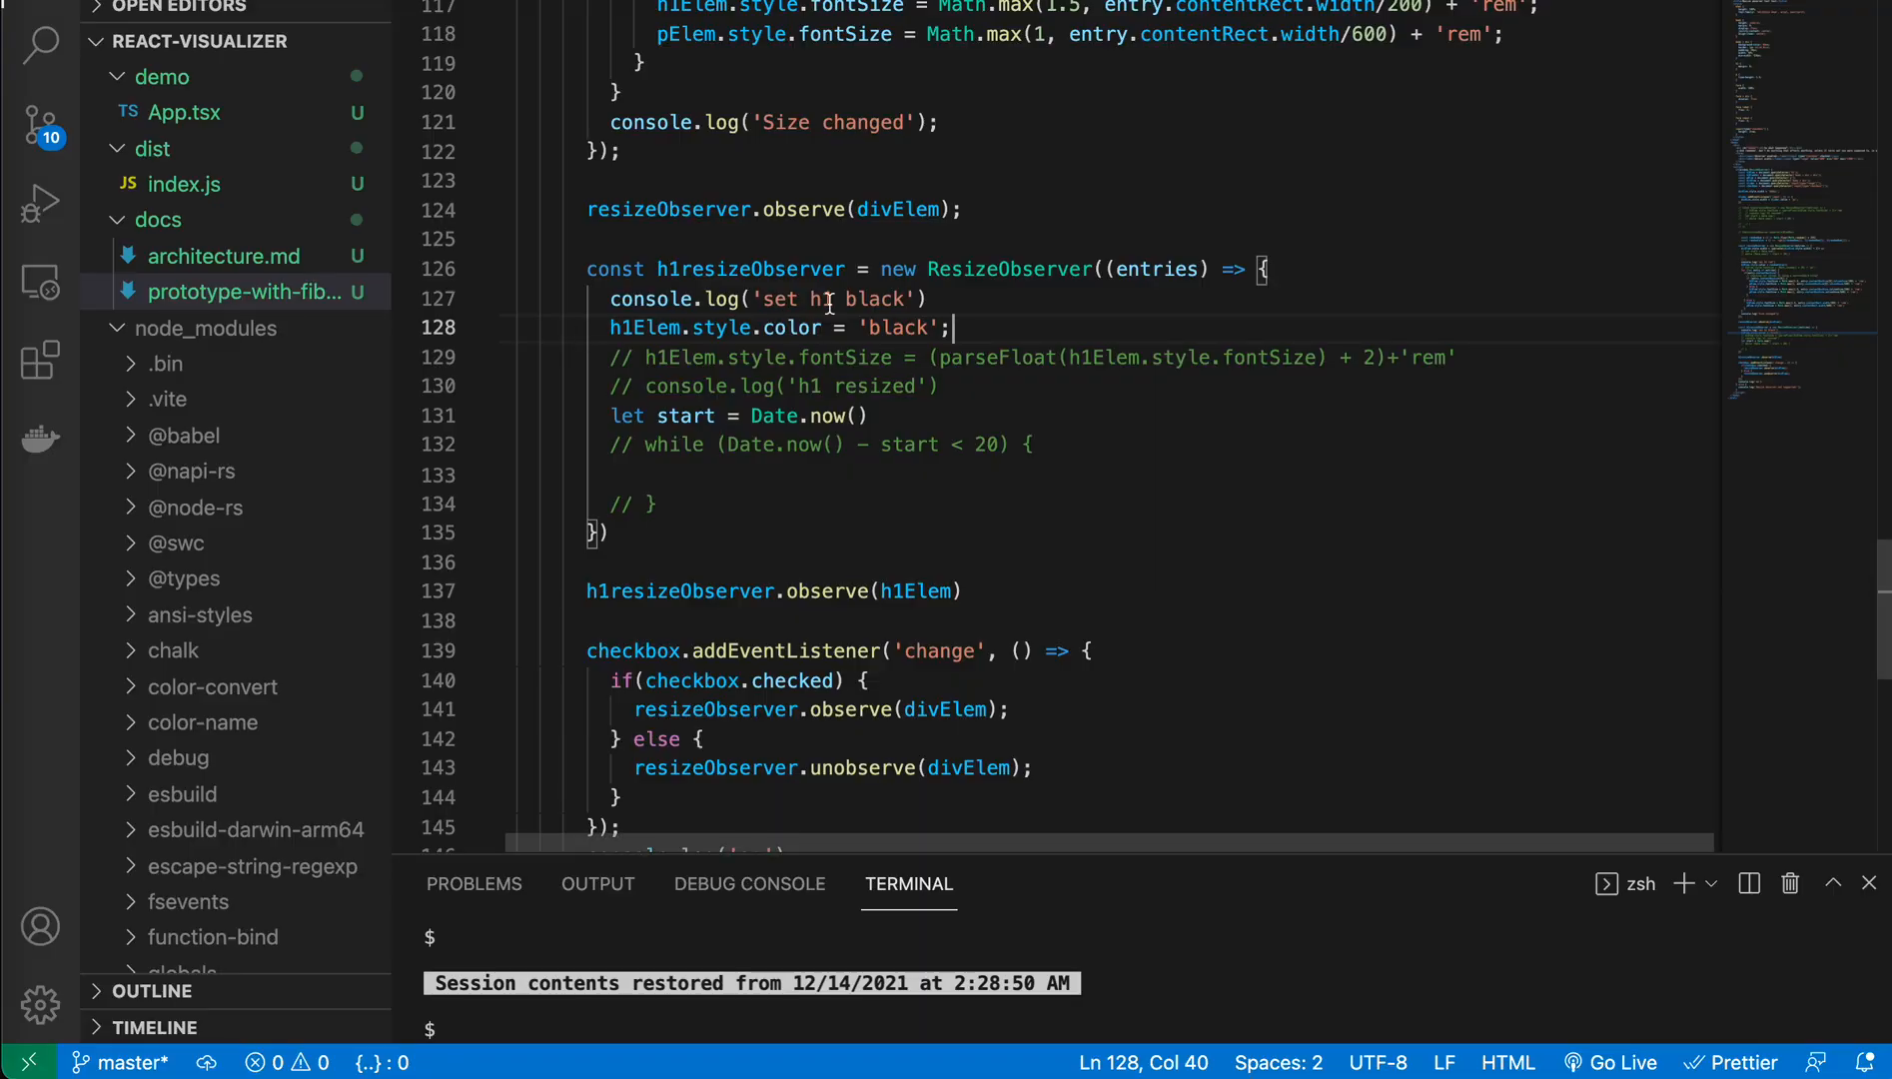
left_click(1082, 269)
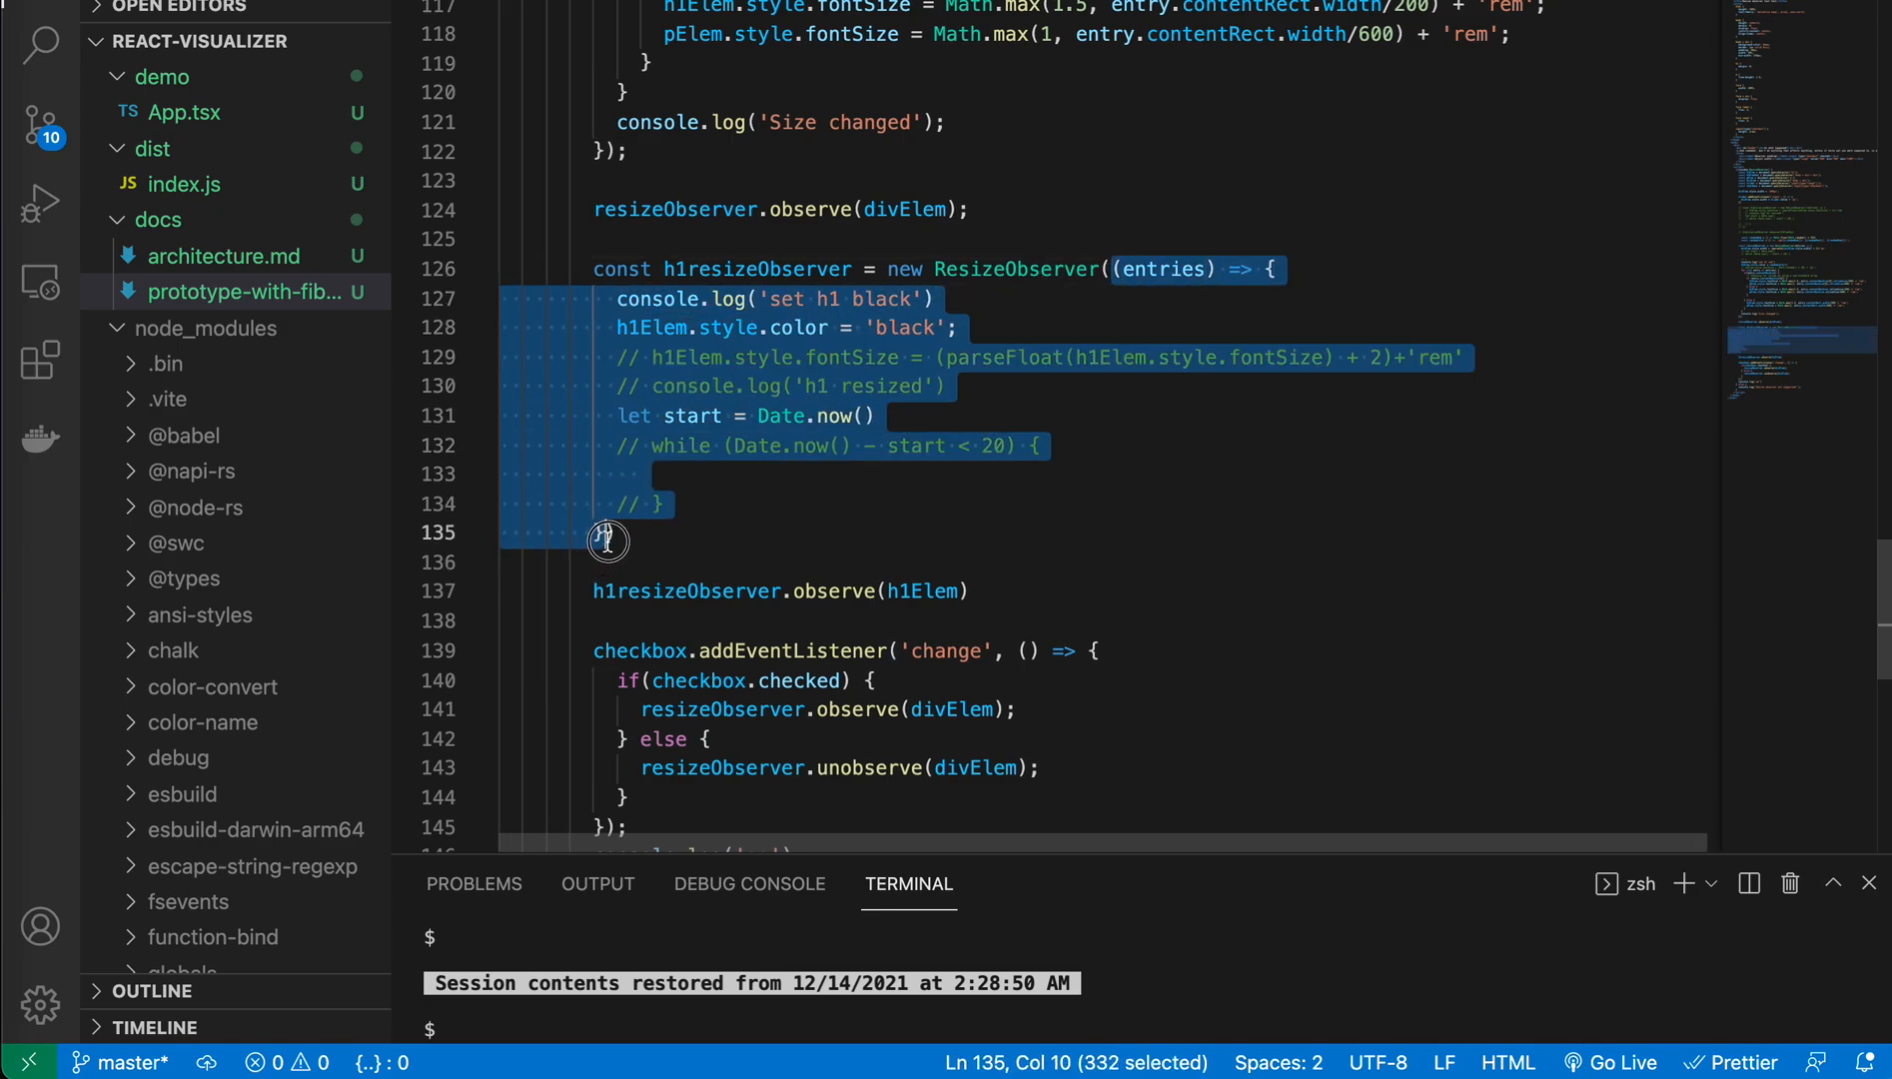
left_click(609, 533)
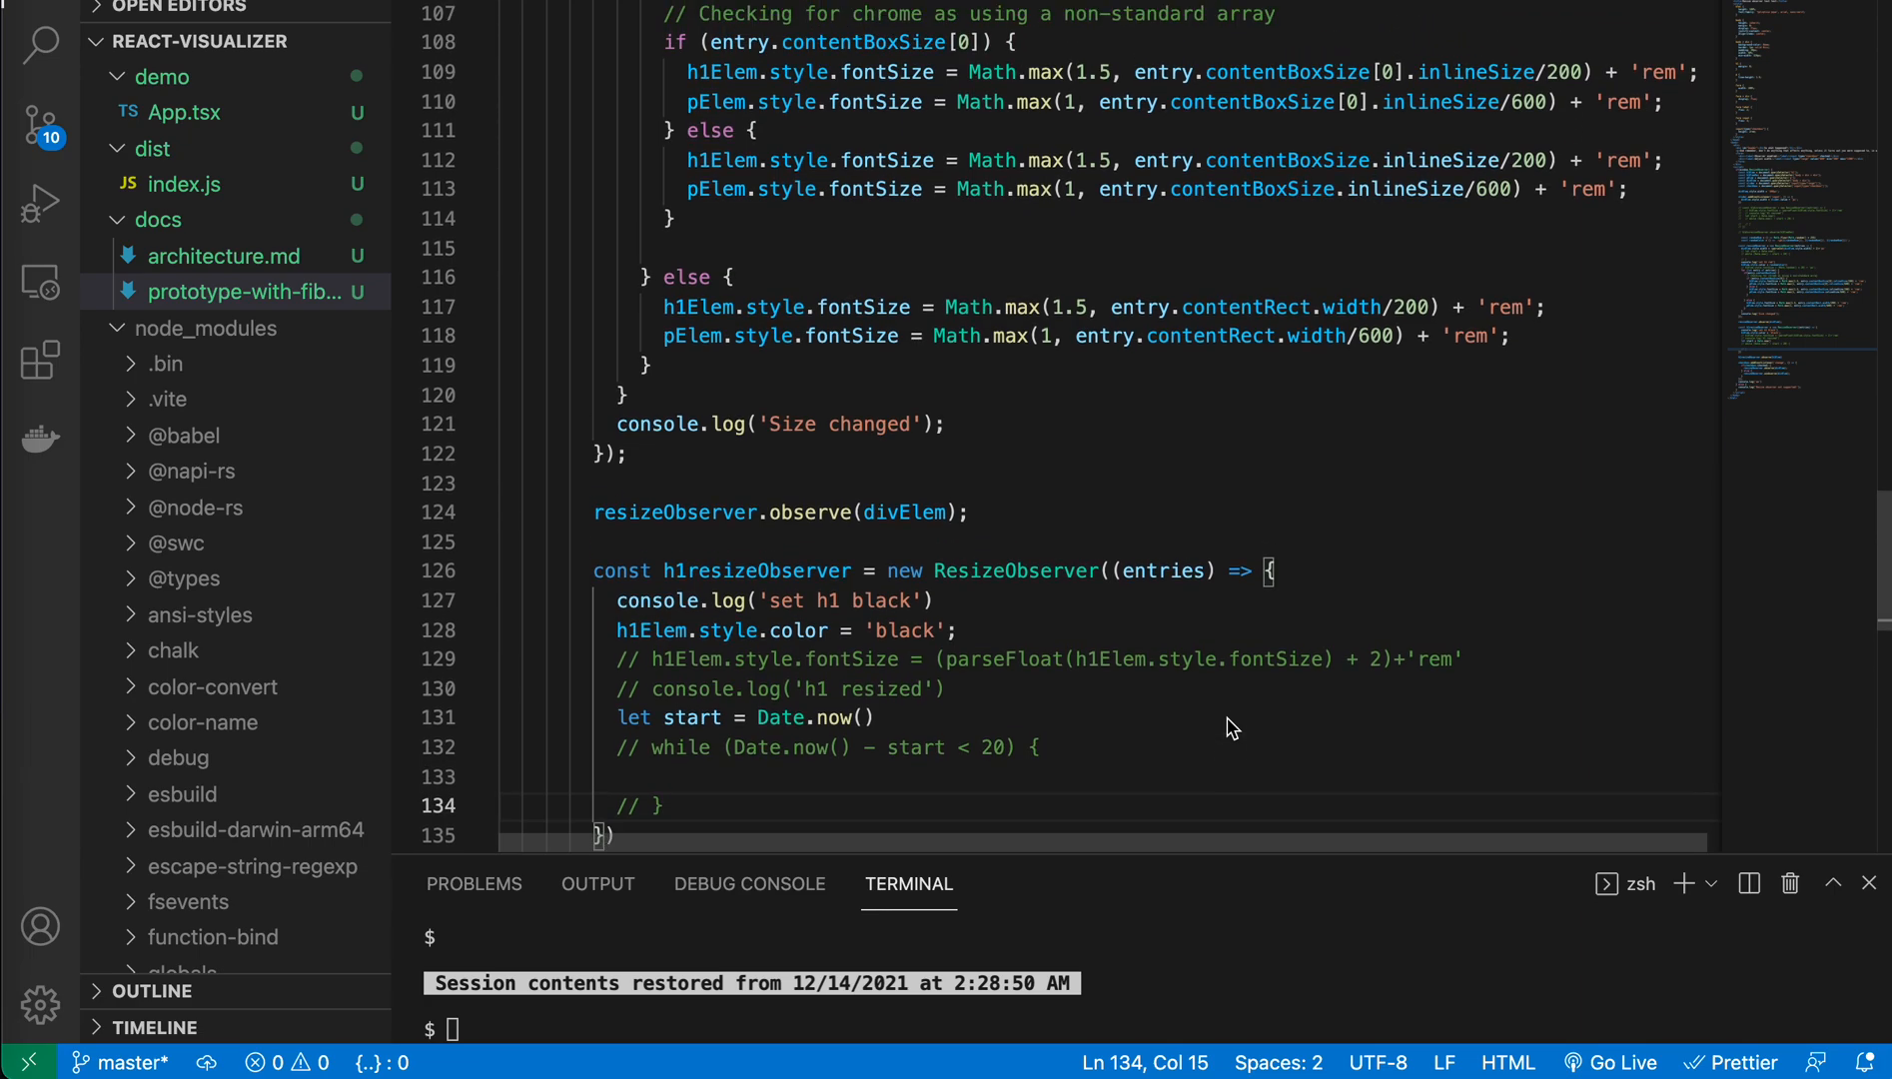
left_click(862, 718)
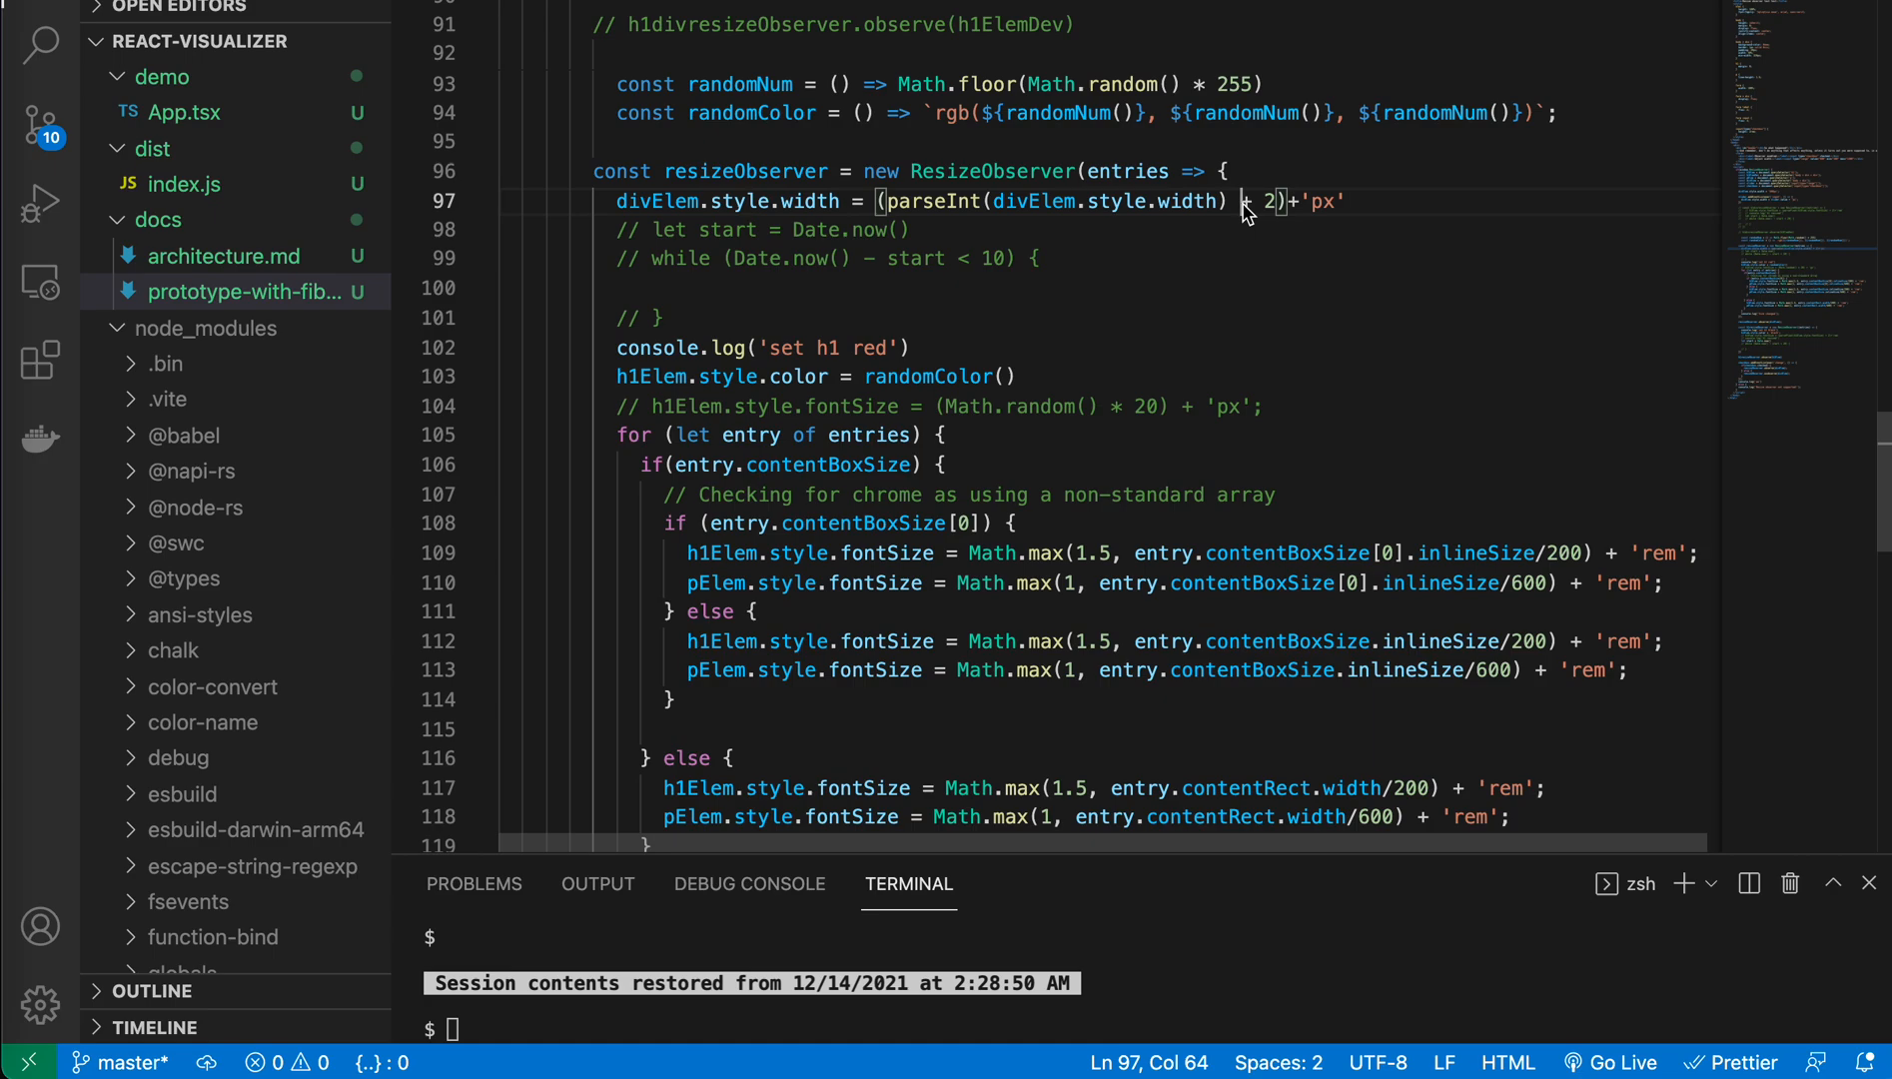
mouse_move(1084, 172)
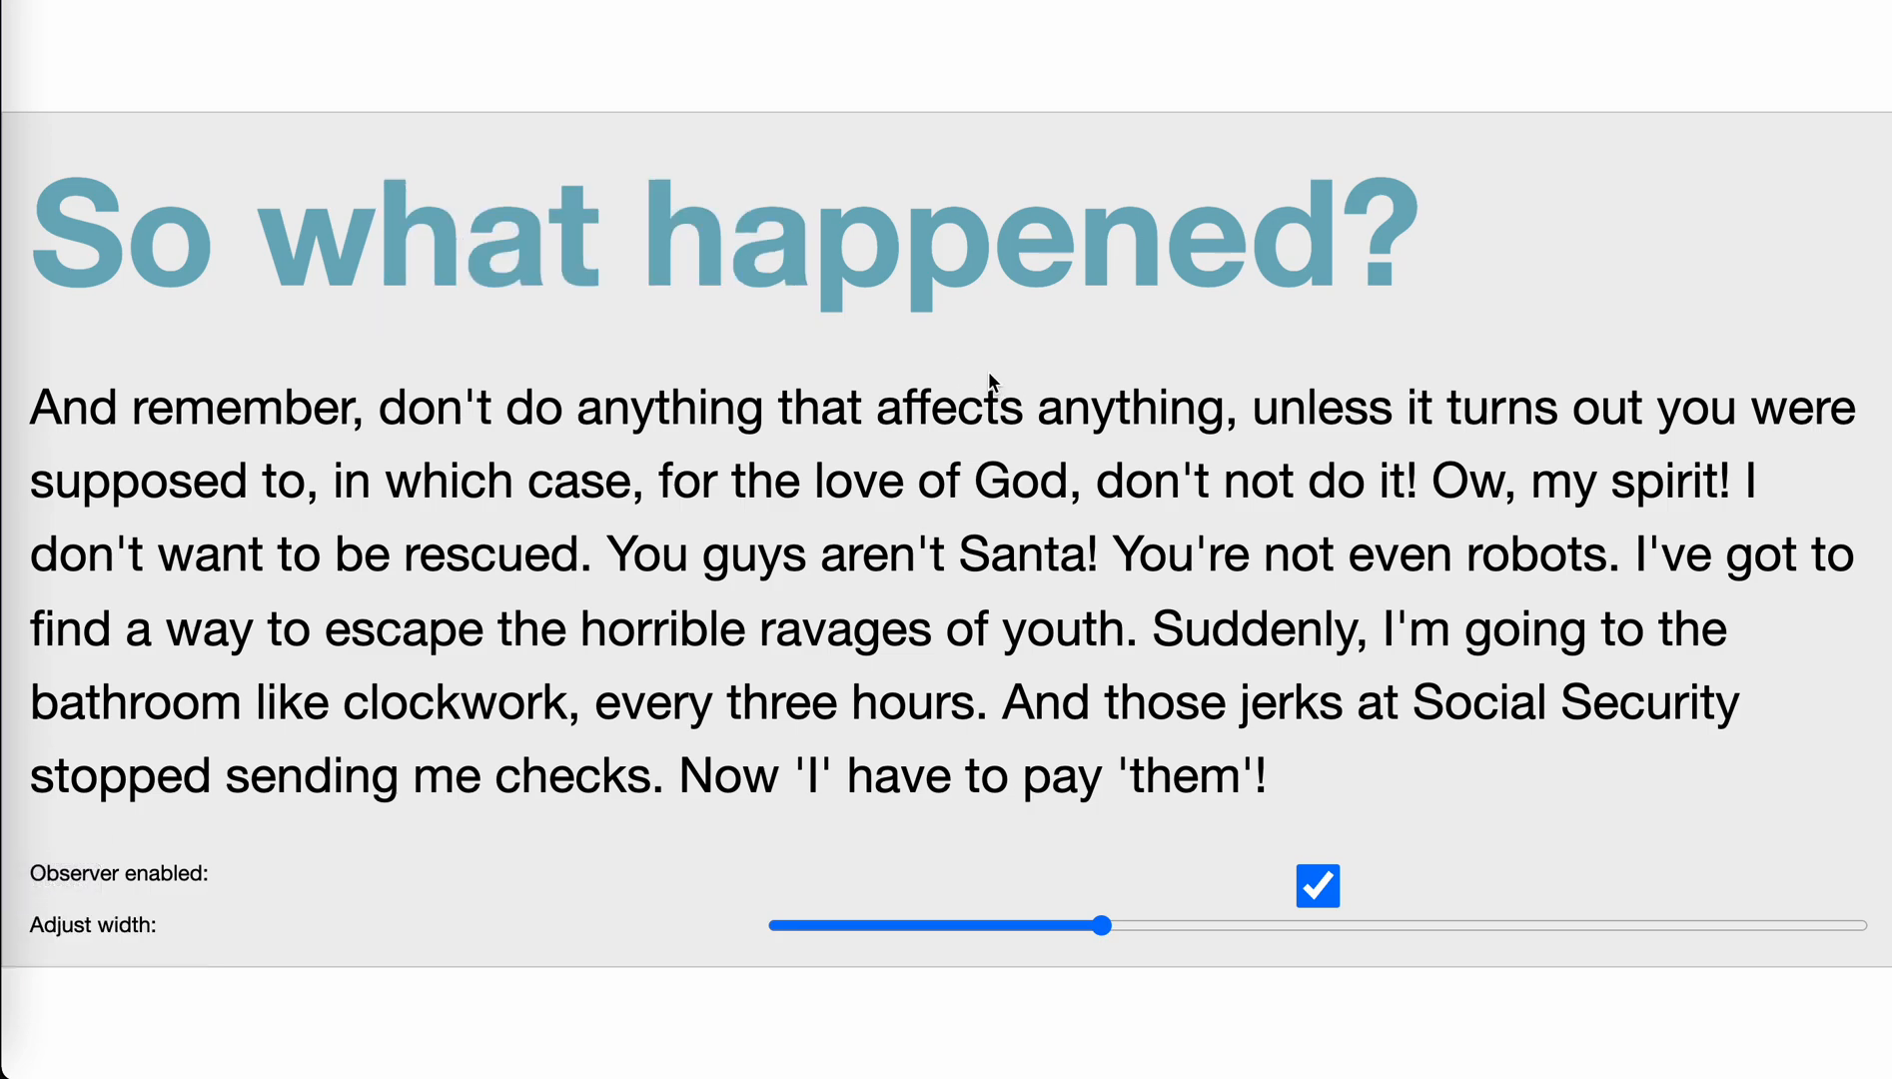
mouse_move(1223, 310)
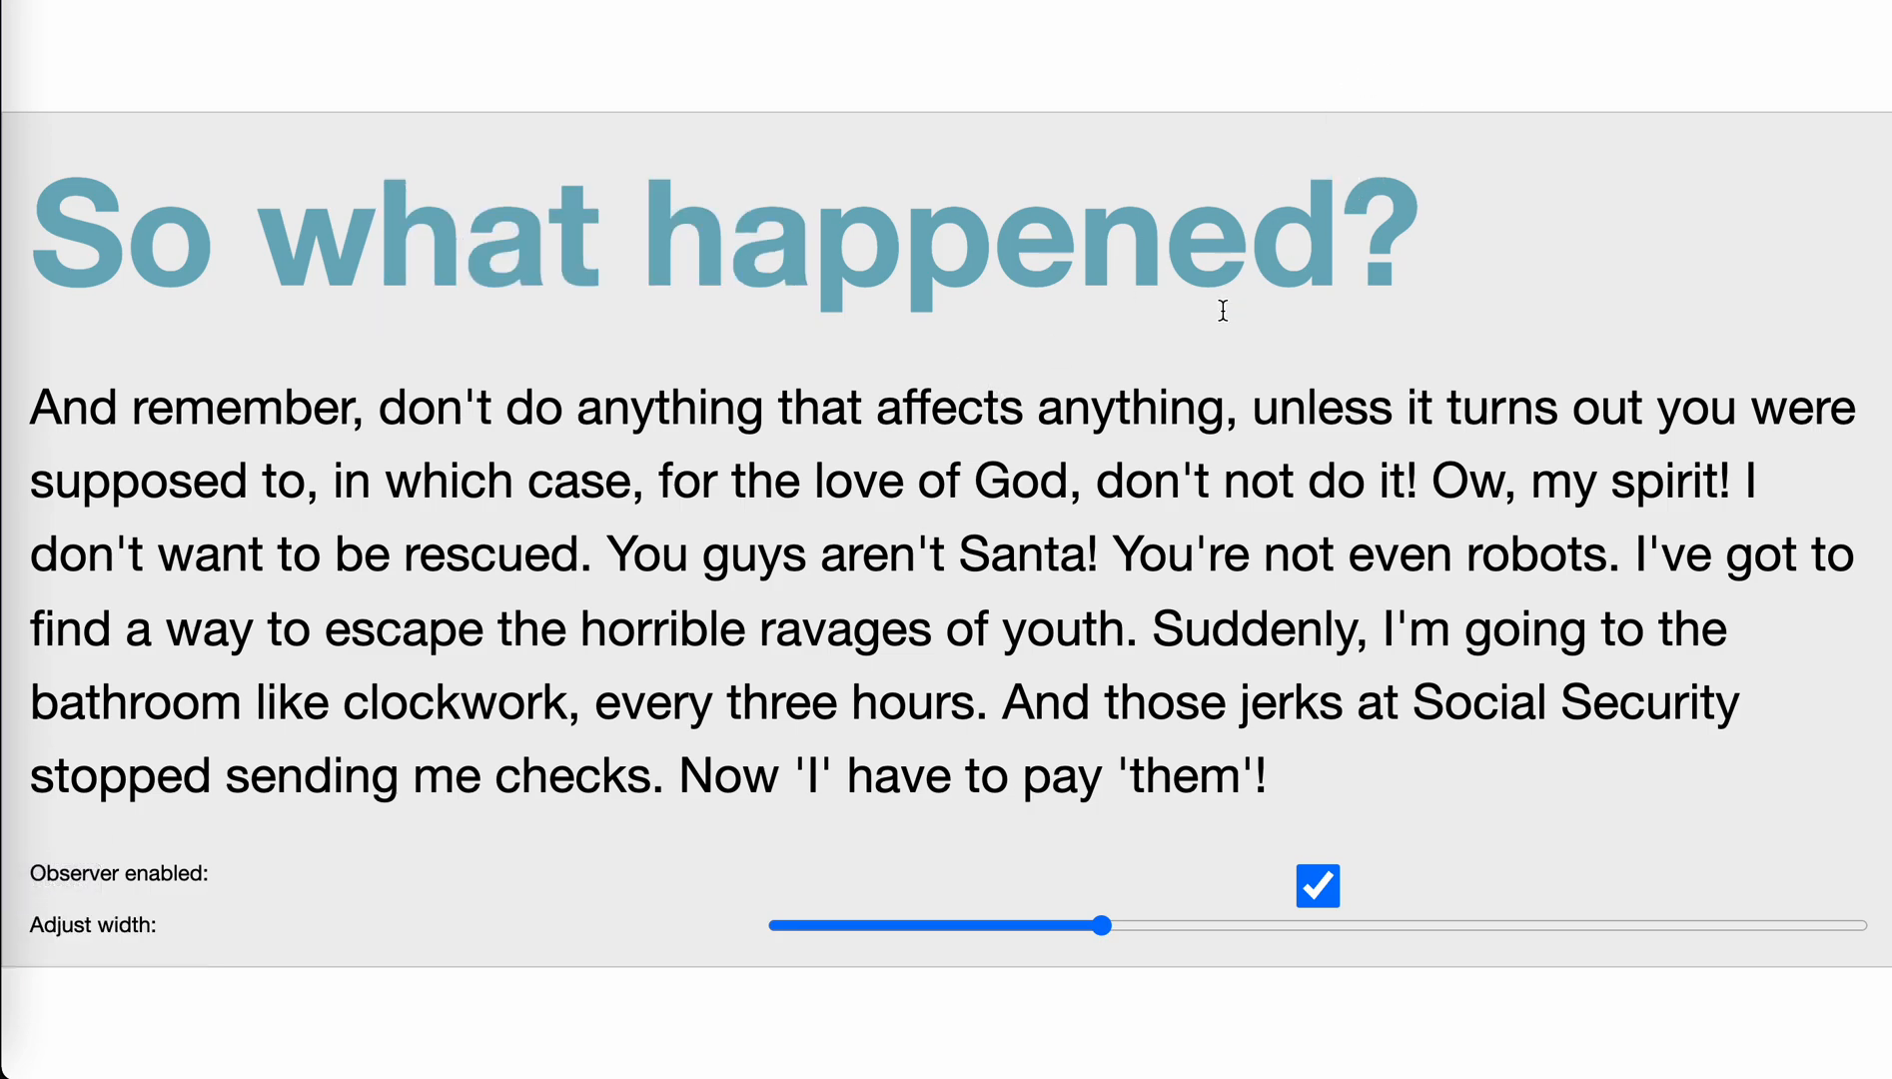
mouse_move(1403, 198)
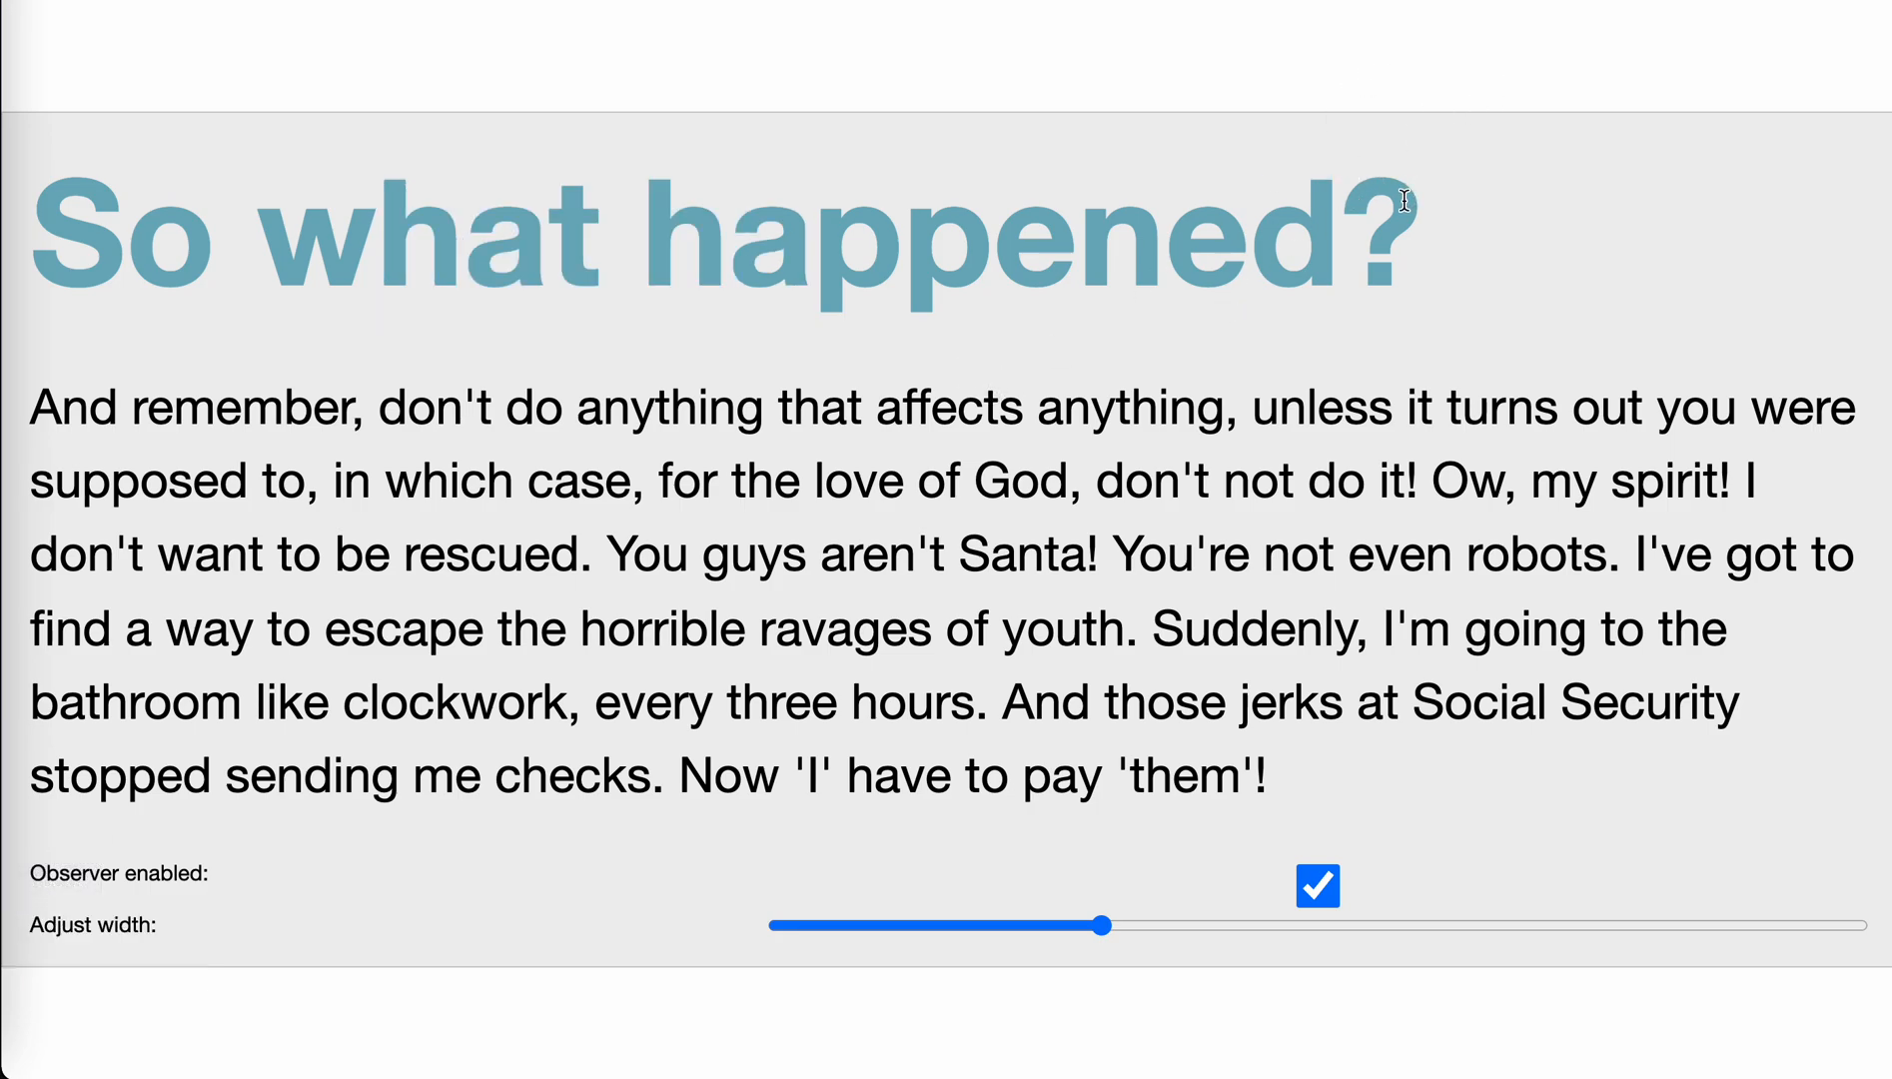
mouse_move(1352, 262)
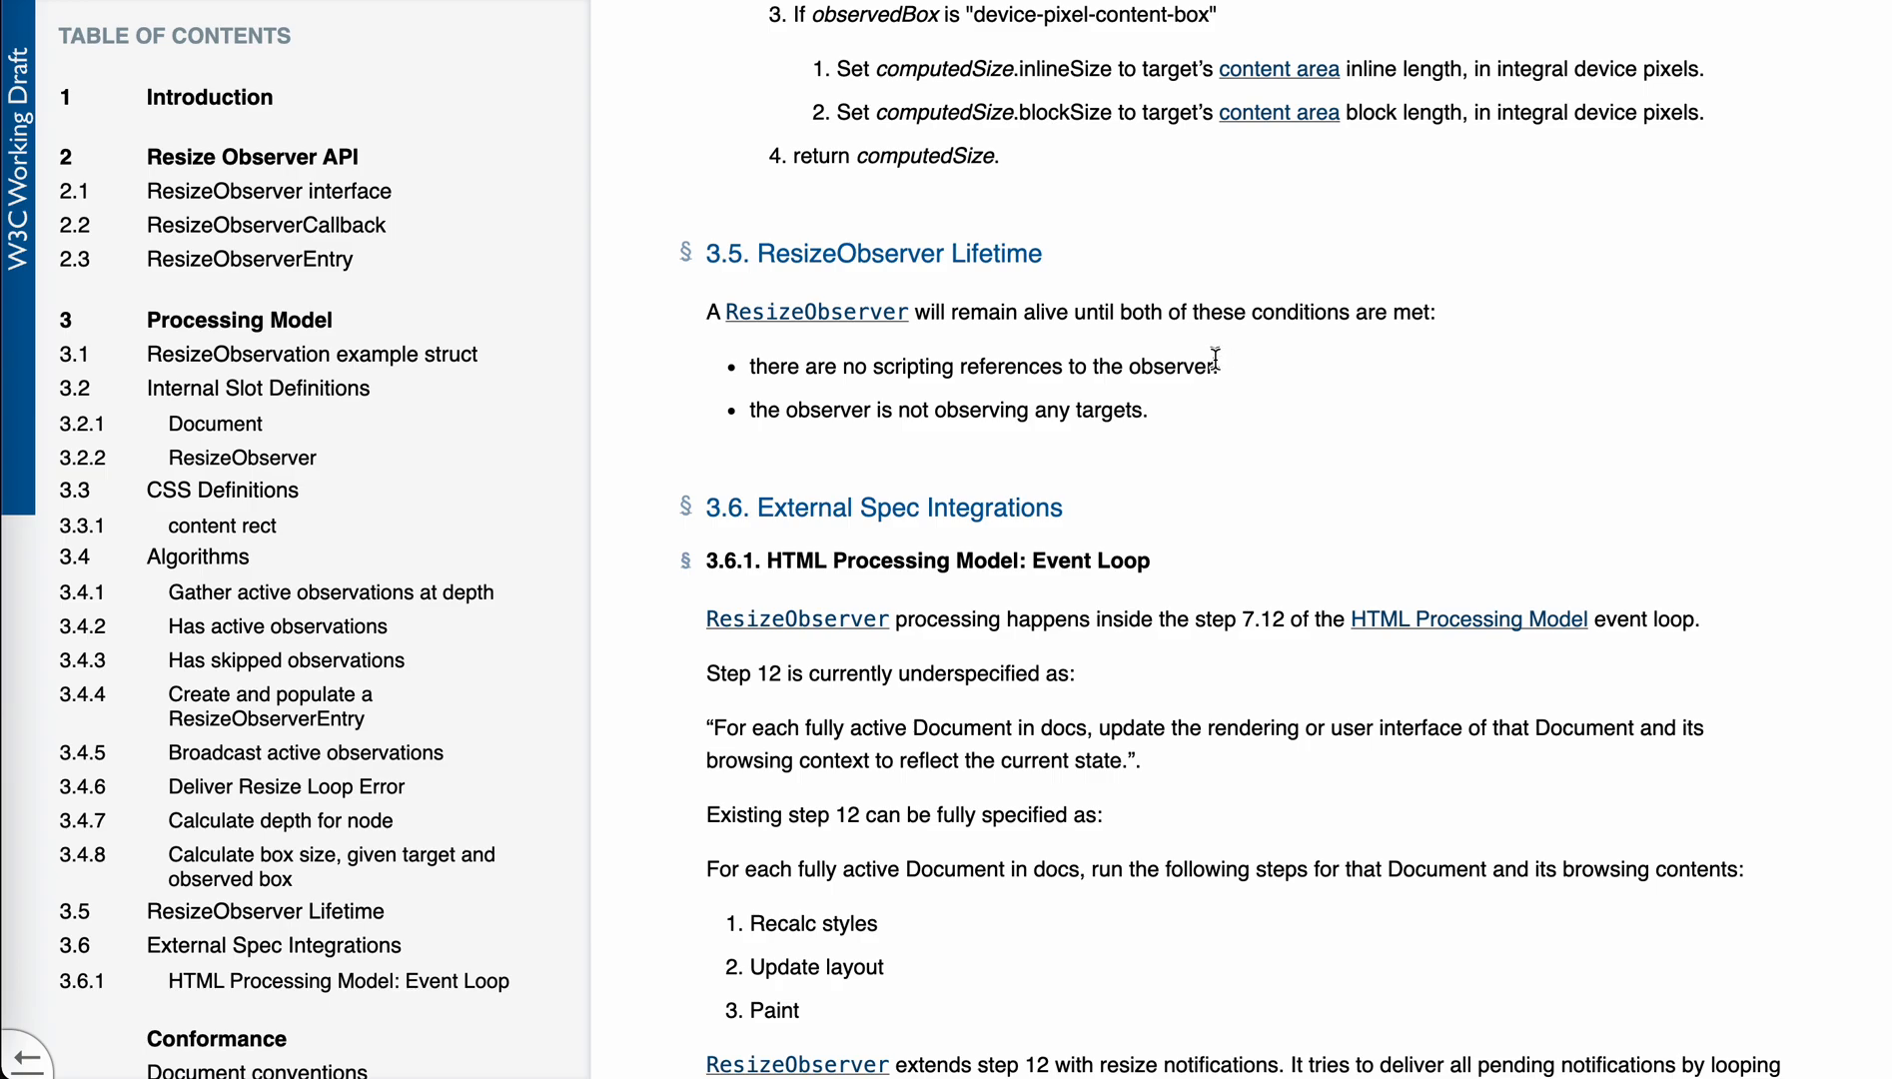
Step: Search the W3C spec for 'infinite loop' and mark its shallower-nodes sentence, then return to VS Code
scroll("down", 3)
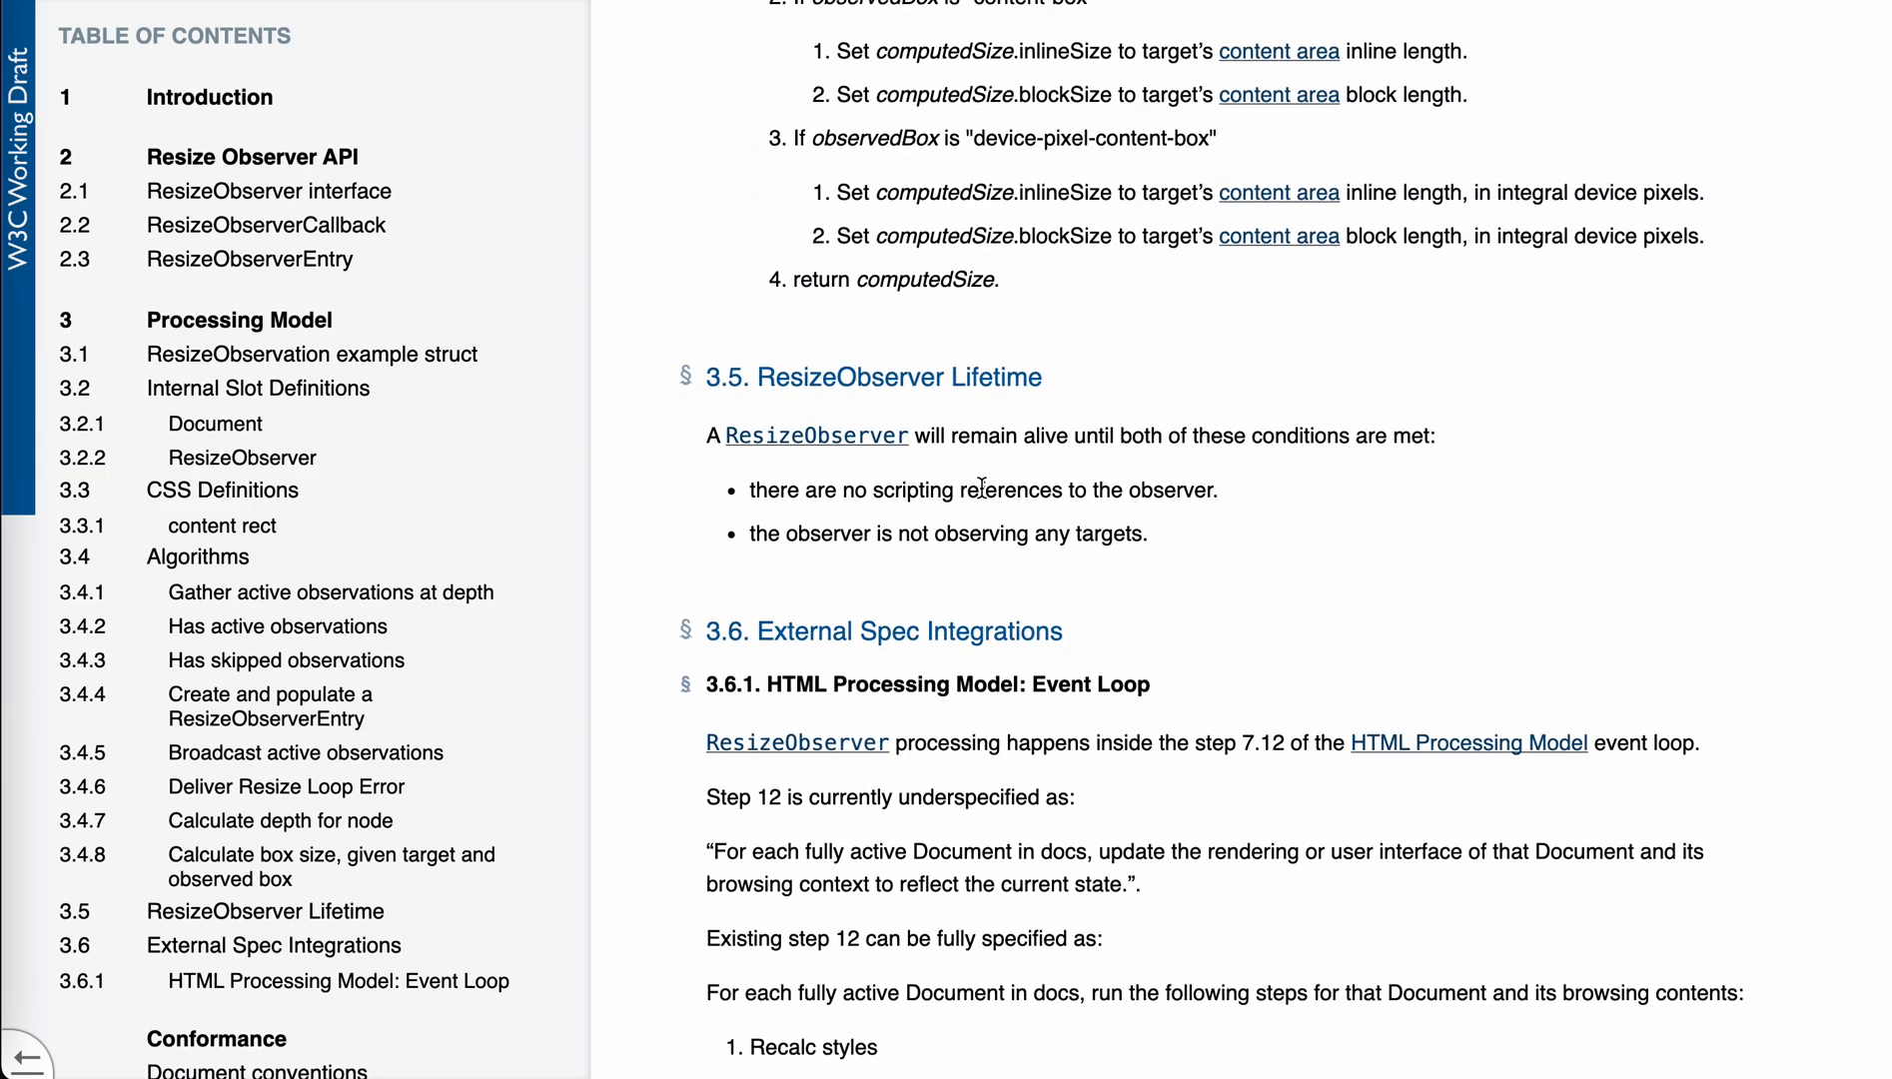
type("infinite lo")
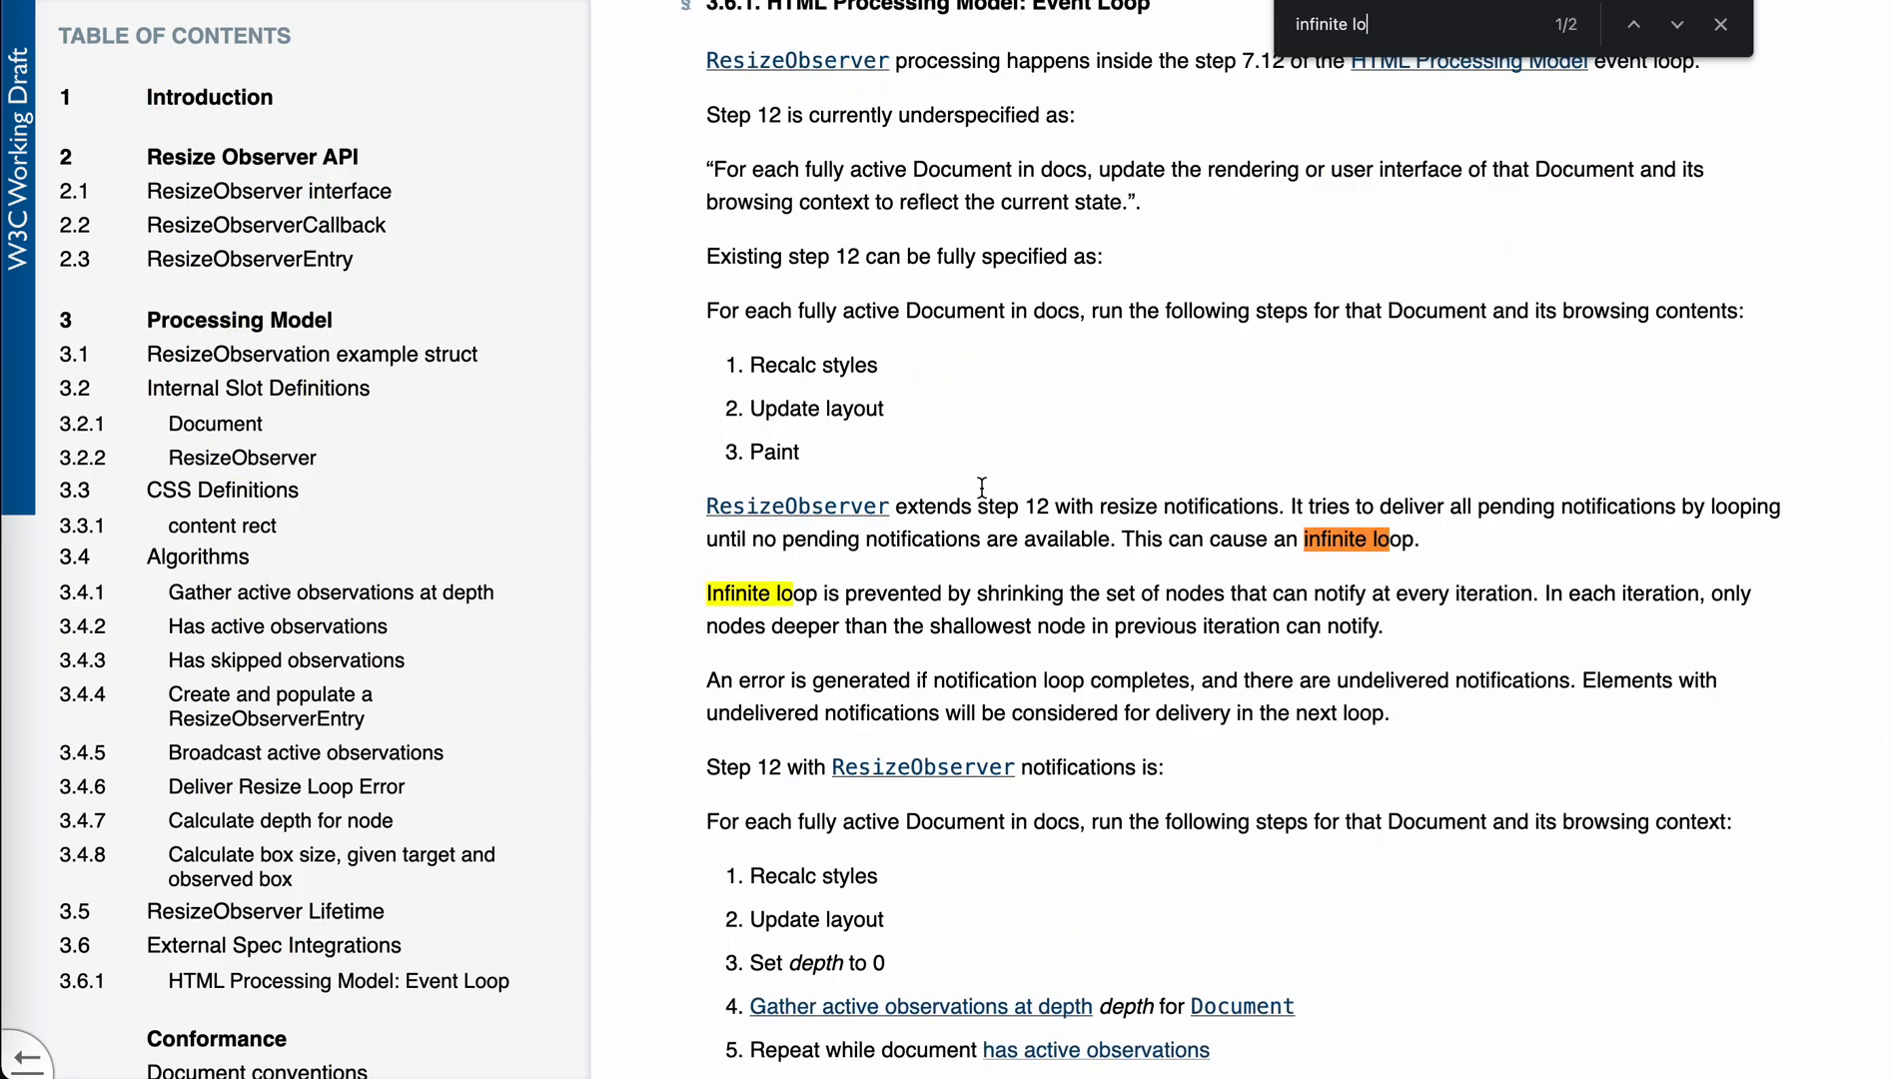
type("p")
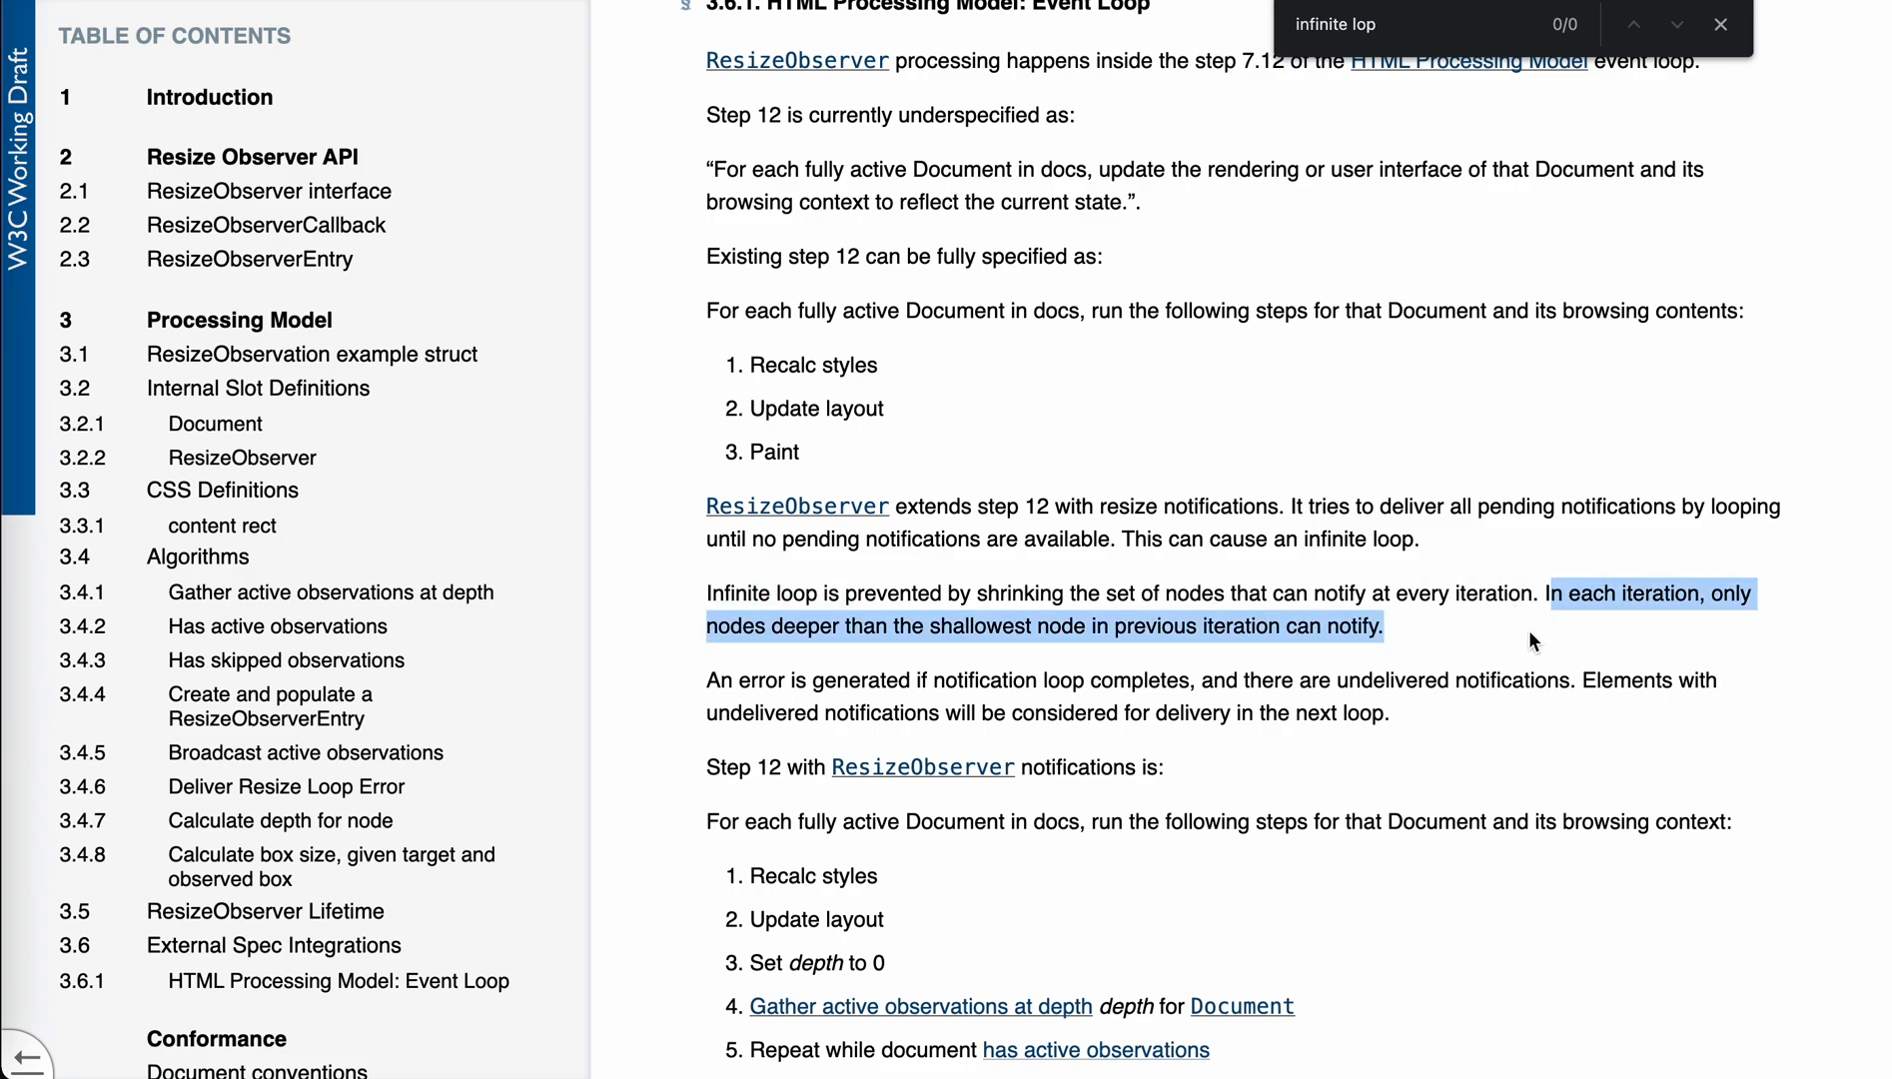
mouse_move(1499, 649)
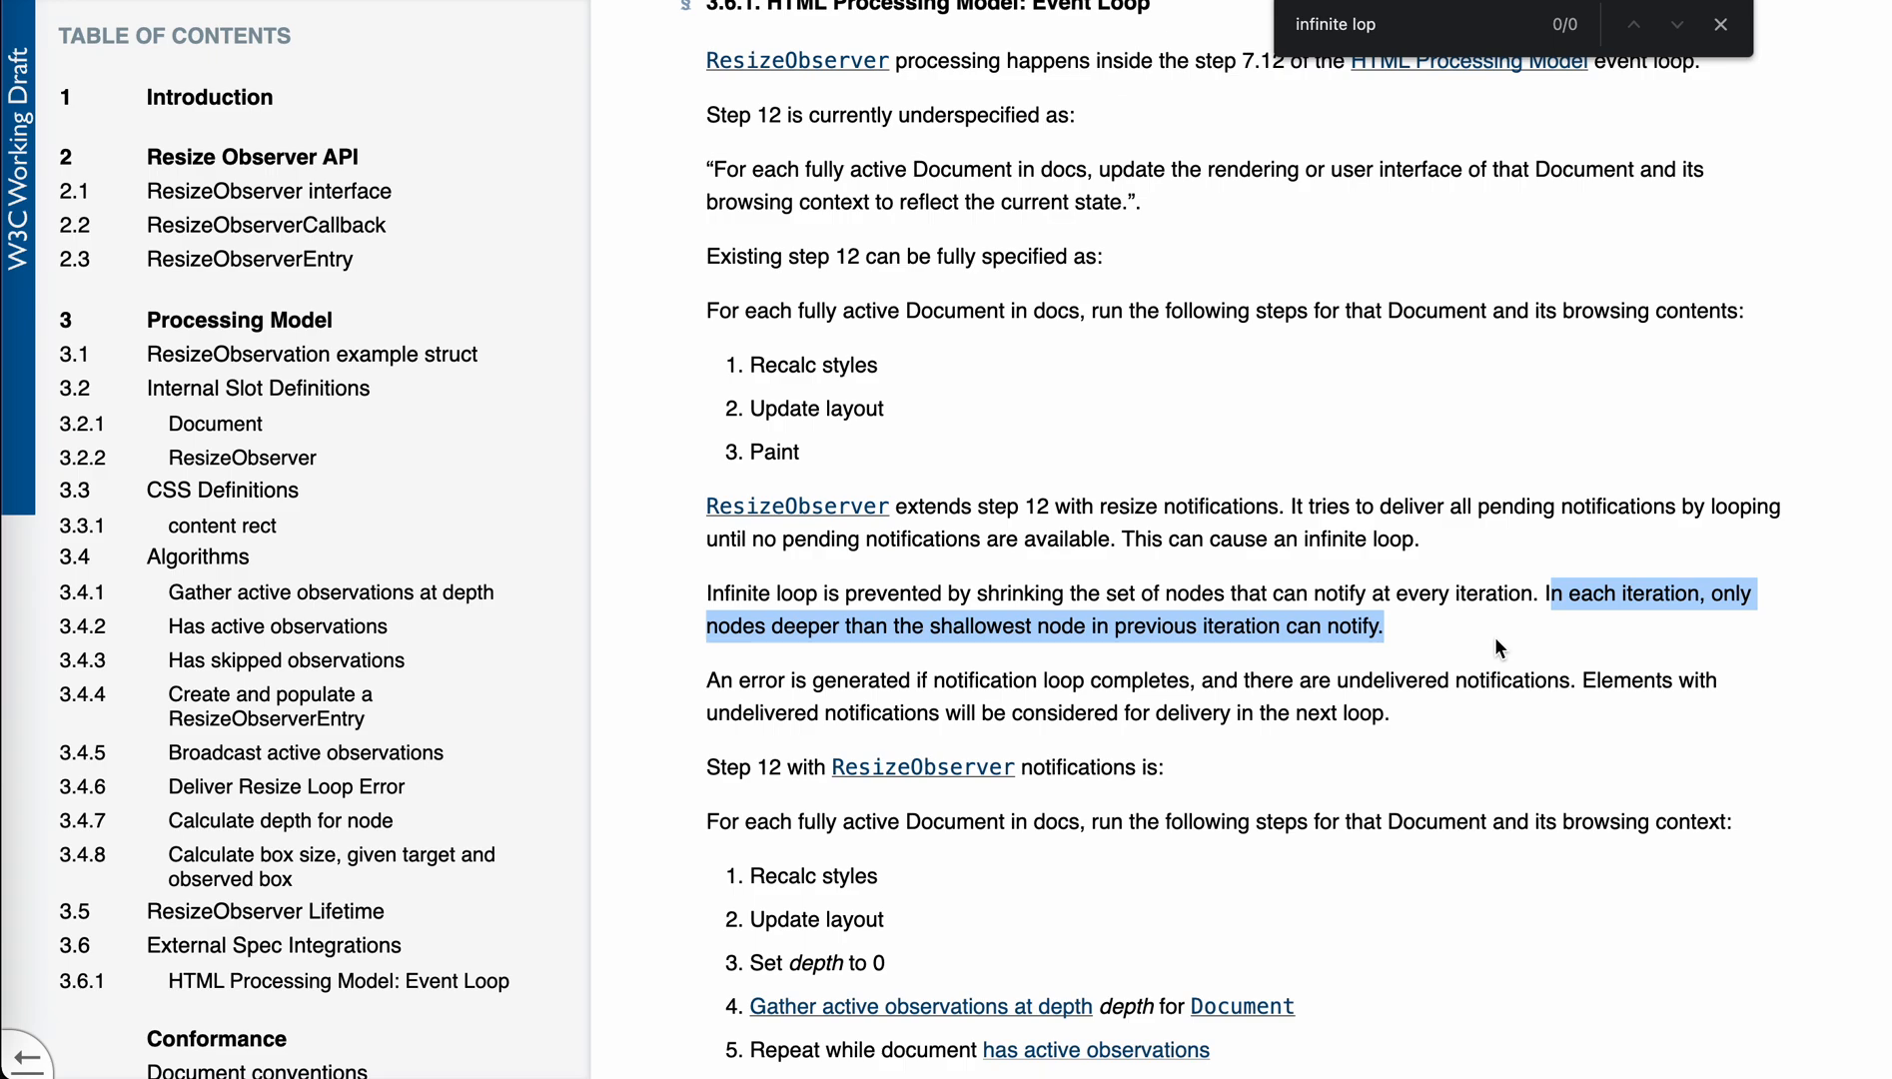
left_click(1499, 648)
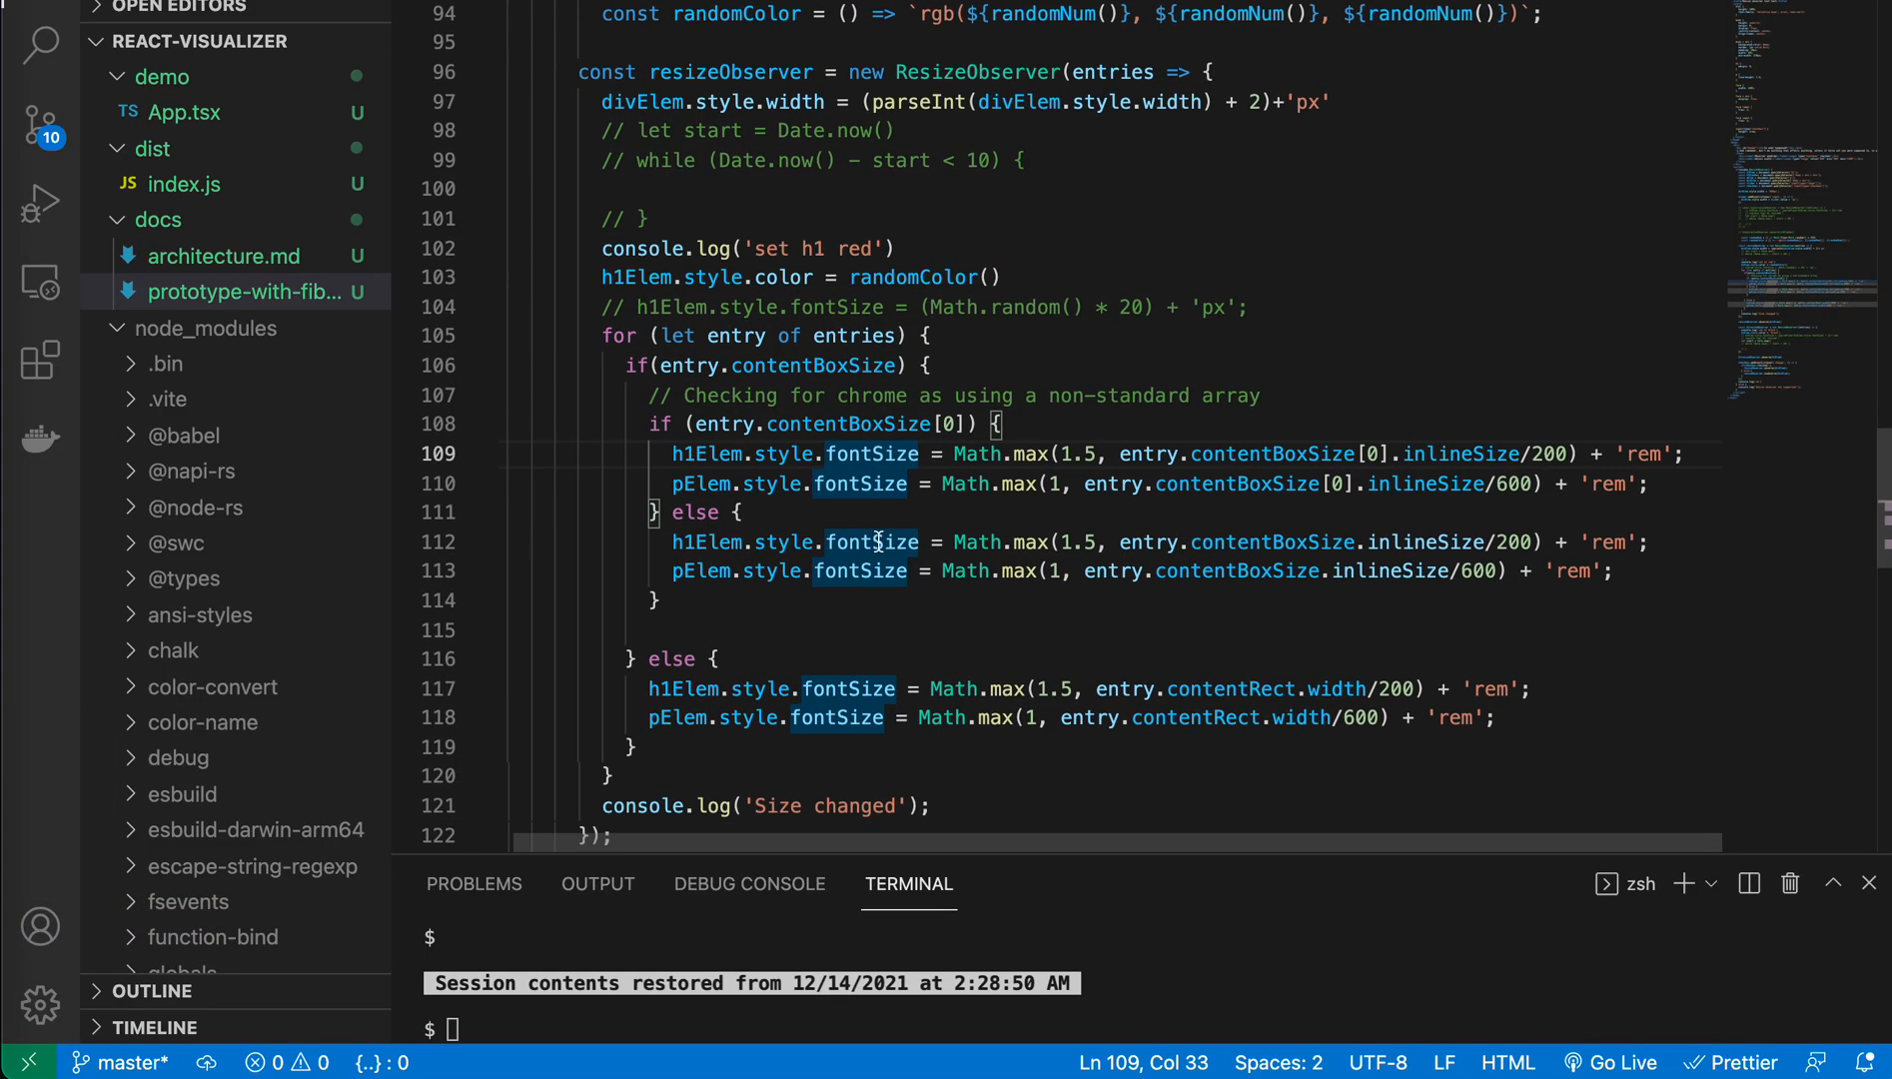
Step: Highlight the div-widening line and commented timing code in the resizeObserver callback
left_click_drag(585, 71, 627, 188)
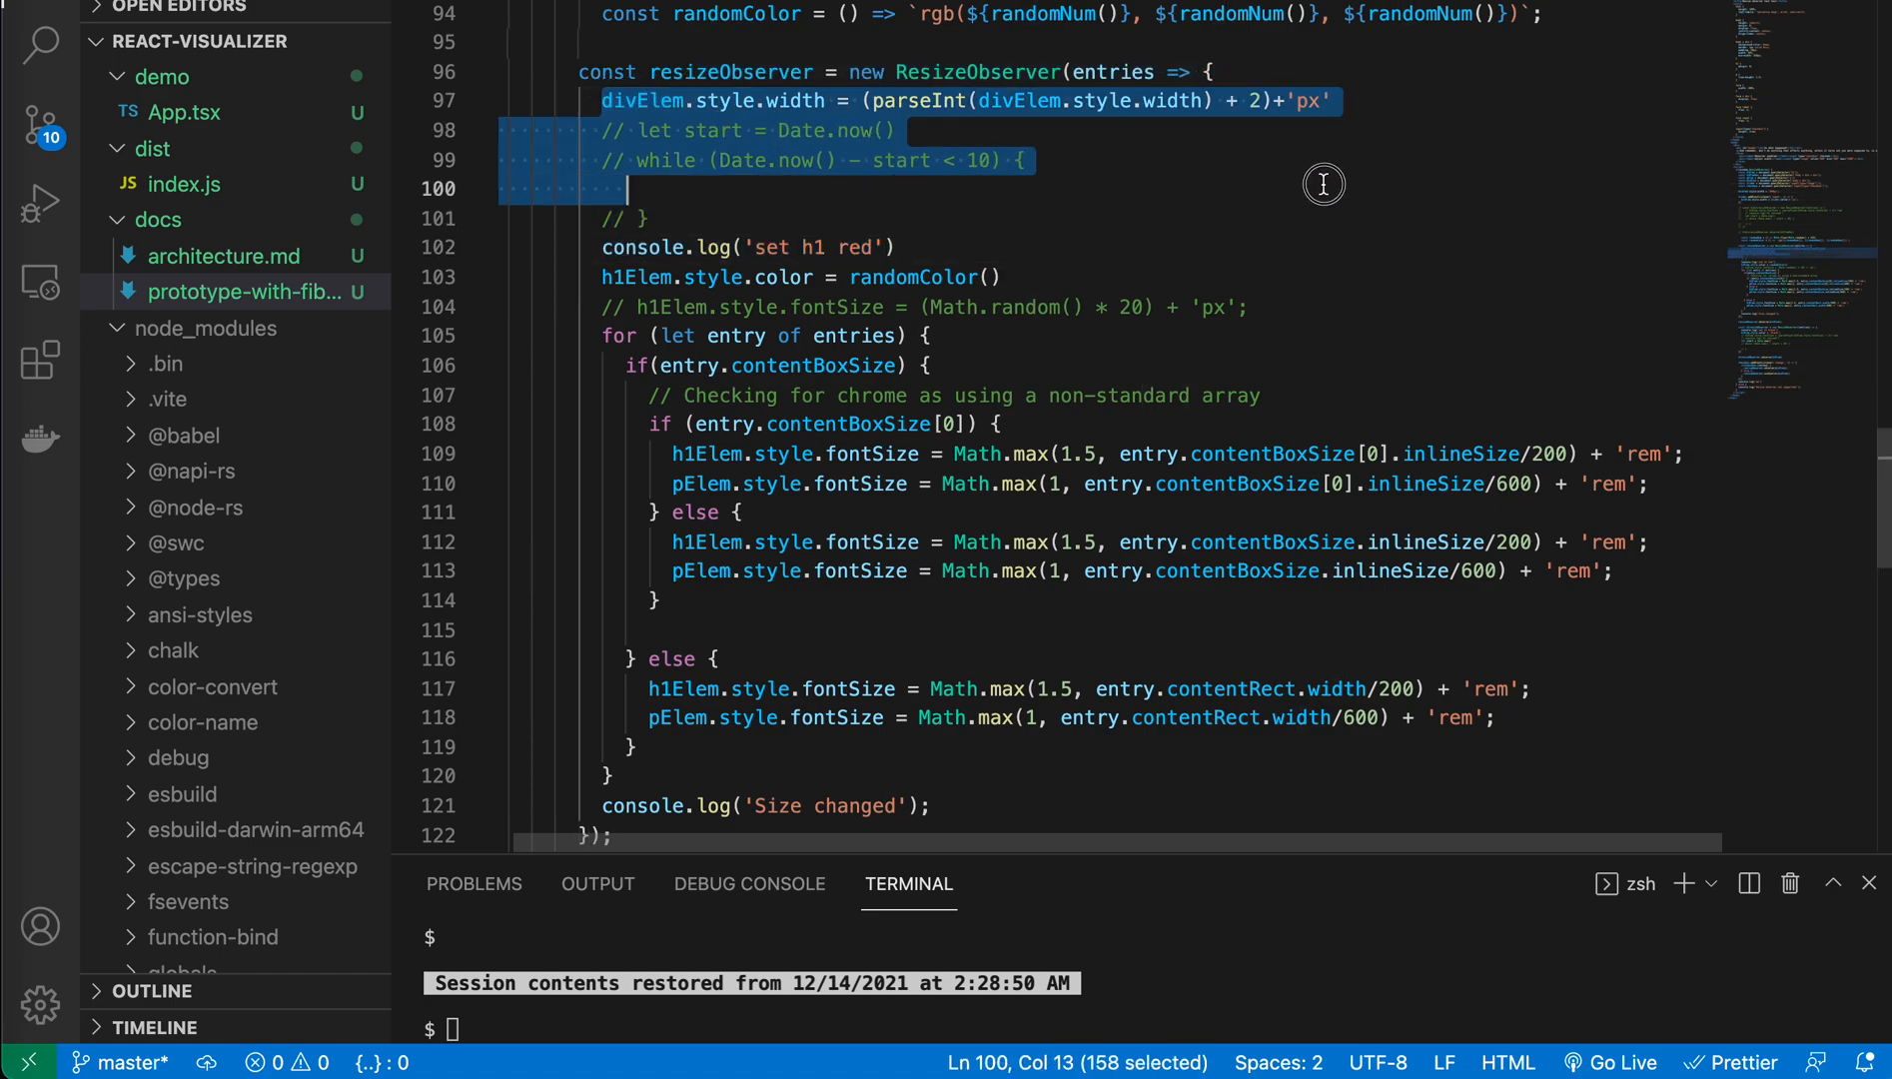
left_click(1456, 100)
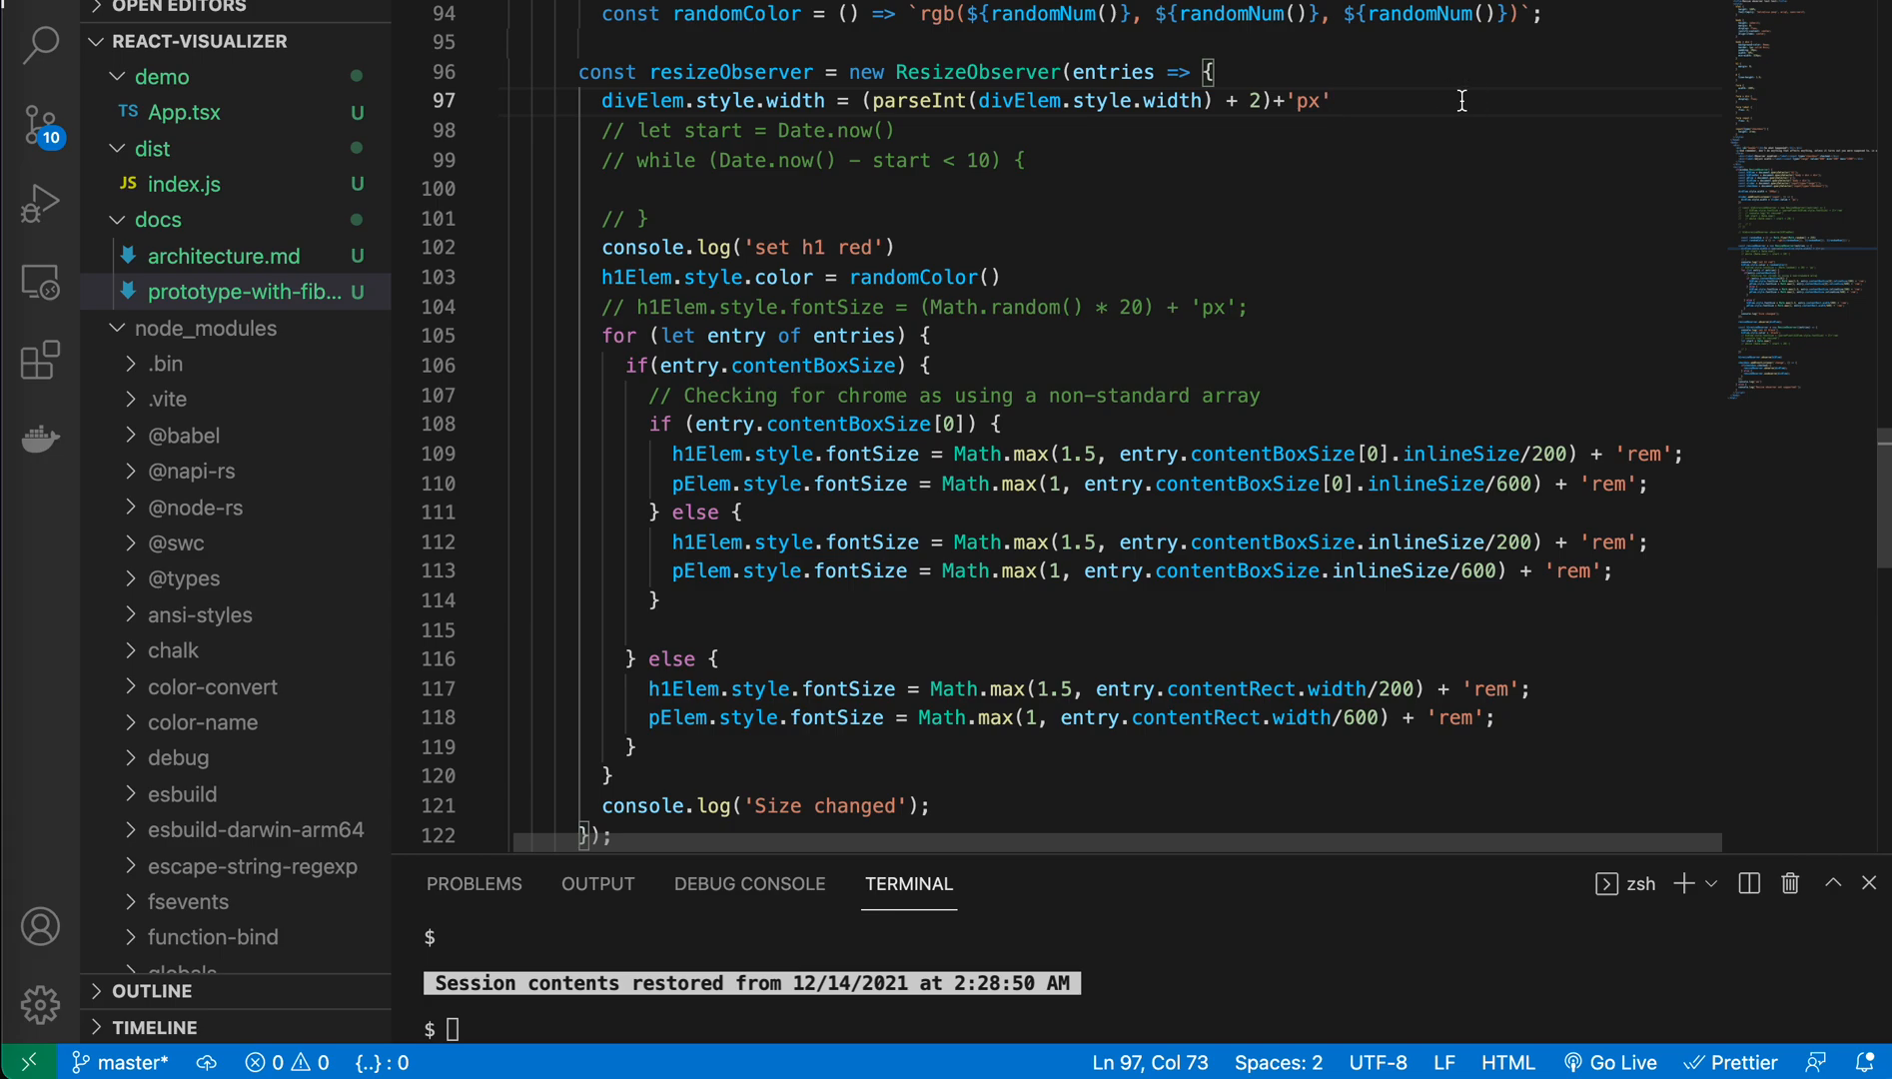
left_click(613, 100)
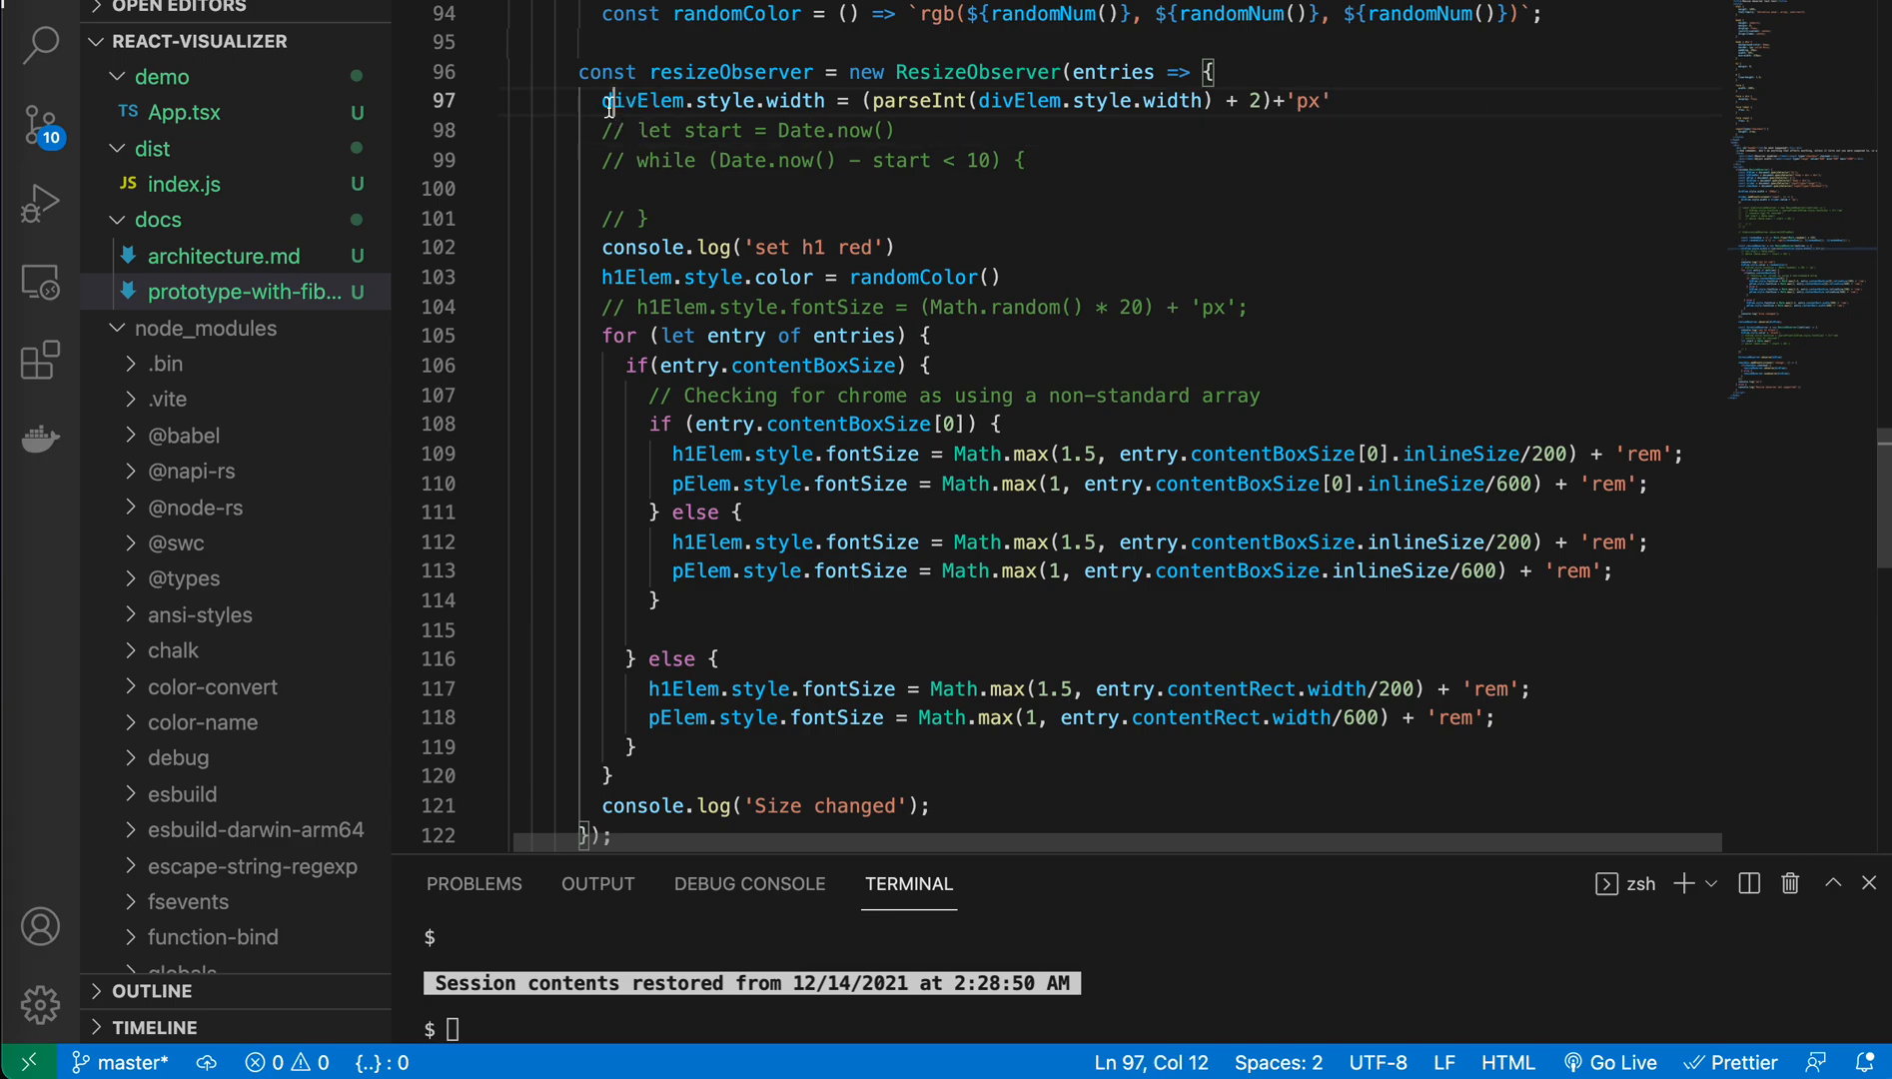
left_click(620, 161)
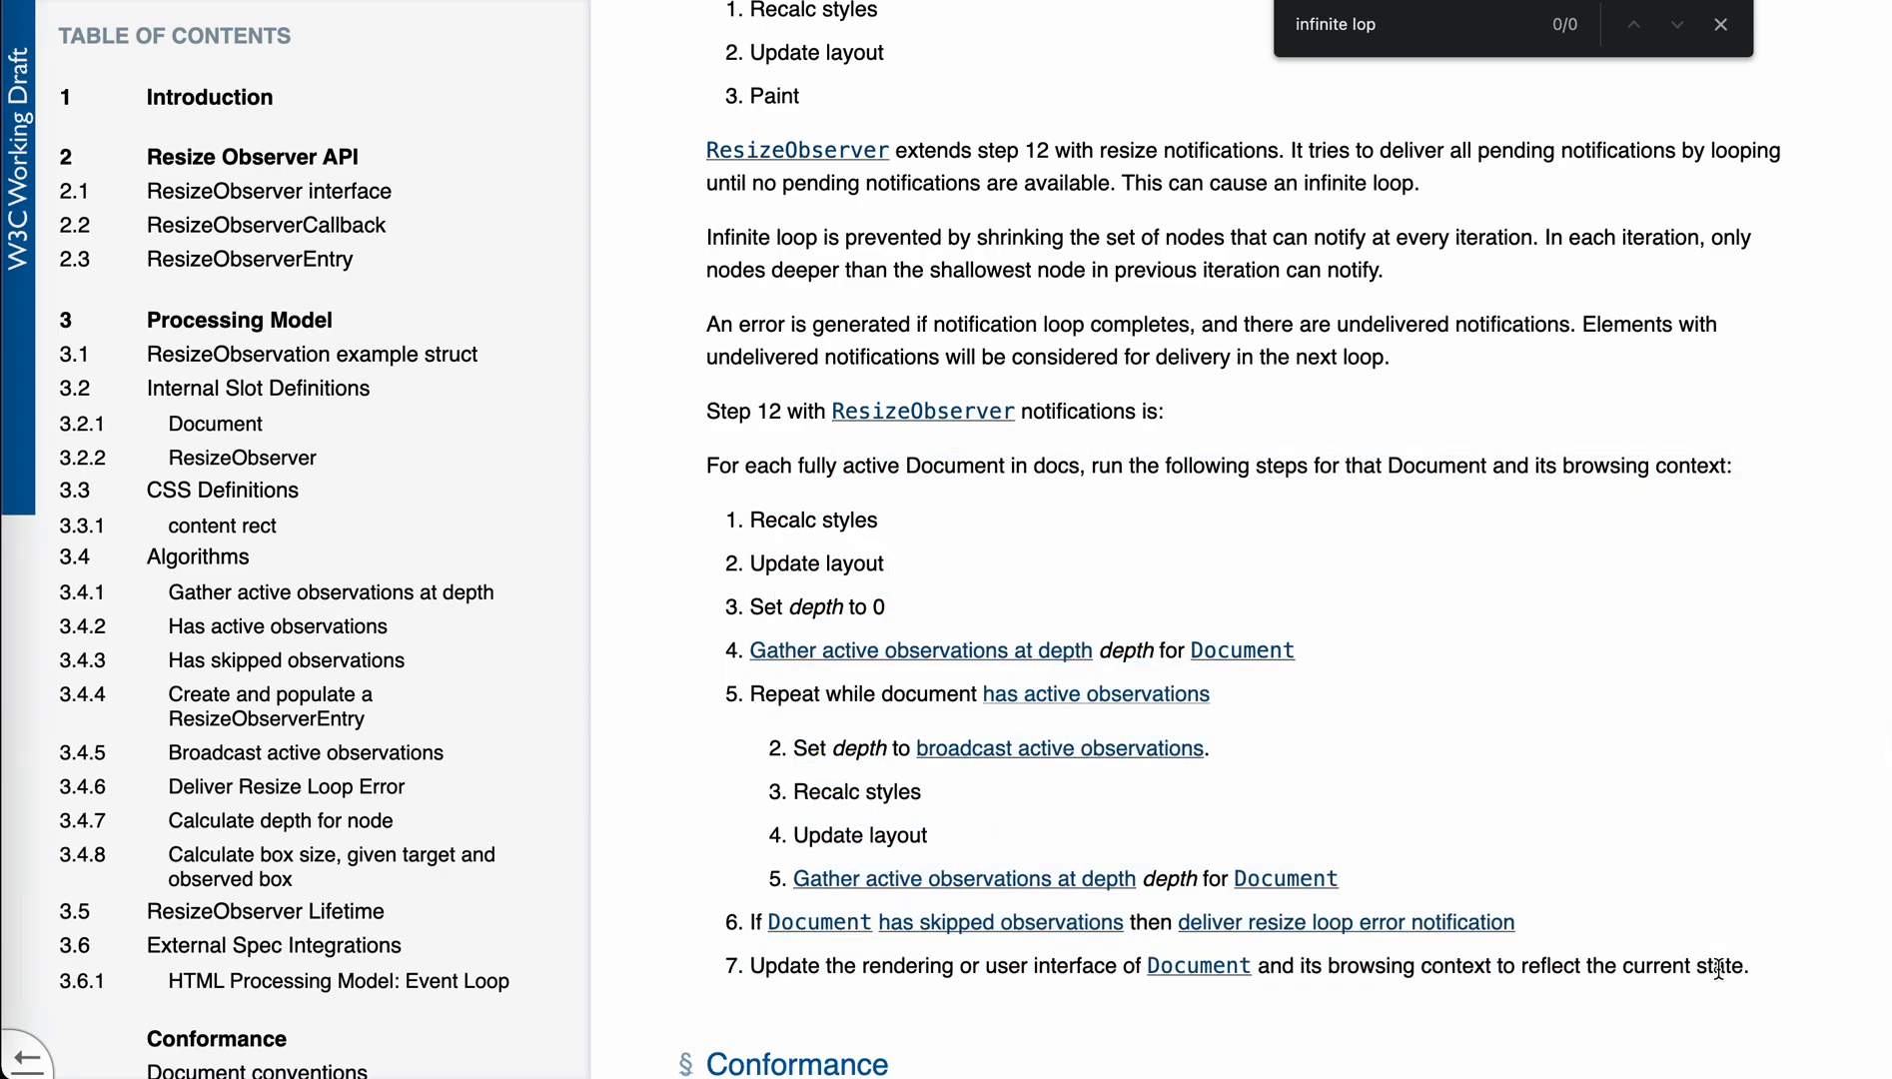
mouse_move(1543, 757)
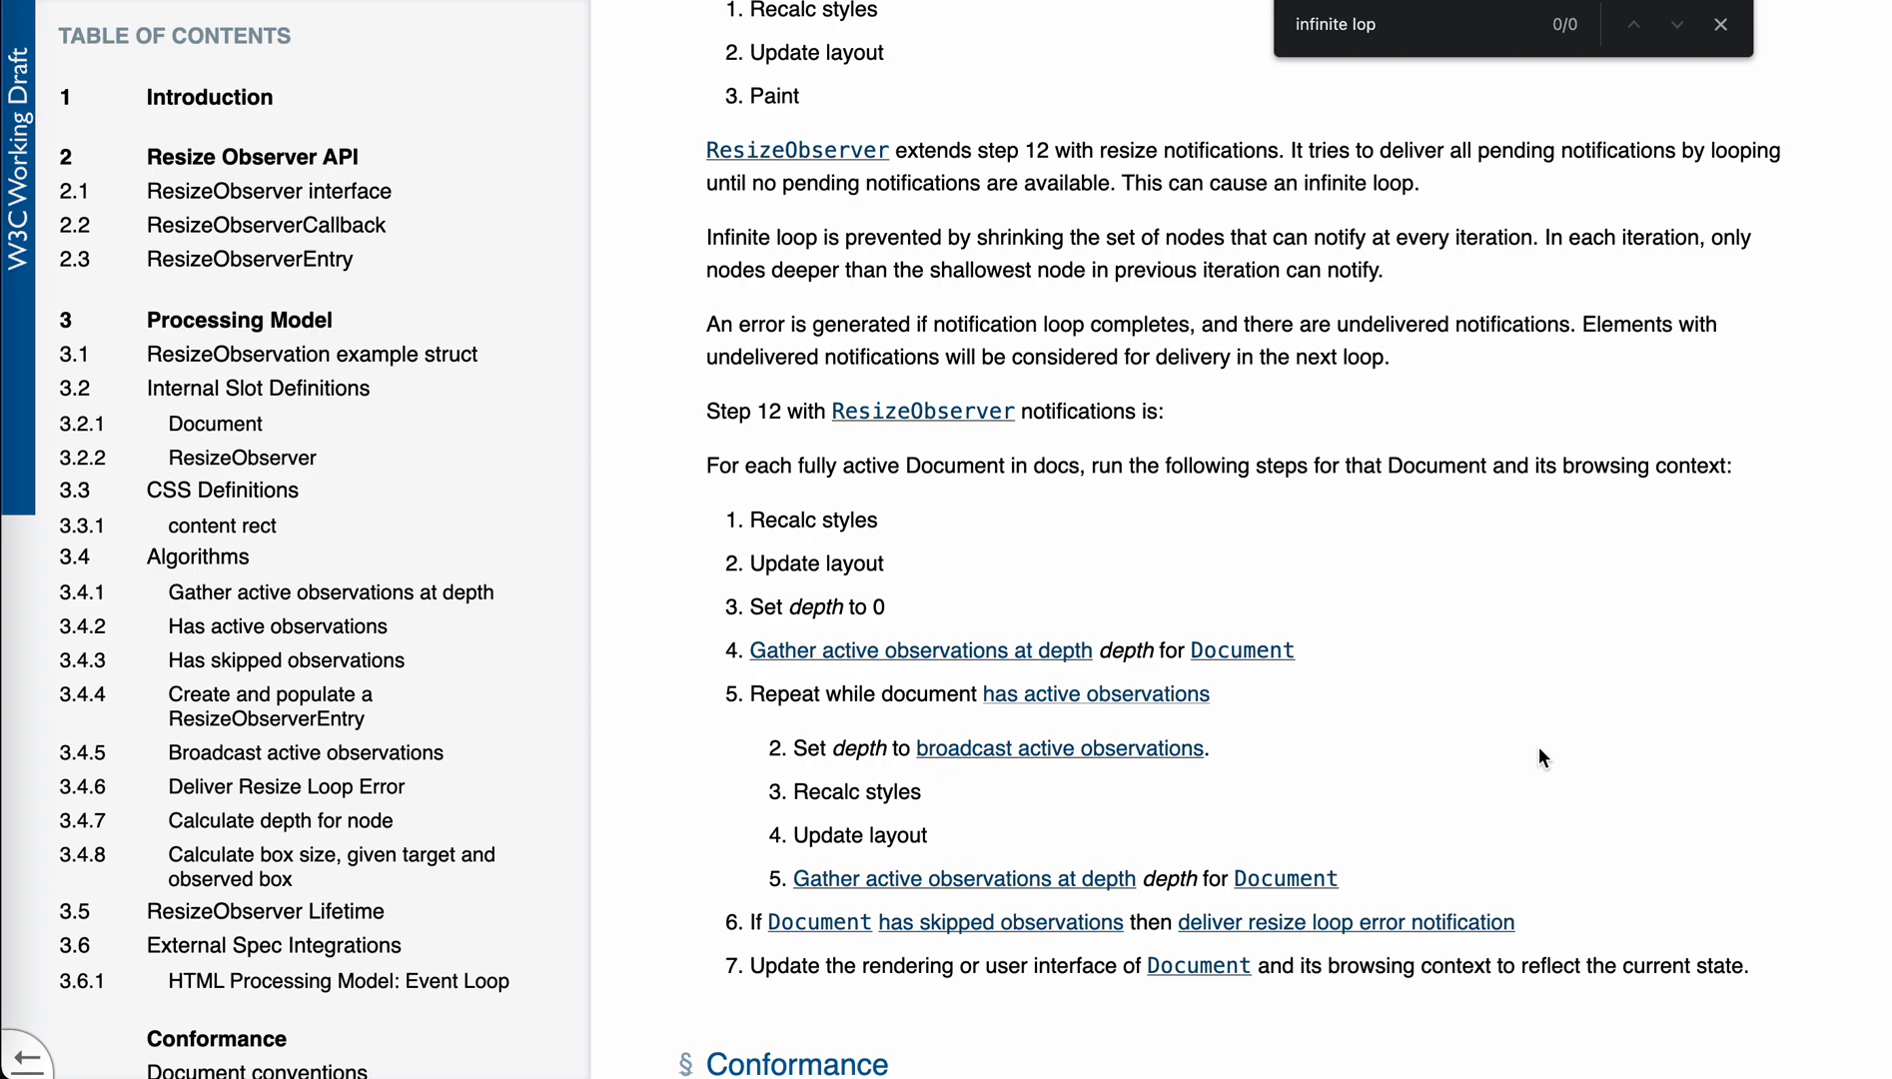
mouse_move(754, 525)
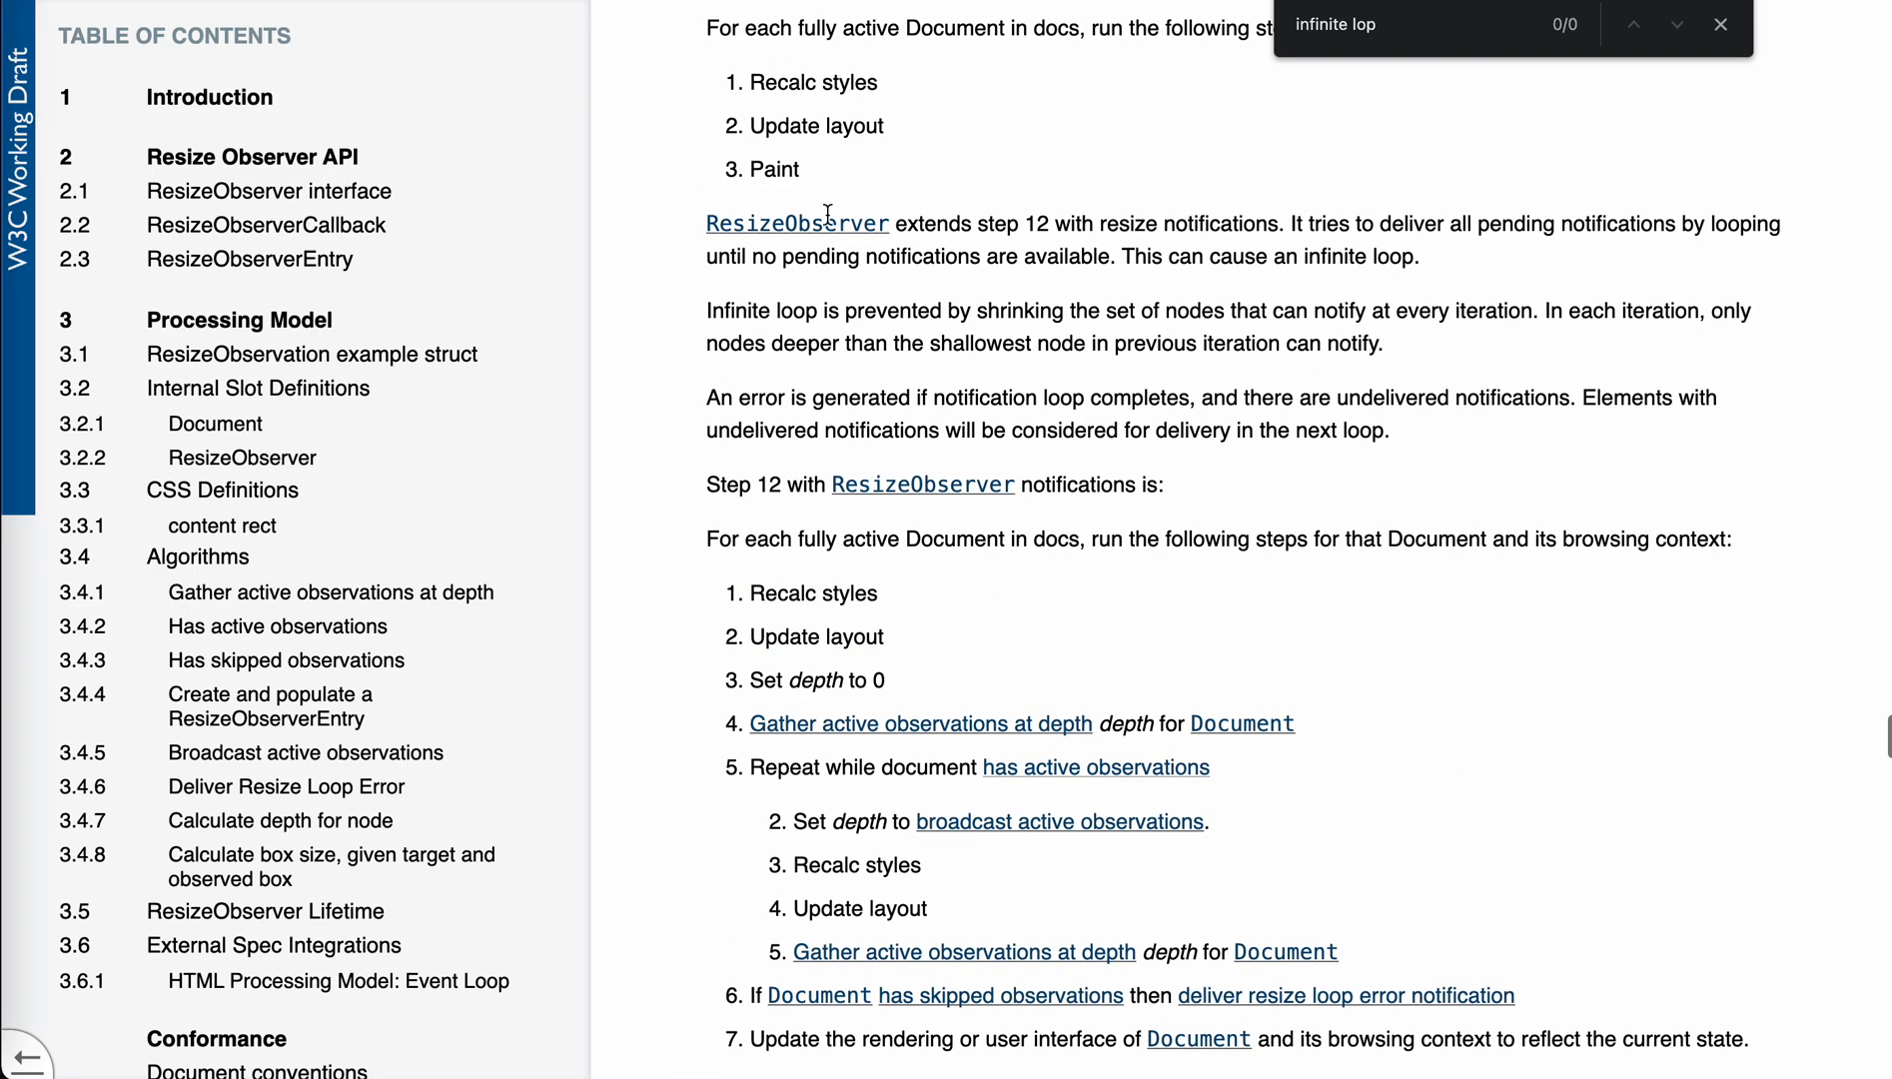
Step: Select the word depth in step 4 and highlight a repeat-loop step of the spec's event-loop algorithm
double_click(818, 126)
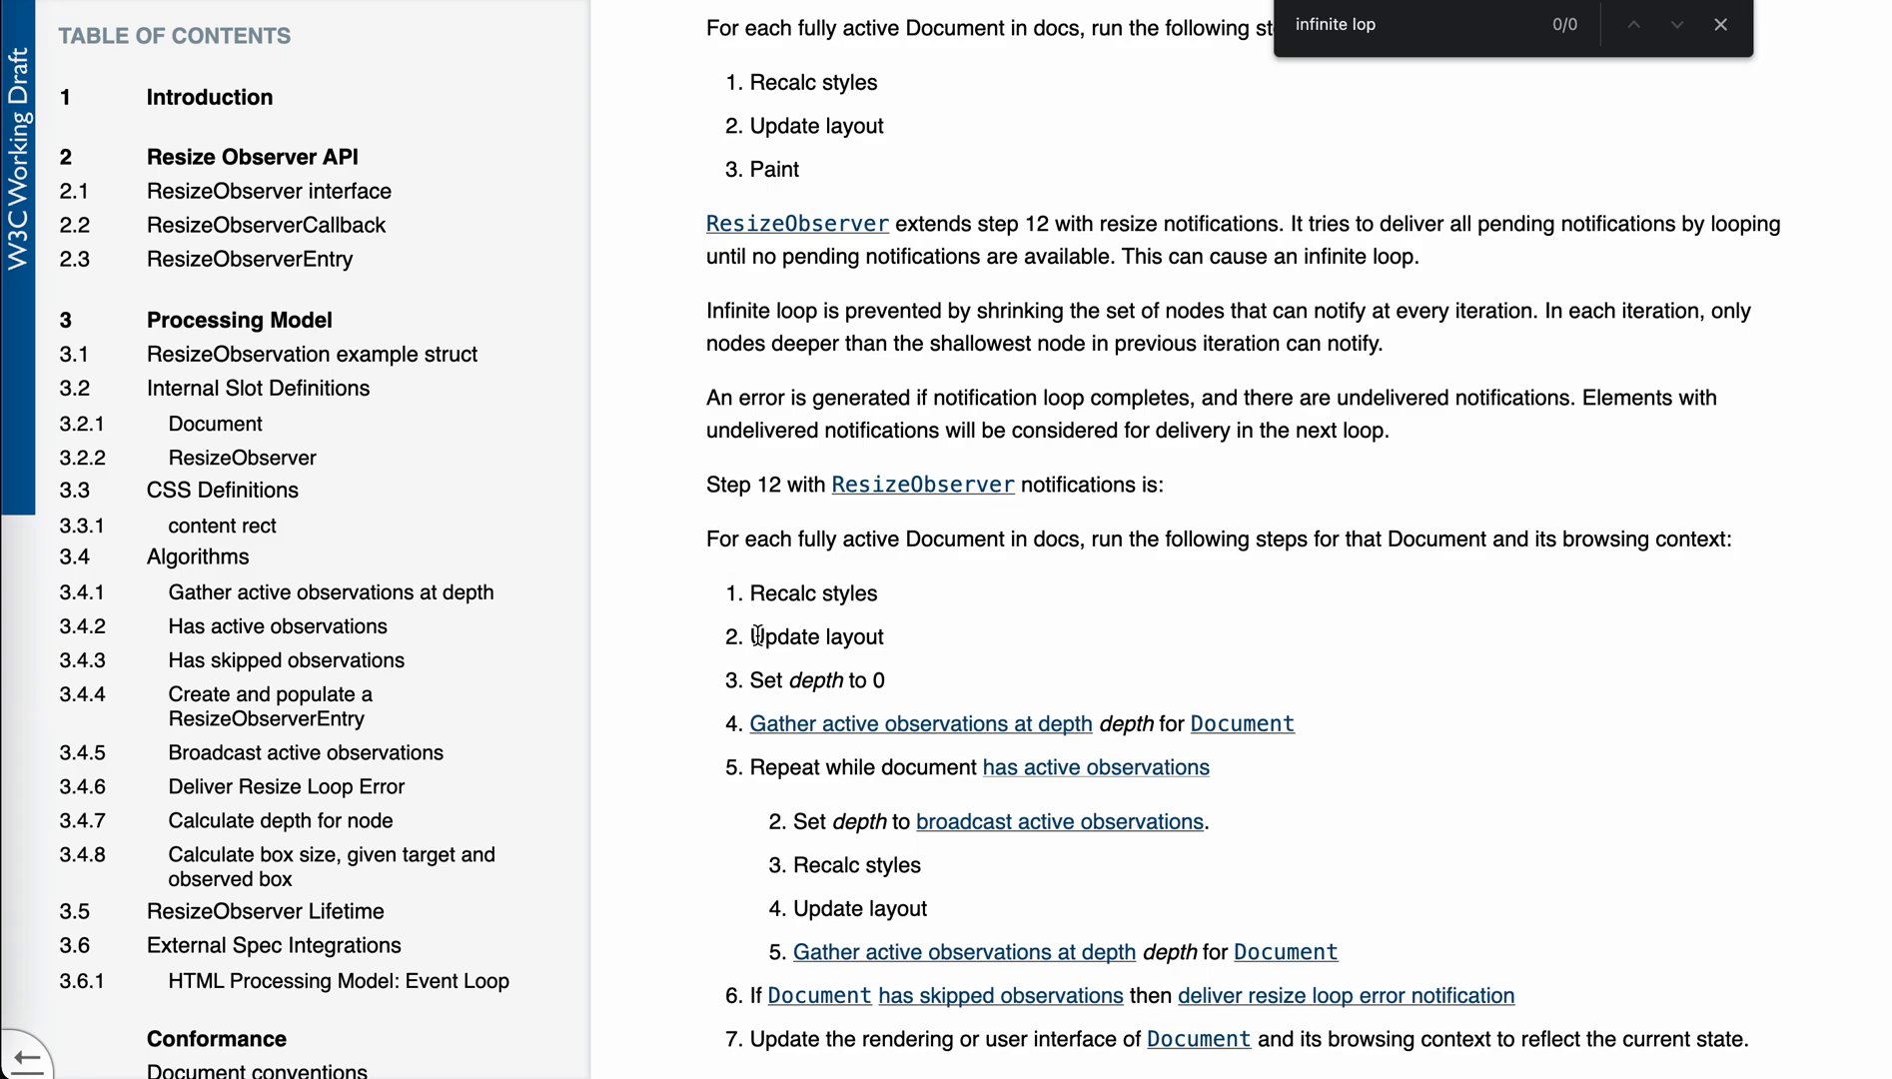
mouse_move(912, 615)
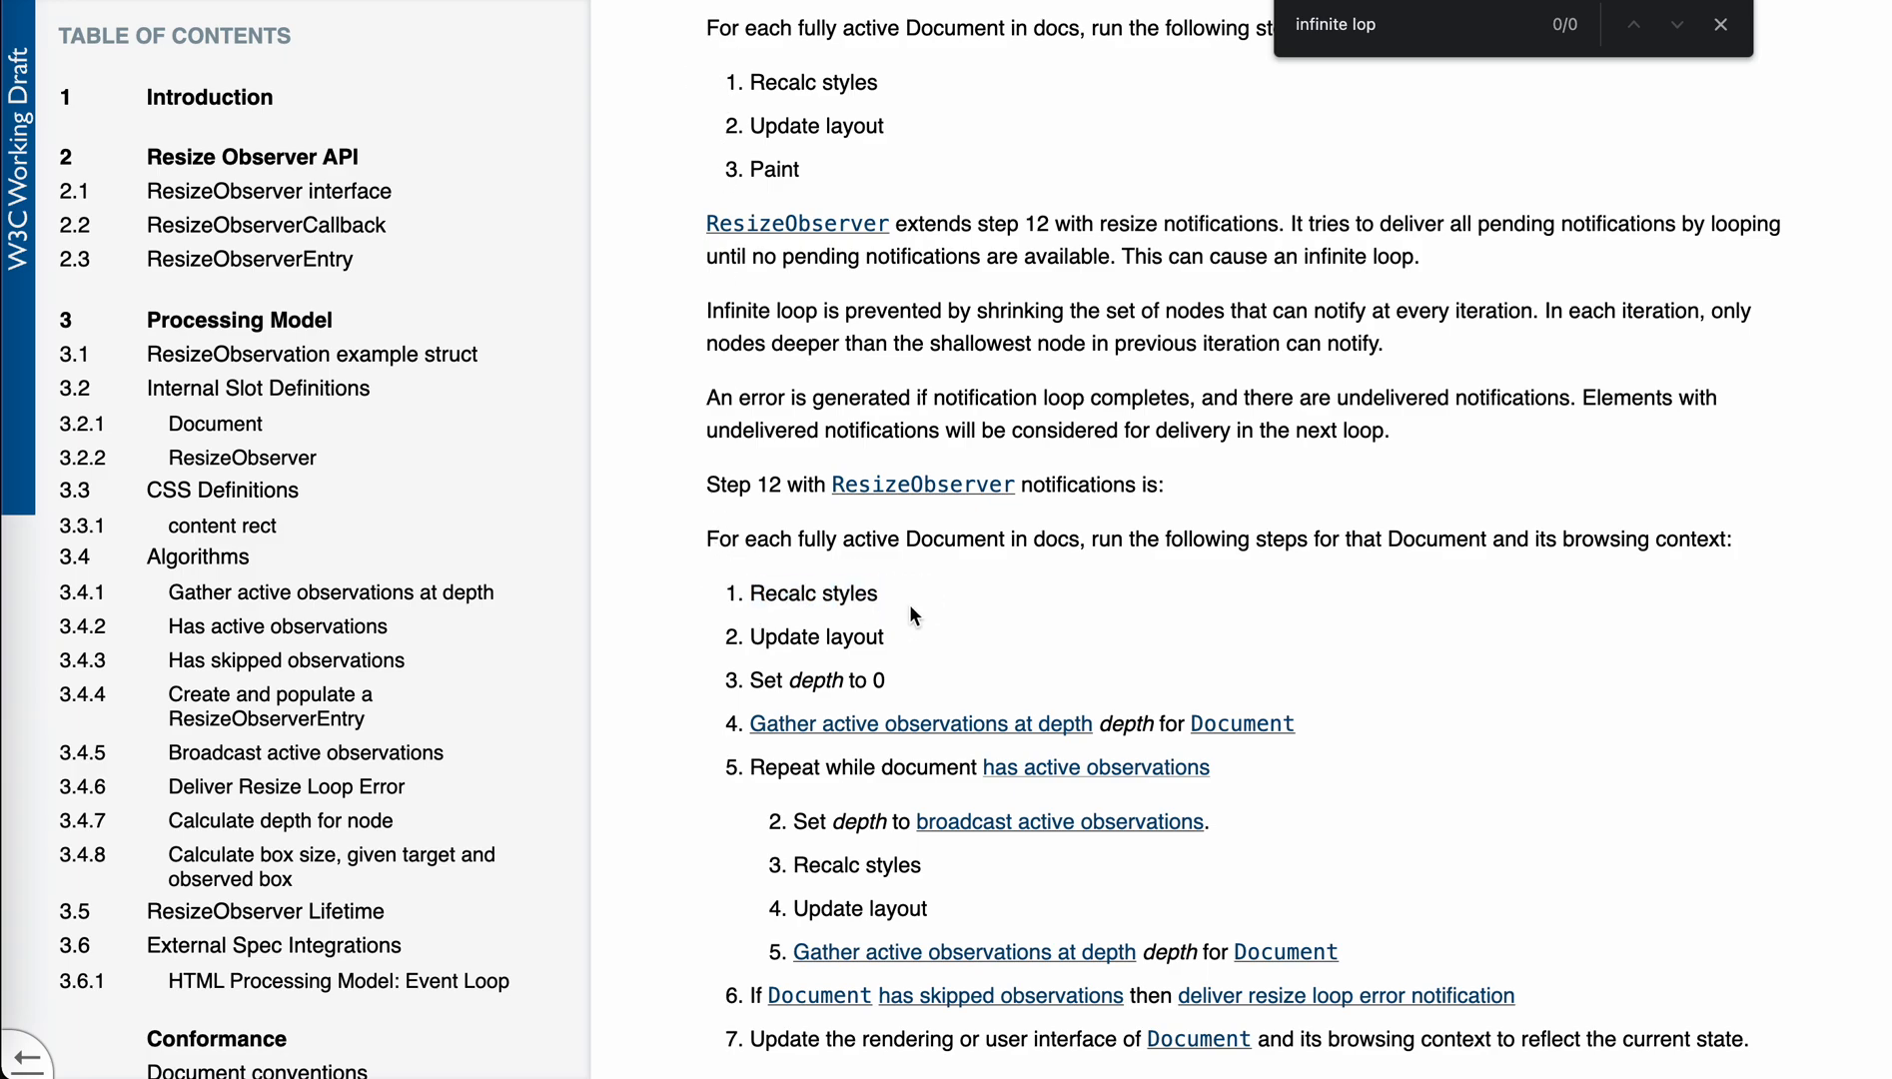
mouse_move(925, 642)
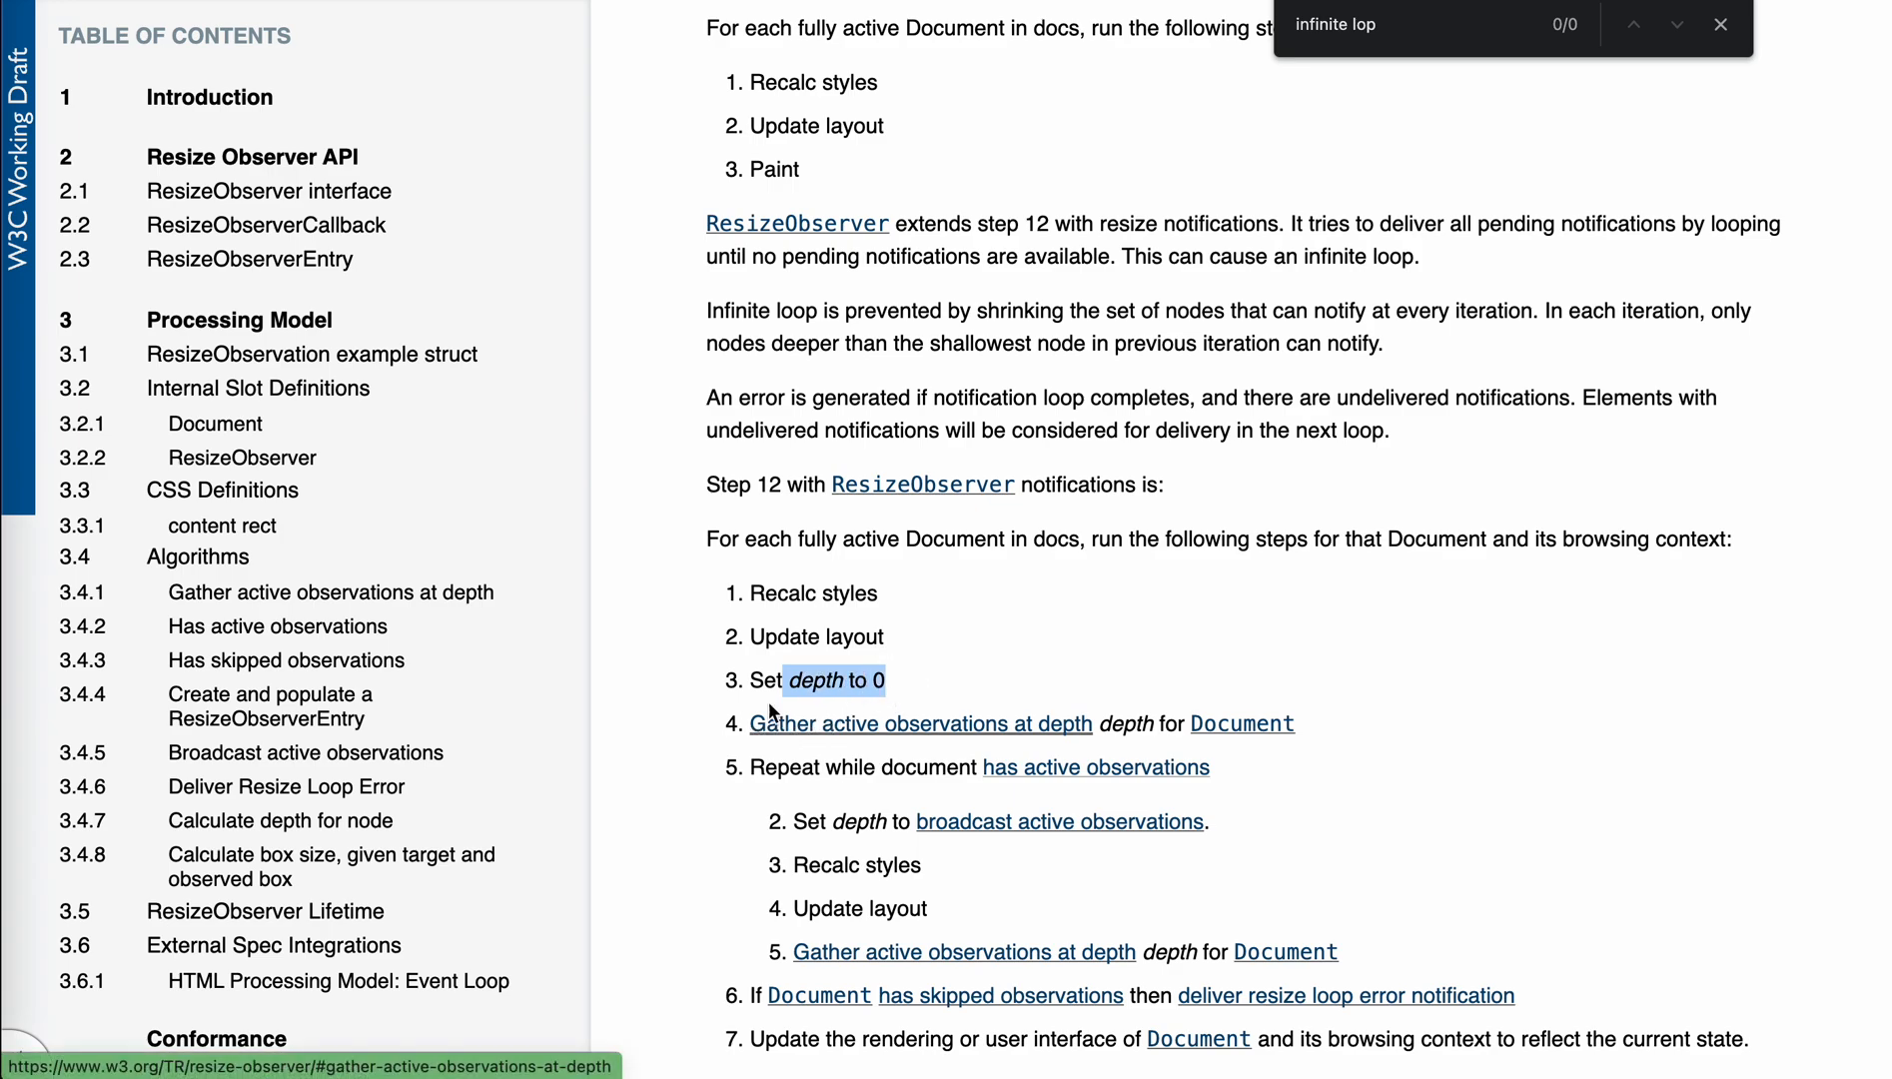
mouse_move(1155, 748)
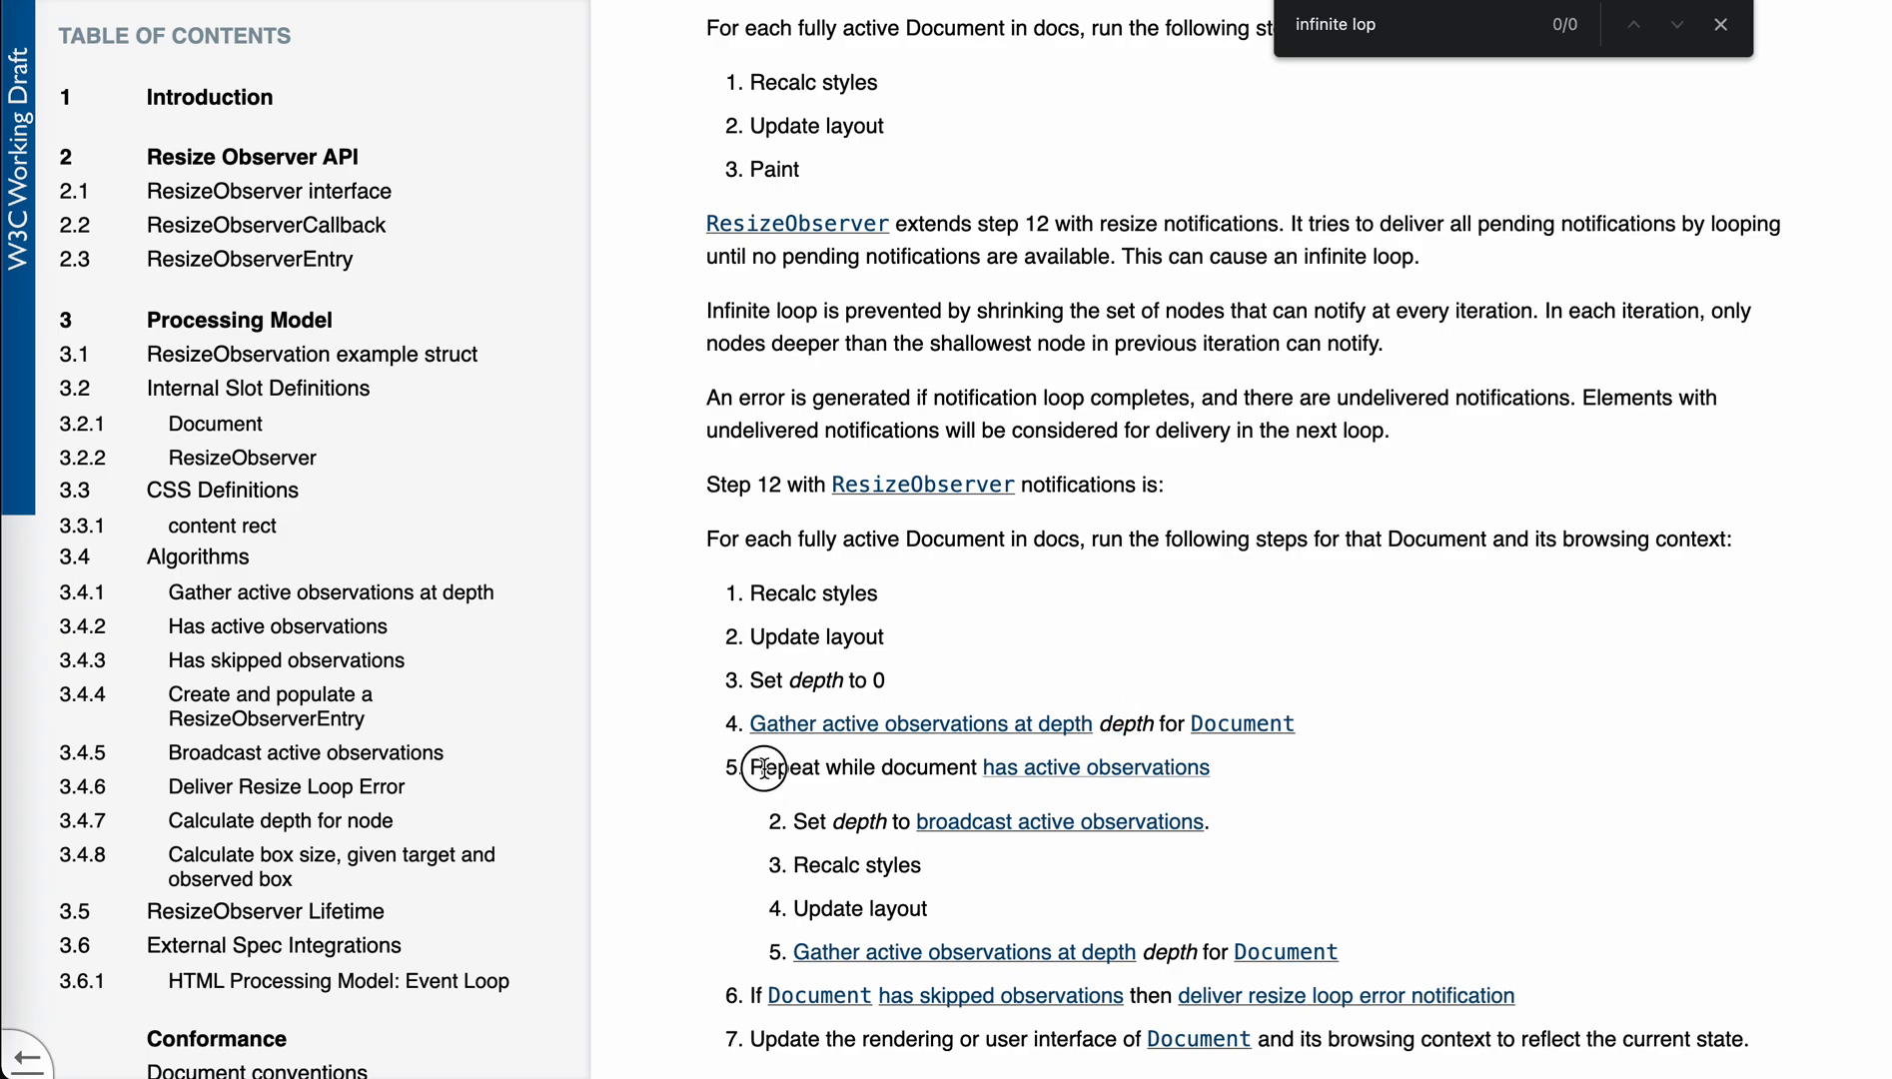
mouse_move(1237, 788)
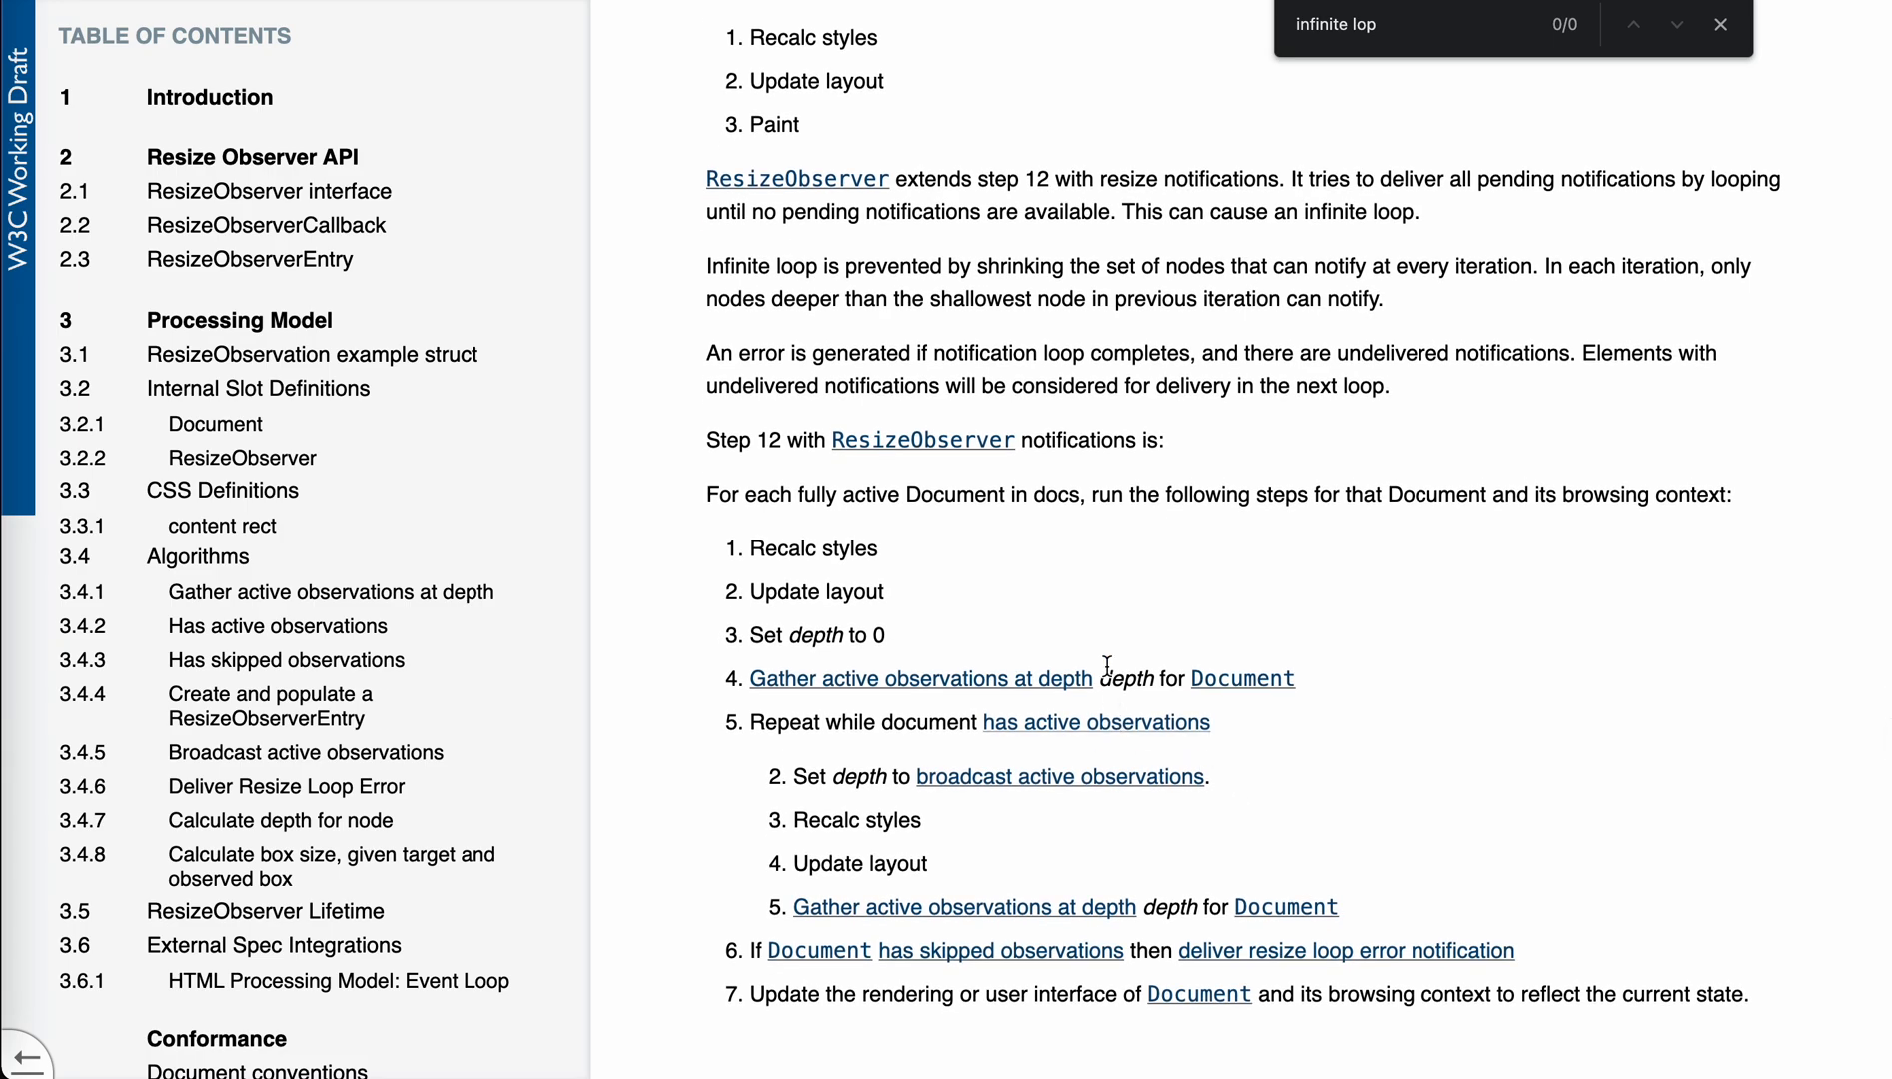
double_click(848, 776)
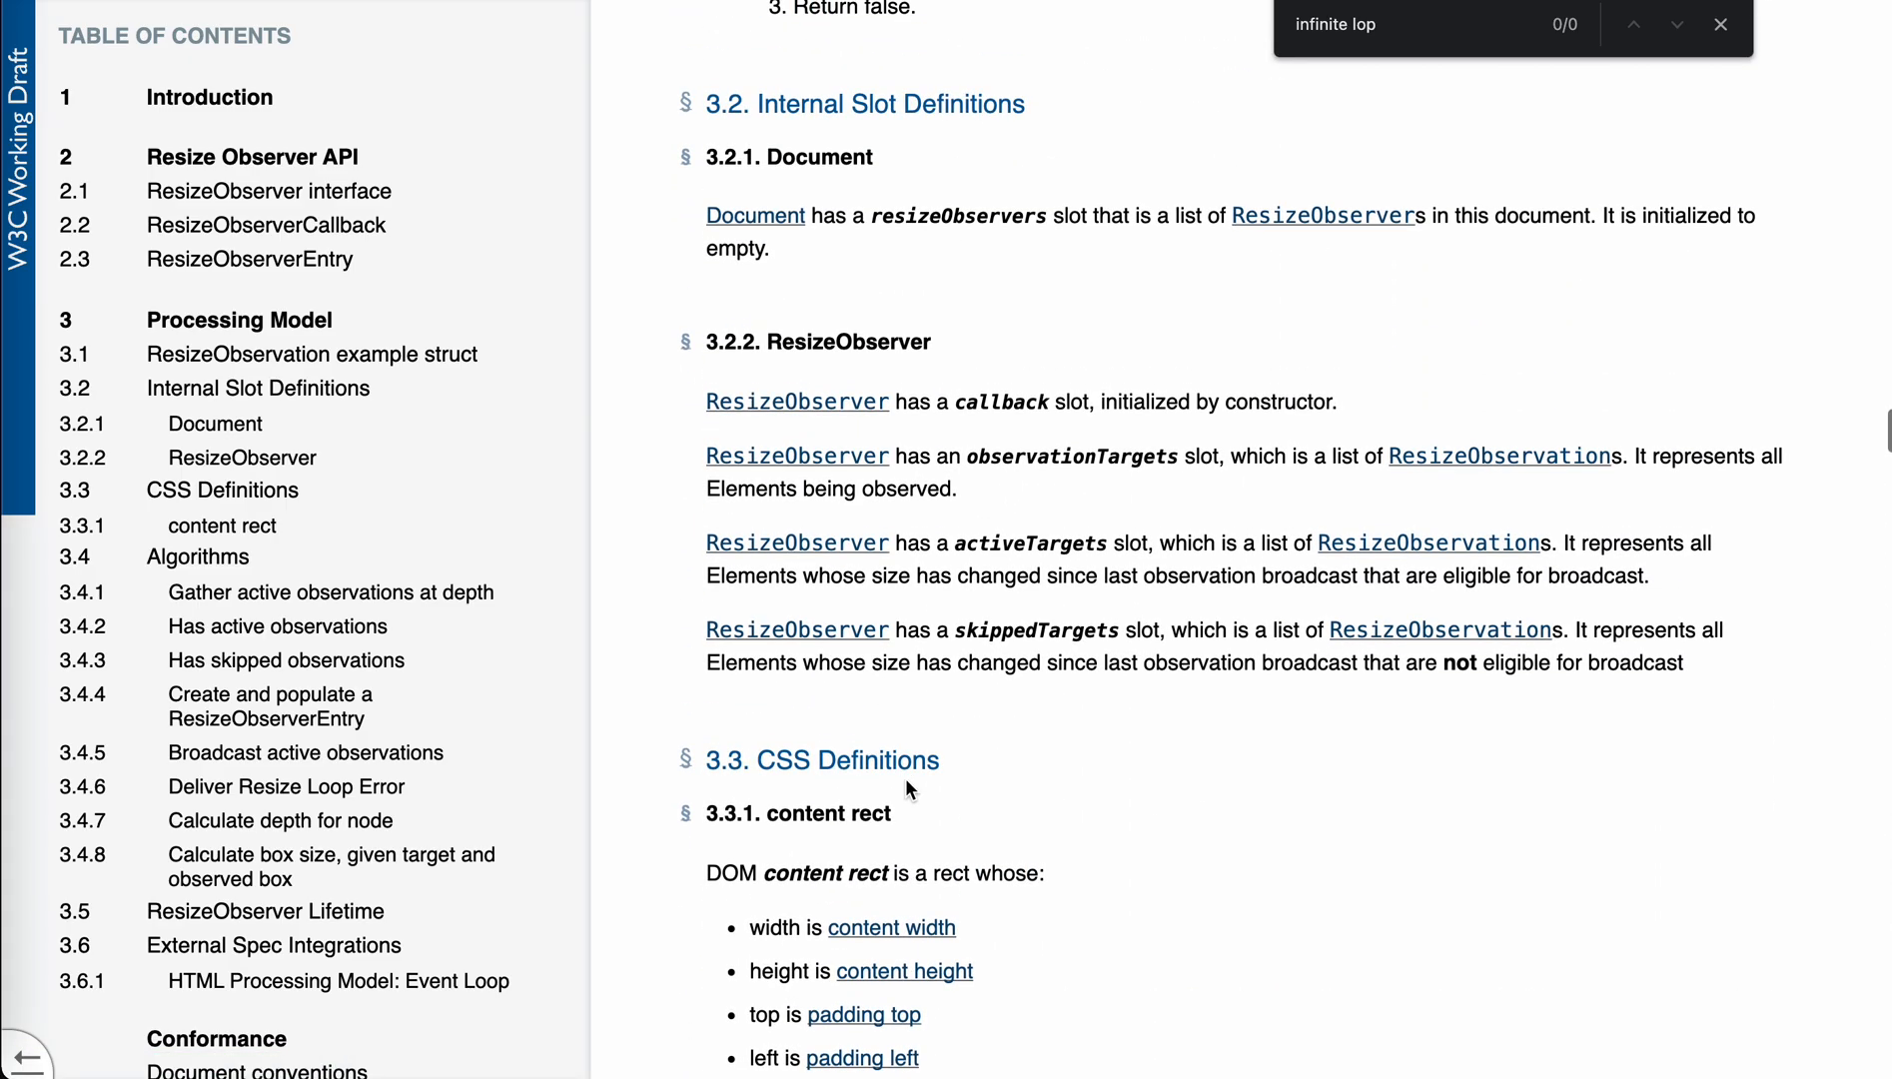
scroll("down", 3)
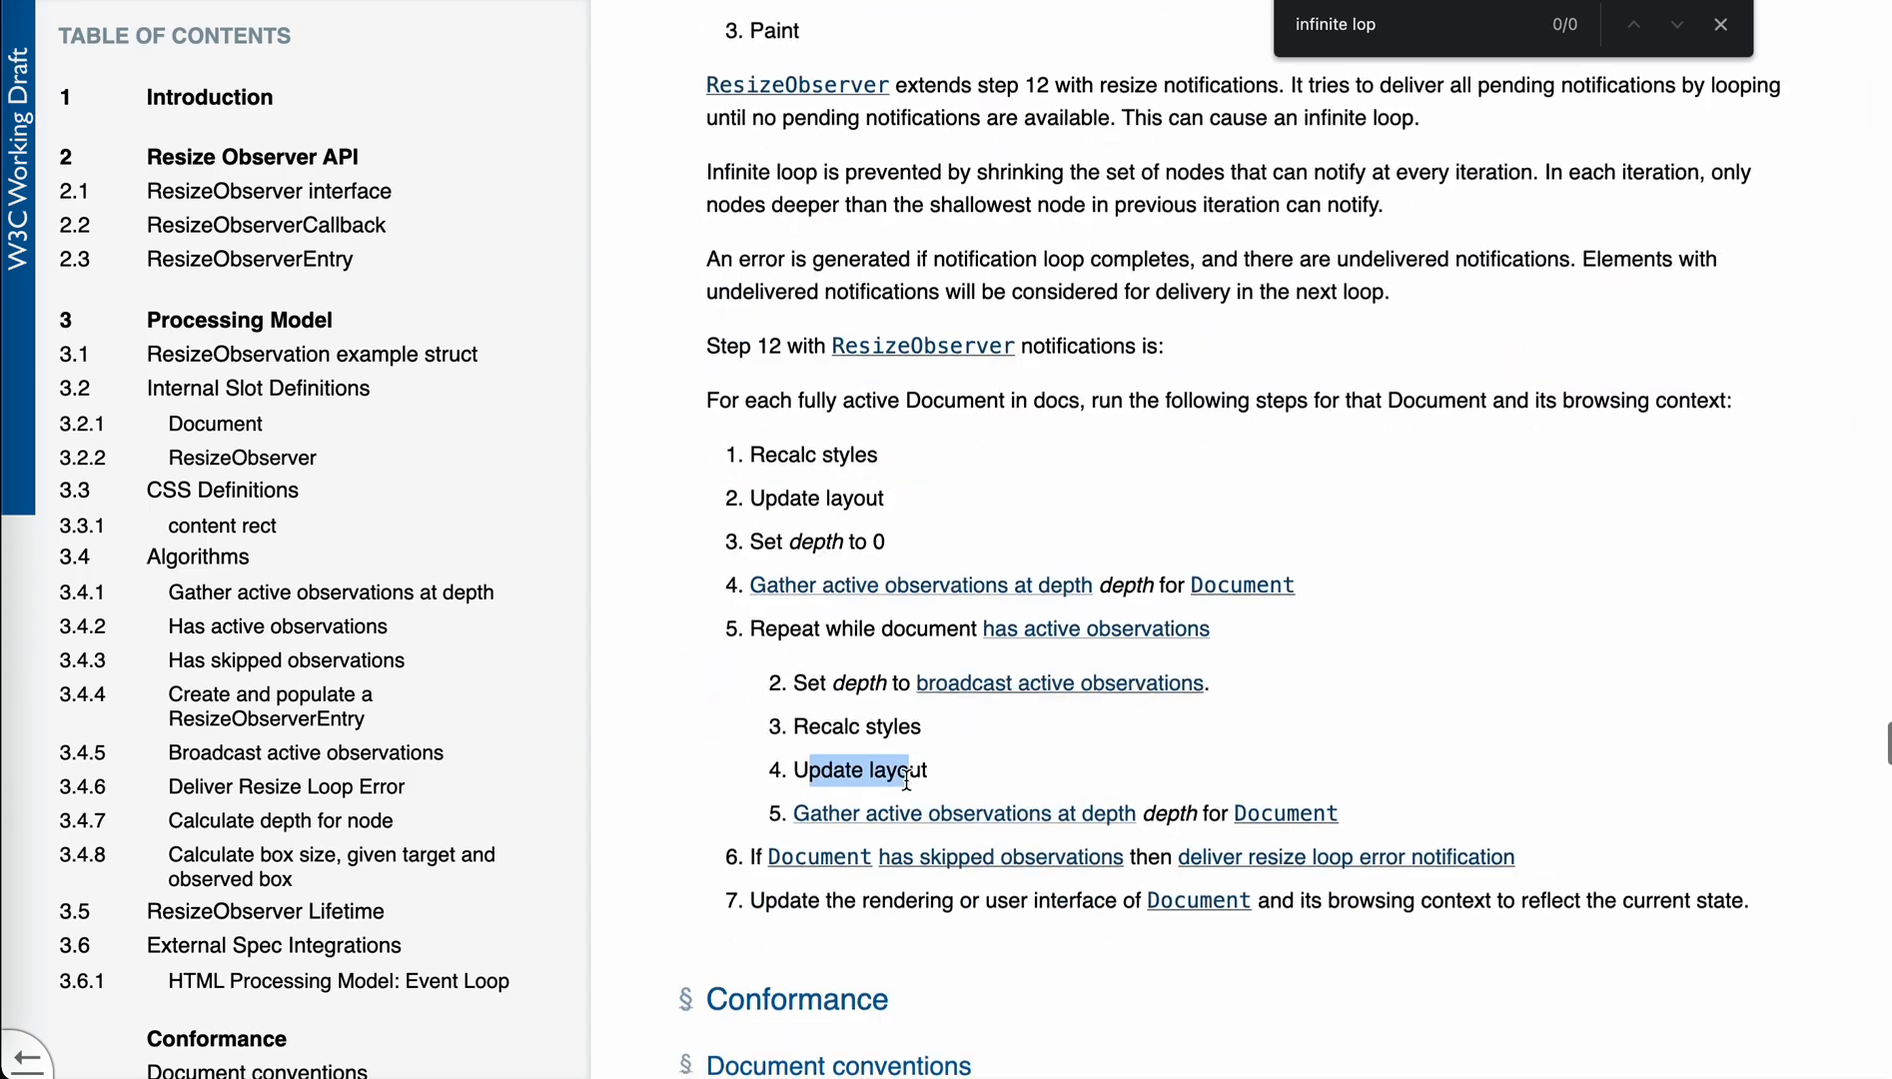
scroll("down", 3)
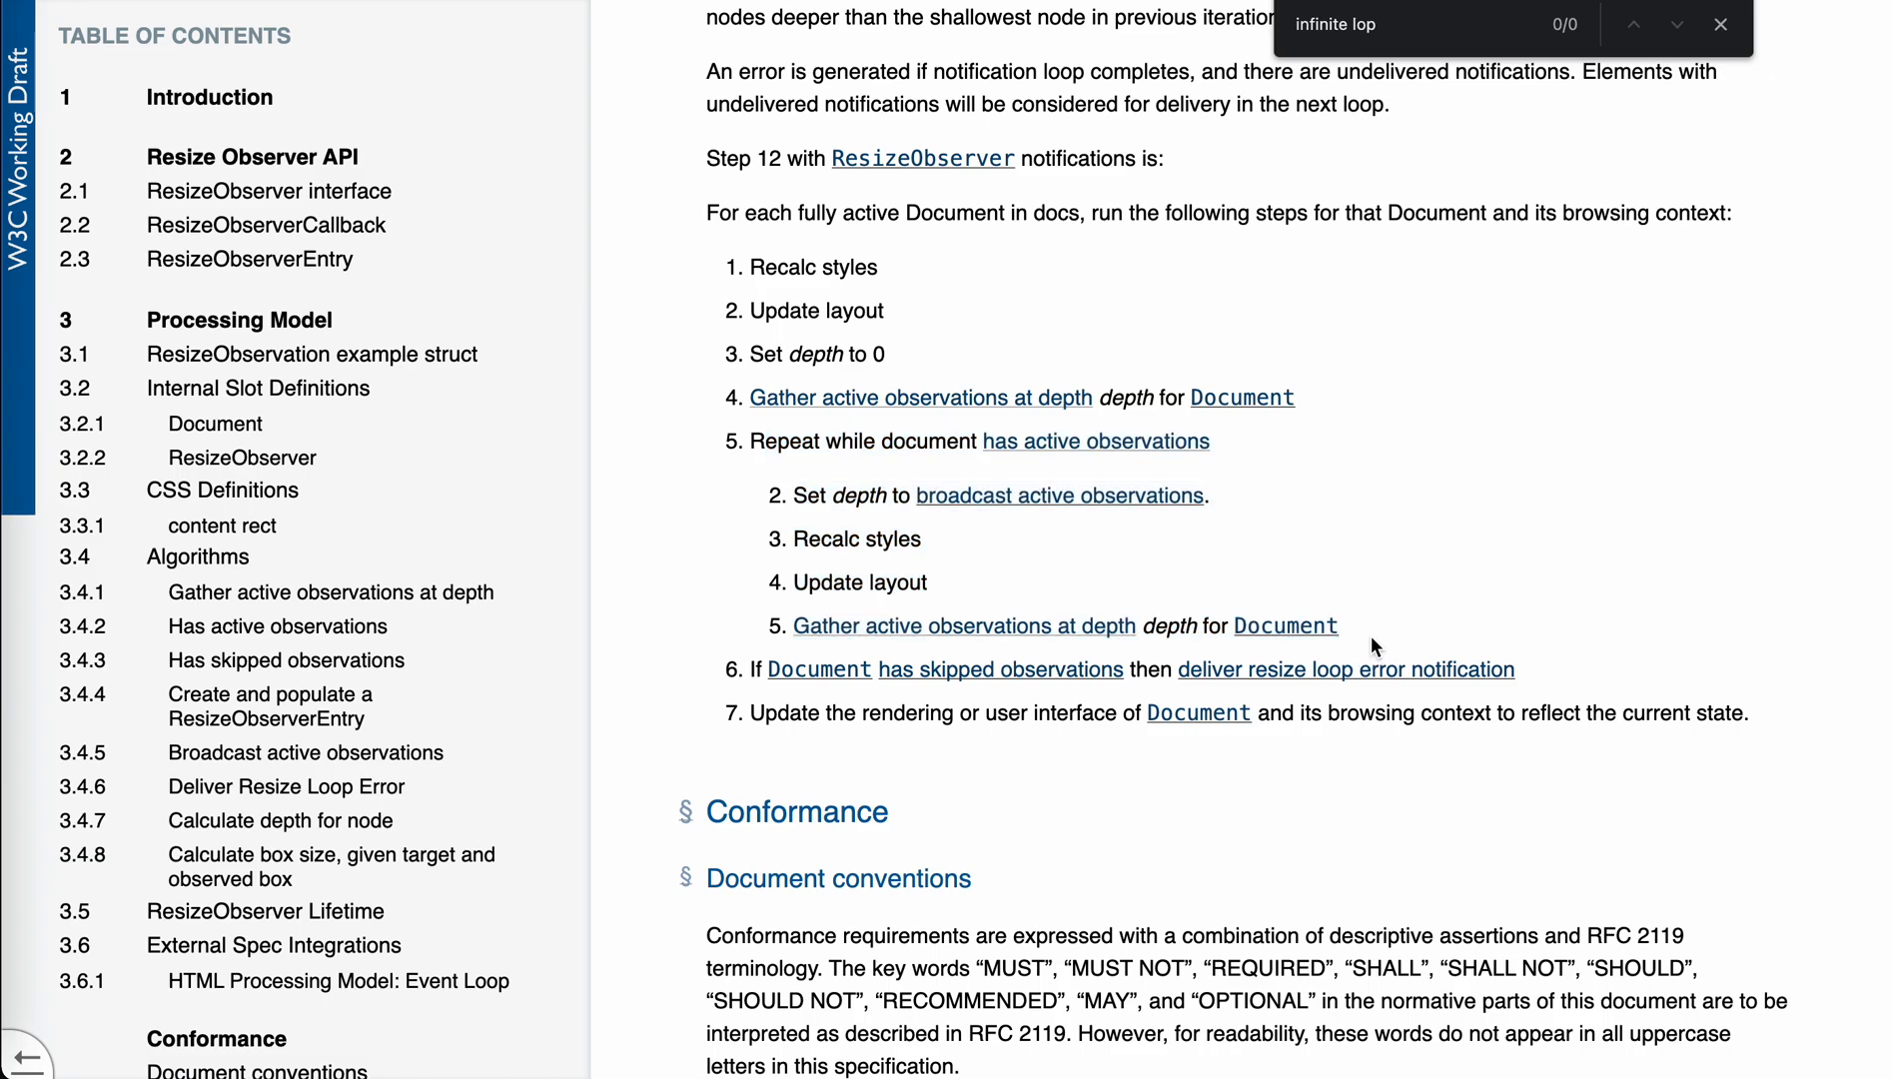
left_click_drag(772, 440, 1337, 626)
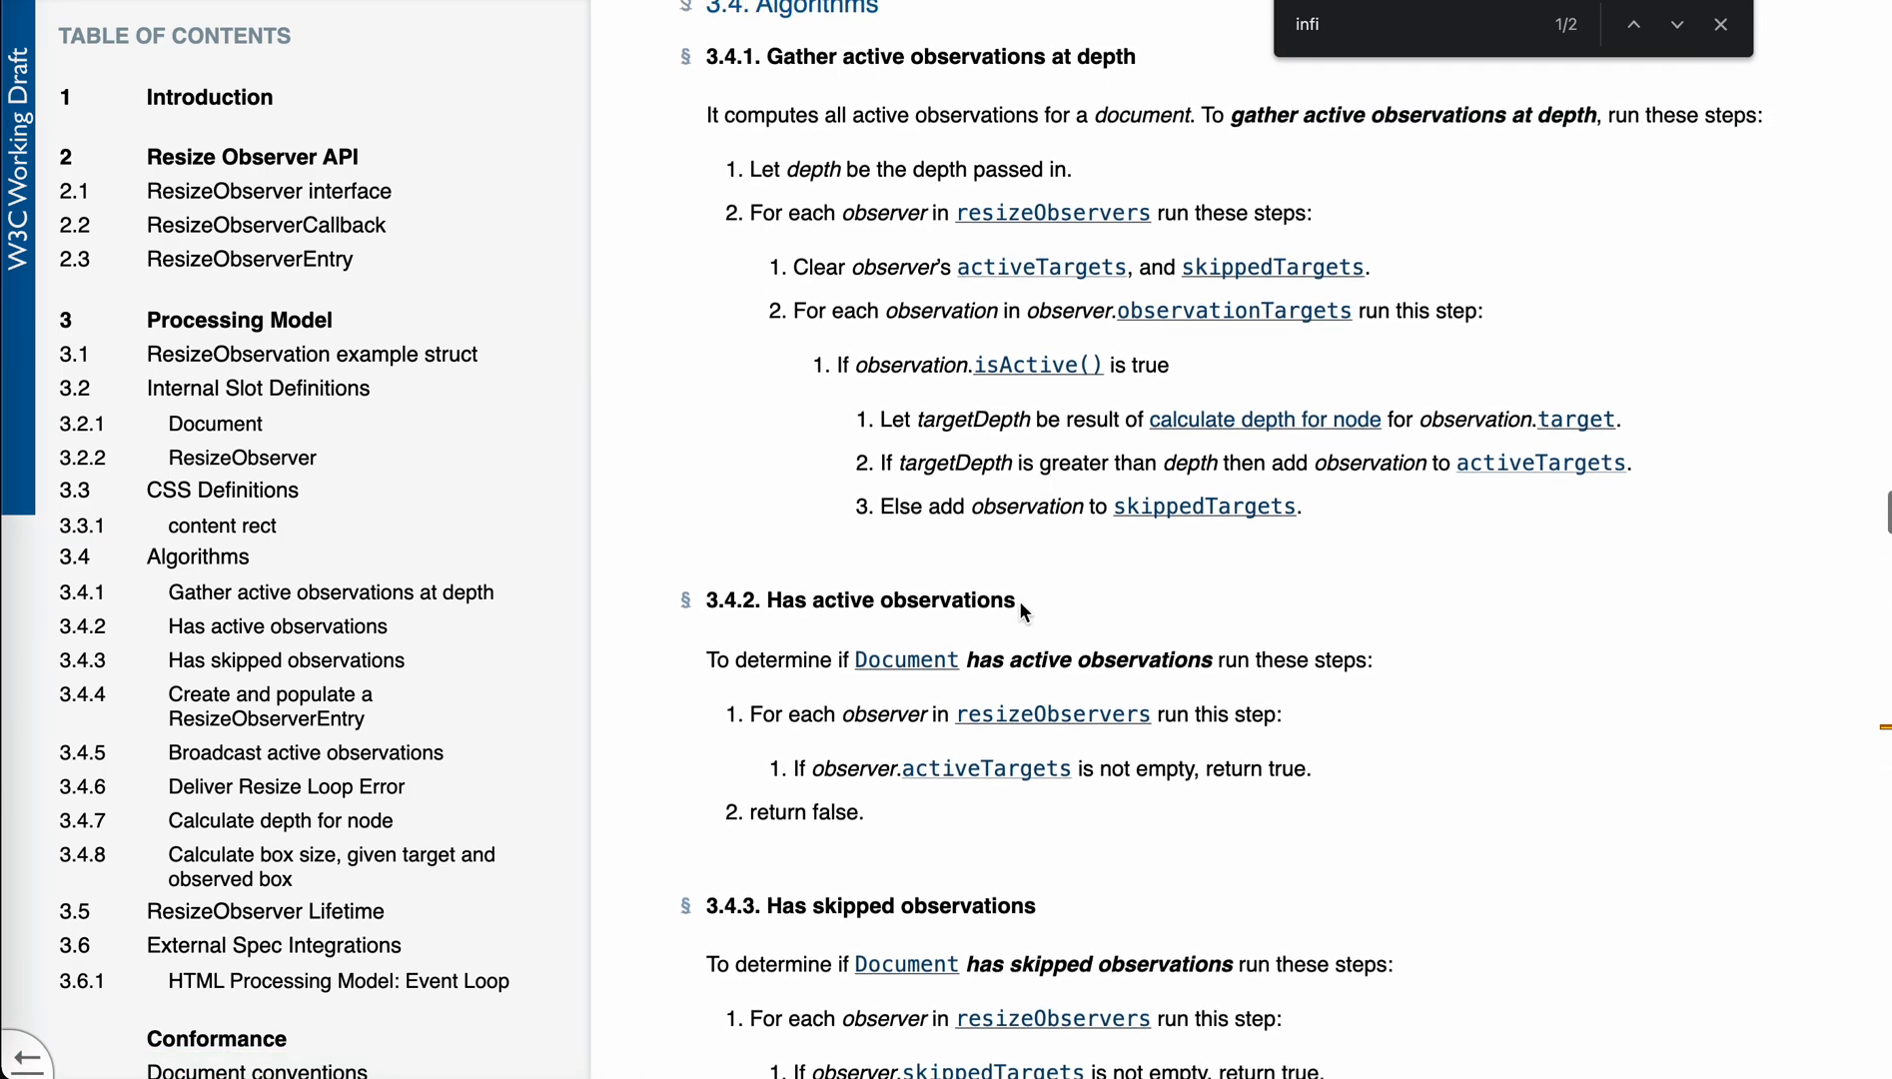
scroll("down", 3)
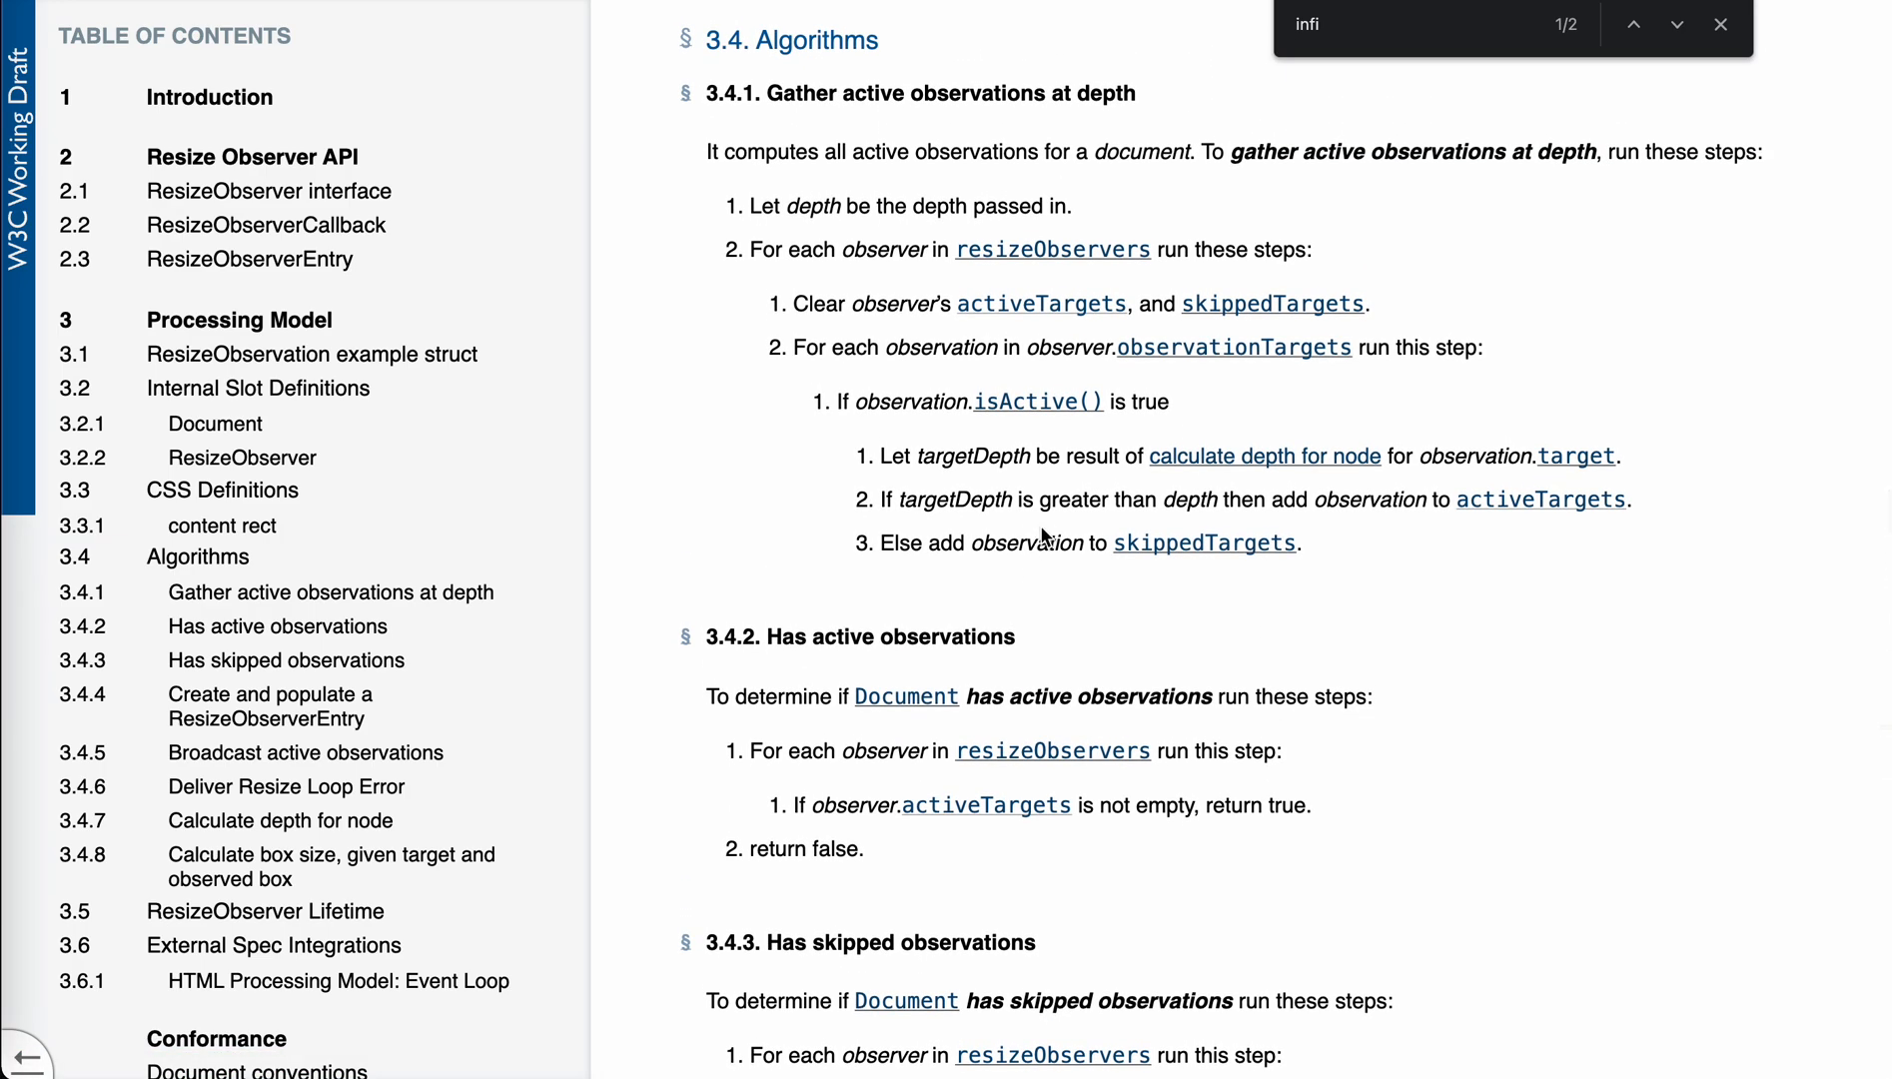
mouse_move(965, 498)
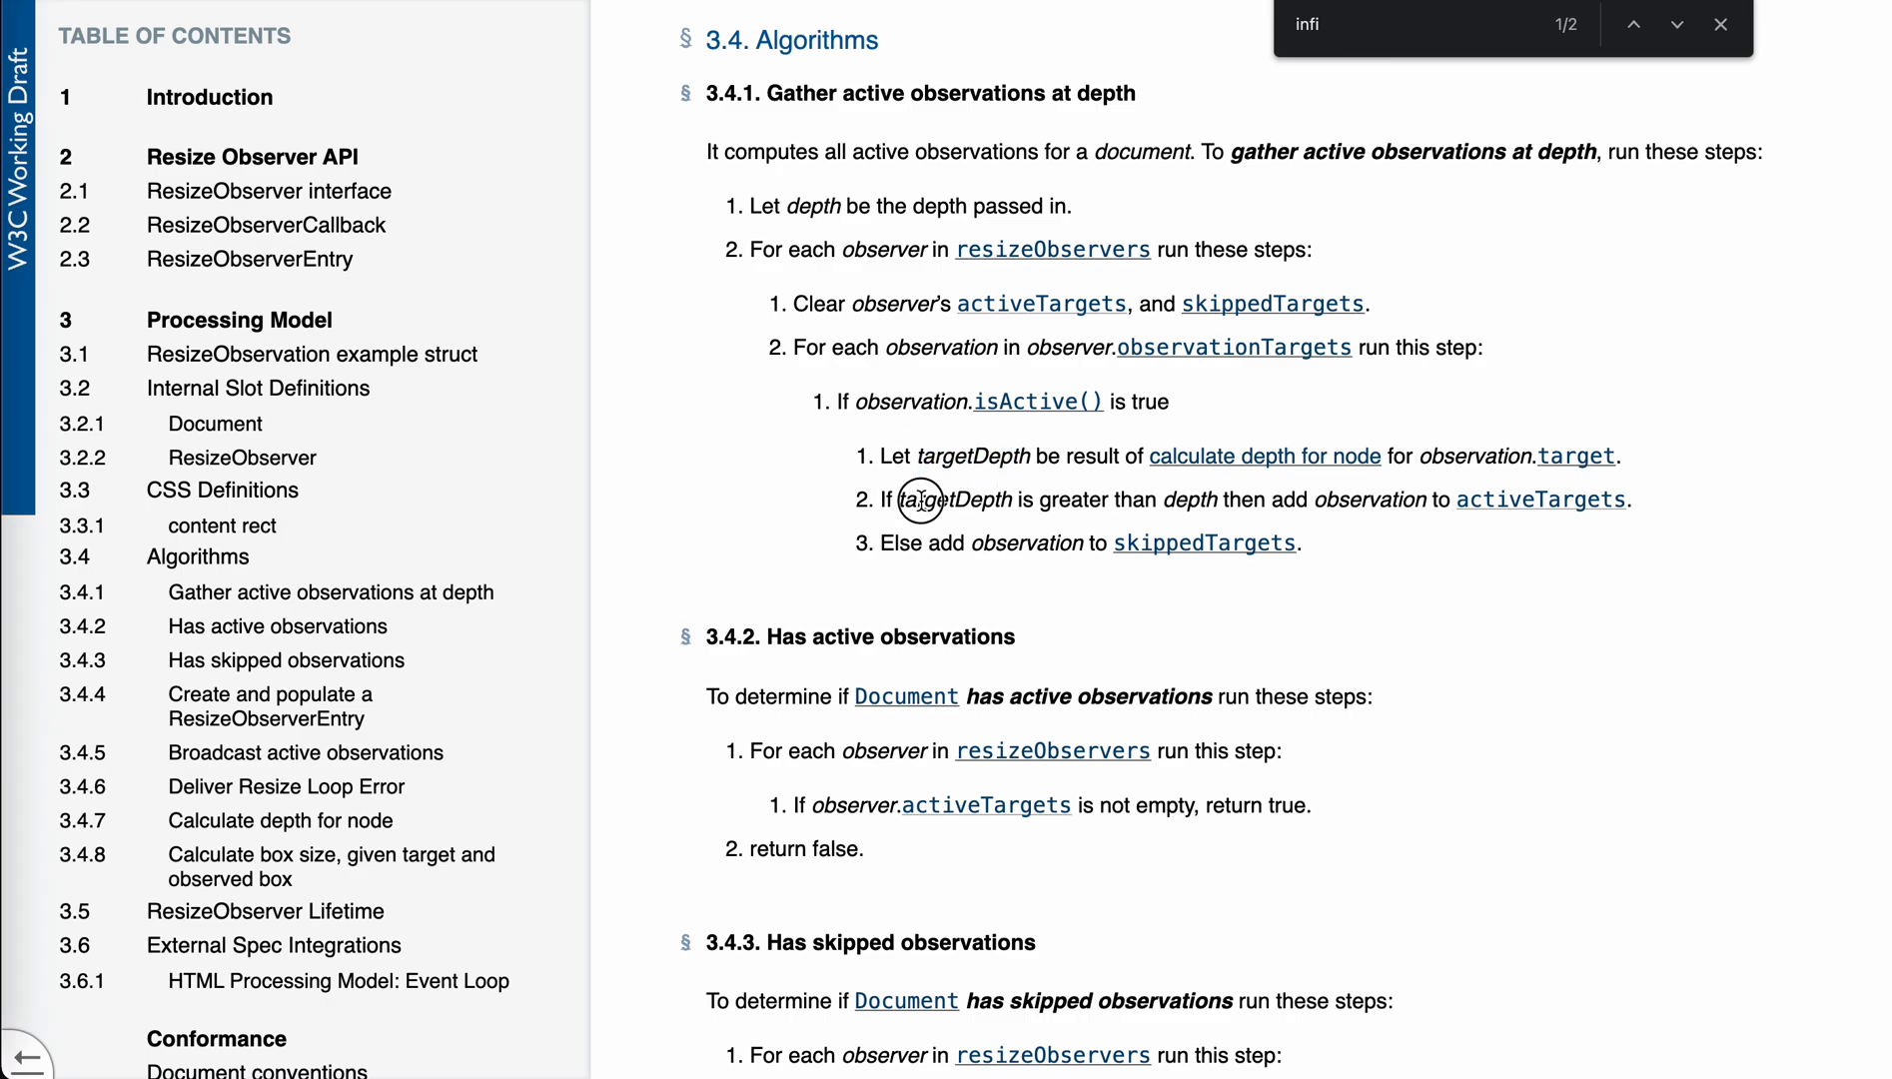
left_click_drag(921, 500, 1301, 499)
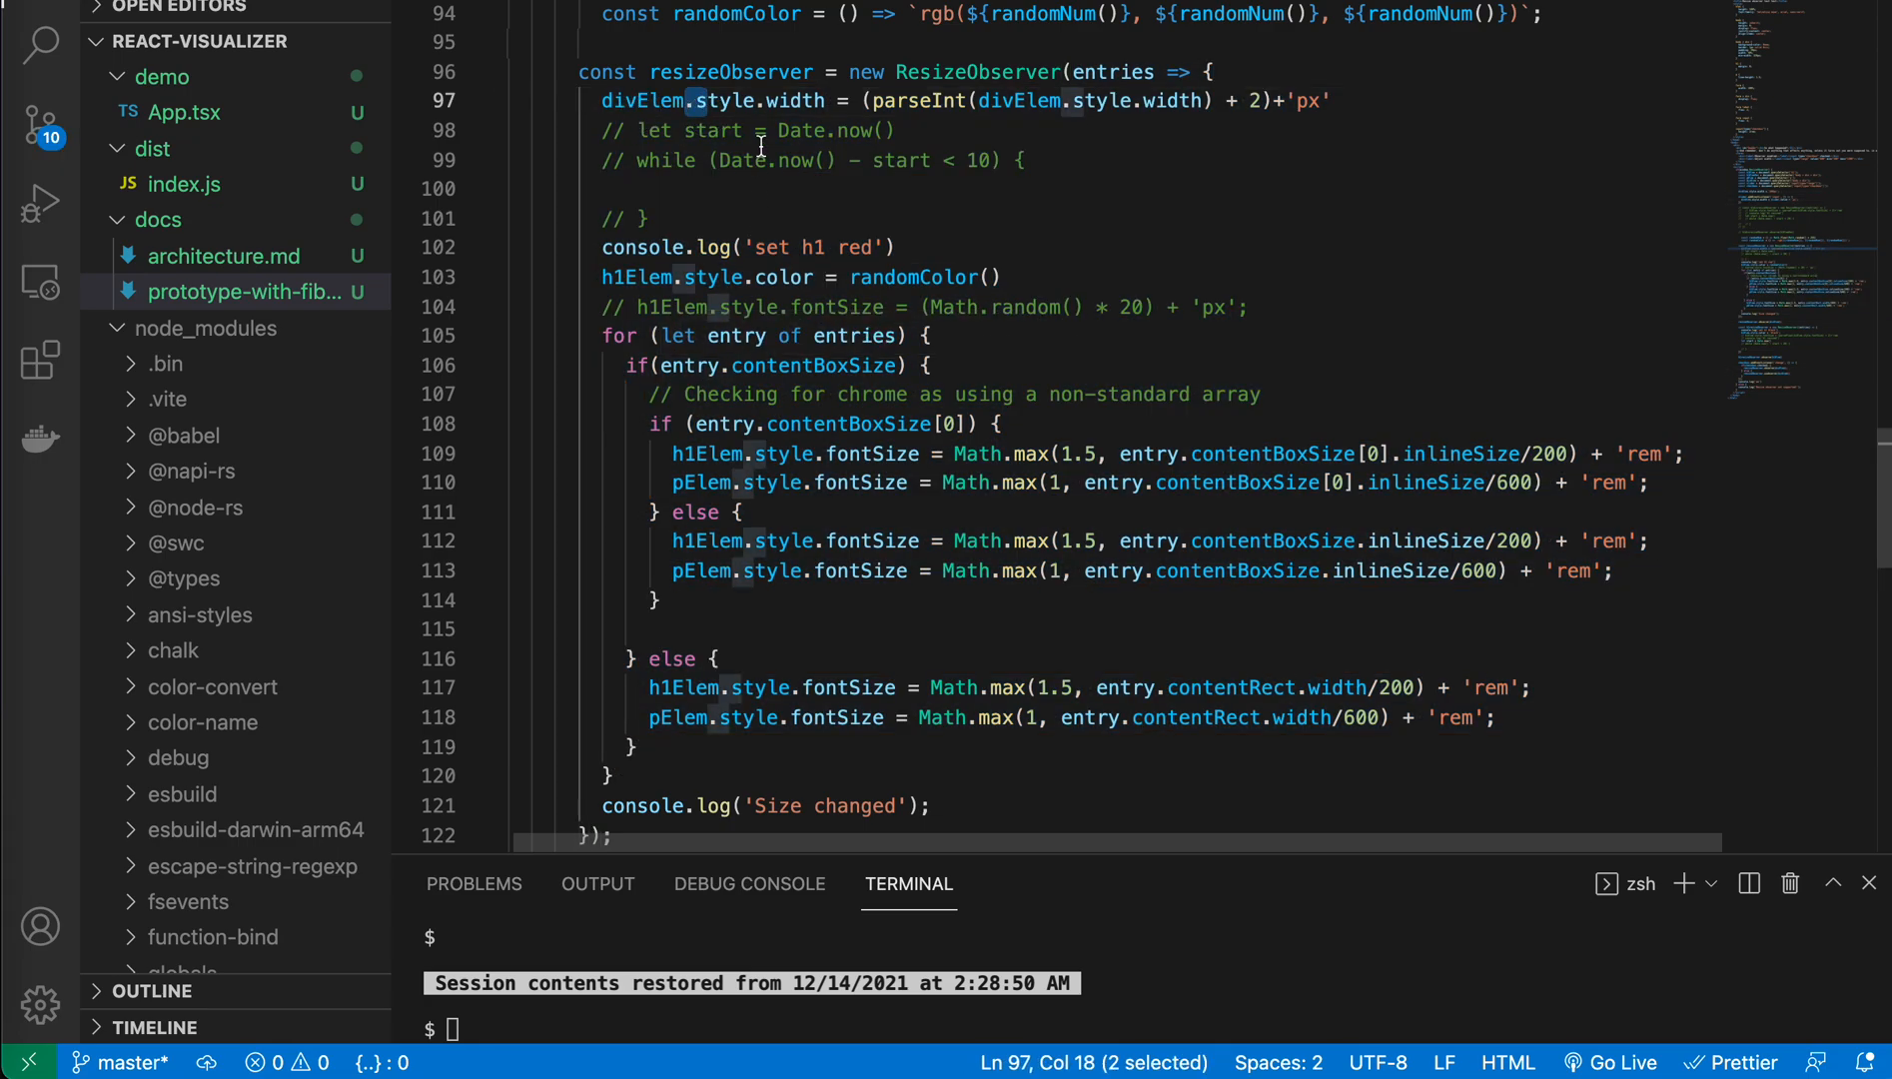
Step: Point out the divElem width assignment, then move down to the h1resizeObserver block
left_click_drag(672, 100, 1171, 100)
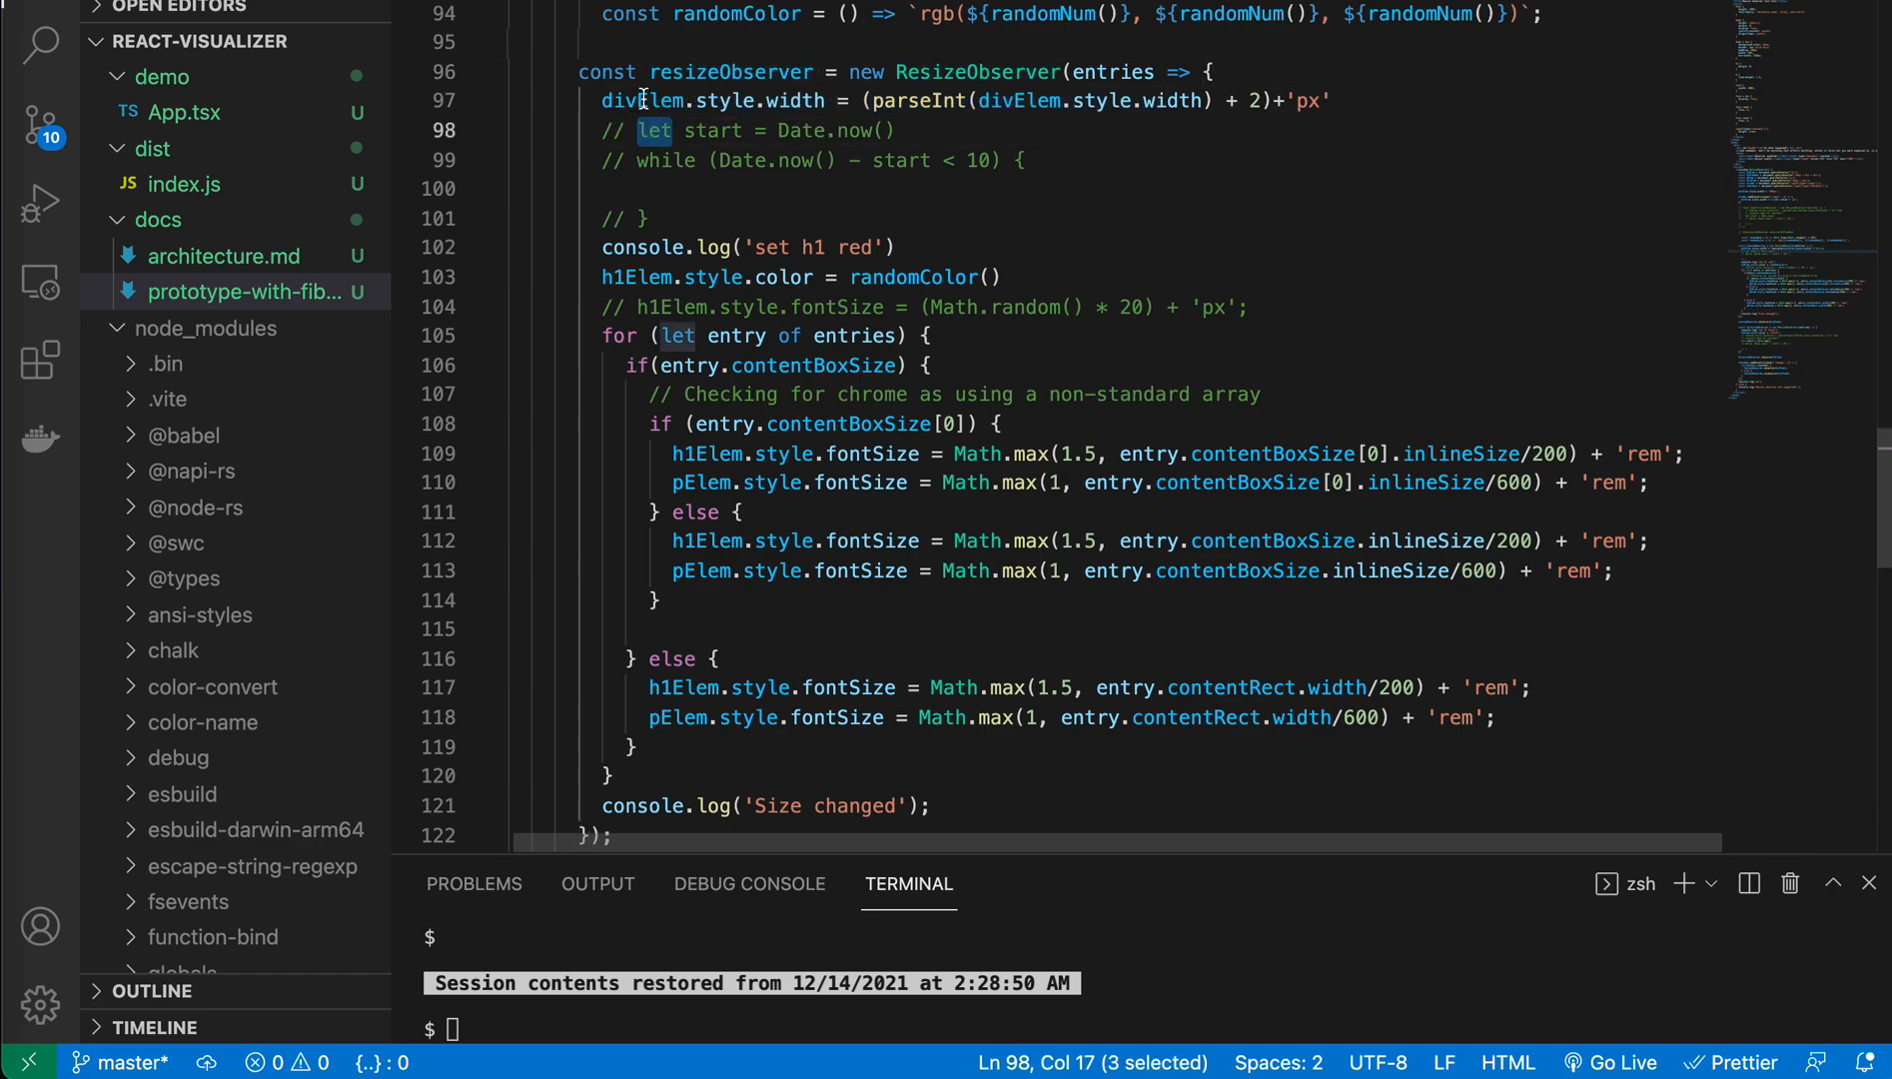
left_click(645, 100)
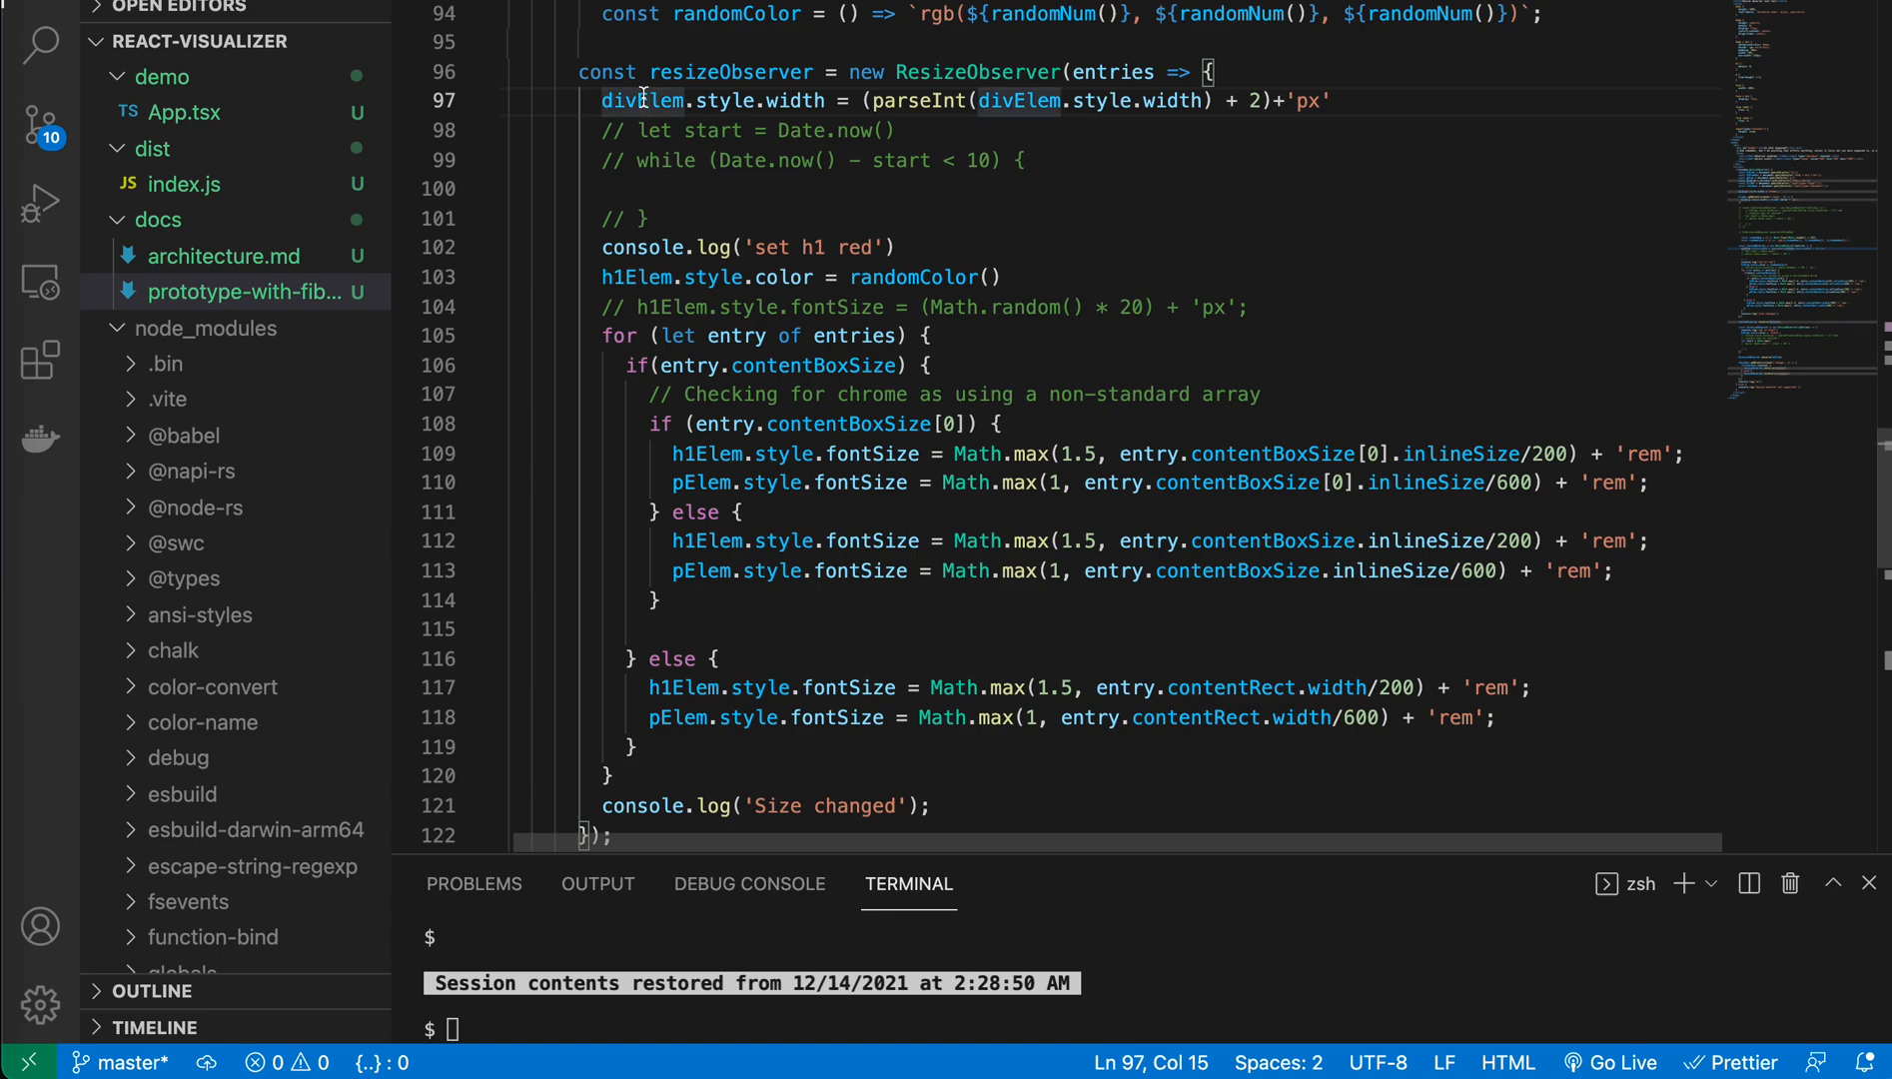
left_click(615, 100)
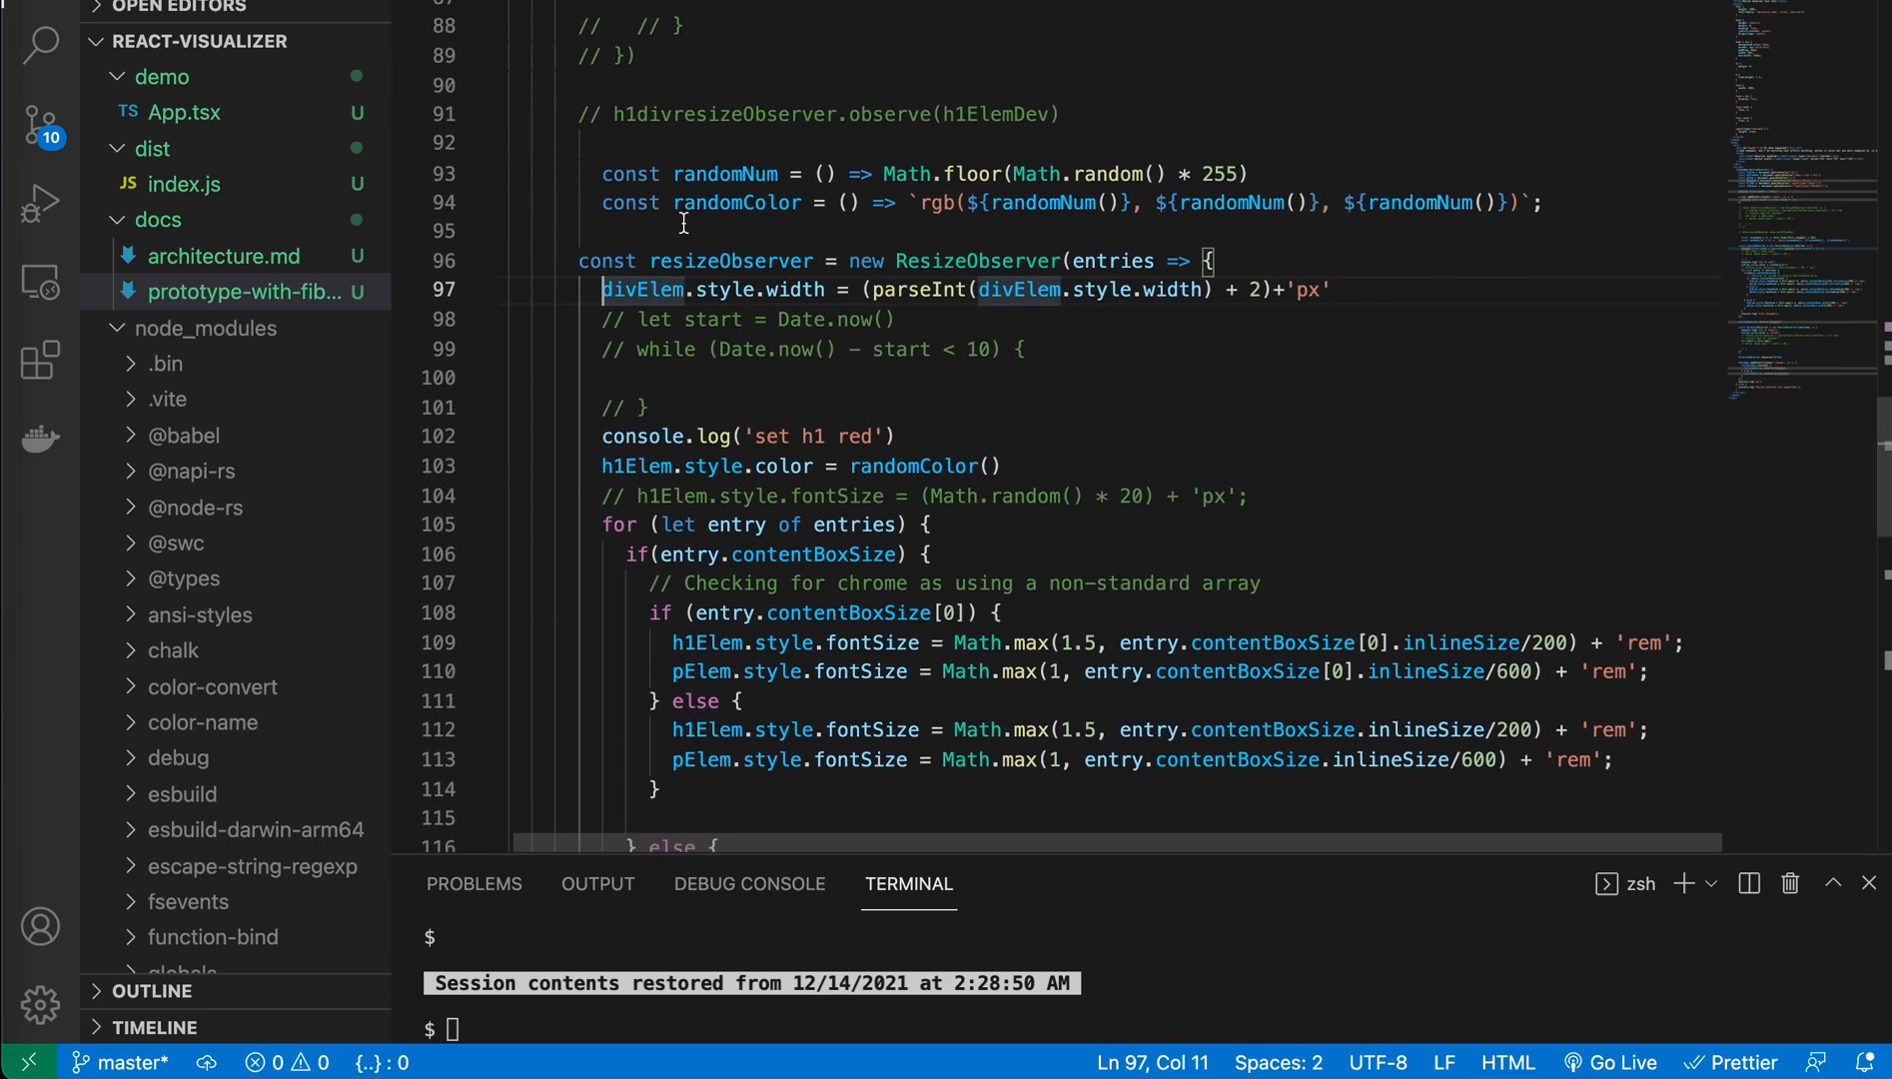
scroll("down", 3)
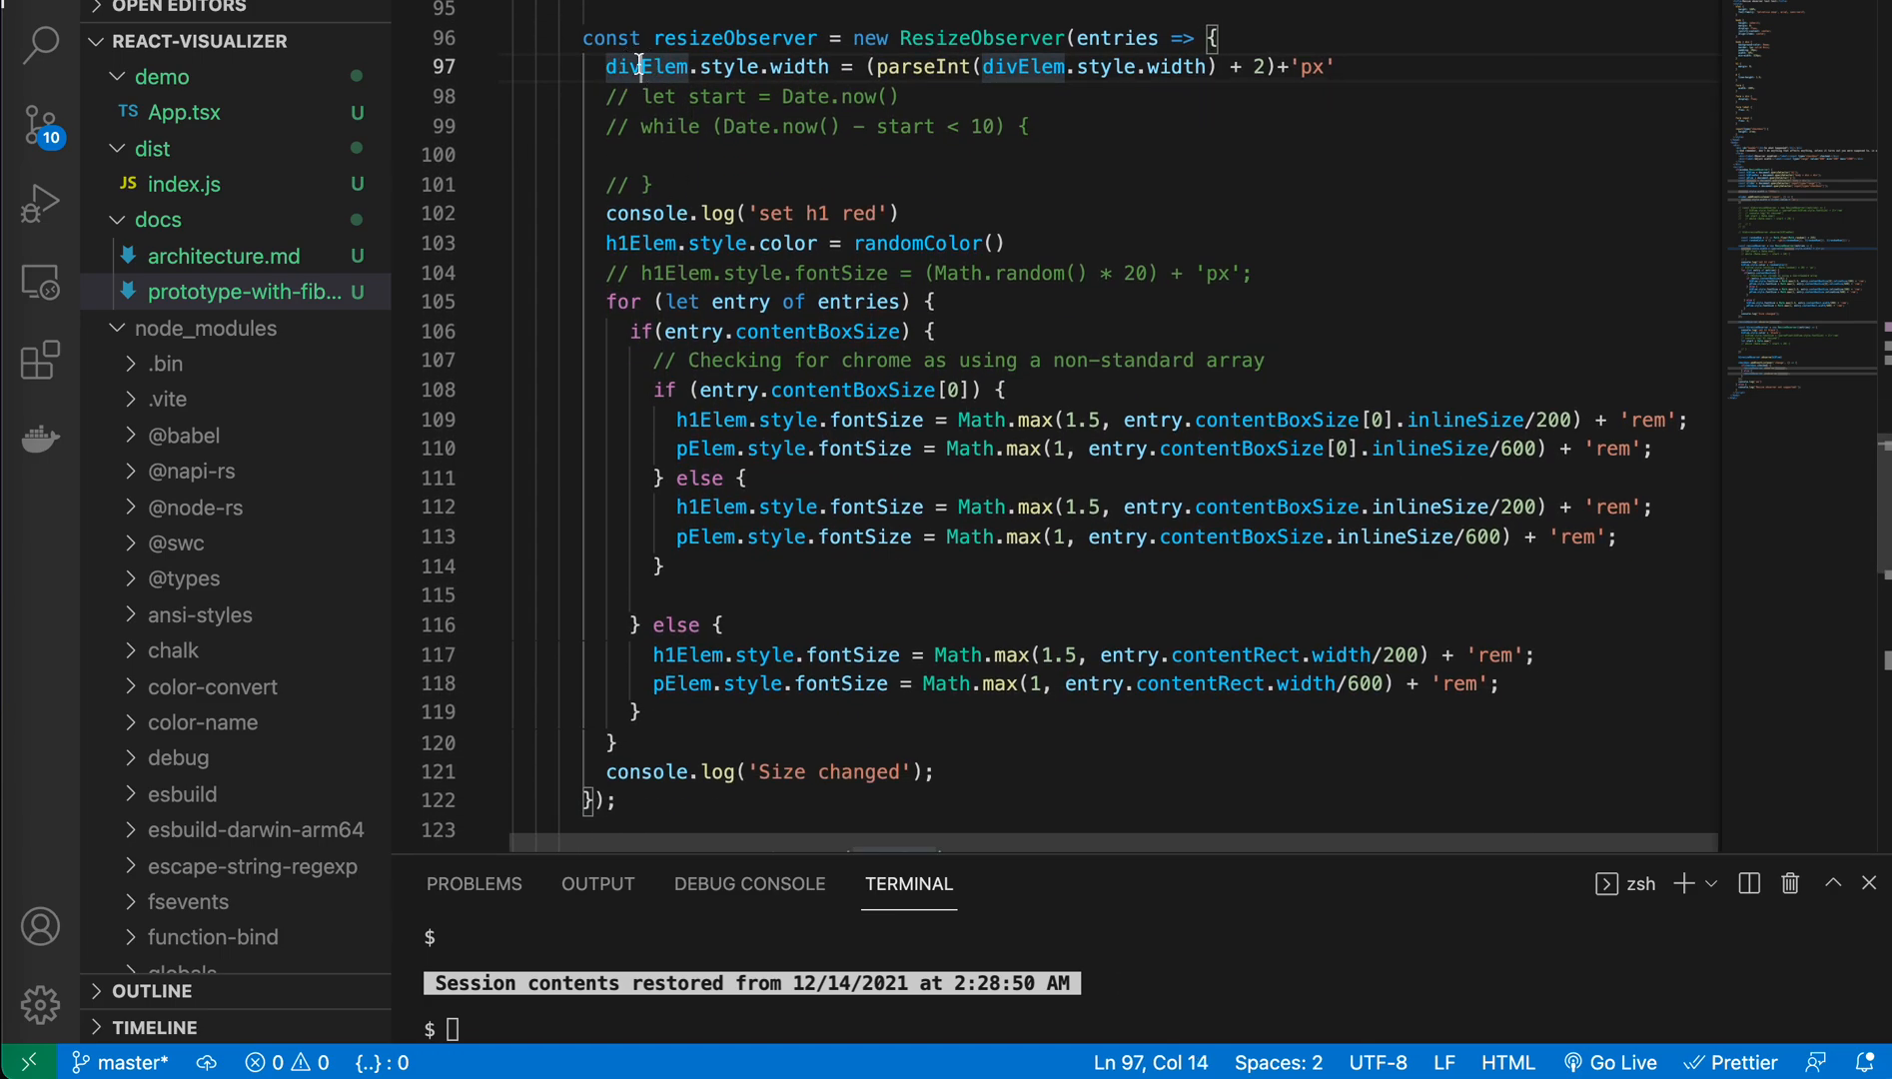
scroll("down", 3)
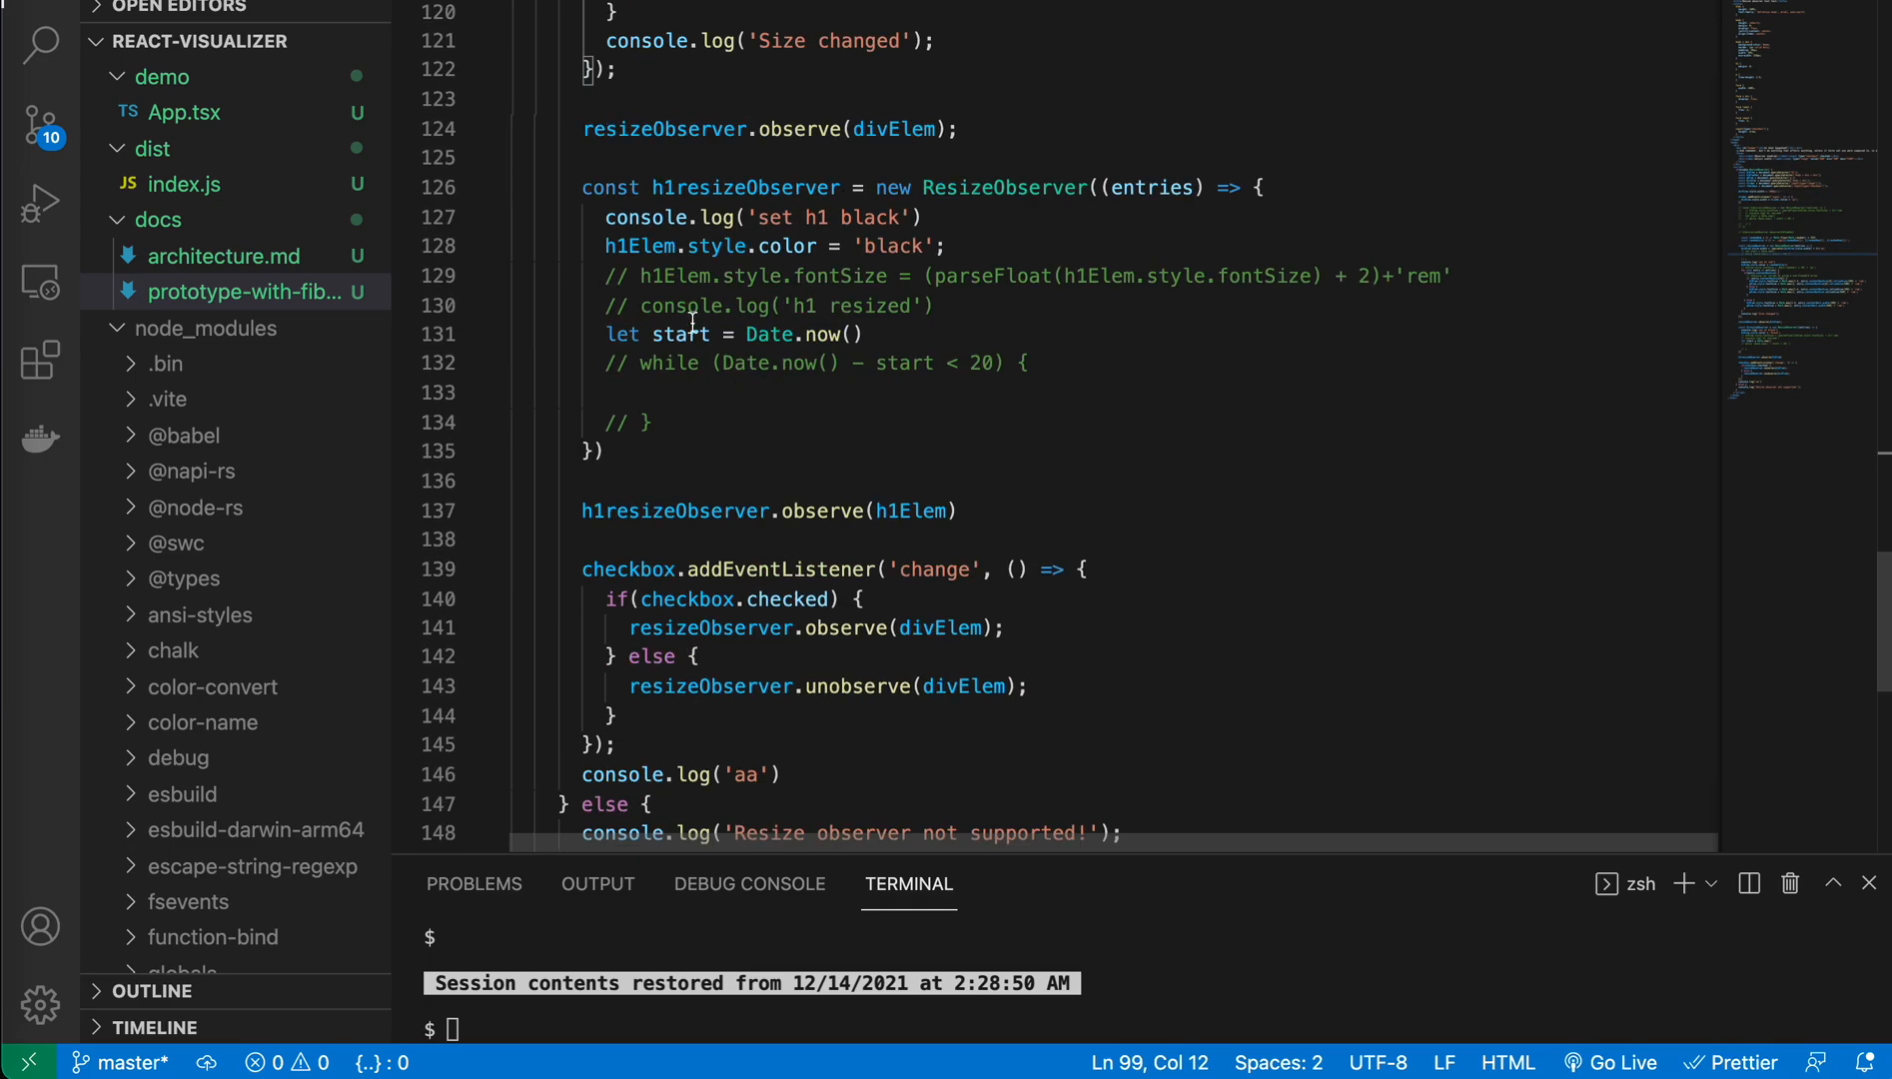
left_click_drag(649, 187, 818, 246)
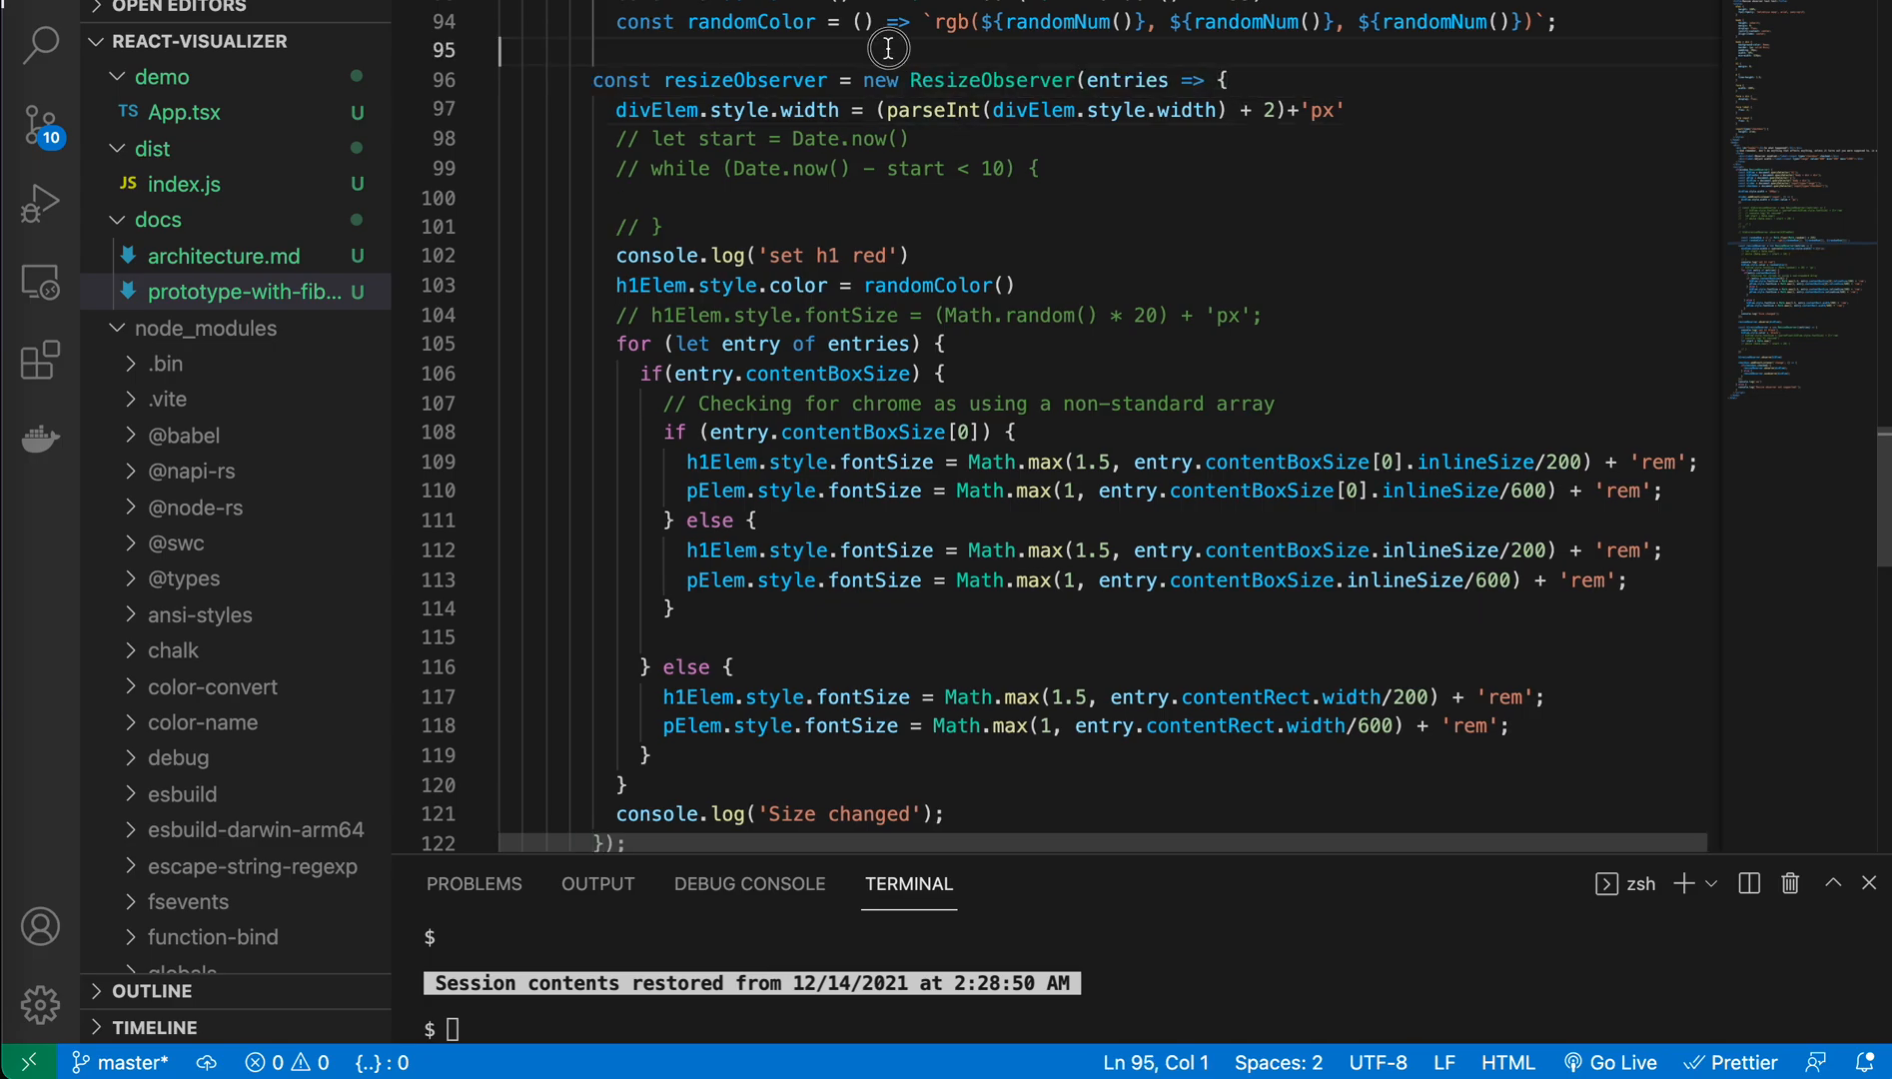
left_click(1399, 550)
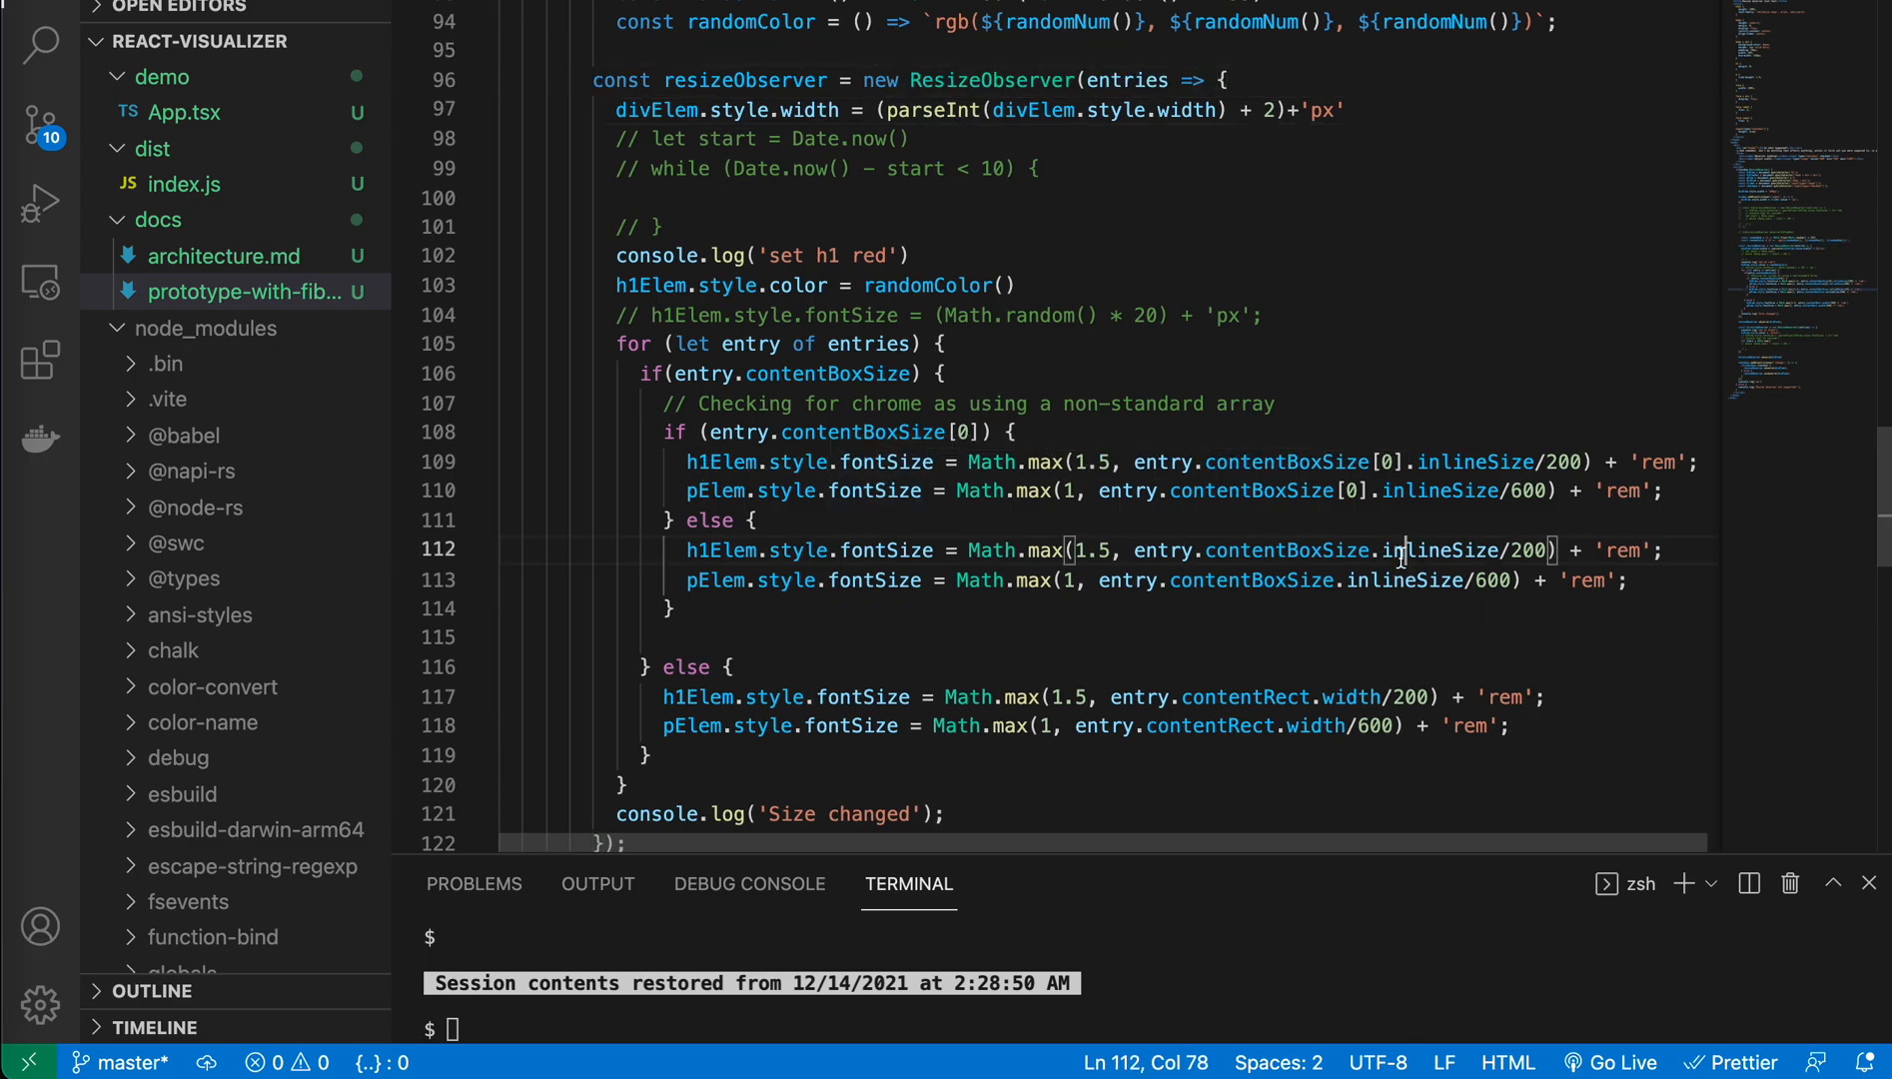
scroll("down", 3)
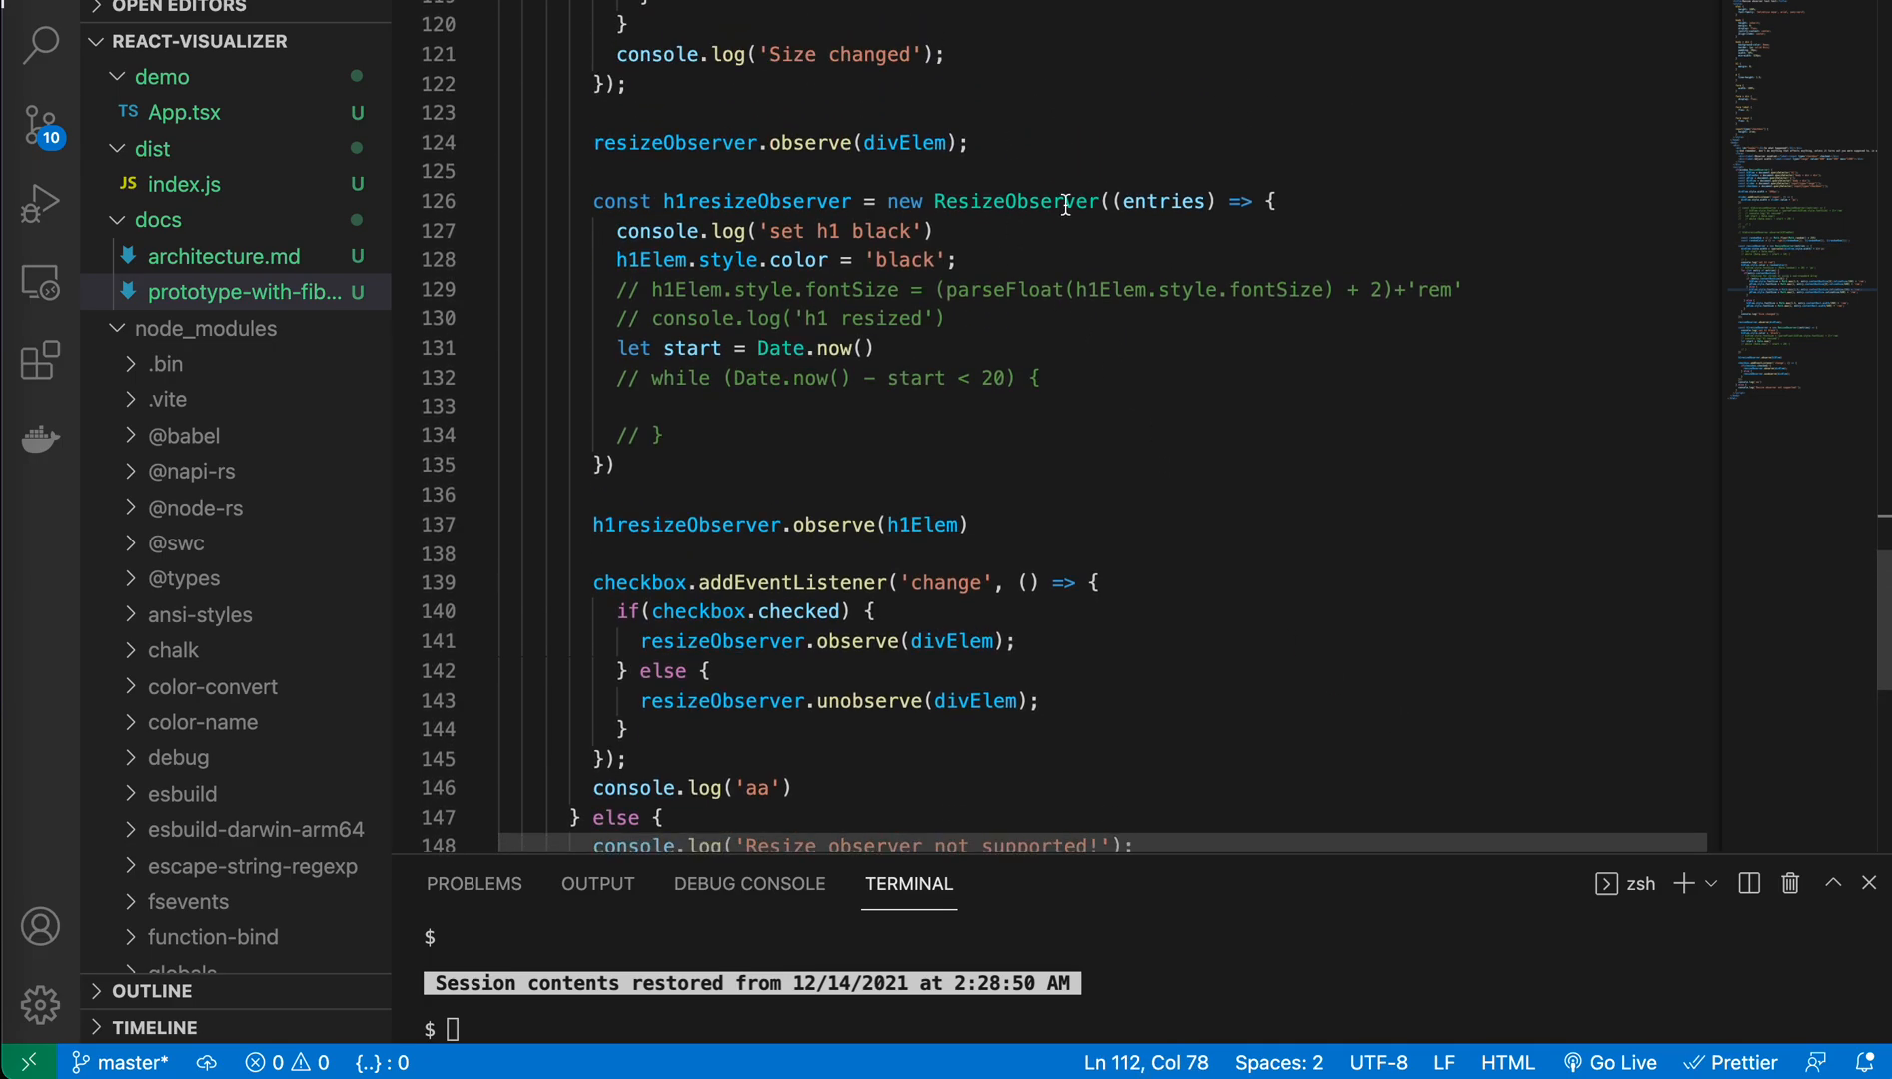
left_click_drag(959, 260, 622, 406)
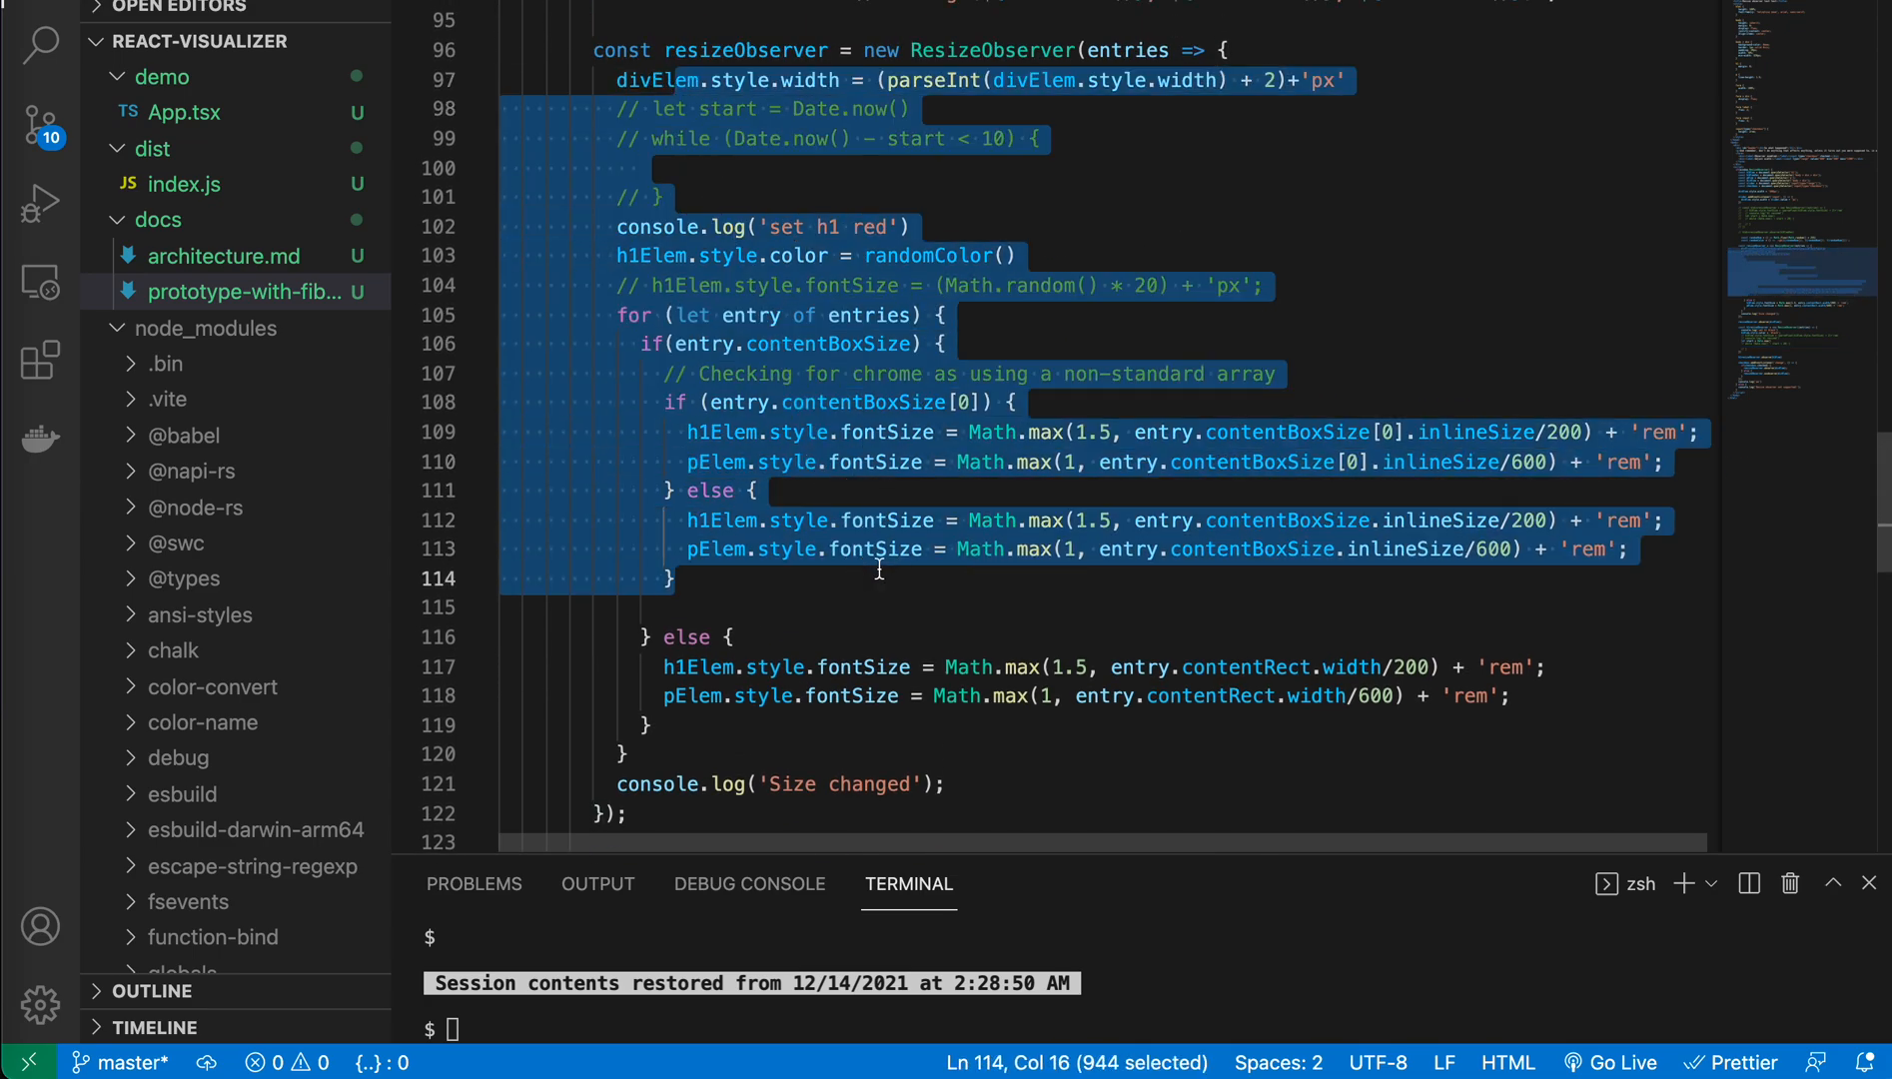
scroll("down", 3)
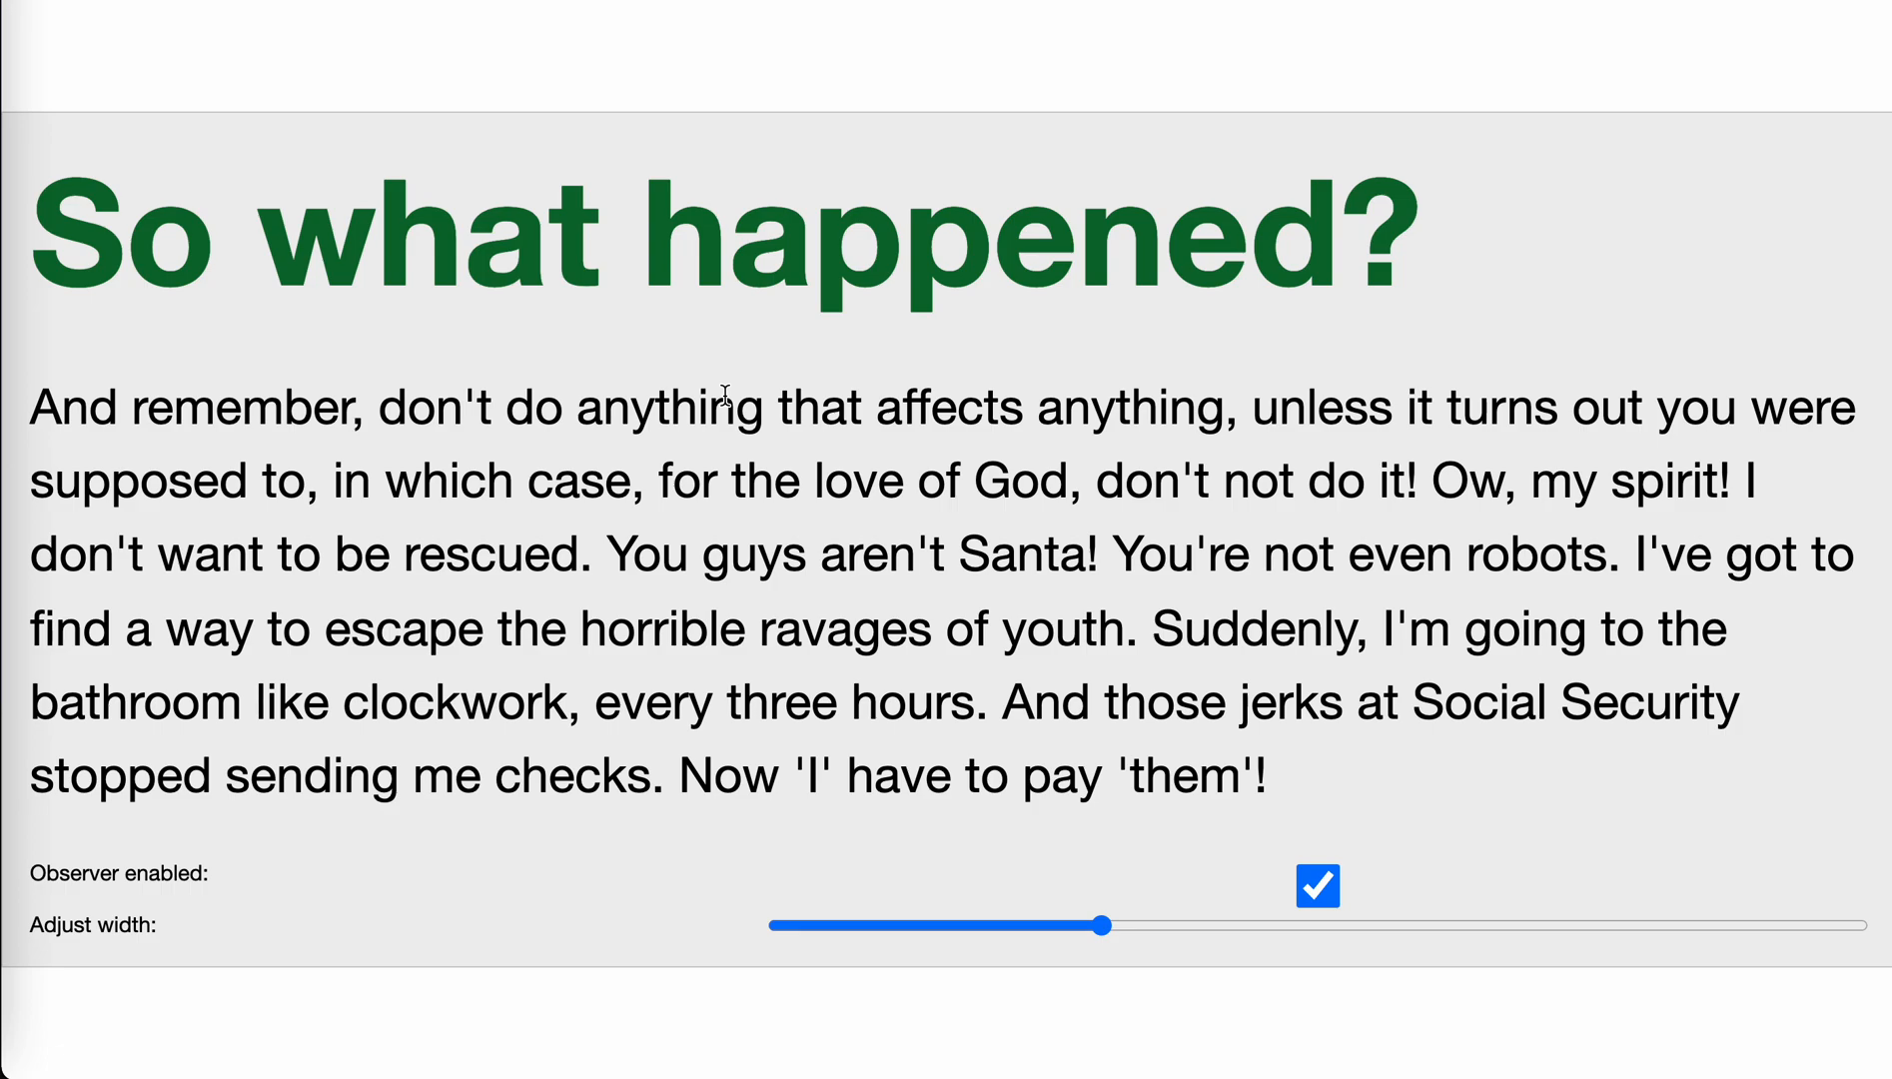
mouse_move(825, 446)
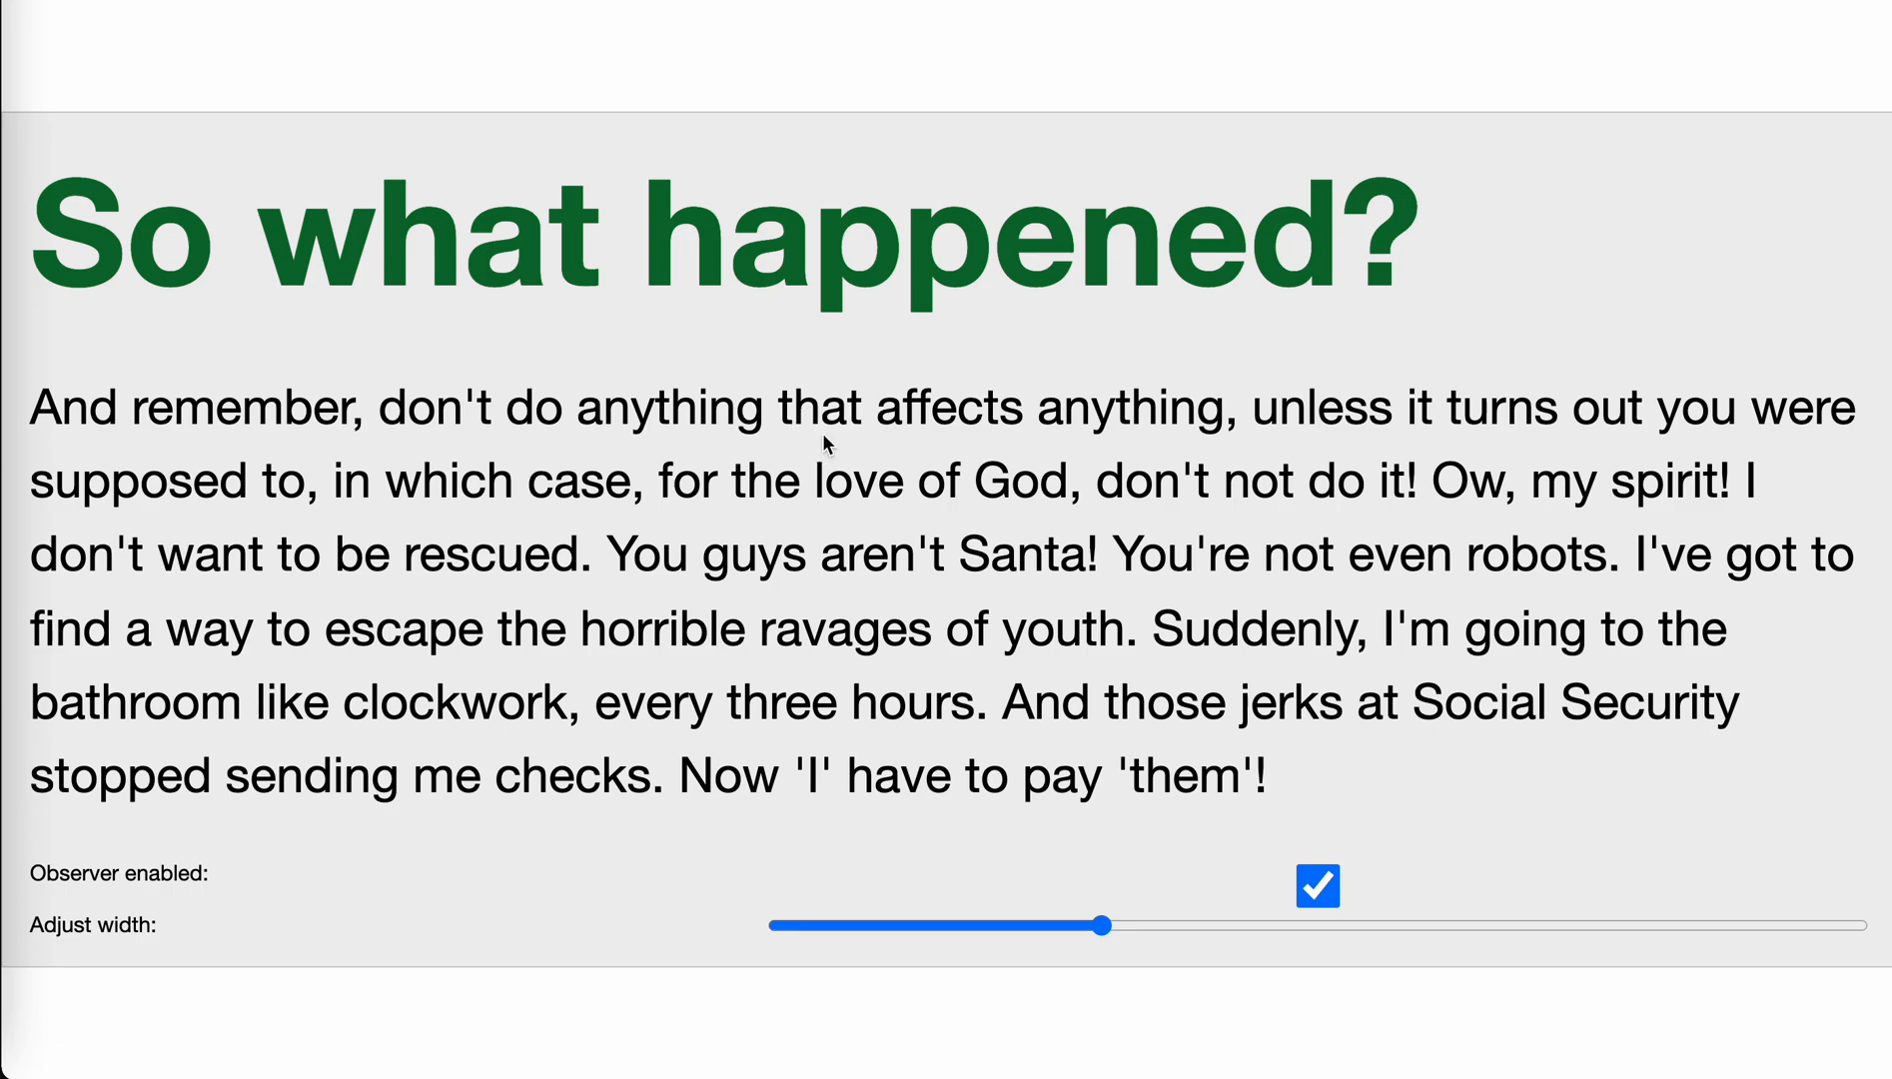
mouse_move(987, 740)
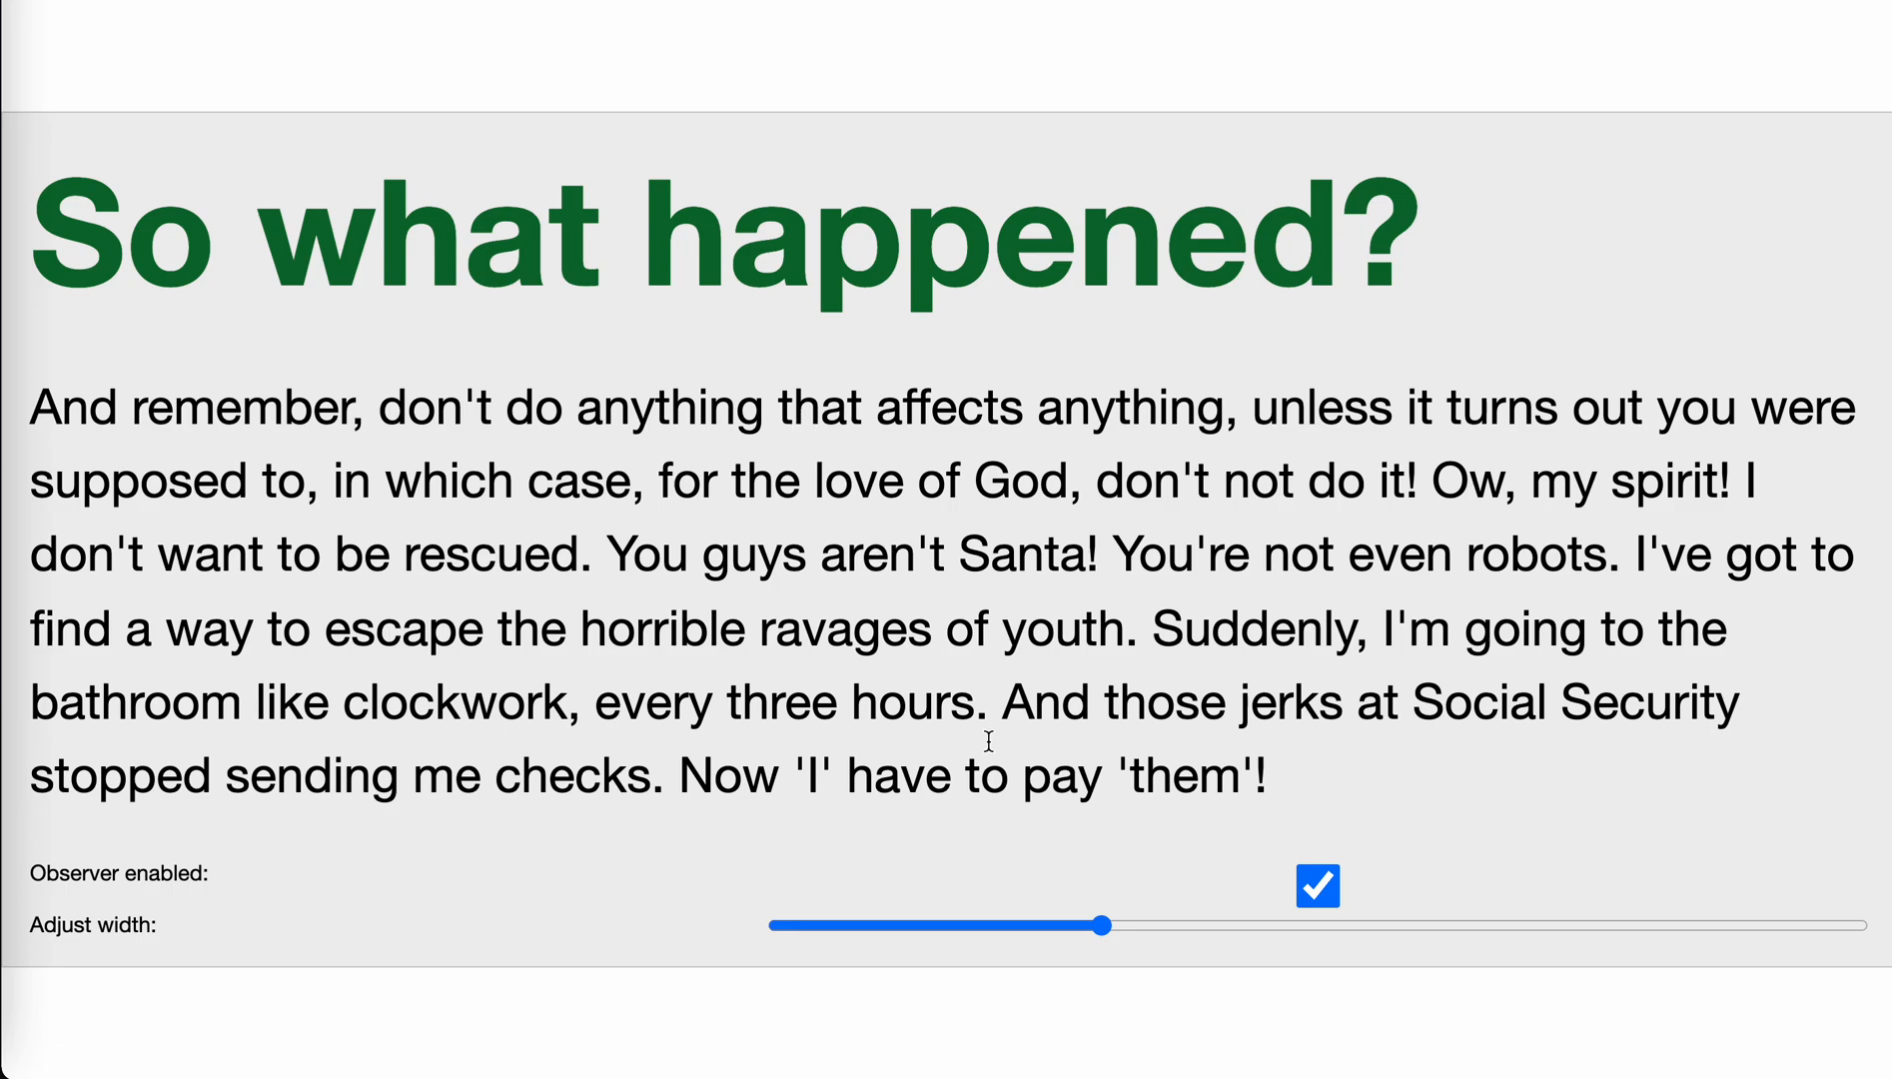
Step: Drag the Adjust width slider right with Observer enabled so the panel's text enlarges
left_click_drag(1104, 926, 996, 721)
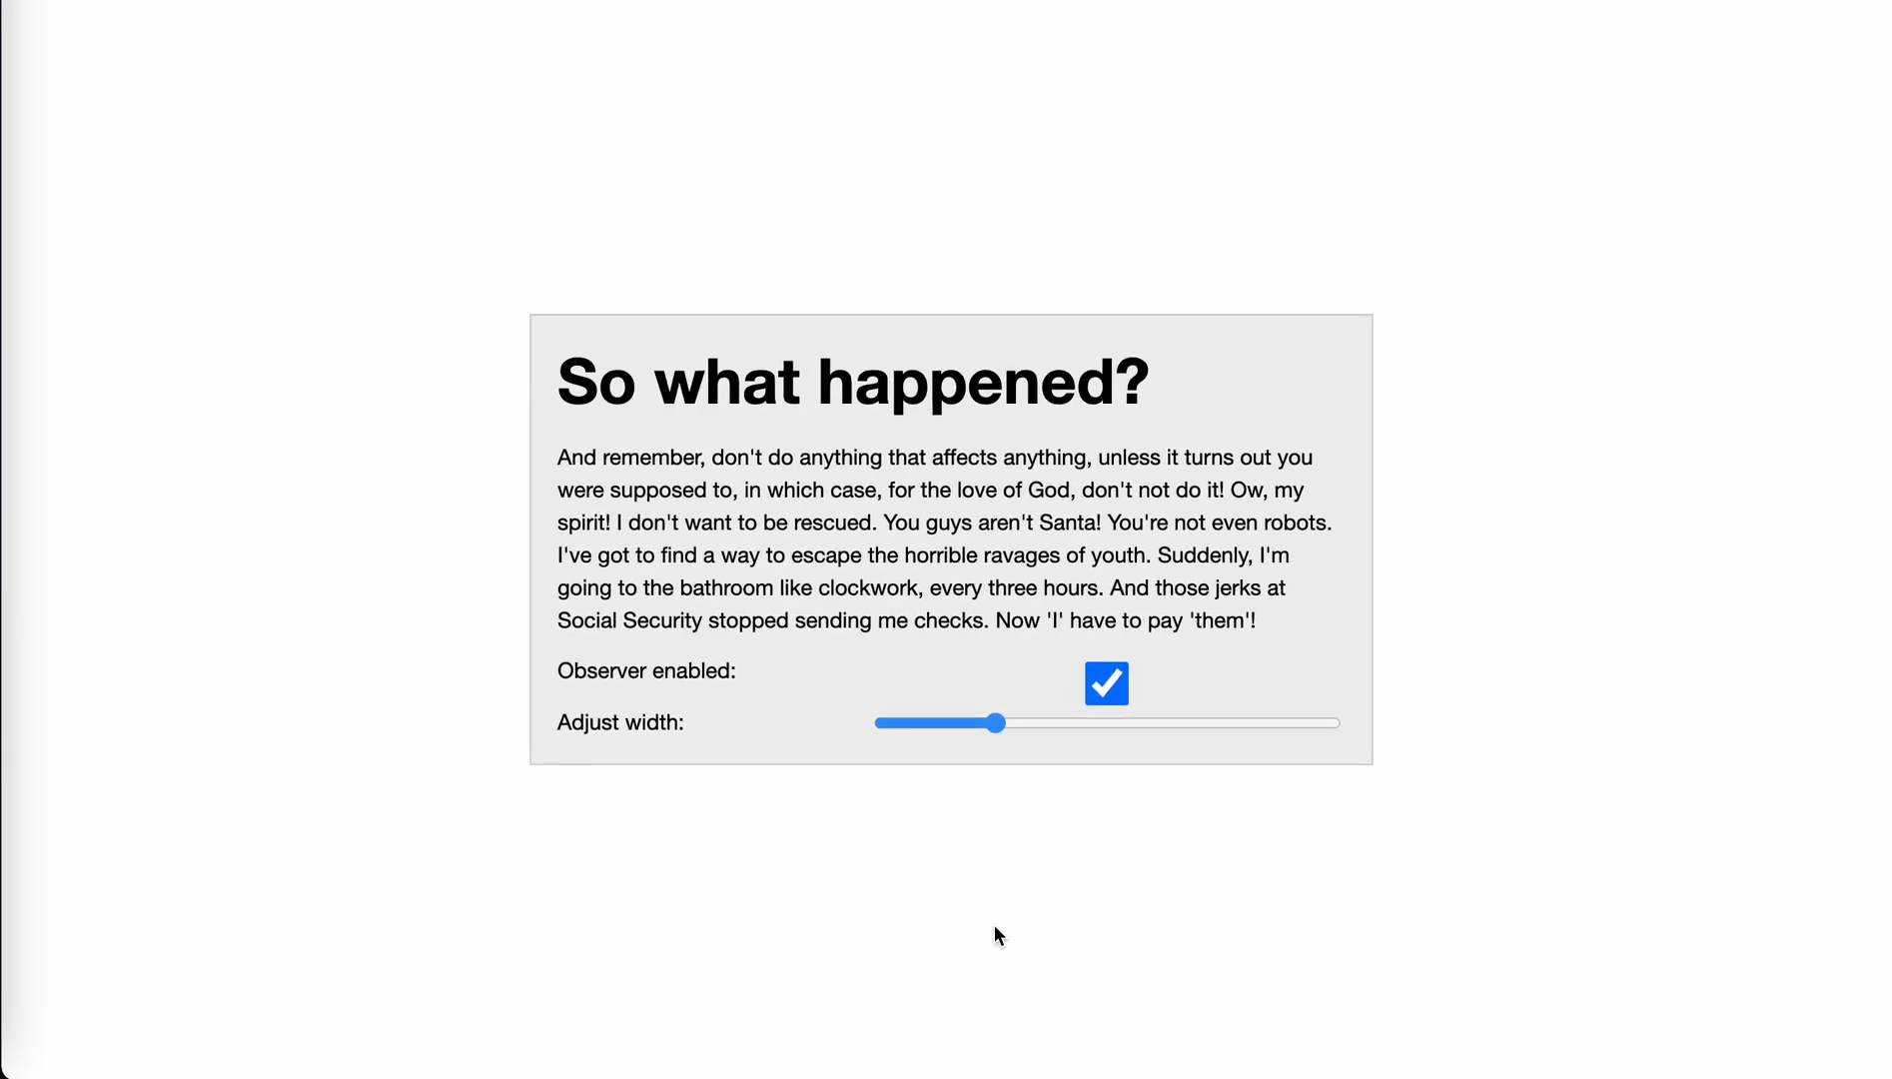
left_click_drag(996, 724, 1134, 766)
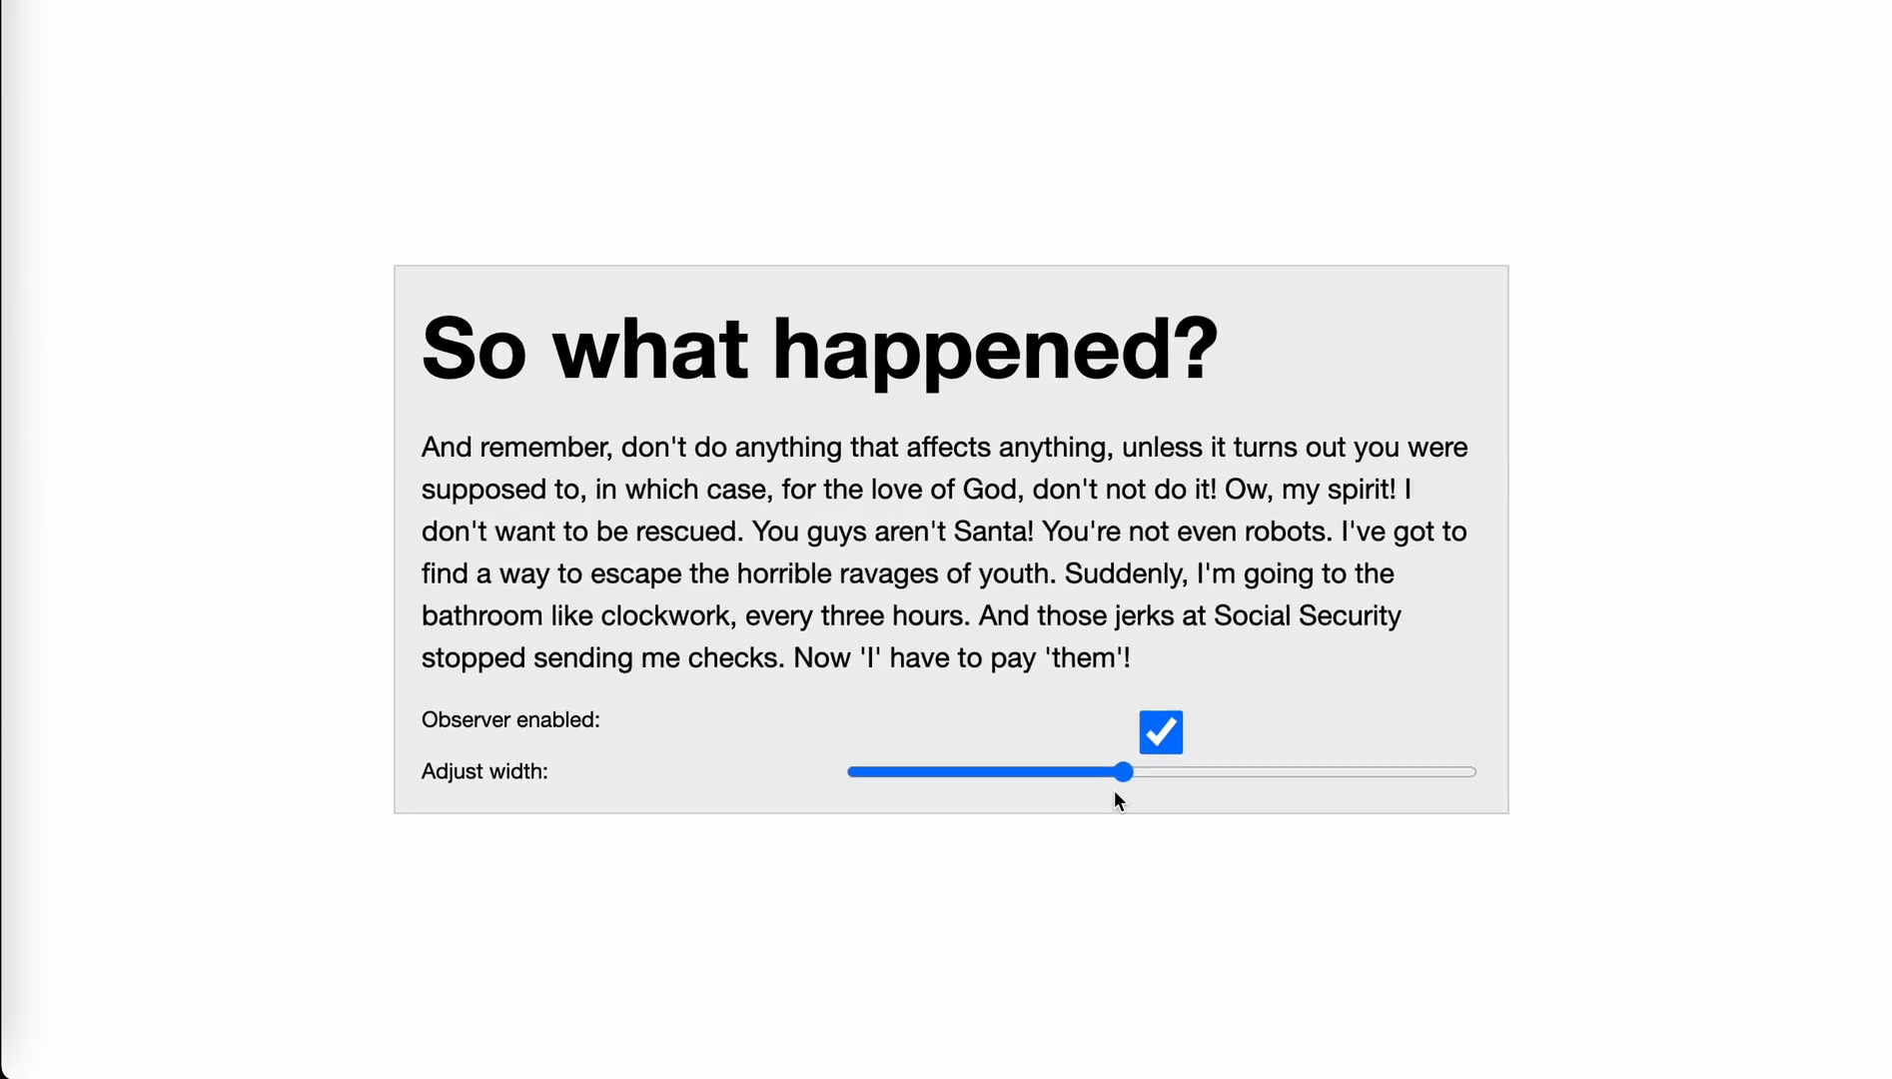
left_click_drag(1122, 771, 1056, 773)
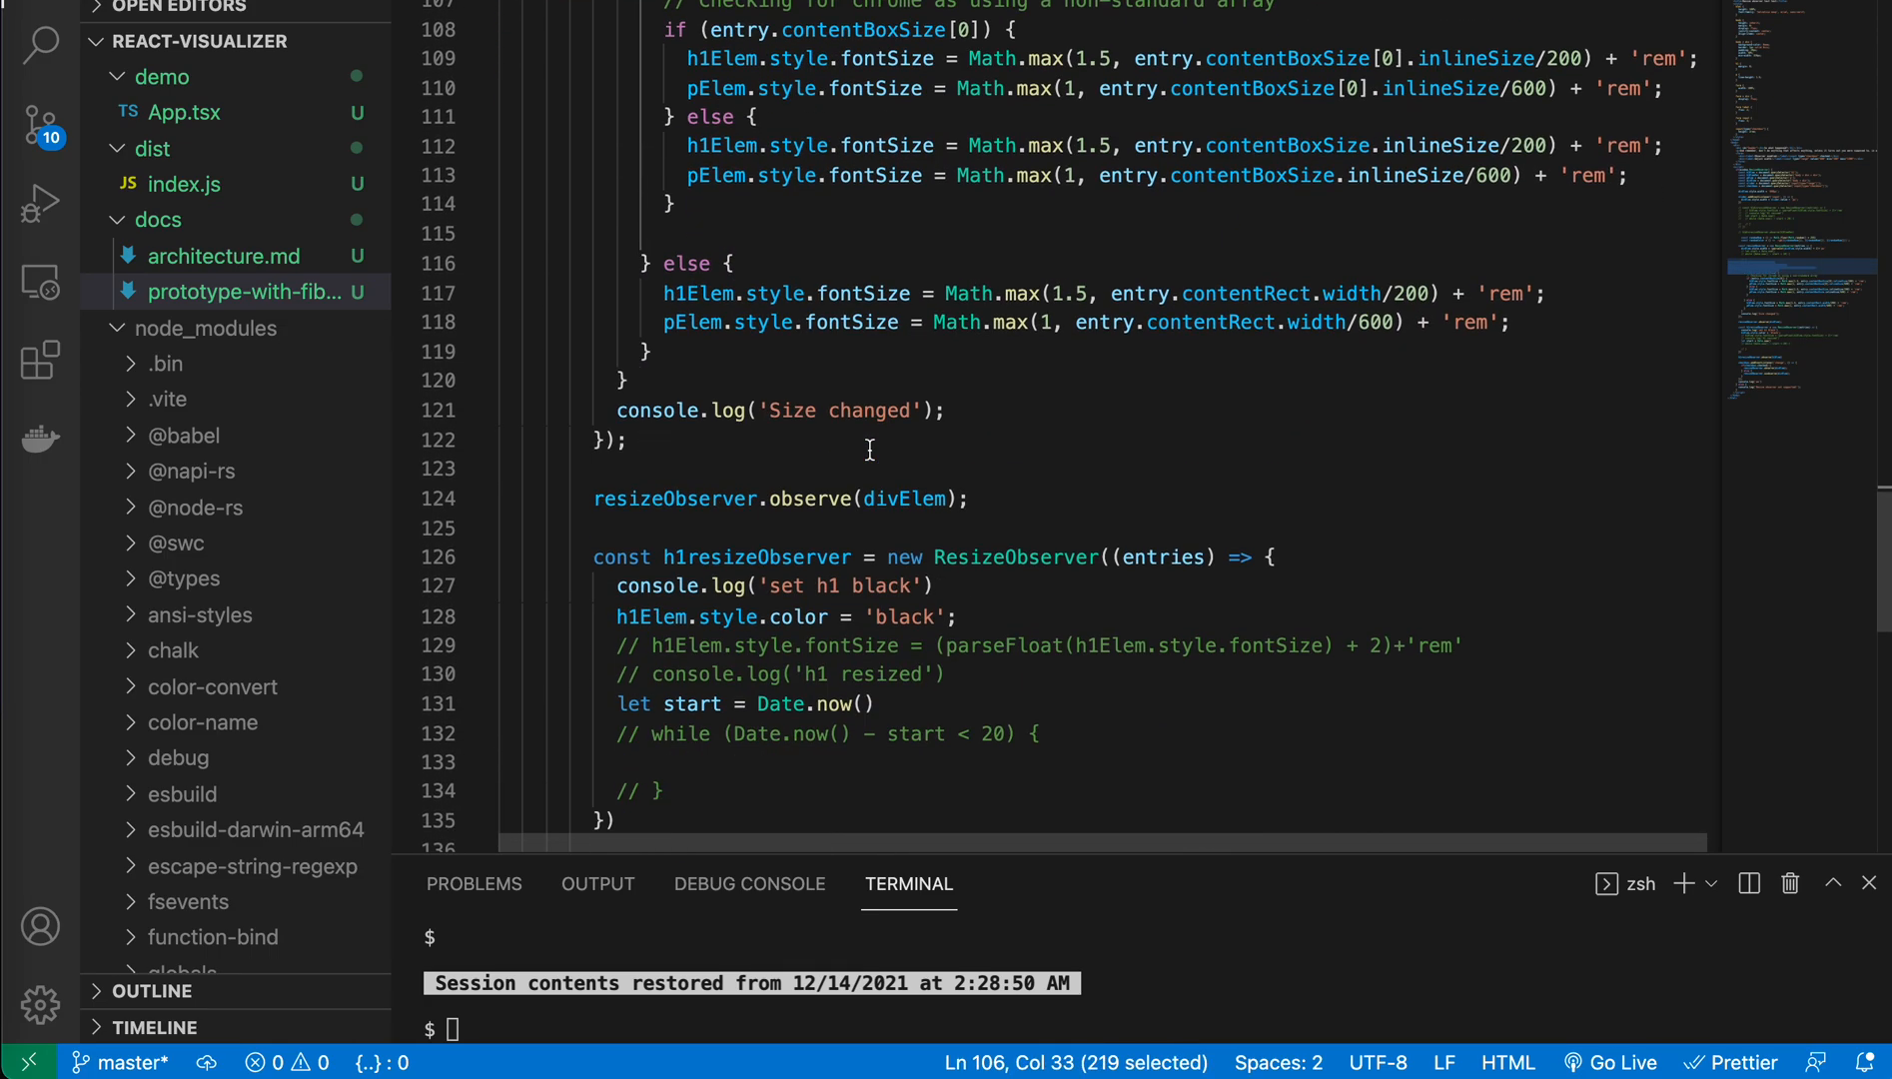
Step: Point out the h1 observe call and the checkbox handler's observe and unobserve calls on the div
scroll("down", 3)
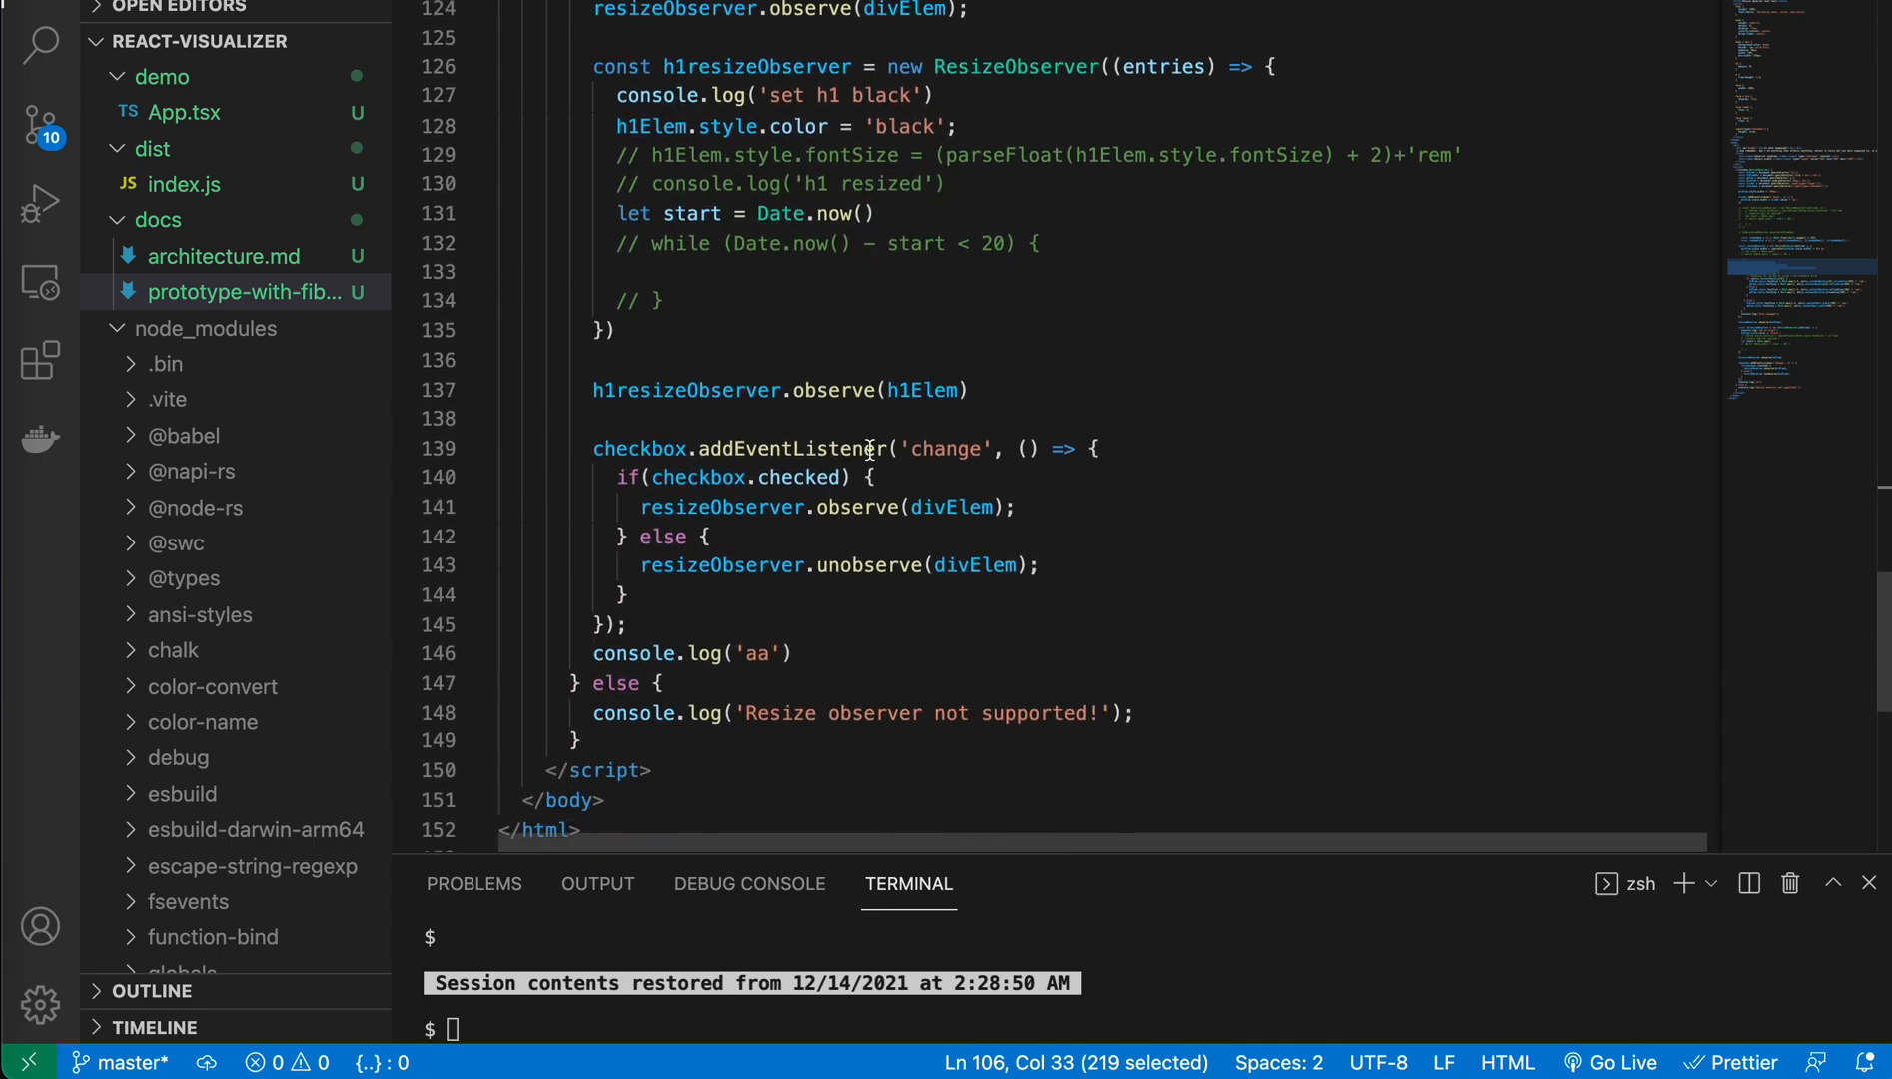
mouse_move(794, 432)
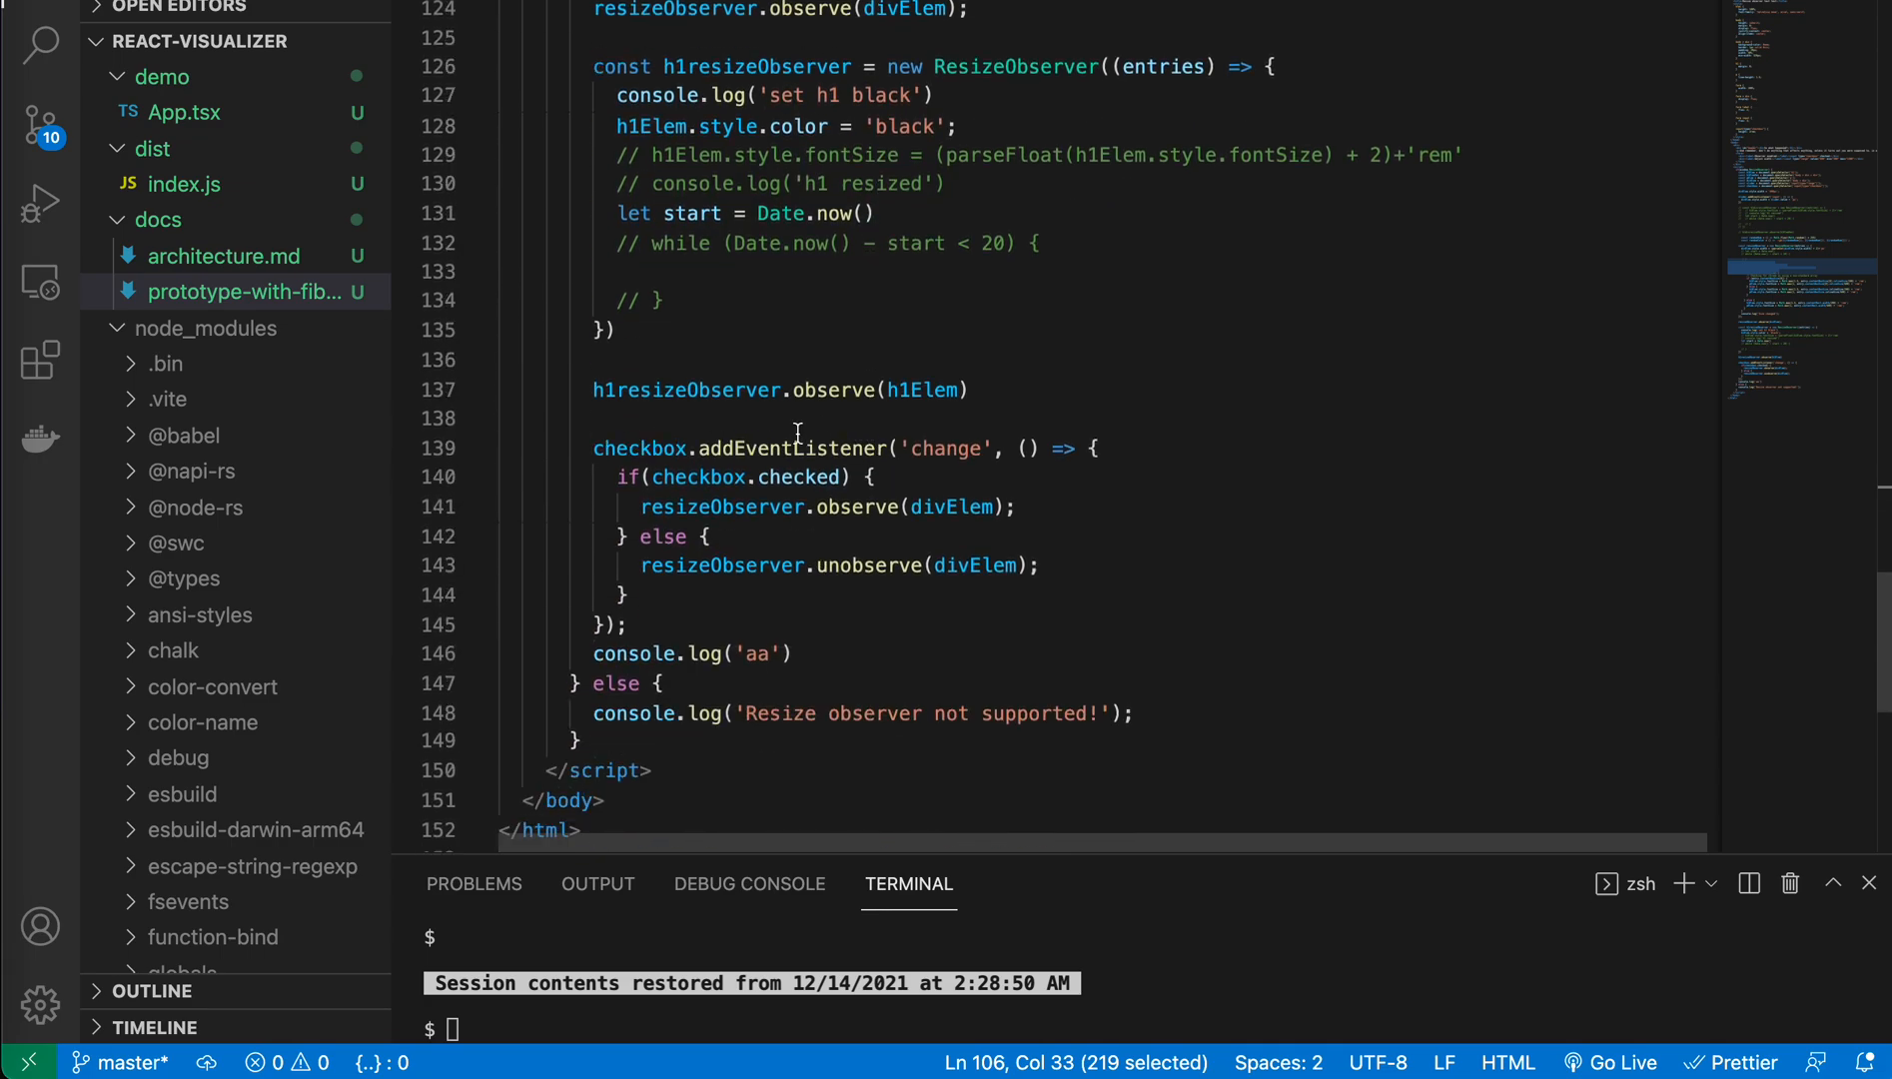
left_click(688, 389)
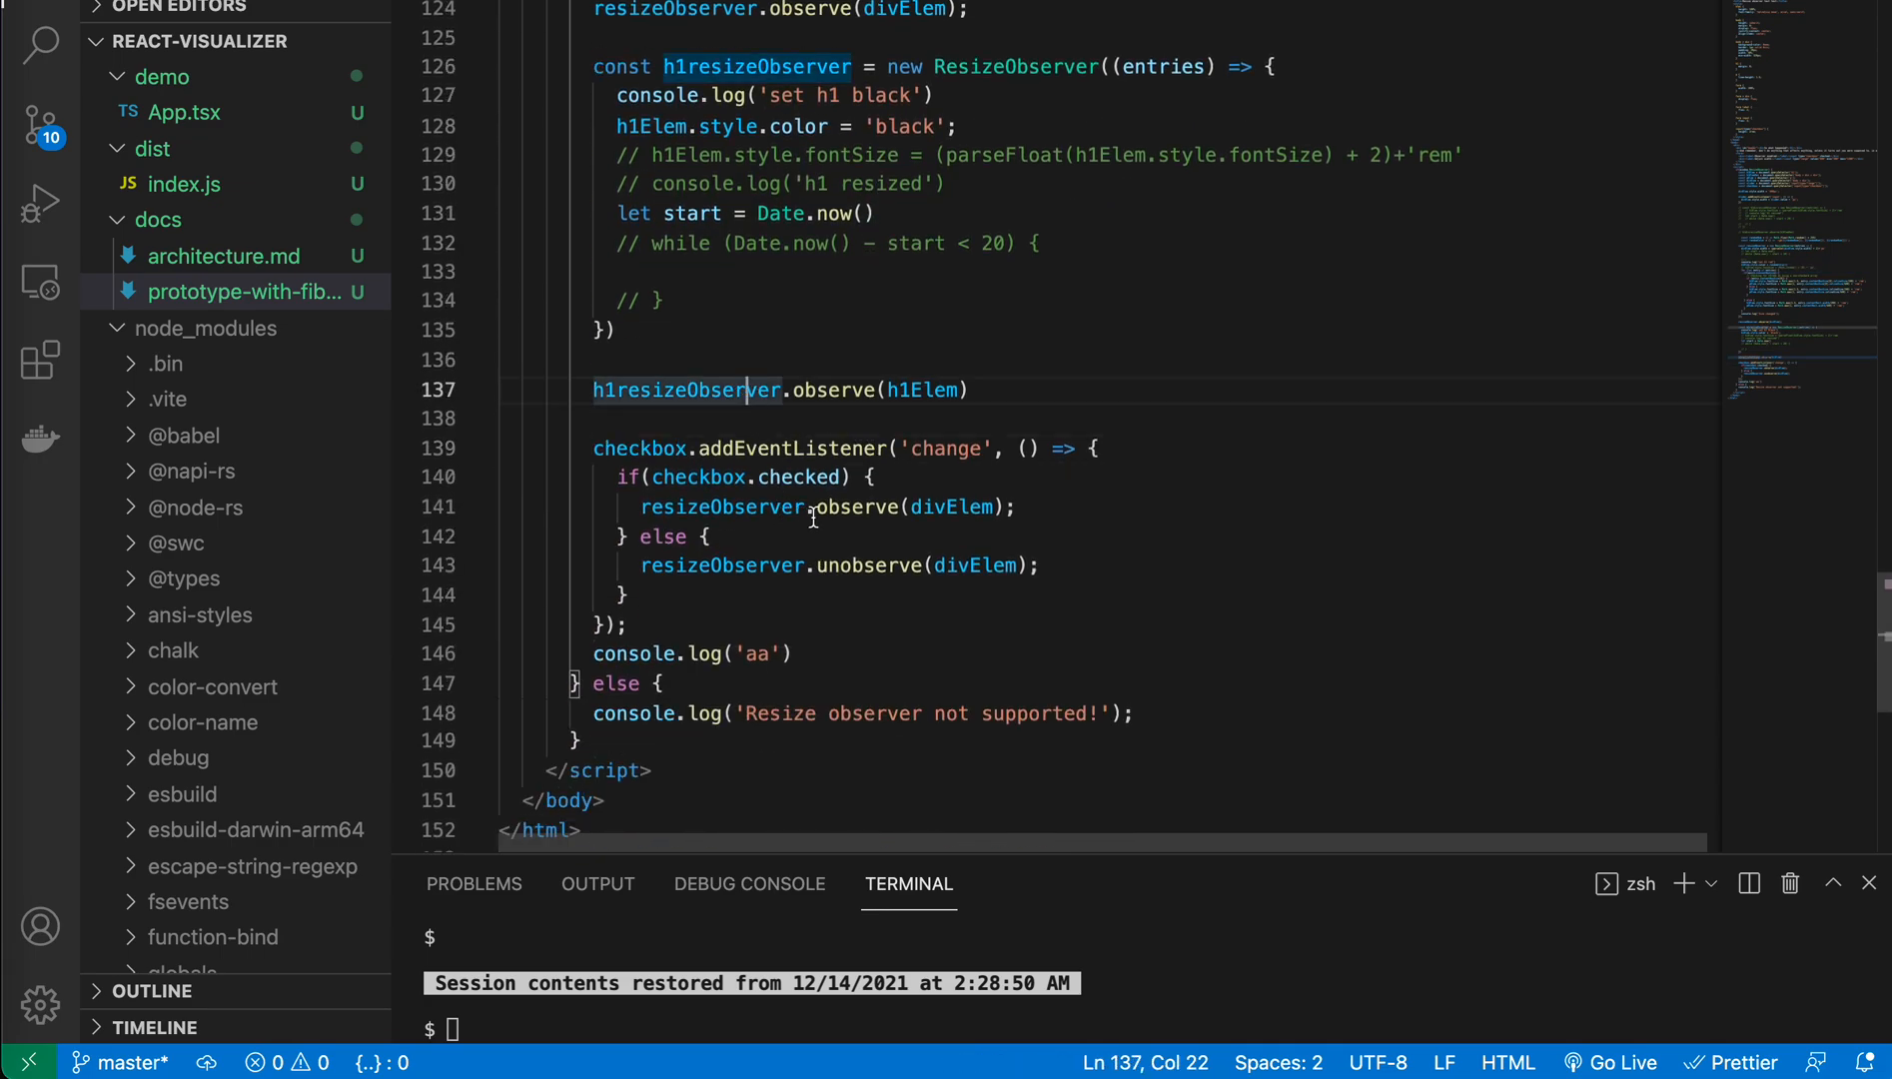
left_click(845, 507)
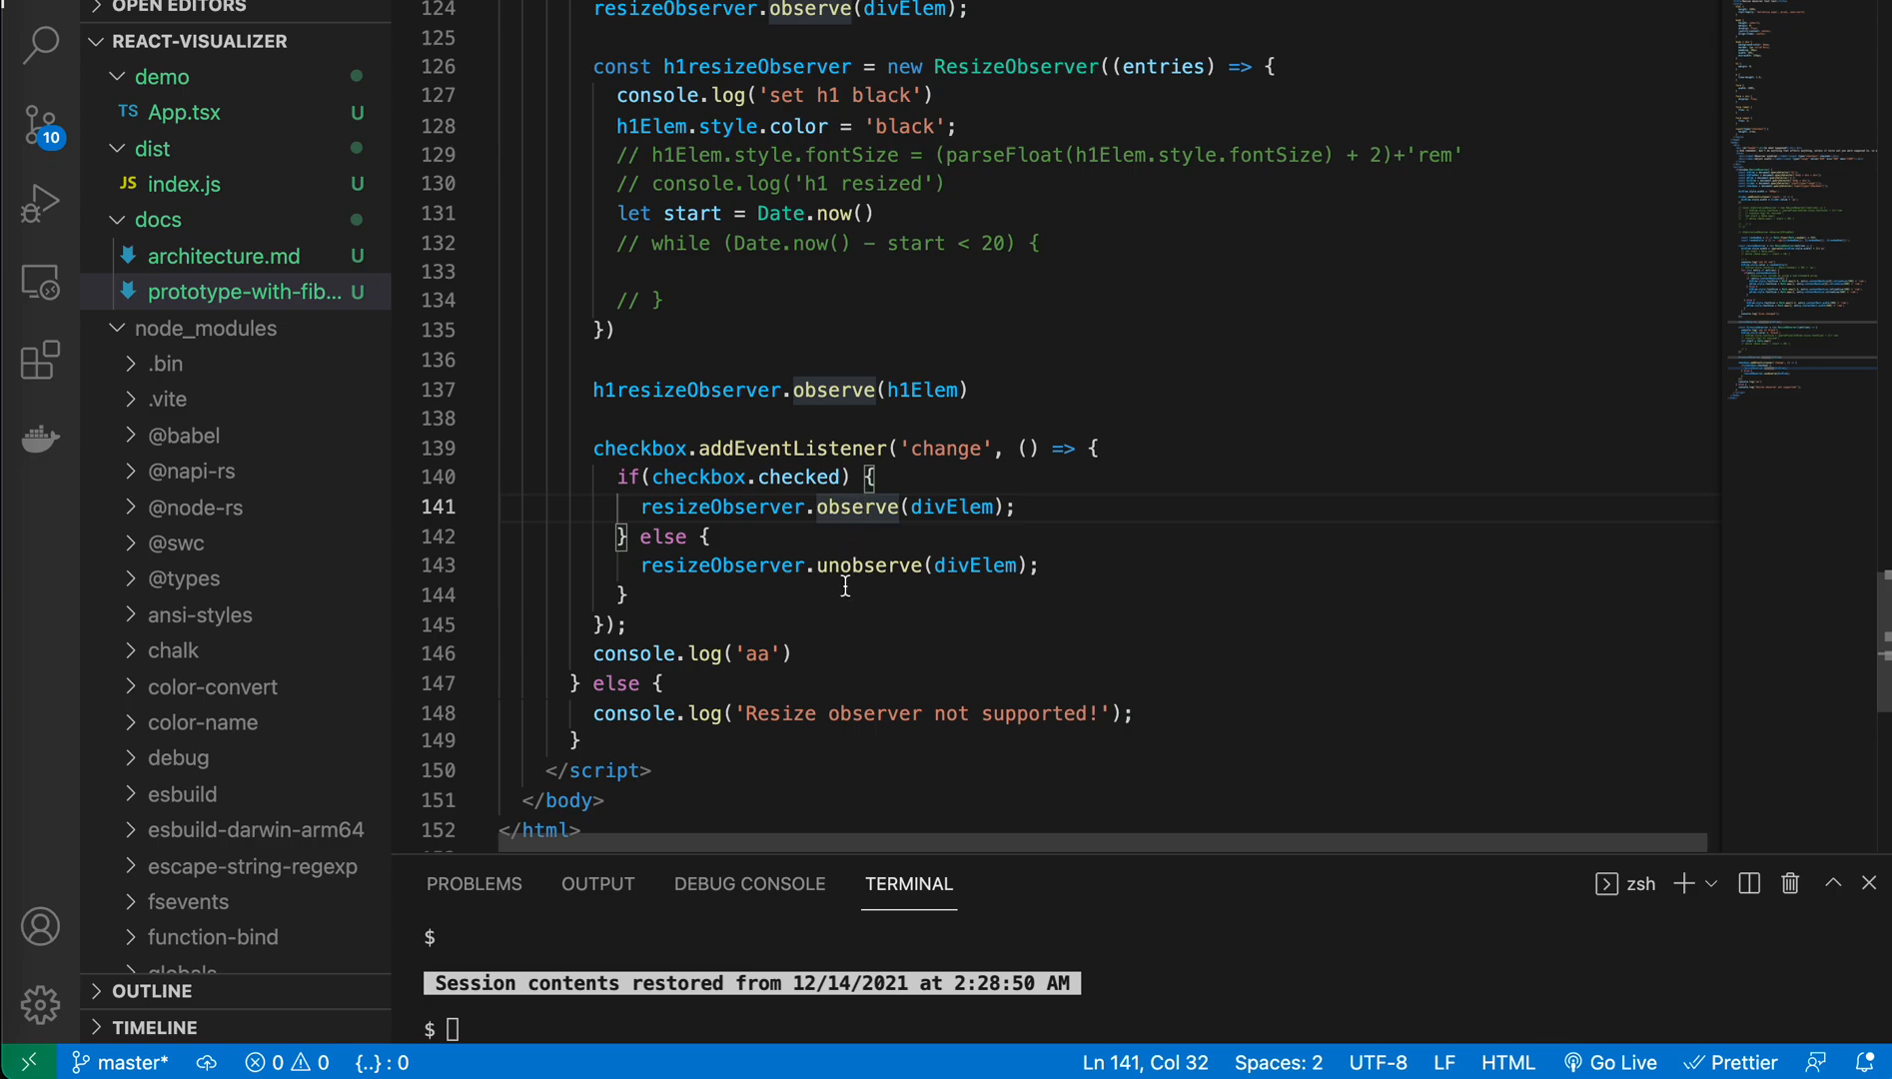
double_click(867, 564)
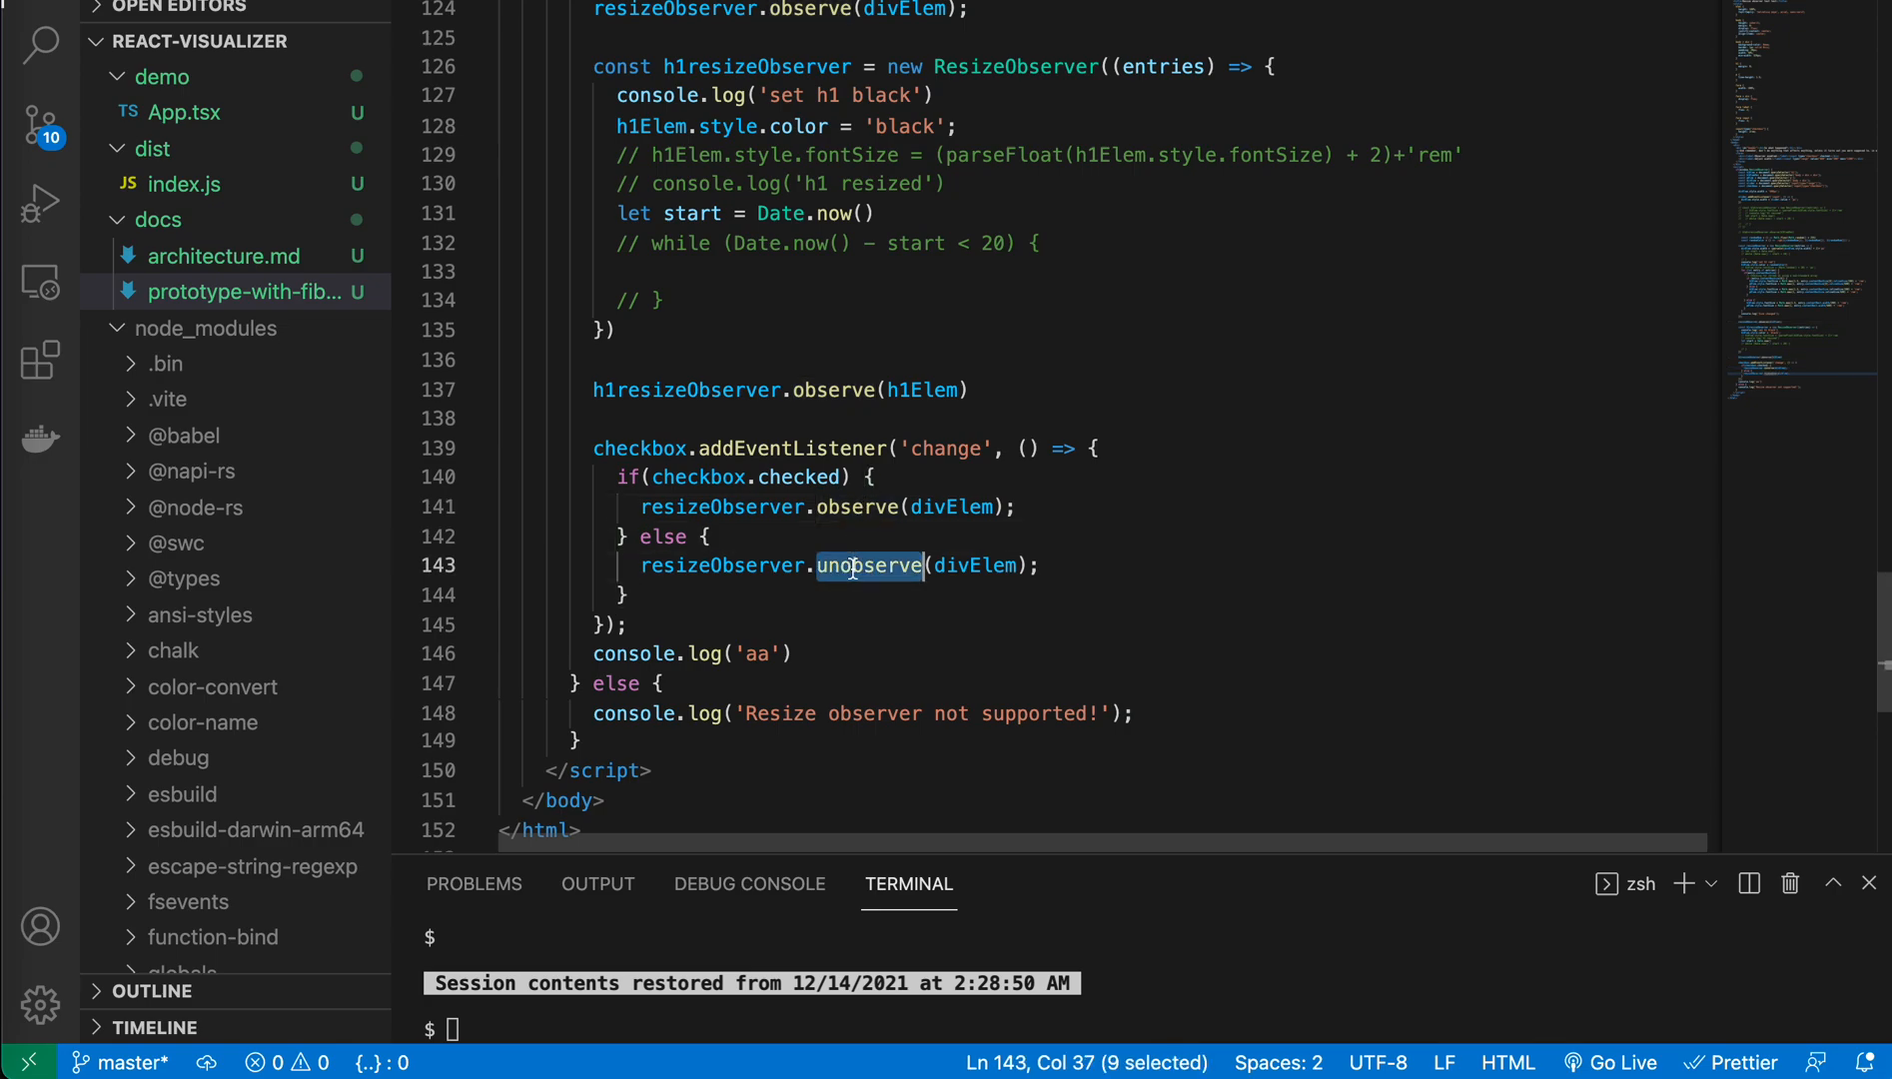